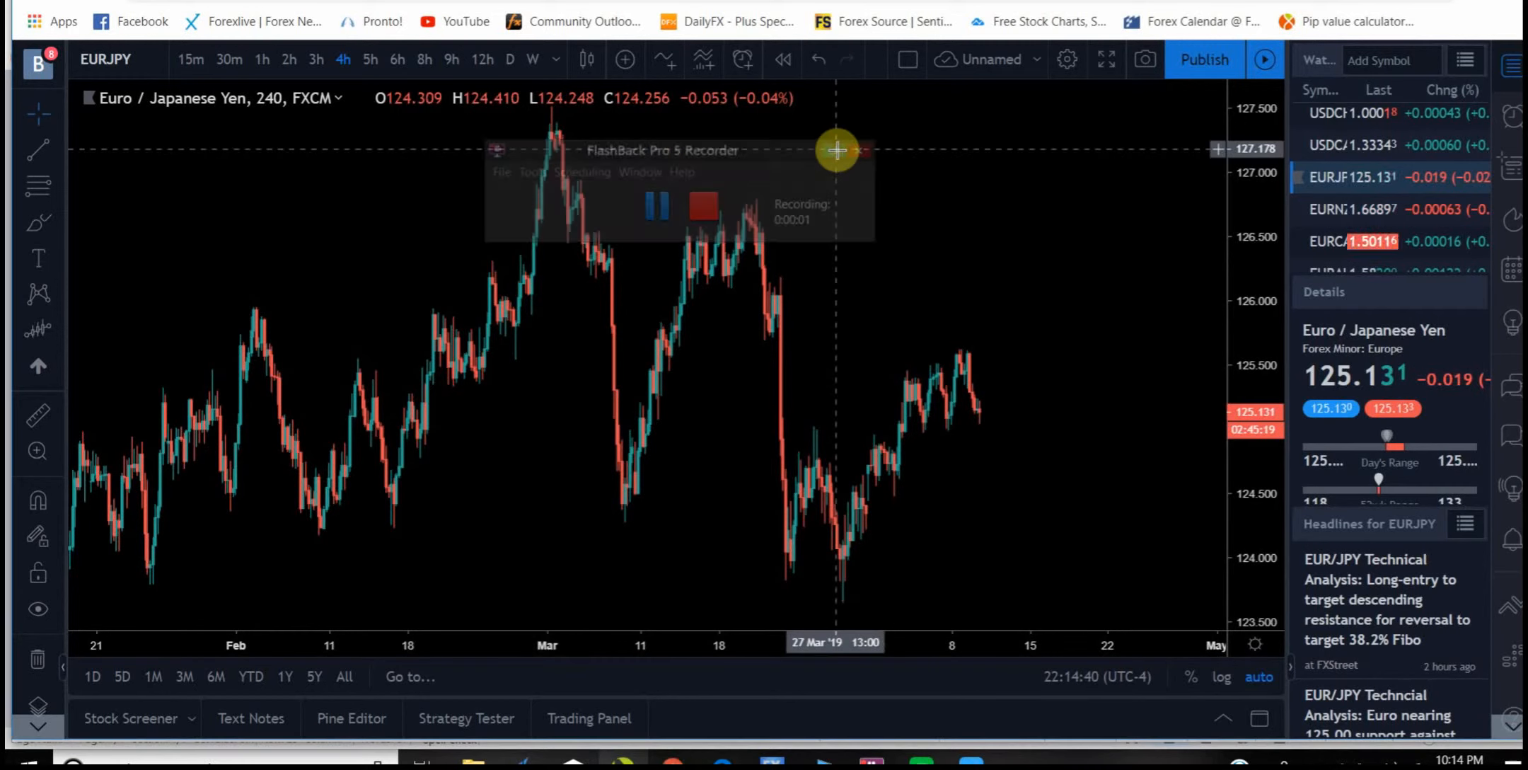
# Step: Switch from the EUR/JPY 4-hour chart to the Forex Factory calendar tab
pyautogui.click(862, 149)
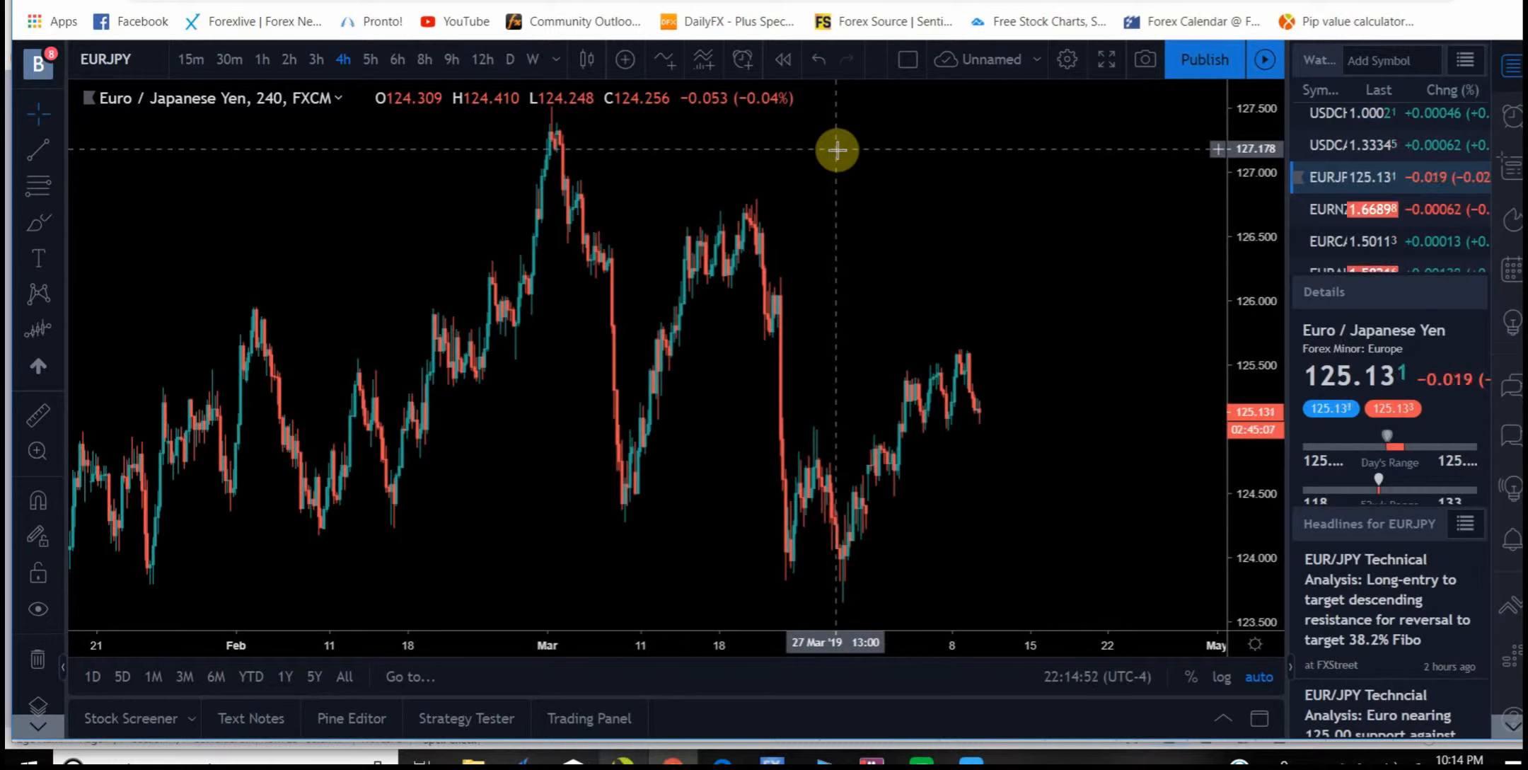
pyautogui.moveTo(978, 241)
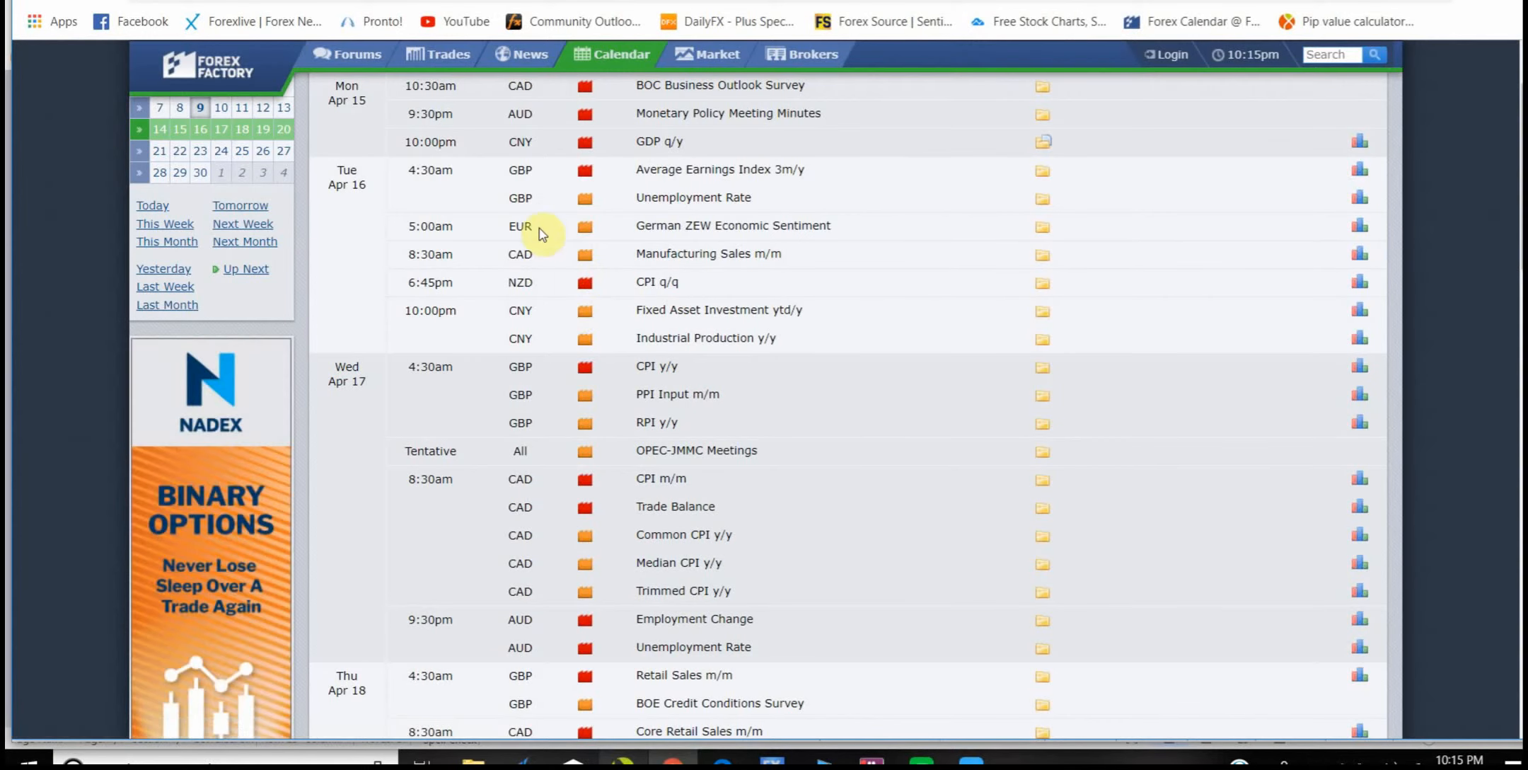
# Step: Show this week's calendar events, including Wednesday's ECB rate decision and press conference
pyautogui.scroll(-3)
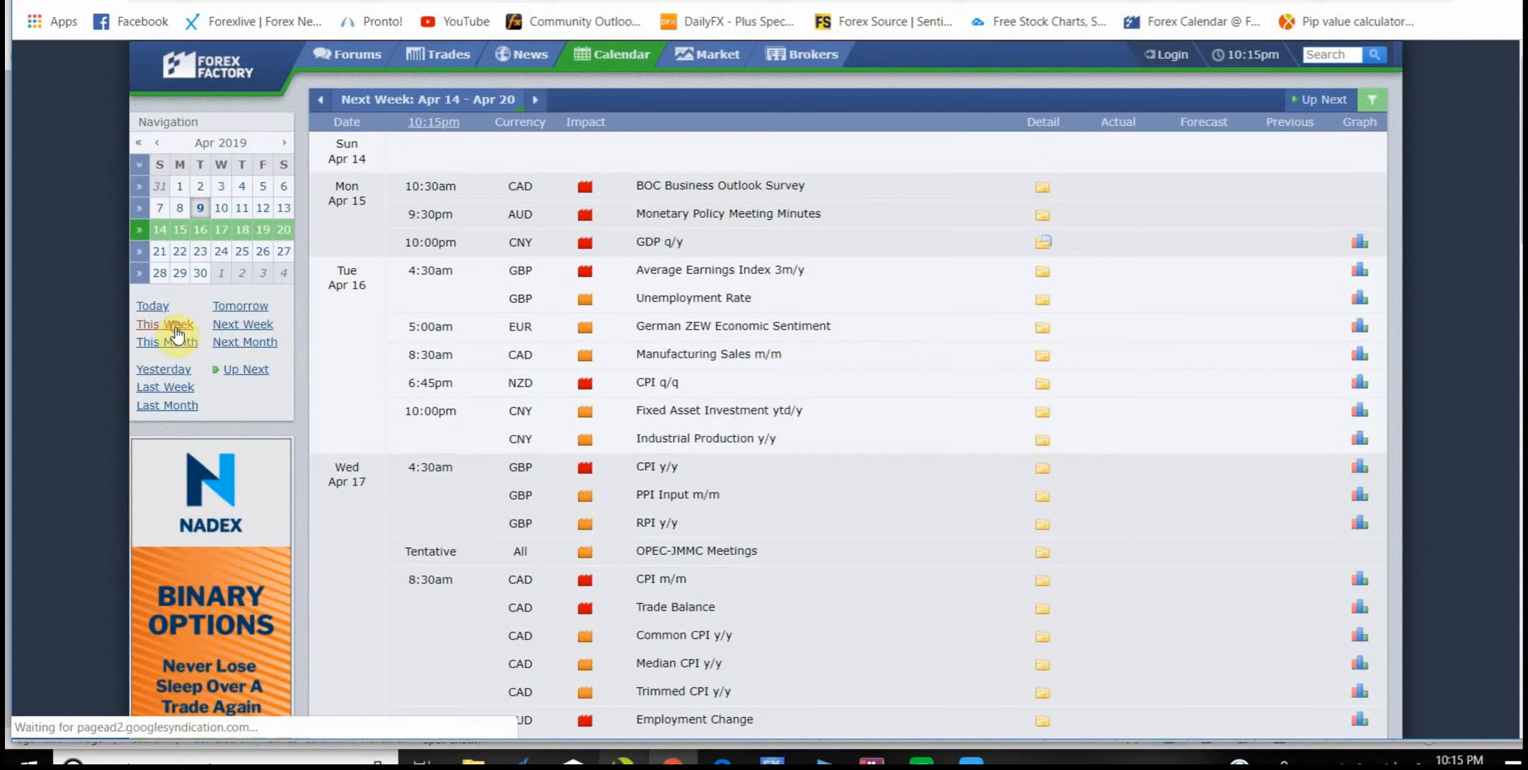
pyautogui.click(164, 324)
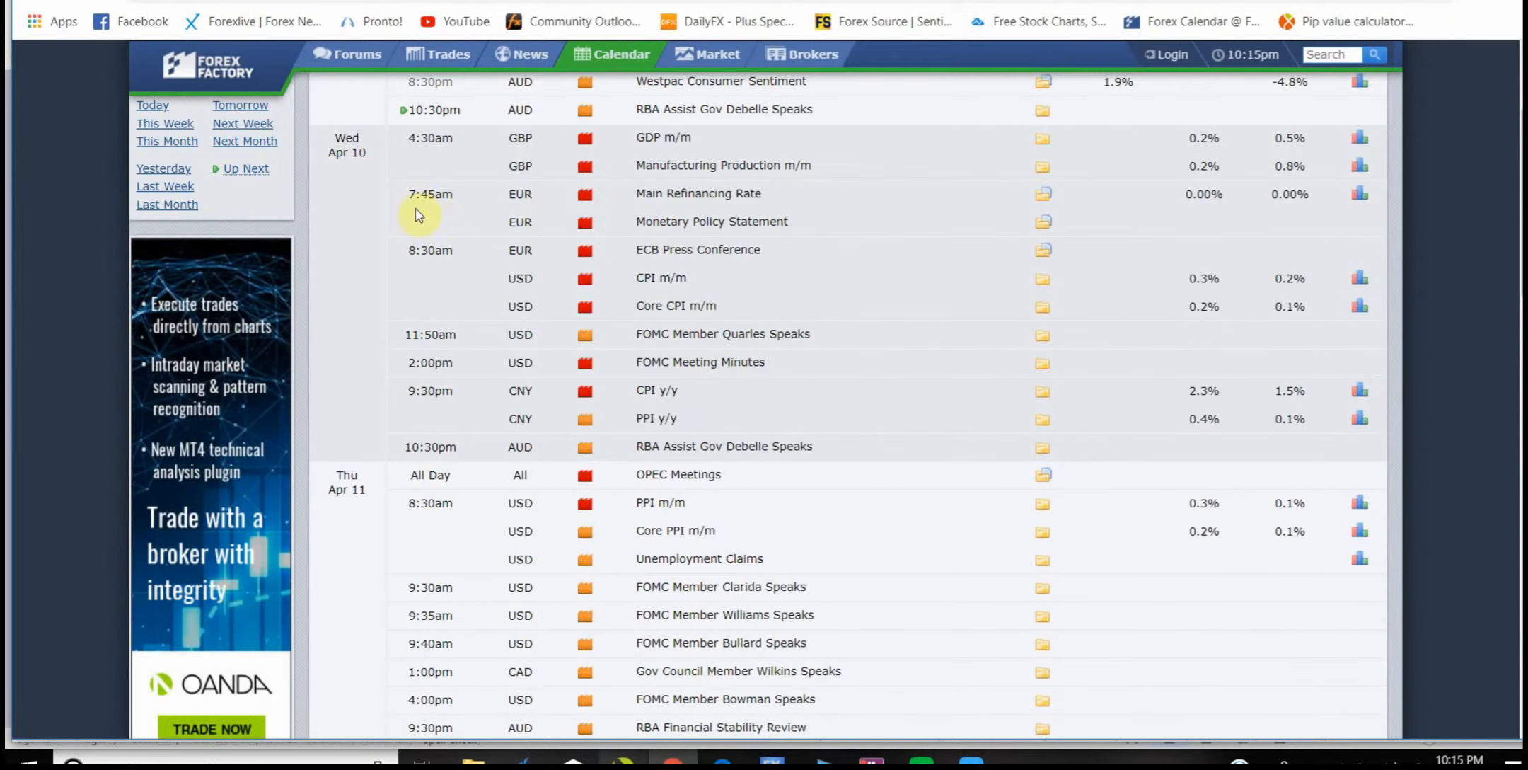
pyautogui.moveTo(662, 220)
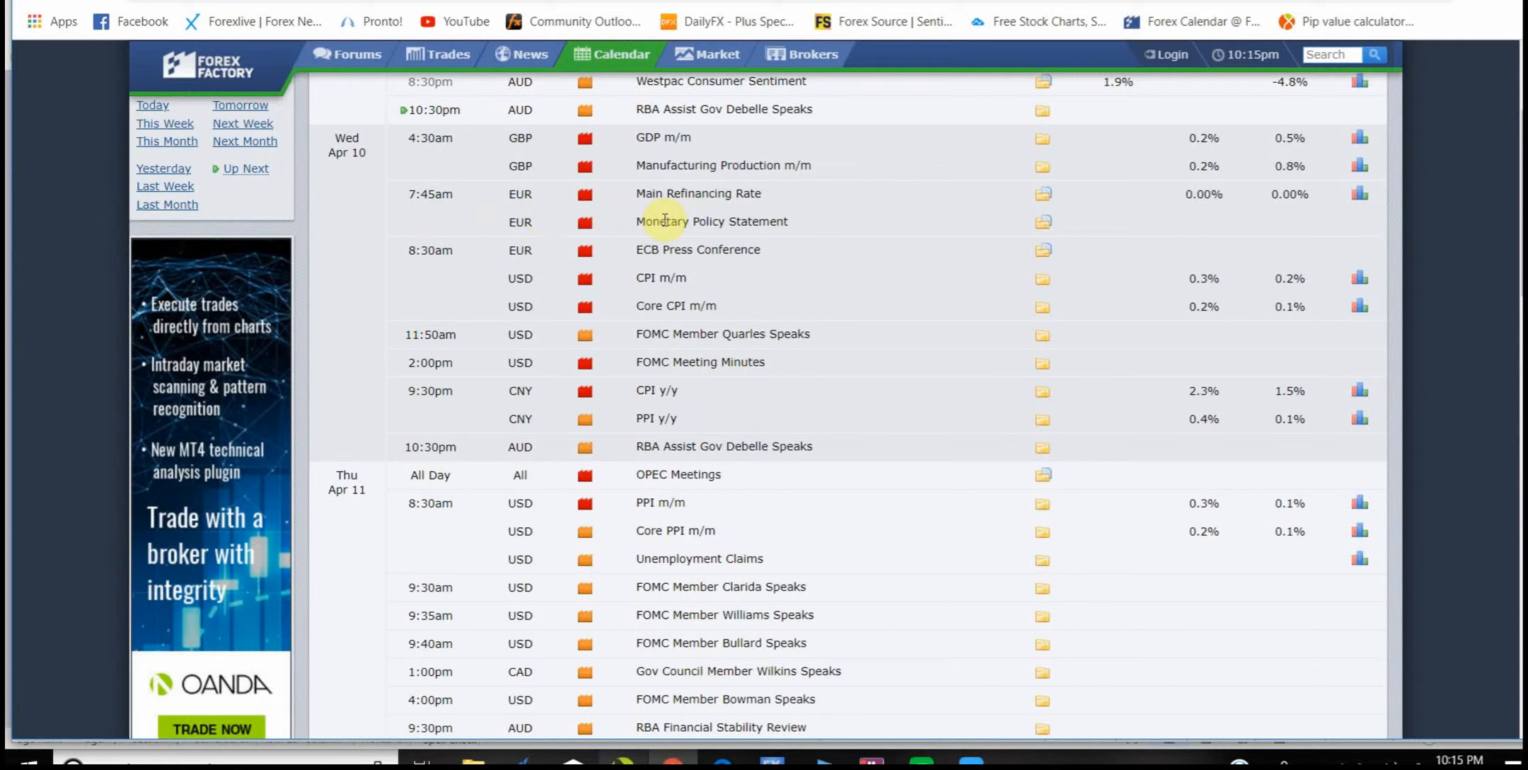
pyautogui.moveTo(702, 199)
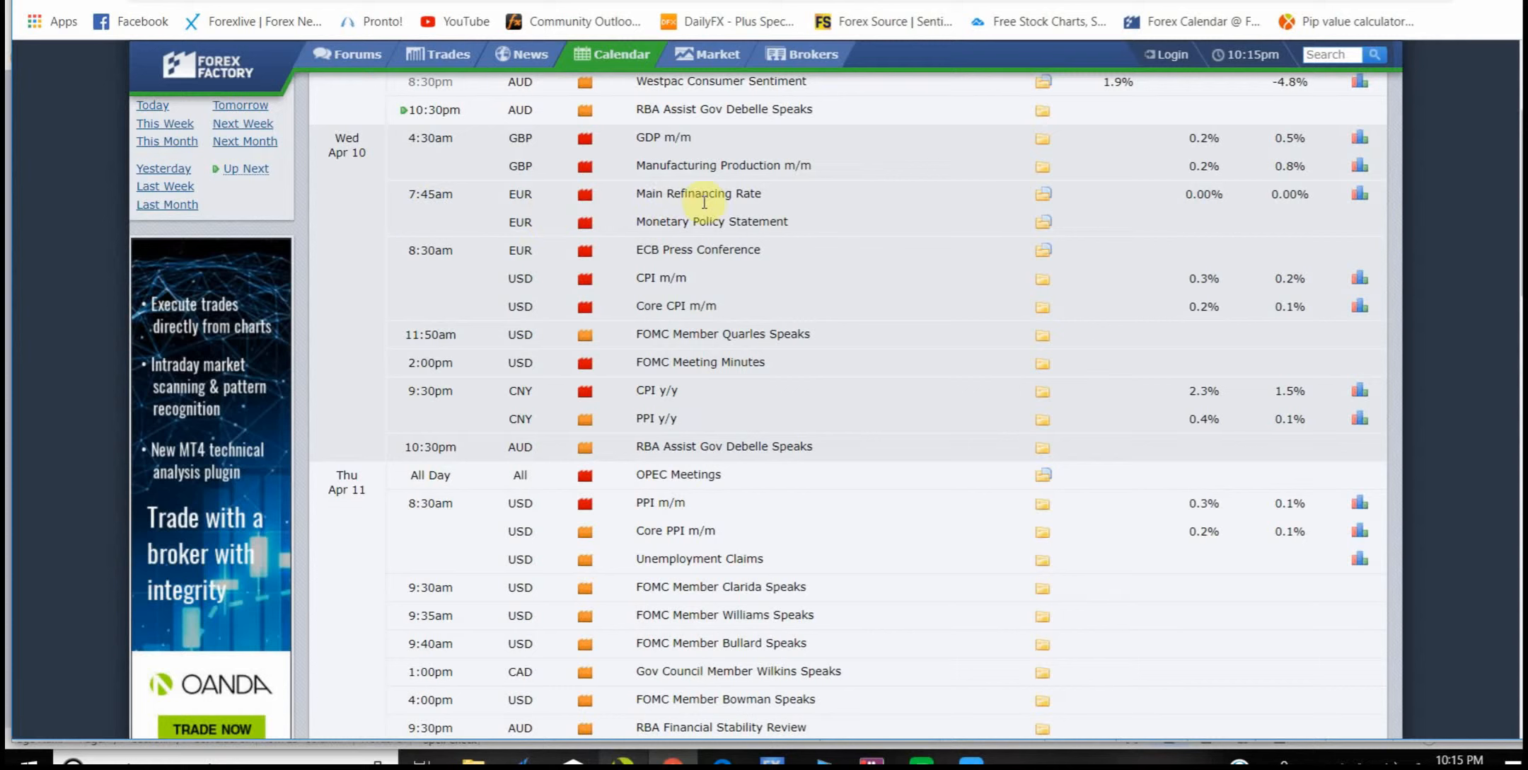
pyautogui.moveTo(1174, 203)
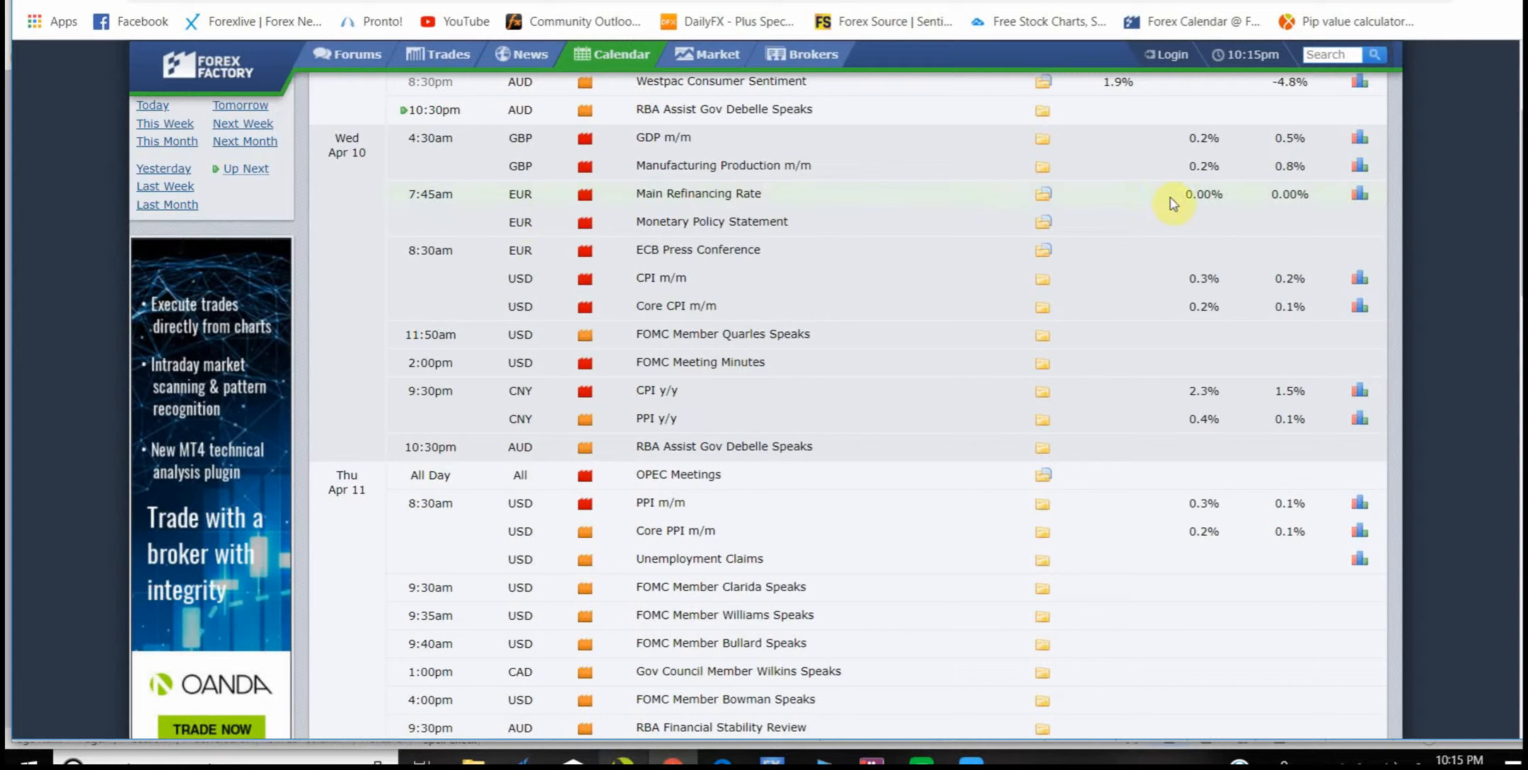
pyautogui.moveTo(665, 184)
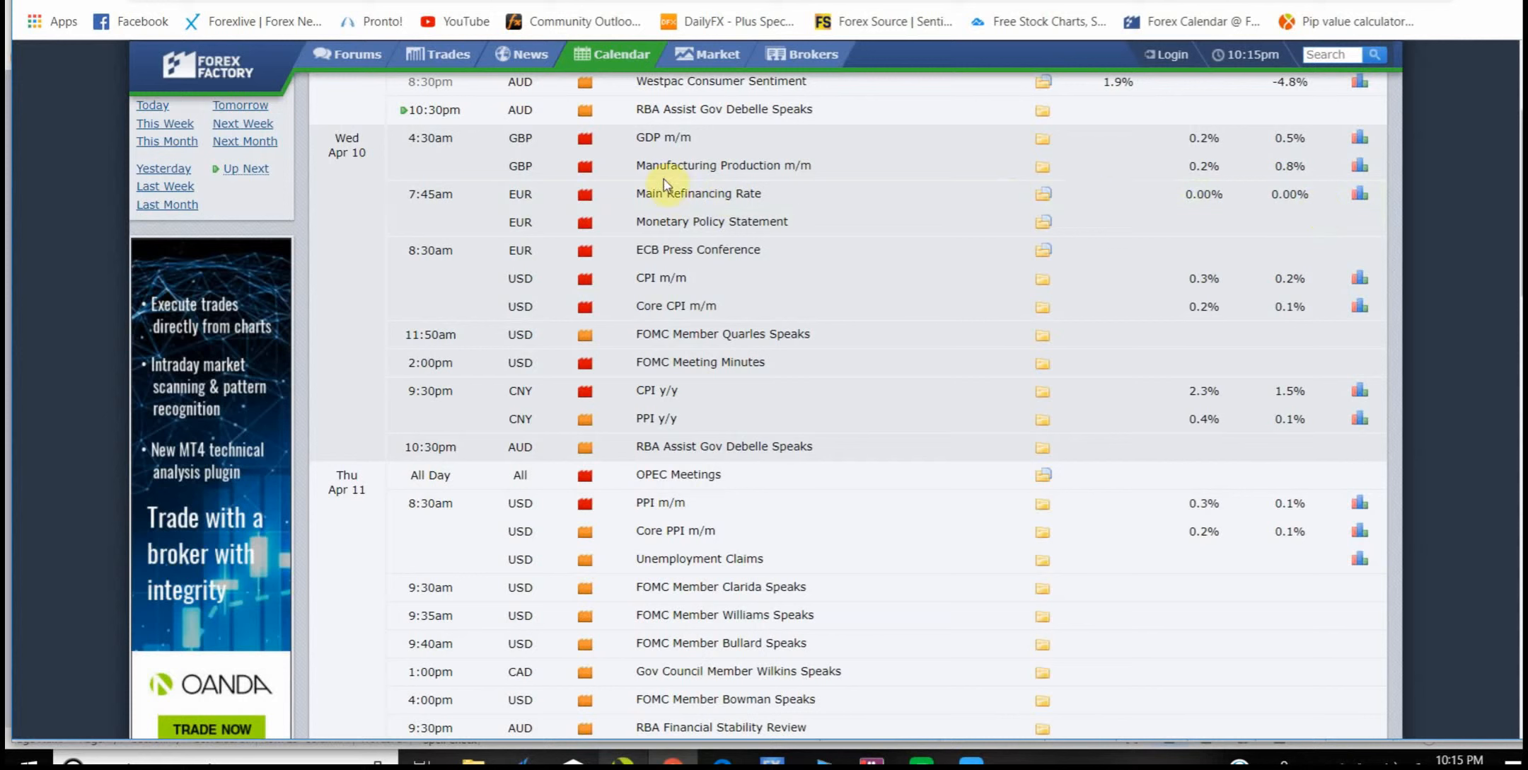
pyautogui.moveTo(628, 223)
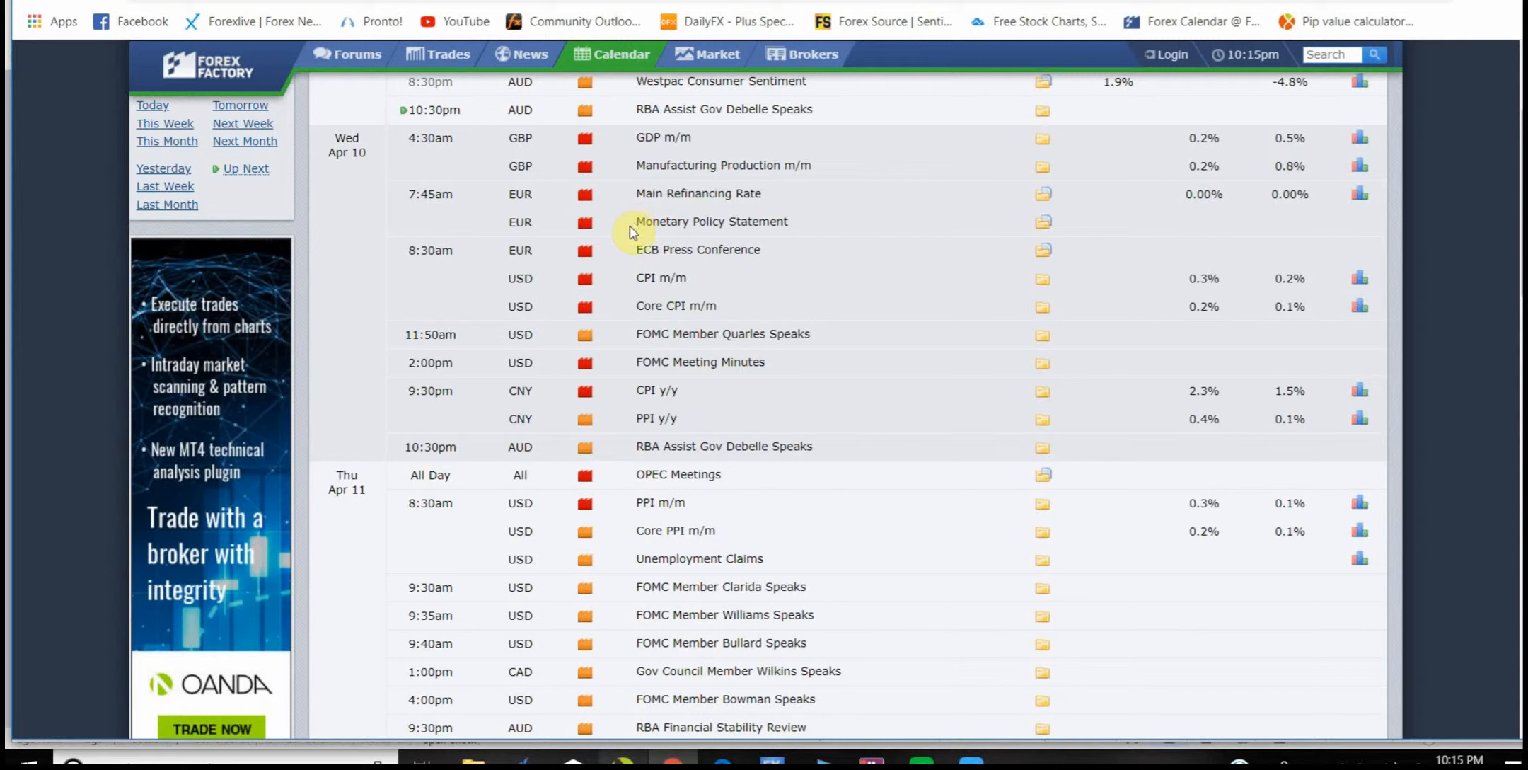
pyautogui.moveTo(638, 255)
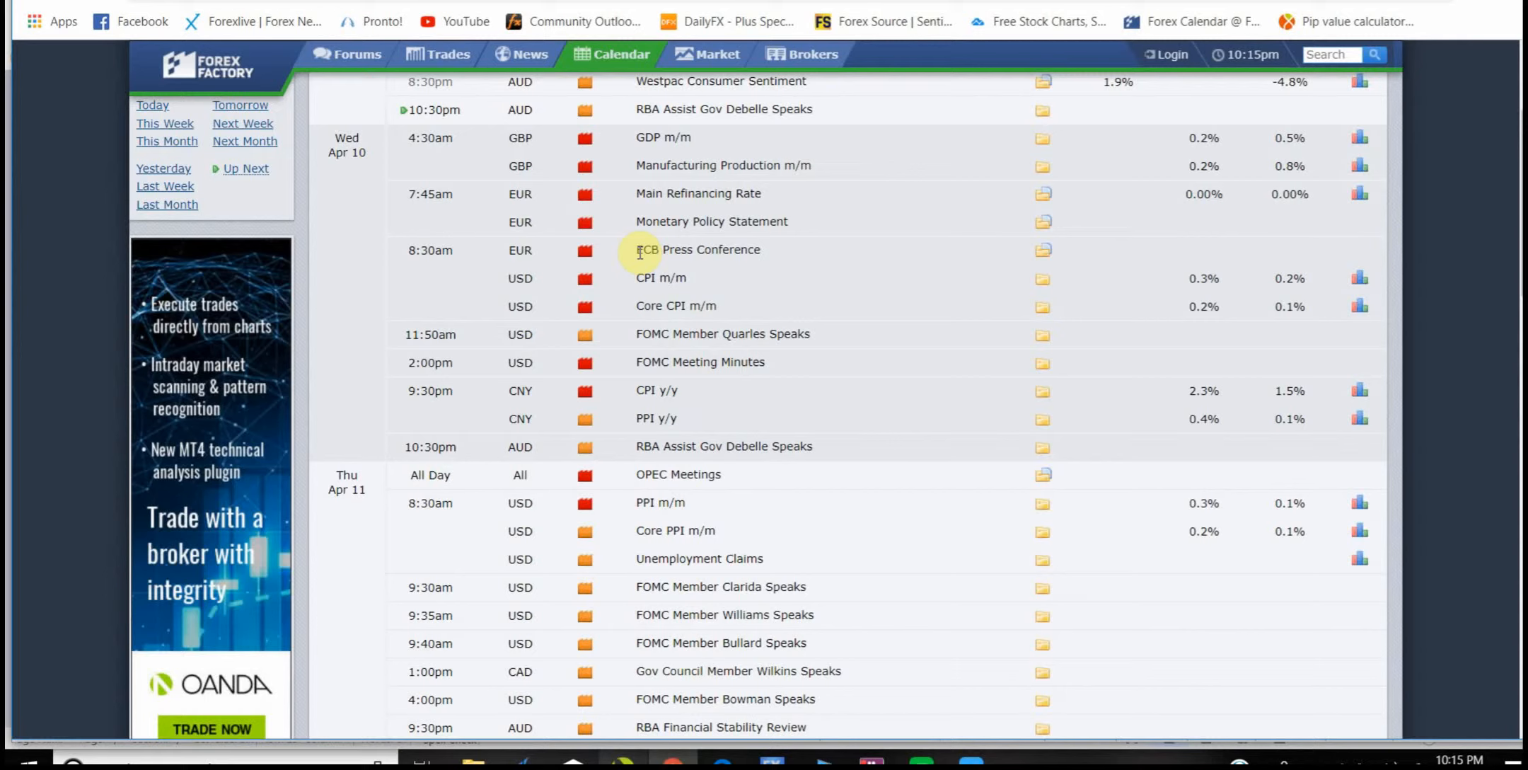
pyautogui.moveTo(635, 227)
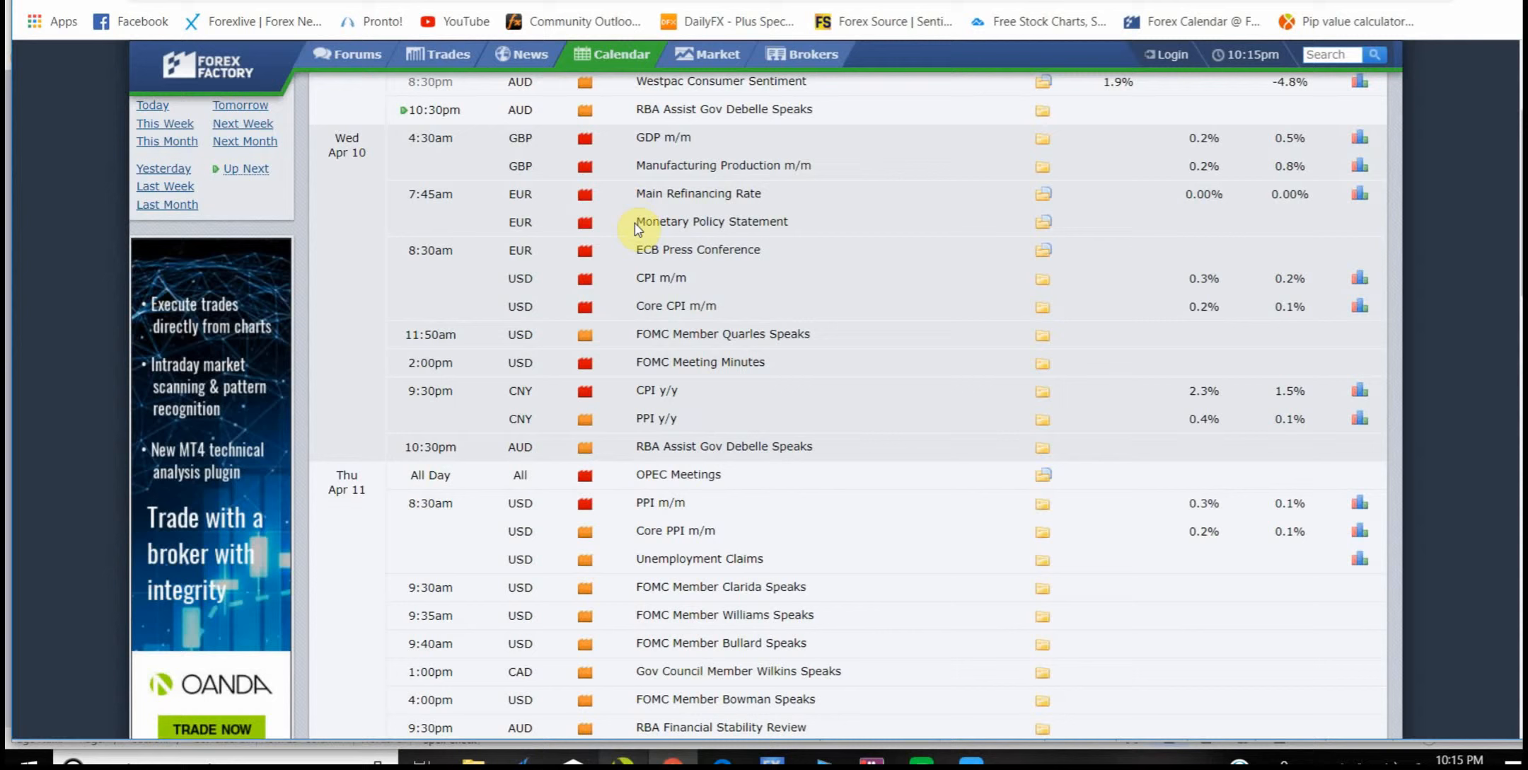
pyautogui.moveTo(793, 262)
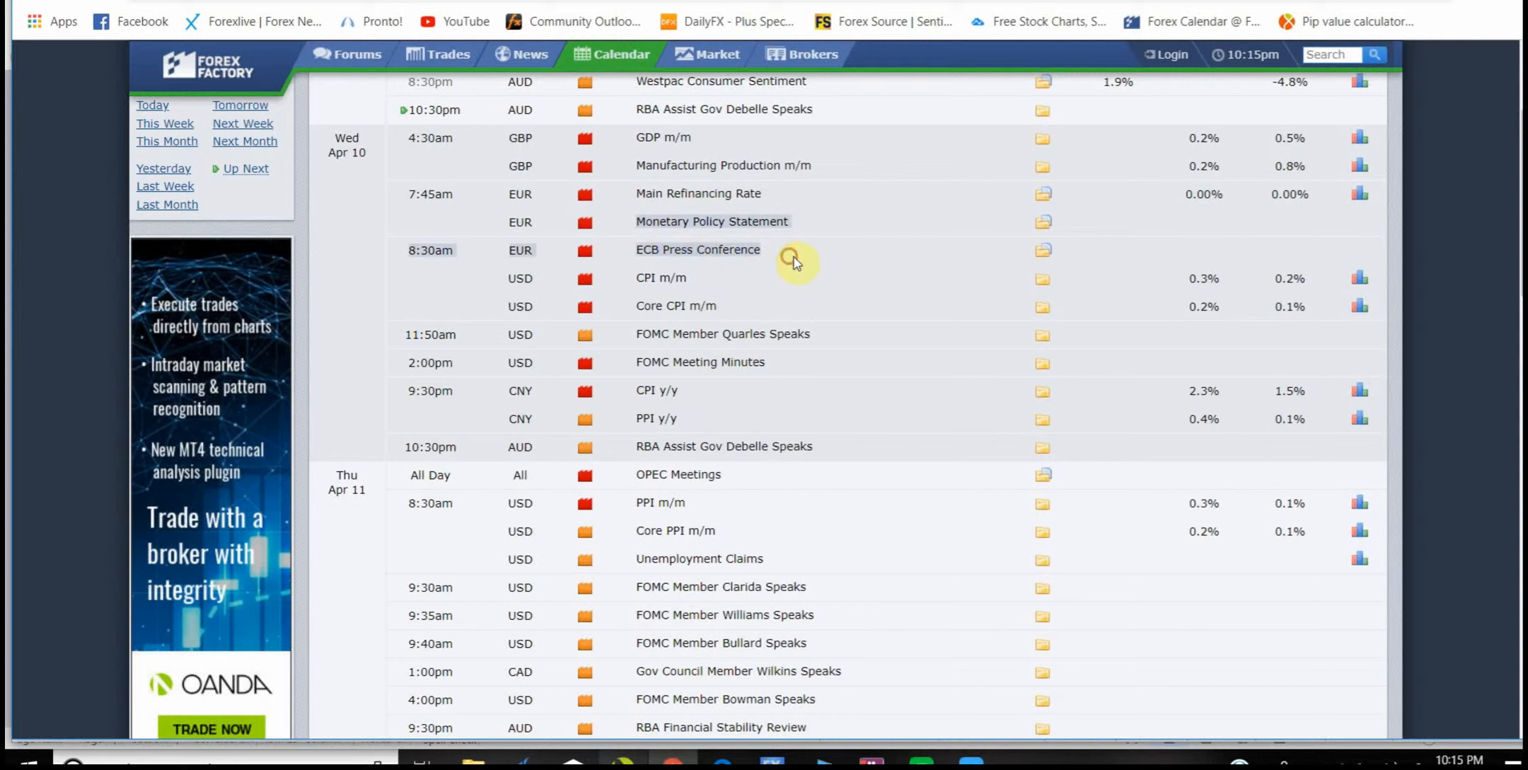
pyautogui.moveTo(641, 211)
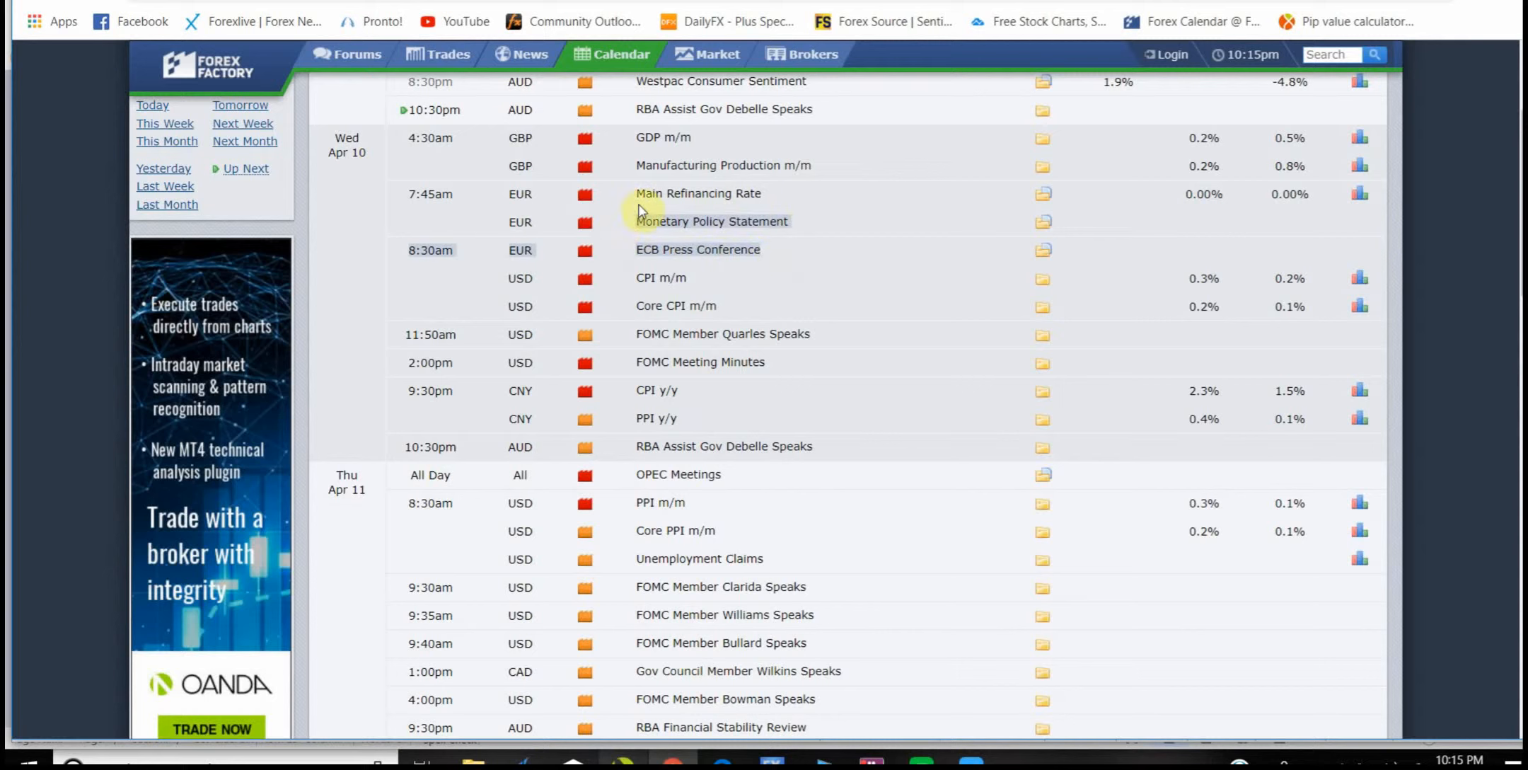
pyautogui.moveTo(766, 253)
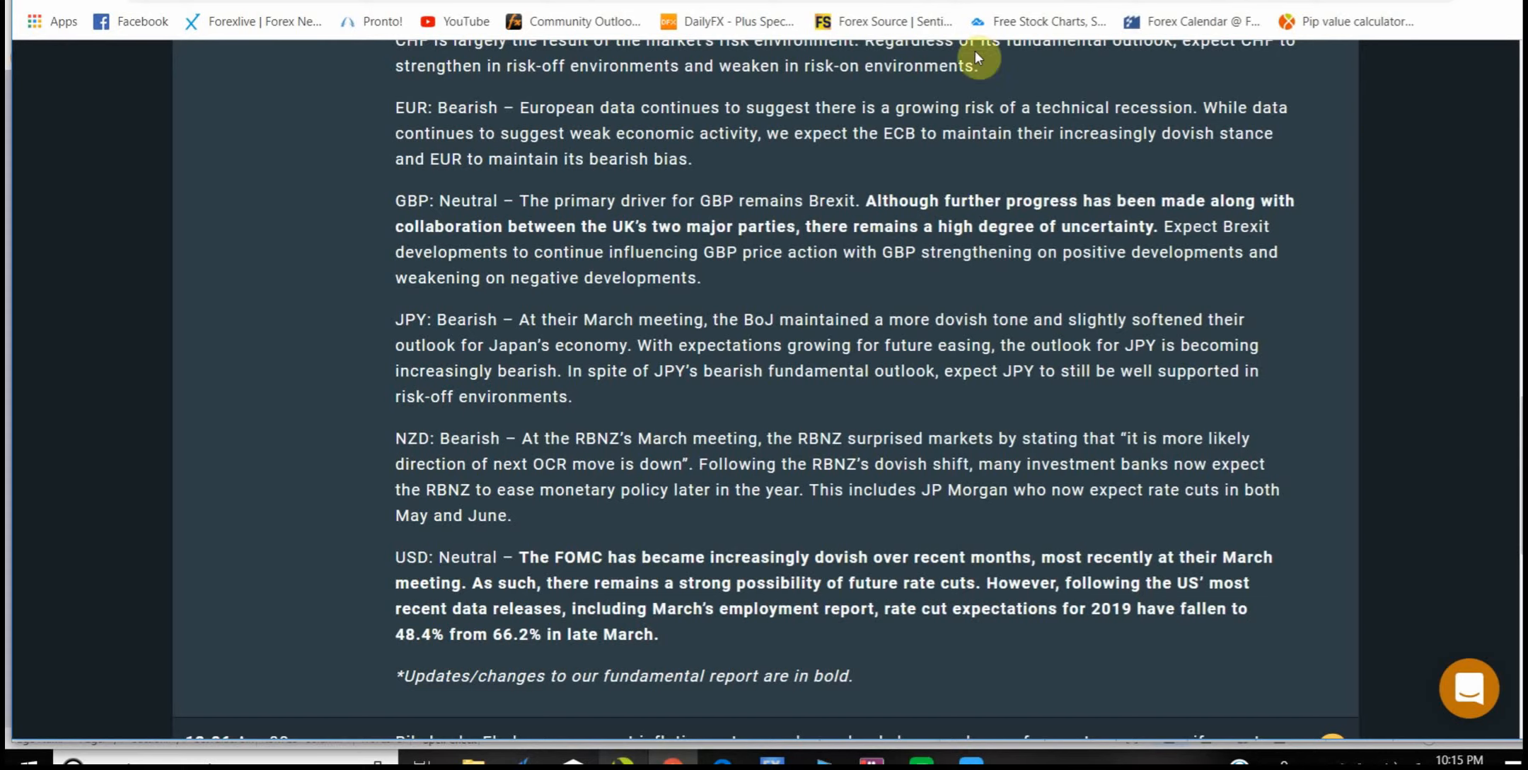
pyautogui.moveTo(612, 202)
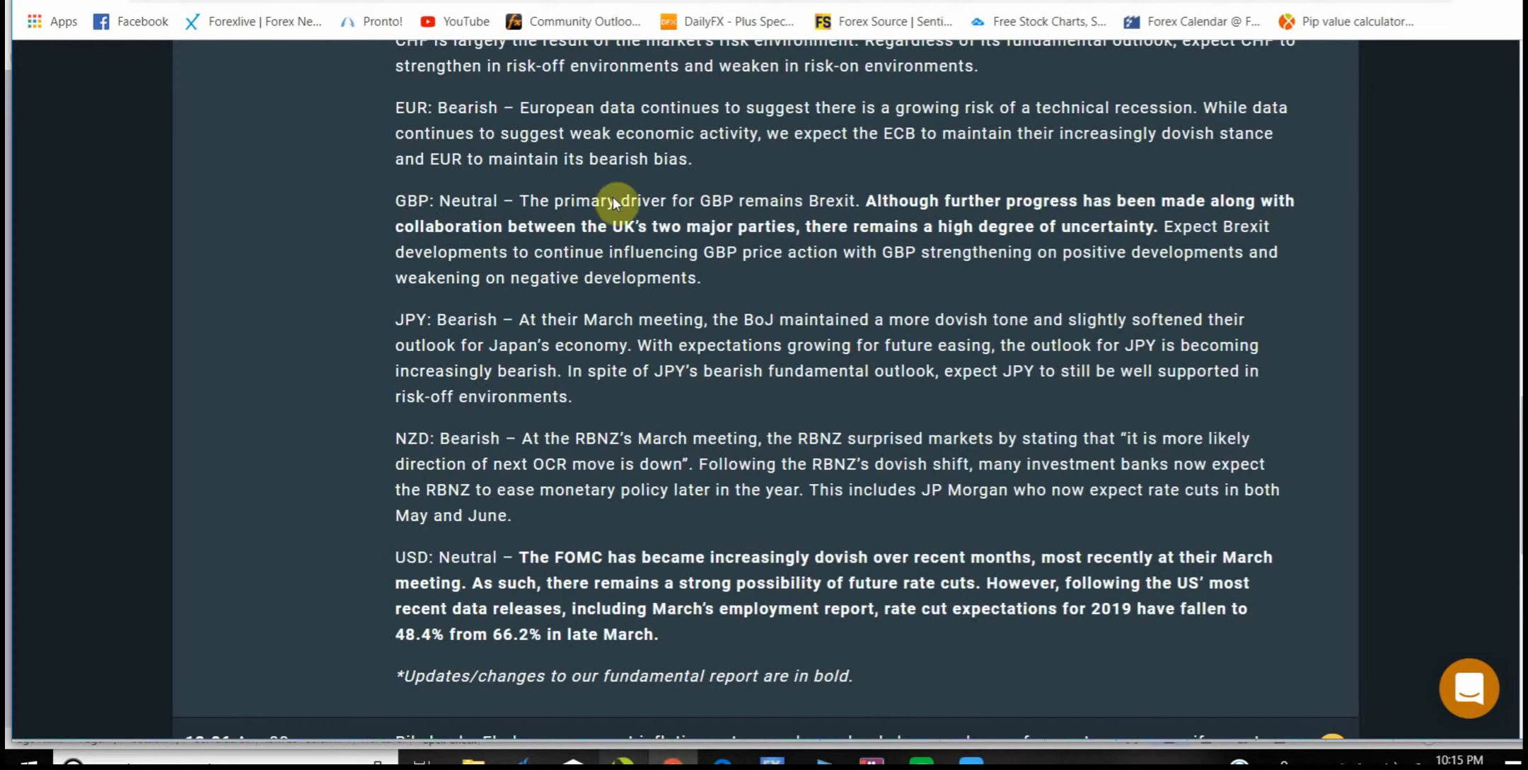
pyautogui.moveTo(915, 127)
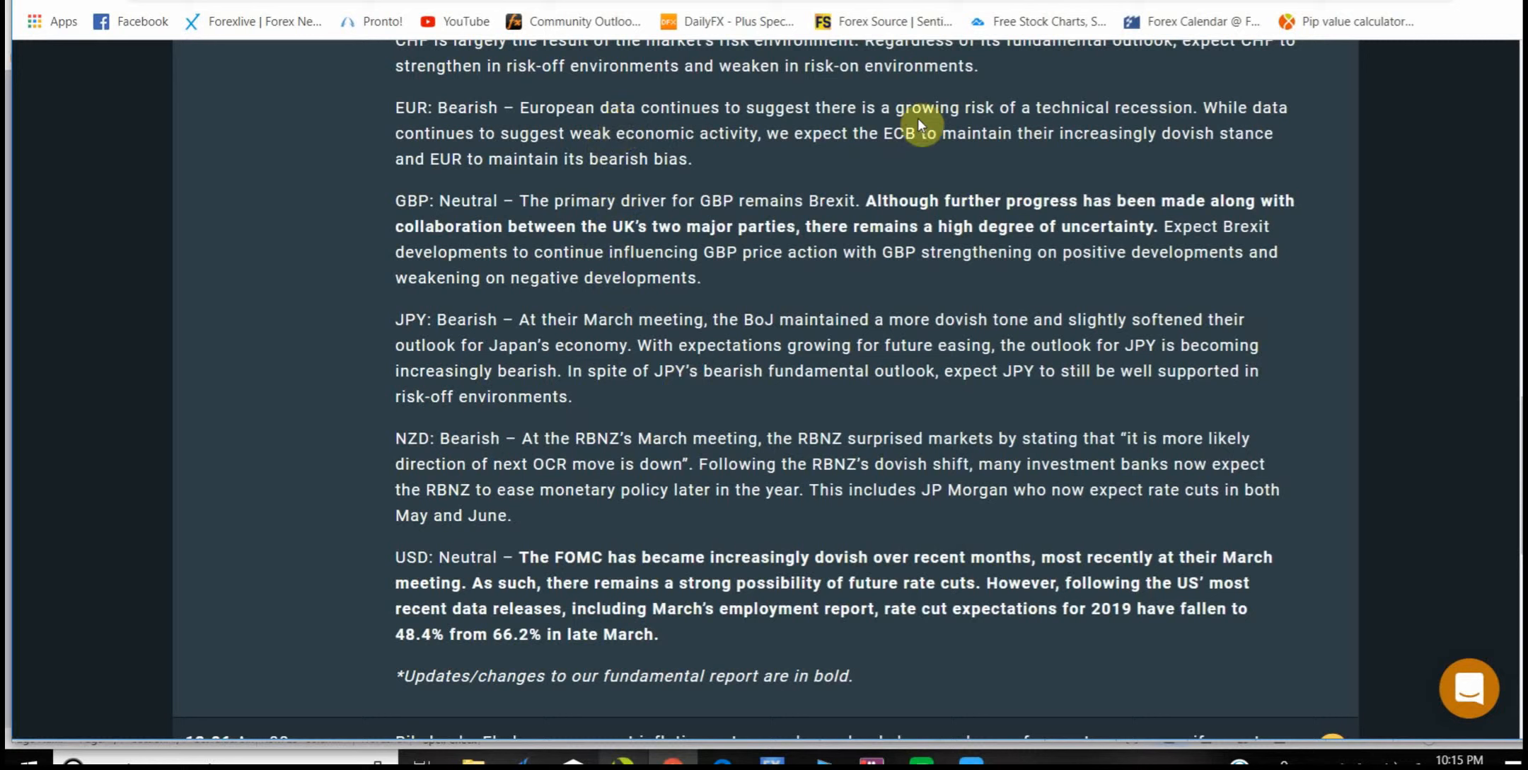
pyautogui.moveTo(945, 120)
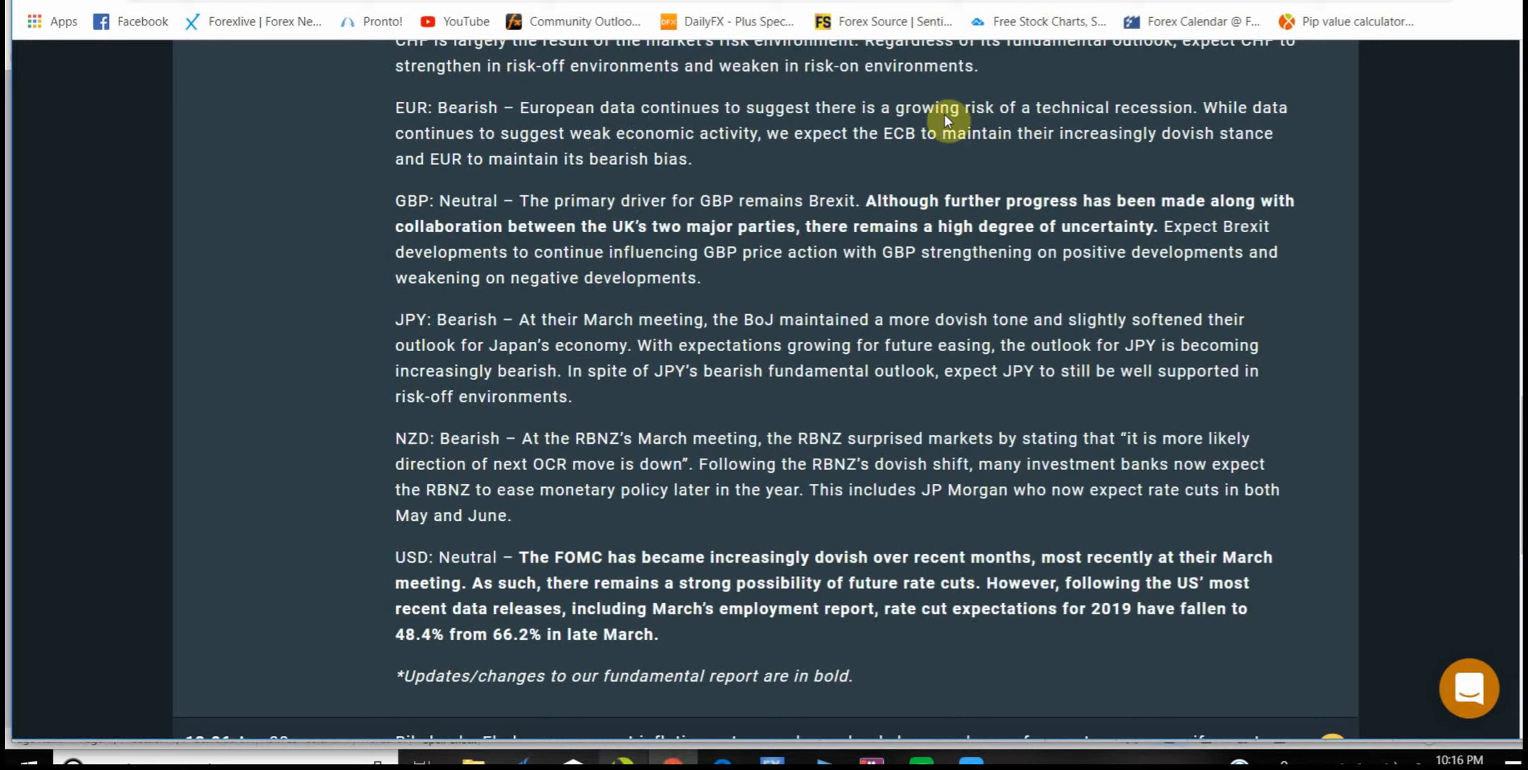
pyautogui.moveTo(708, 174)
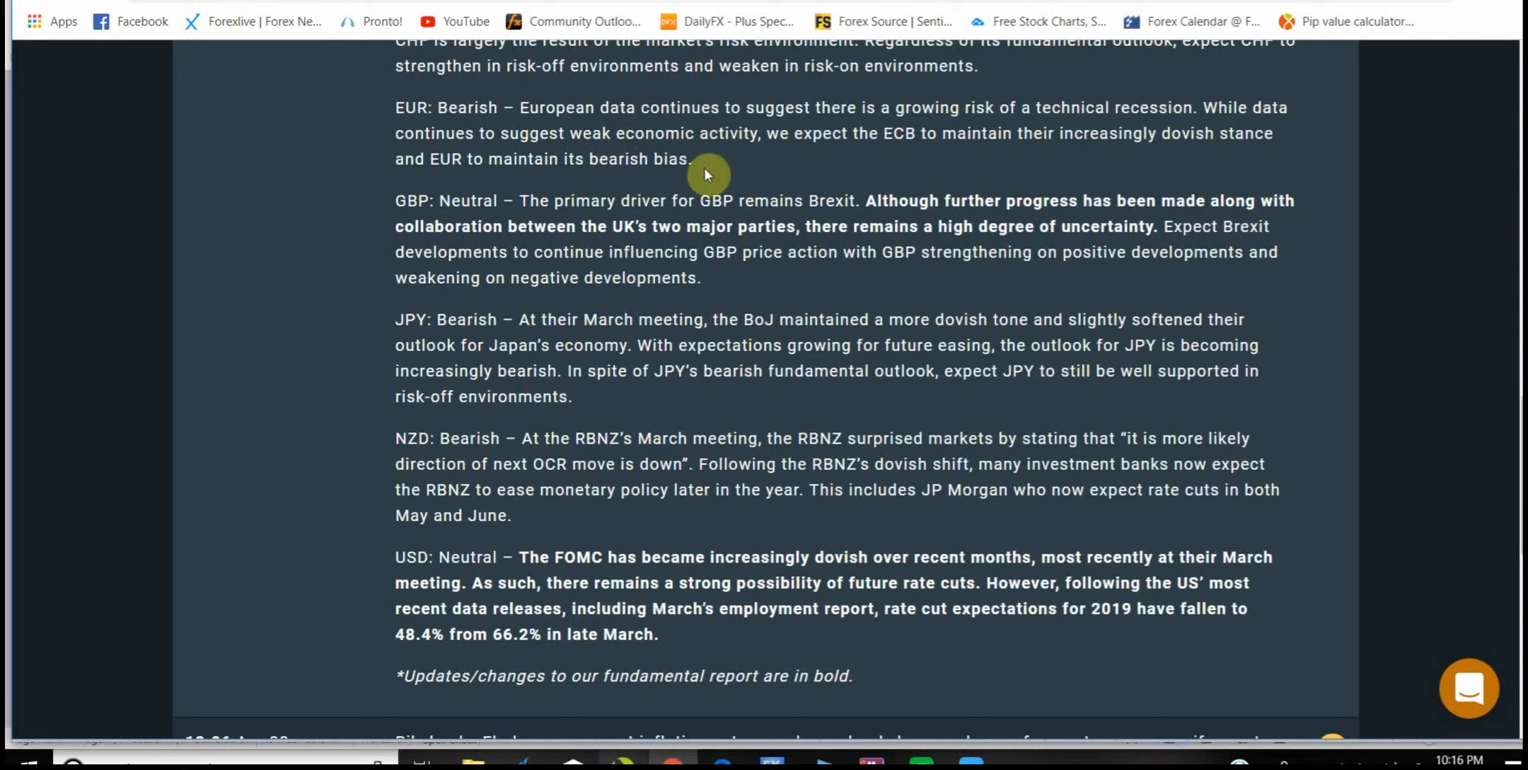
pyautogui.moveTo(568, 151)
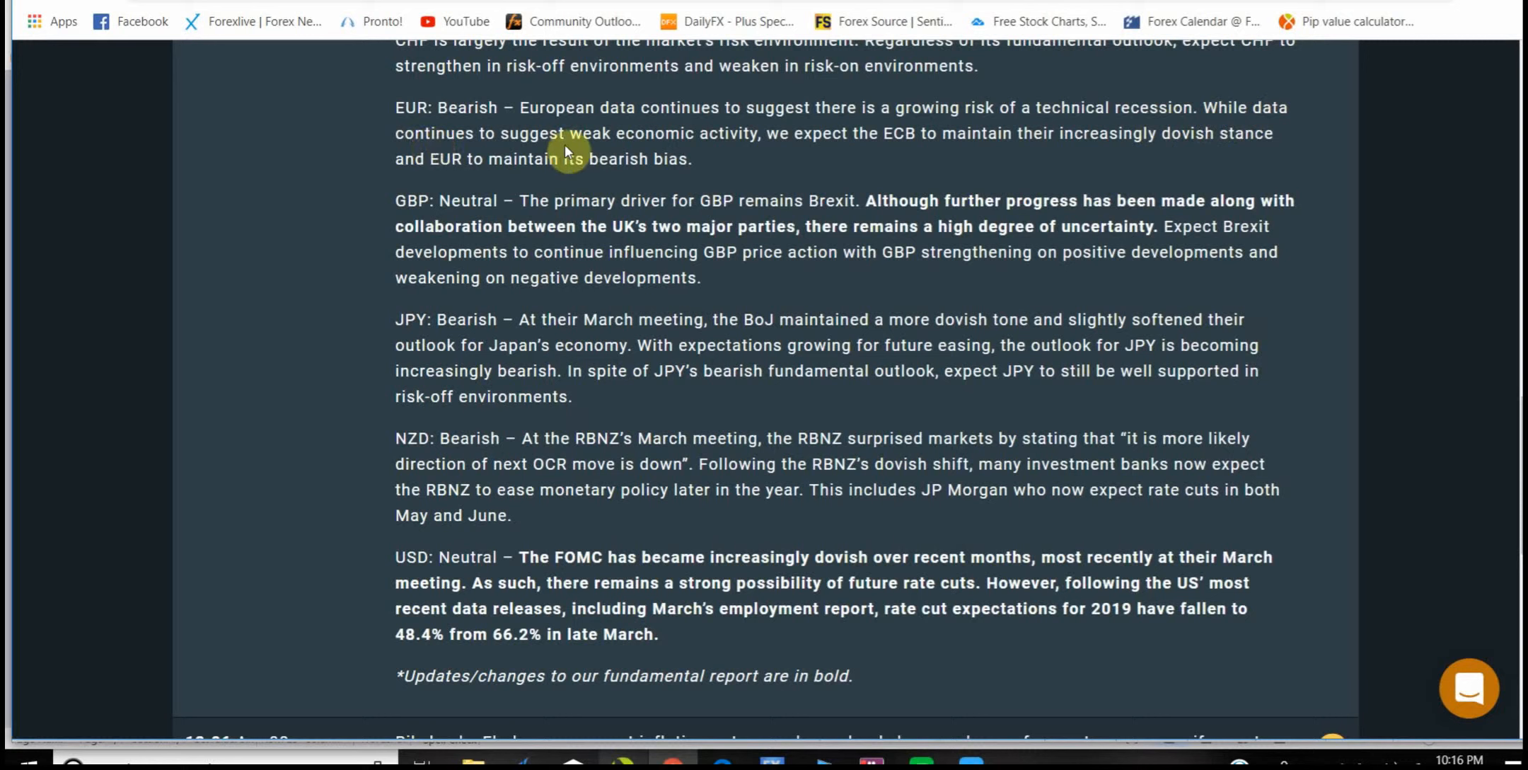
pyautogui.moveTo(750, 151)
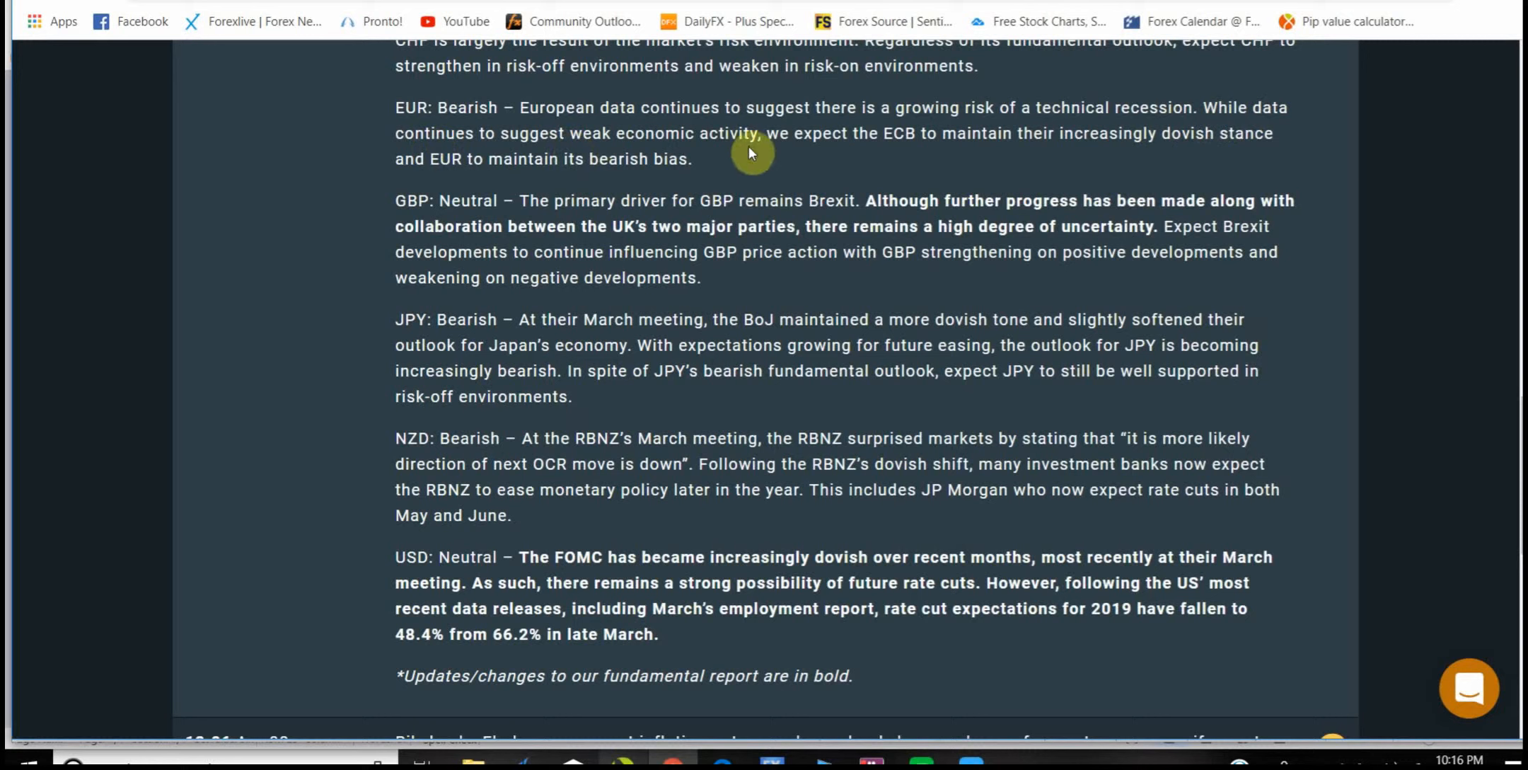
pyautogui.moveTo(984, 149)
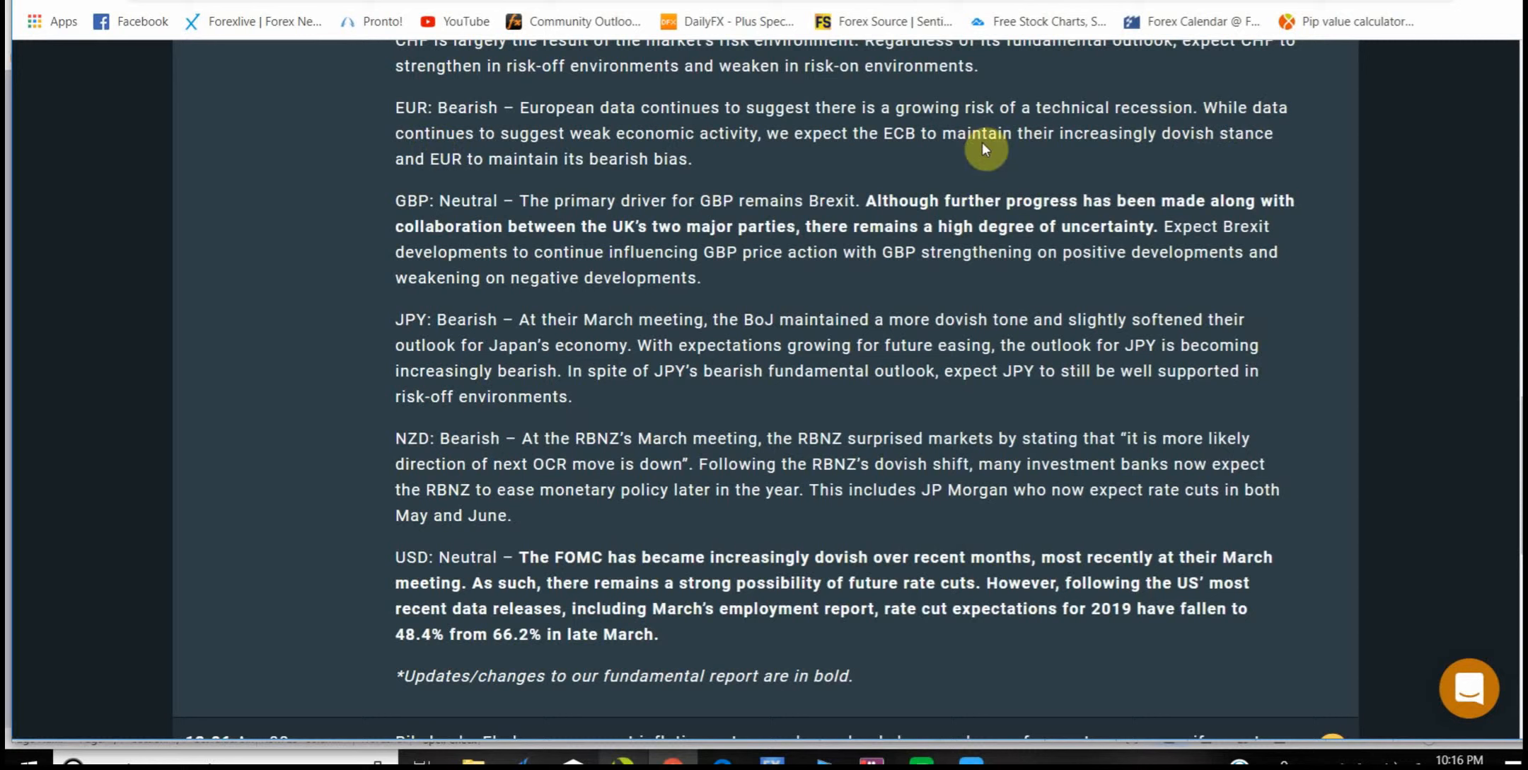
pyautogui.moveTo(478, 179)
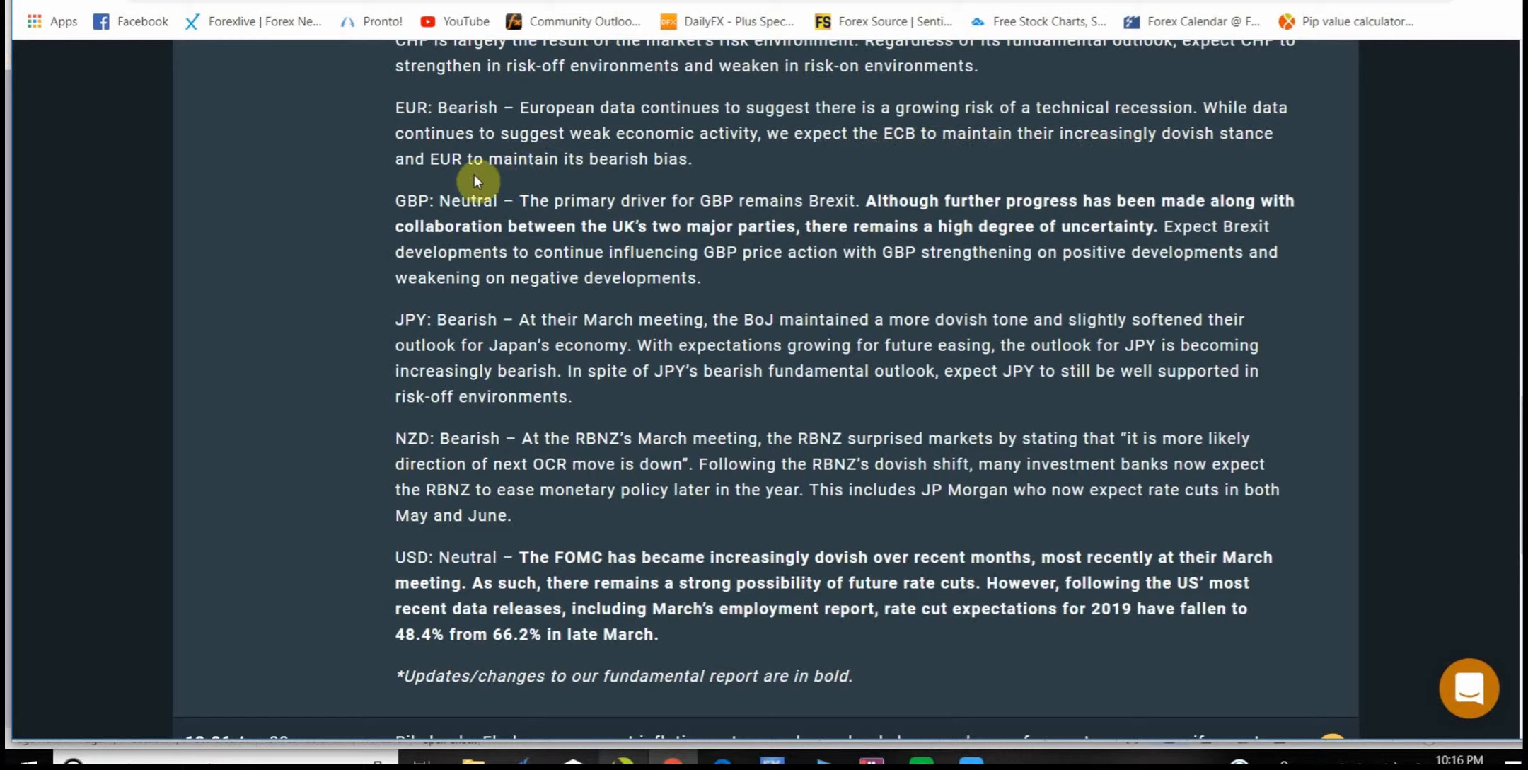
pyautogui.moveTo(687, 160)
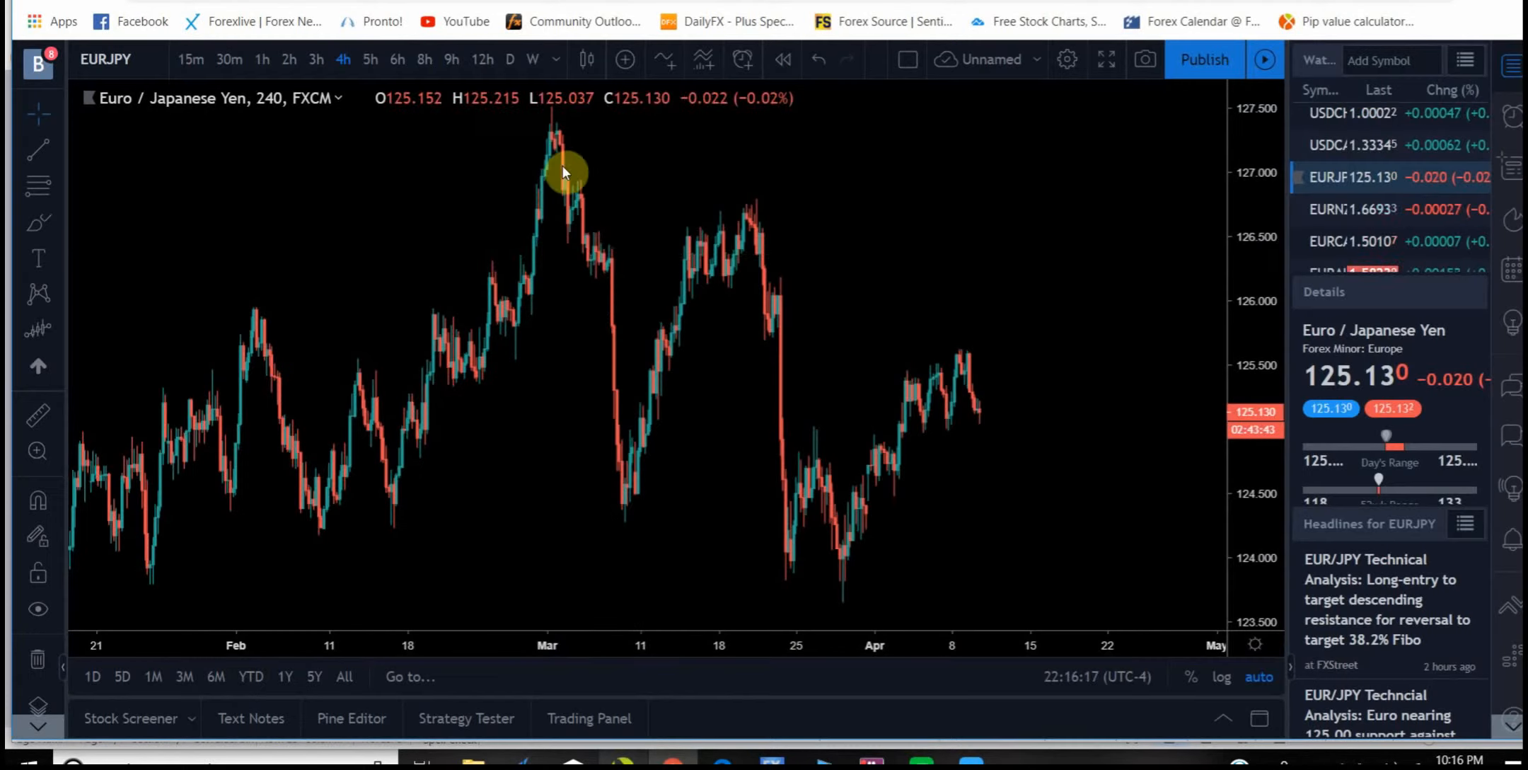
pyautogui.moveTo(512, 64)
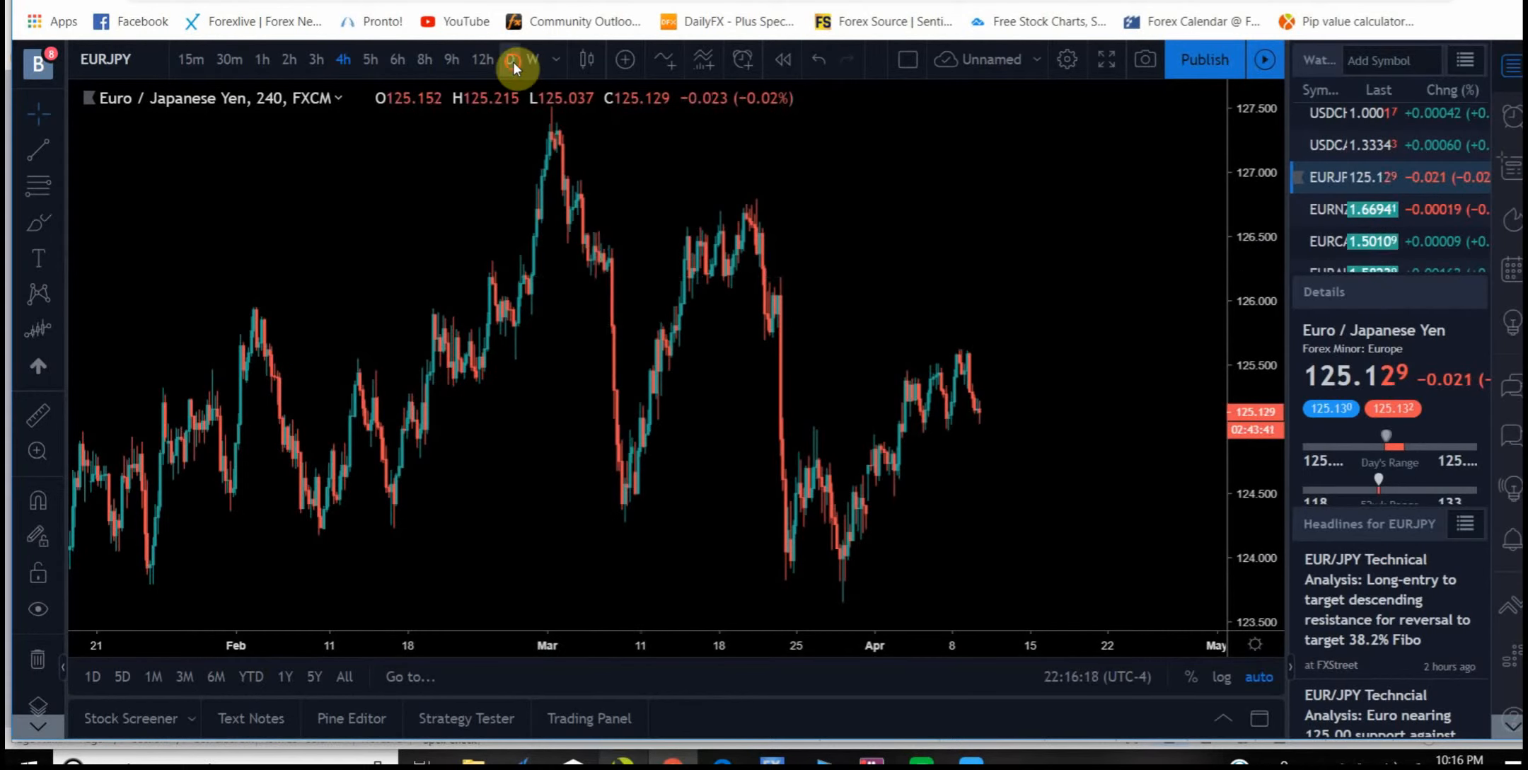
# Step: Review daily charts of EUR/NZD, EUR/CAD and EUR/AUD, finishing on EUR/USD
pyautogui.click(509, 60)
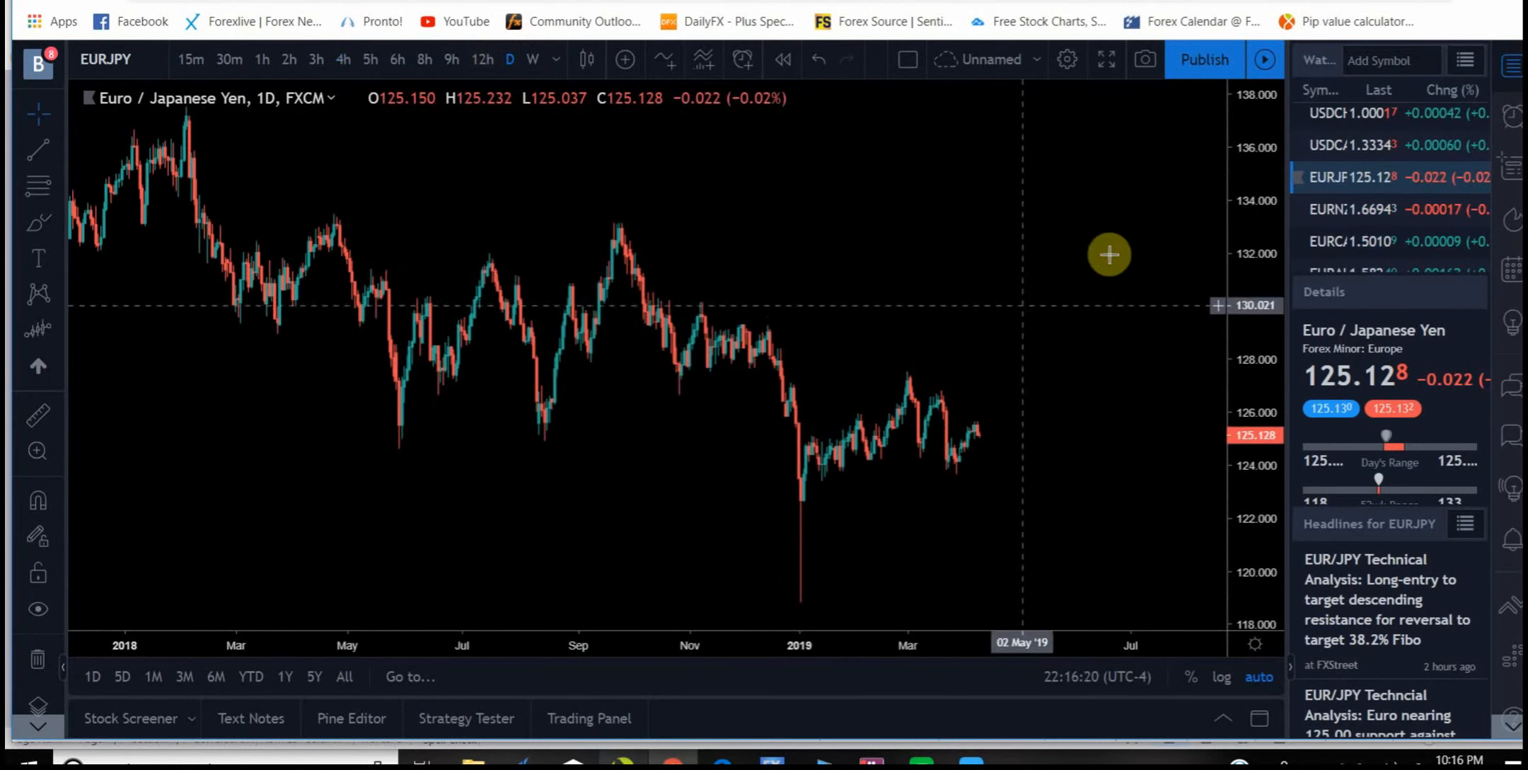
pyautogui.click(1364, 208)
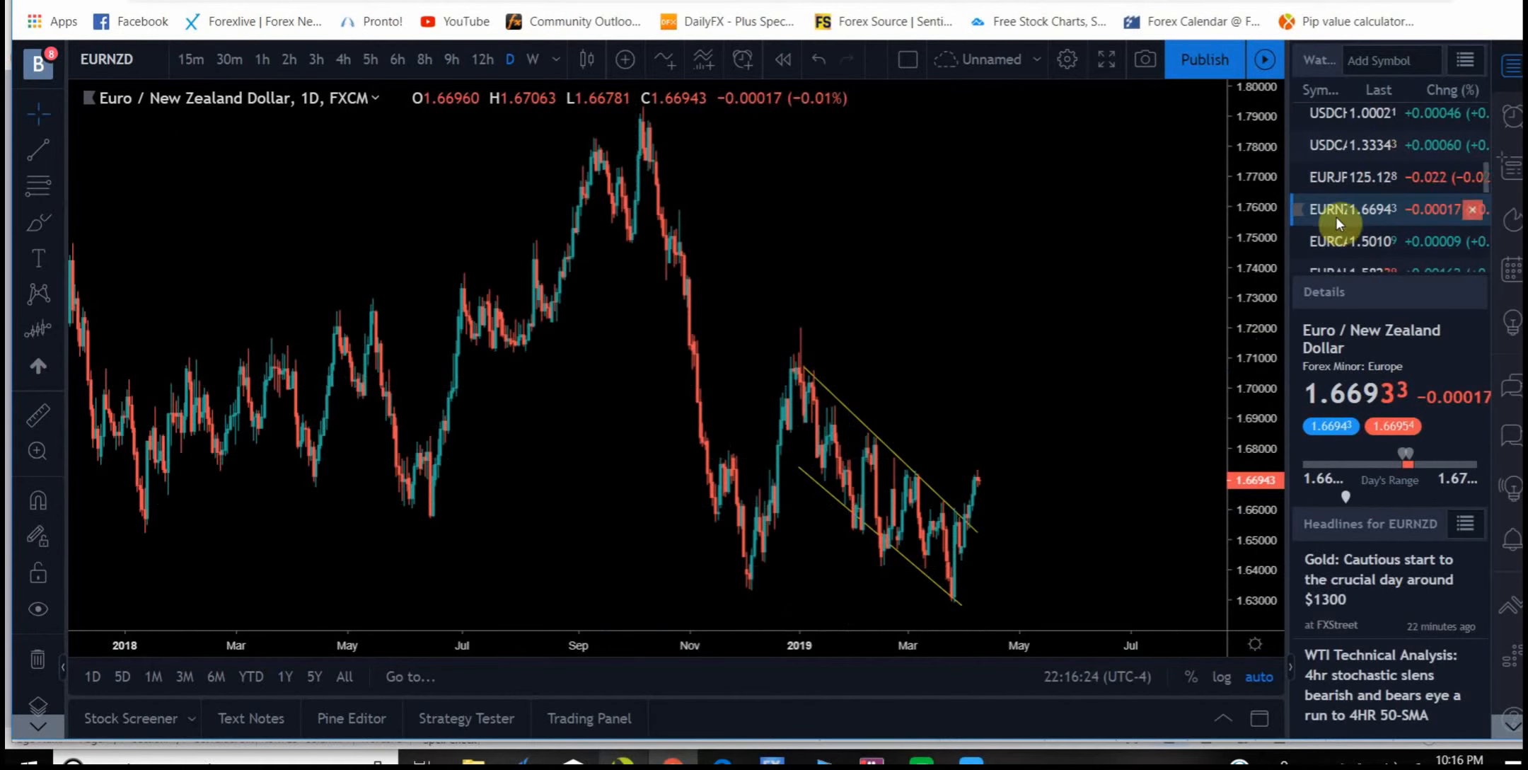
pyautogui.moveTo(1206, 227)
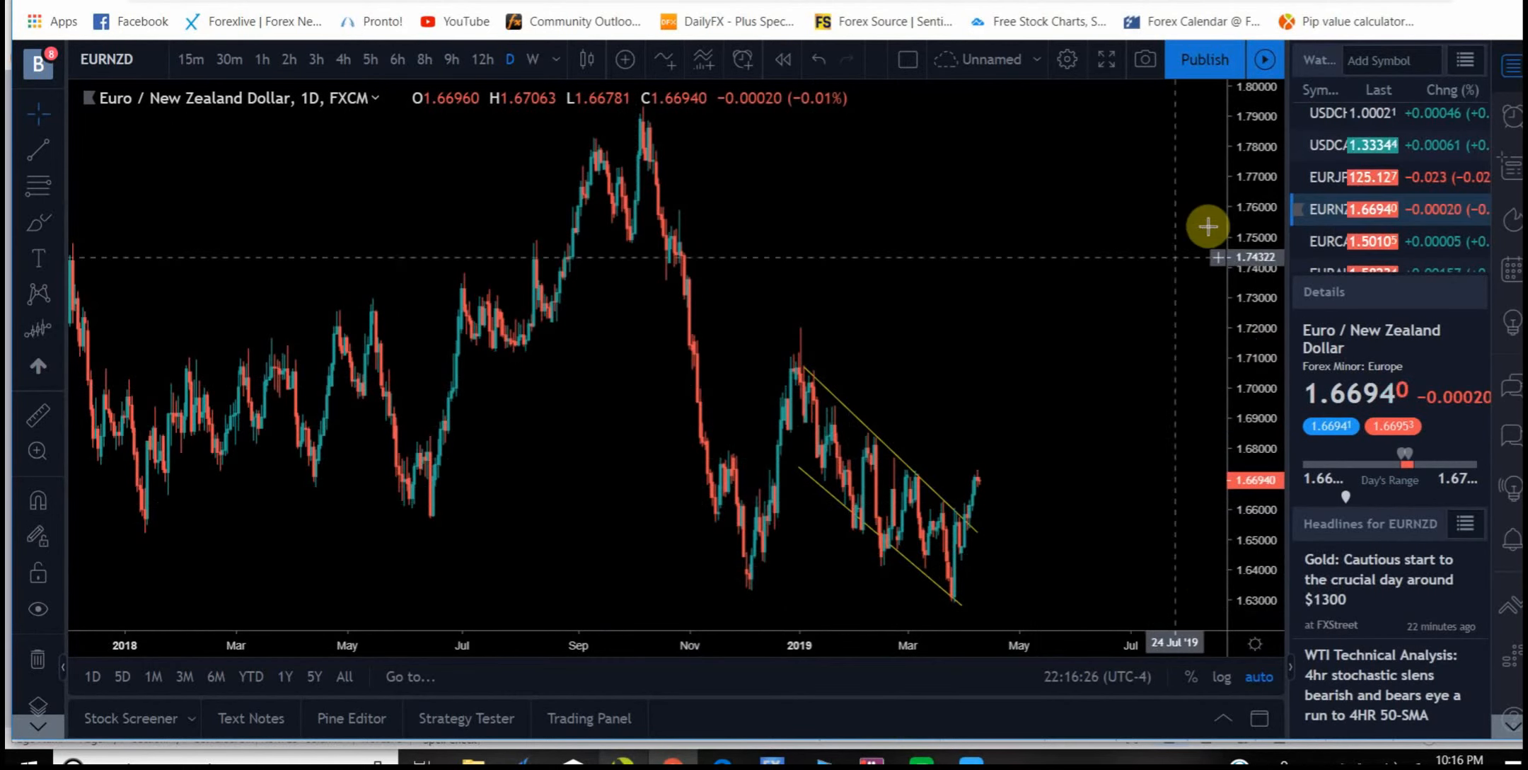
pyautogui.moveTo(974, 505)
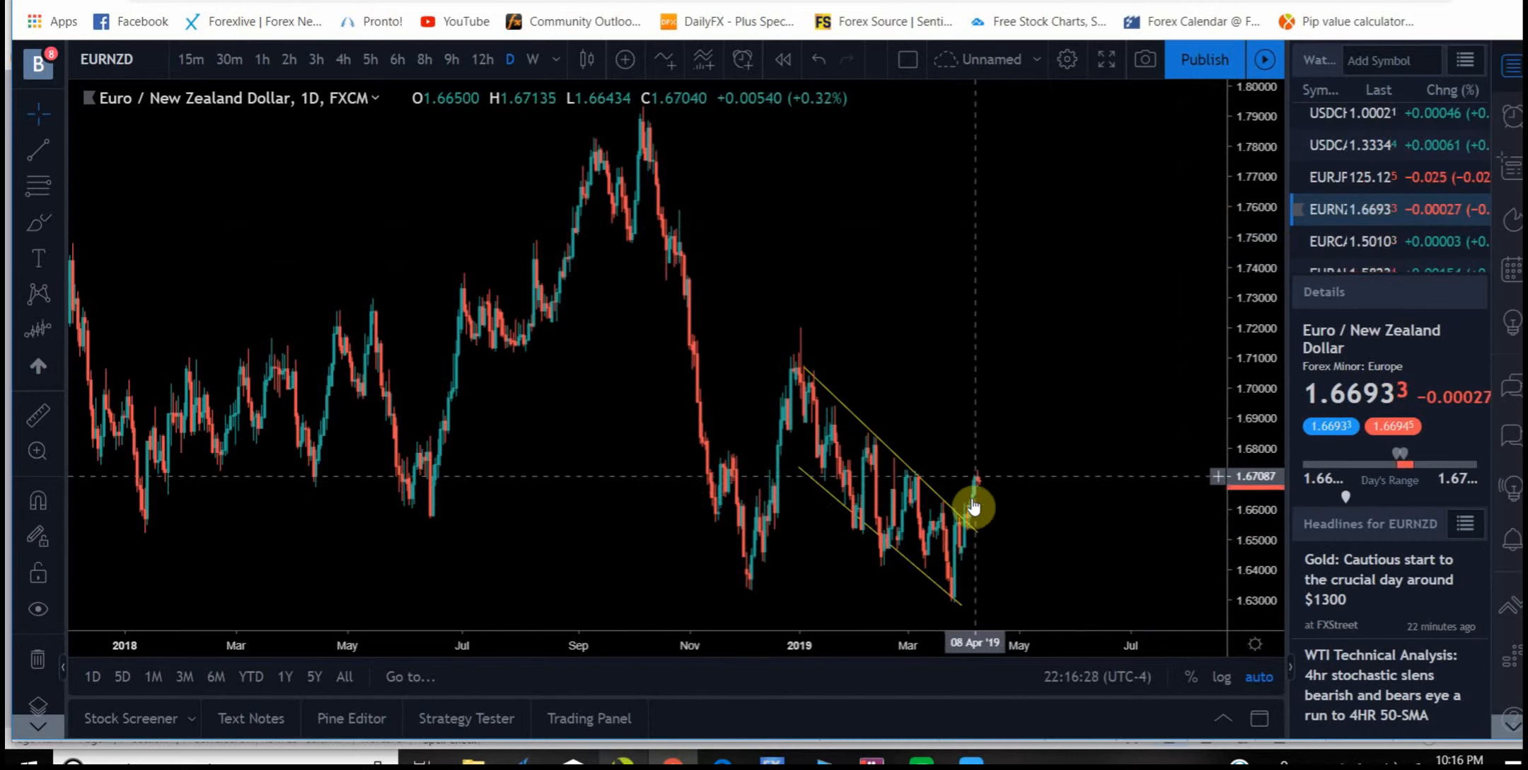
pyautogui.moveTo(972, 493)
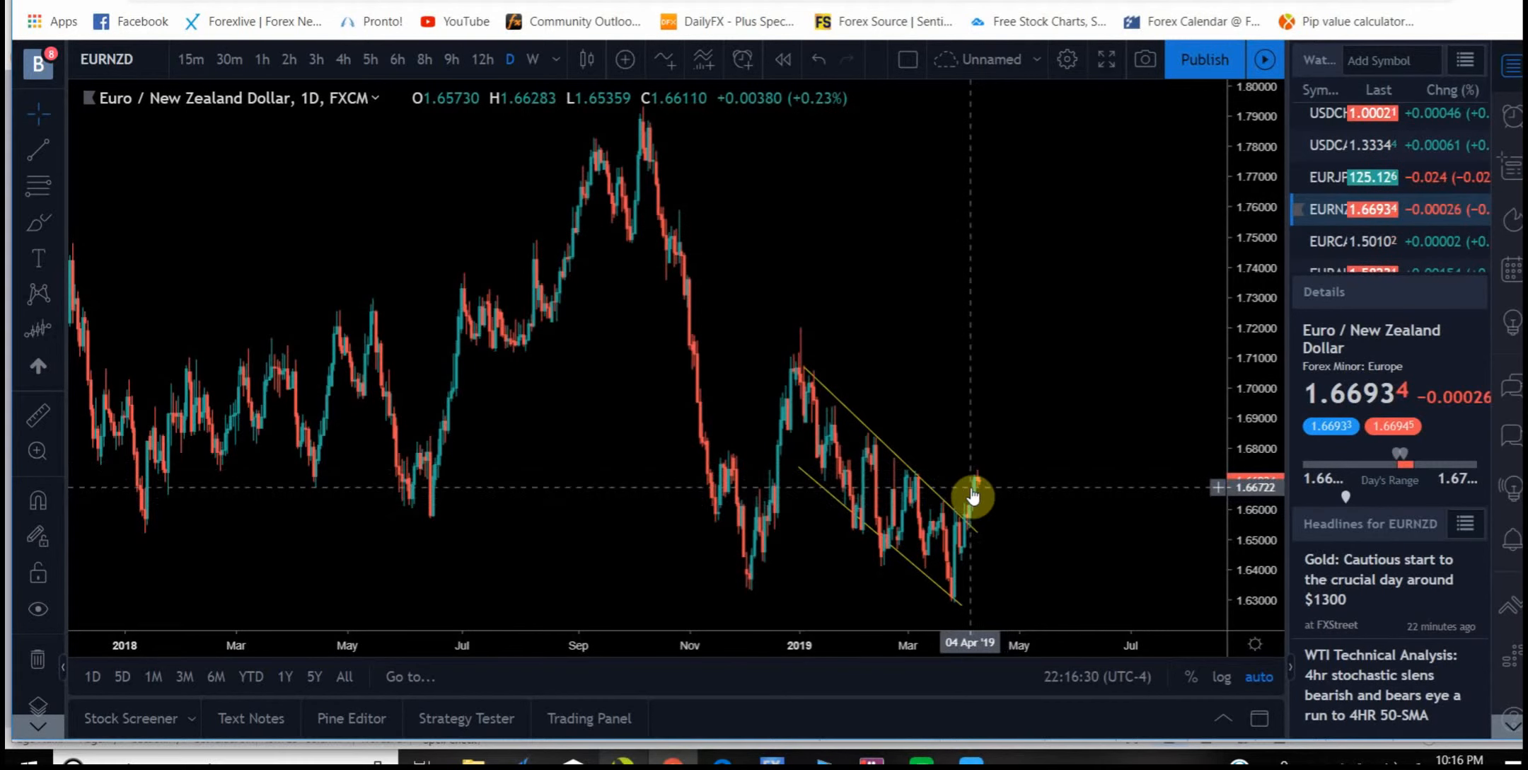
pyautogui.moveTo(1322, 264)
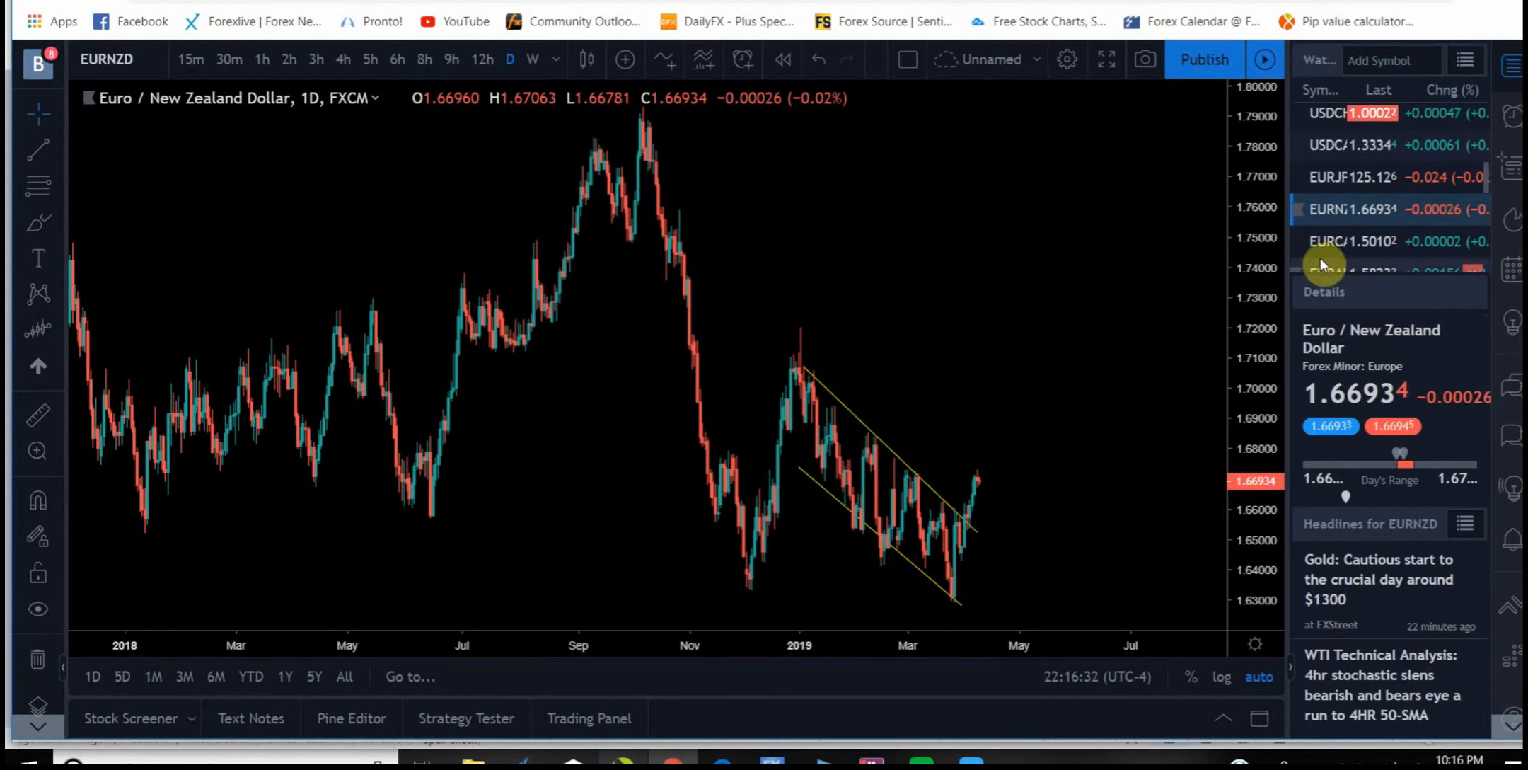
pyautogui.click(1345, 240)
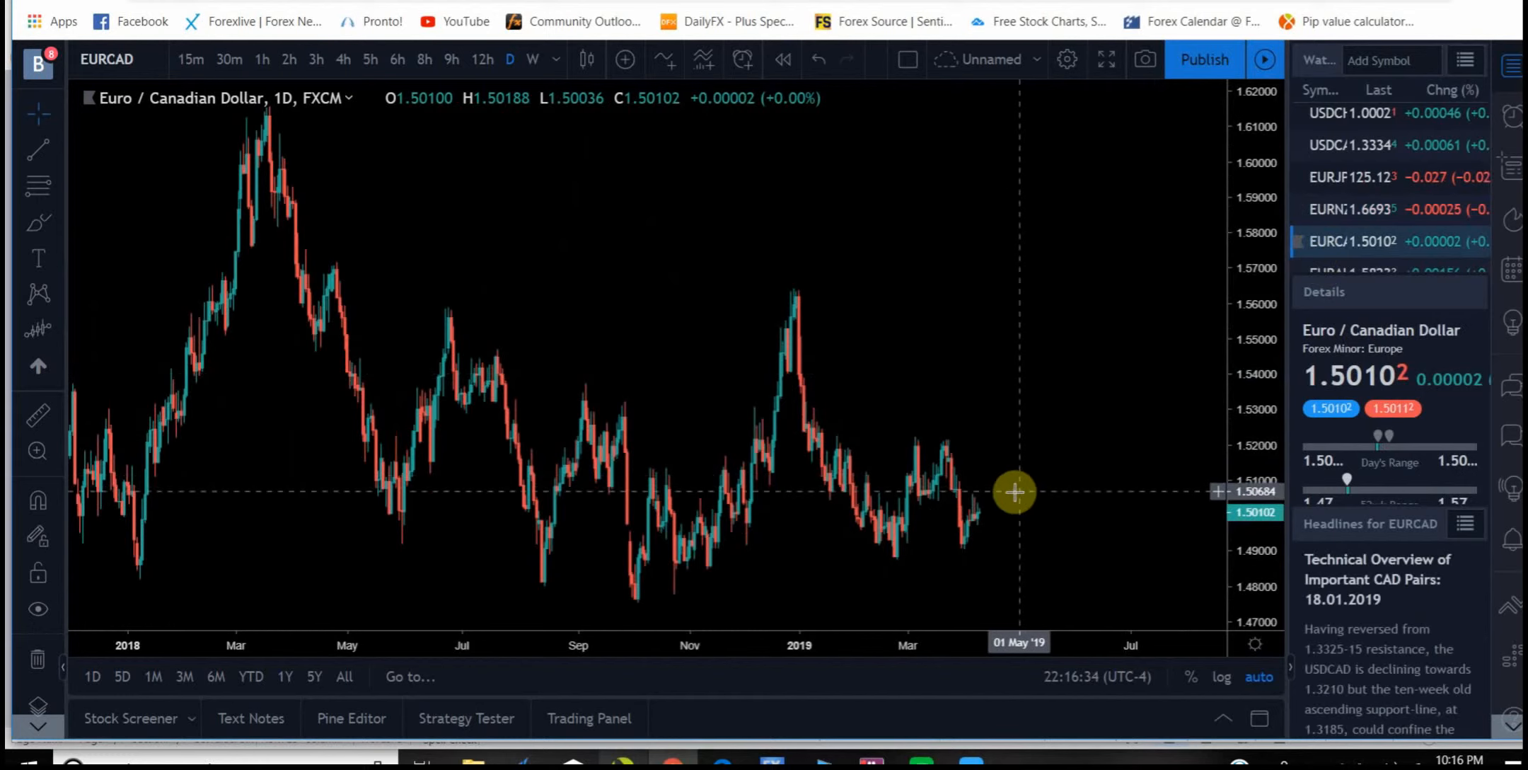
pyautogui.moveTo(1090, 150)
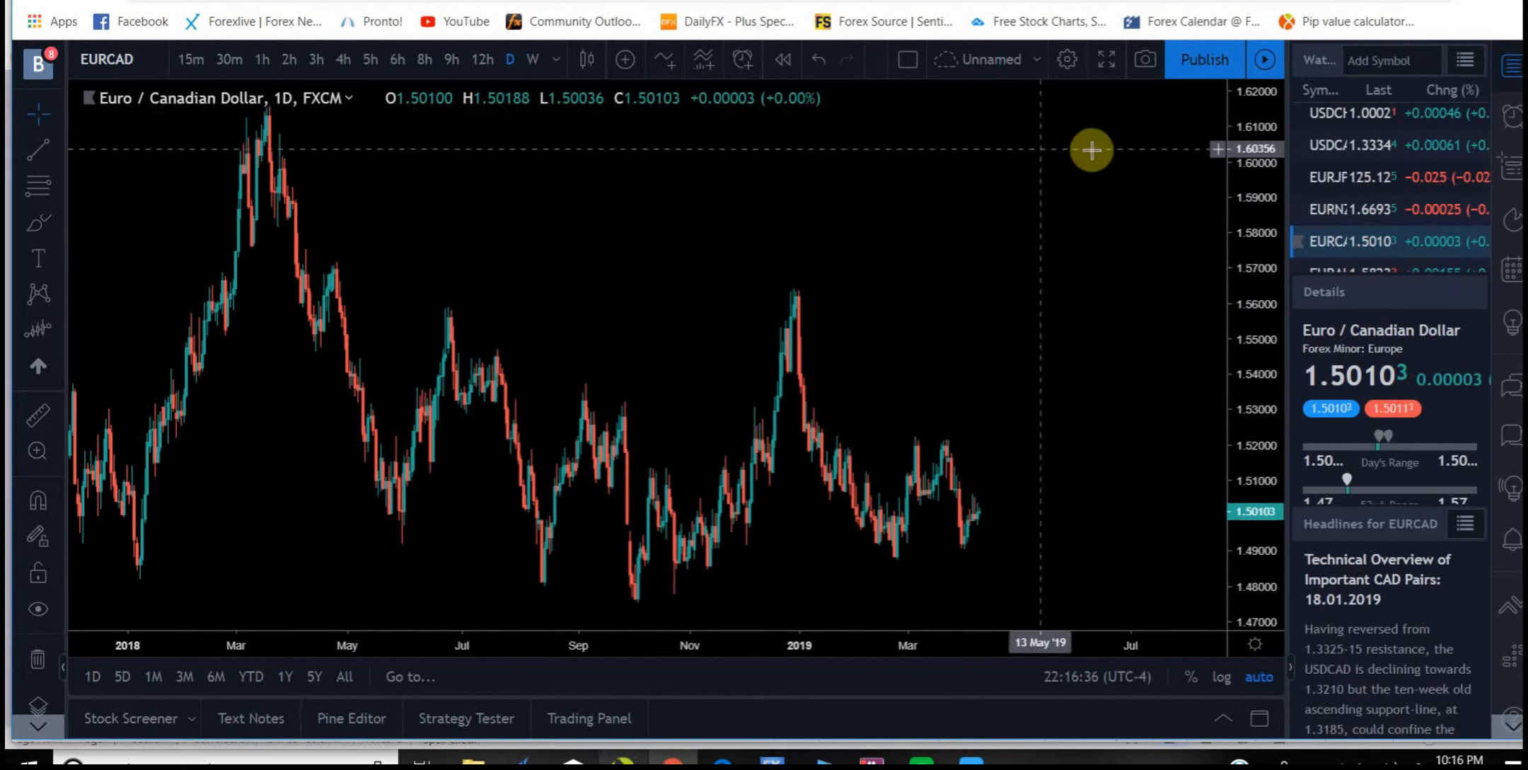
pyautogui.click(1352, 224)
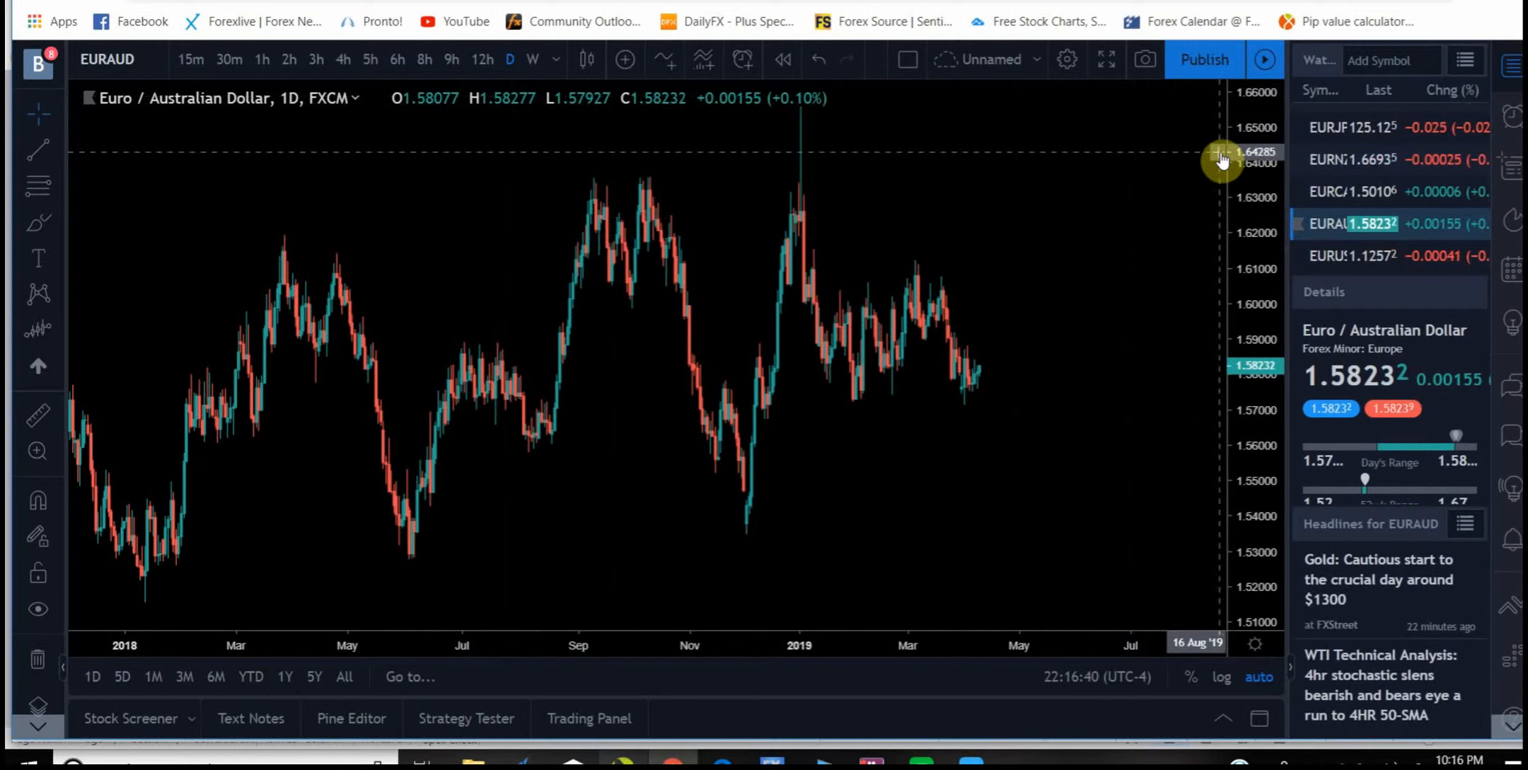
pyautogui.moveTo(1285, 241)
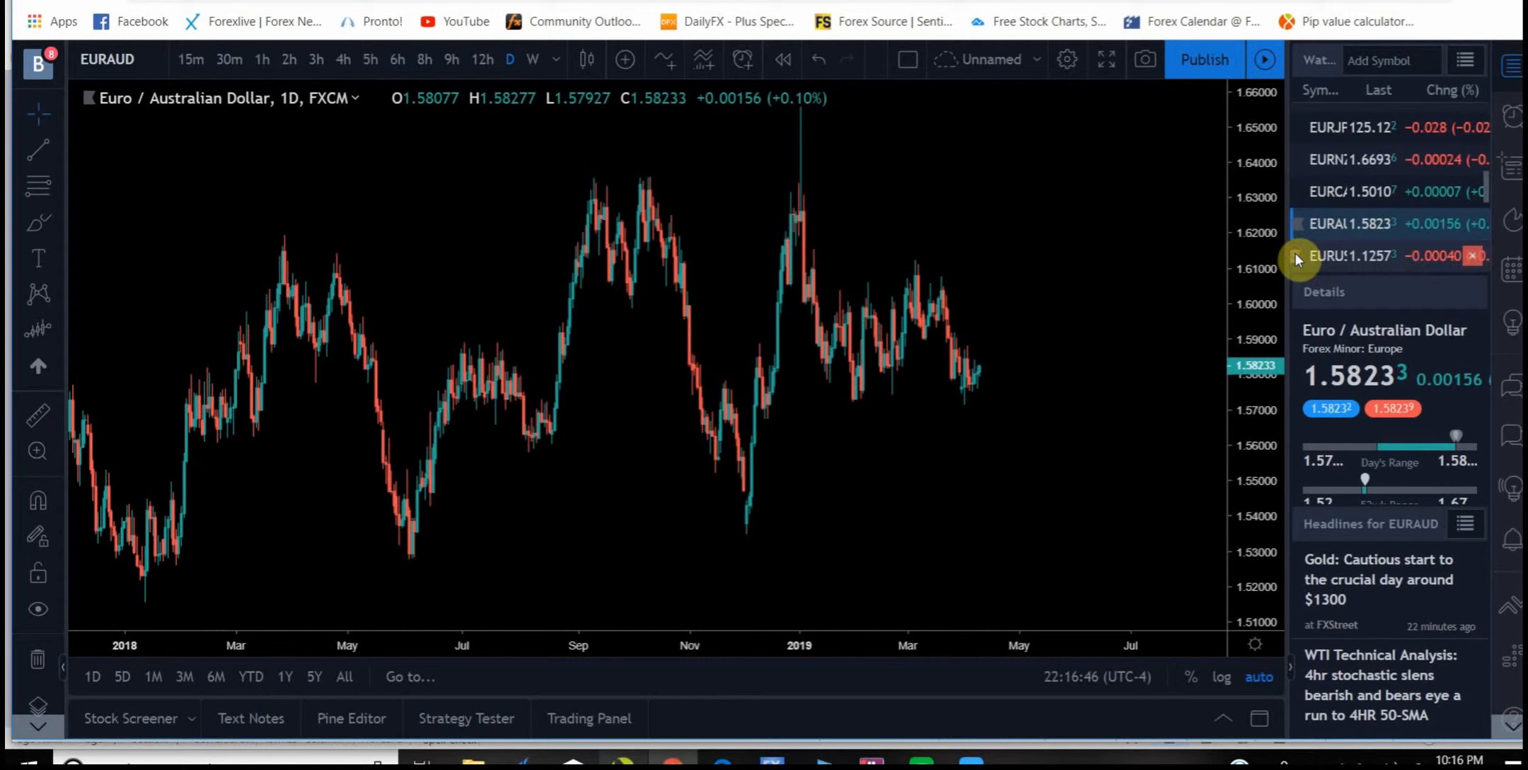
pyautogui.click(1352, 254)
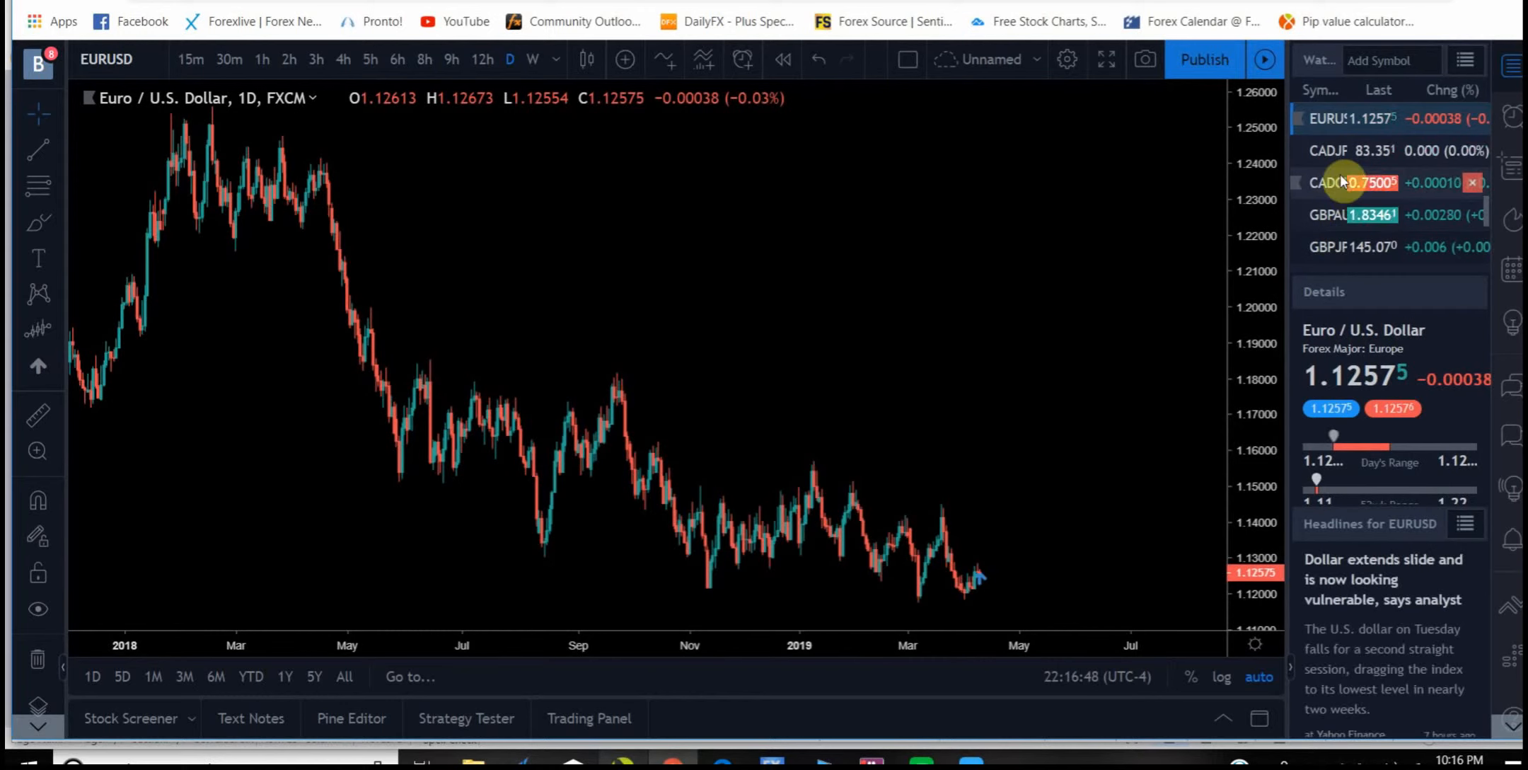
pyautogui.moveTo(925, 591)
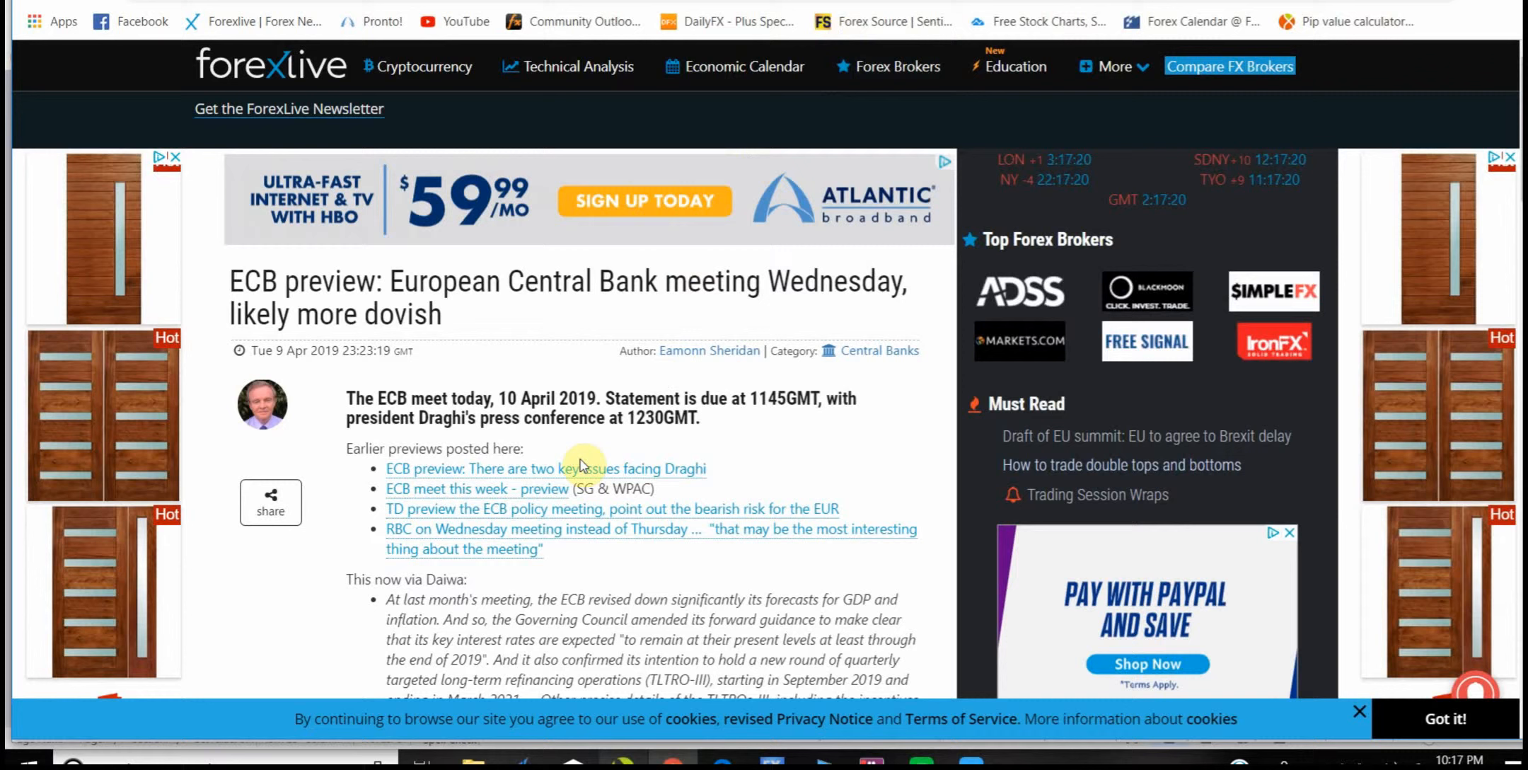
pyautogui.moveTo(290, 593)
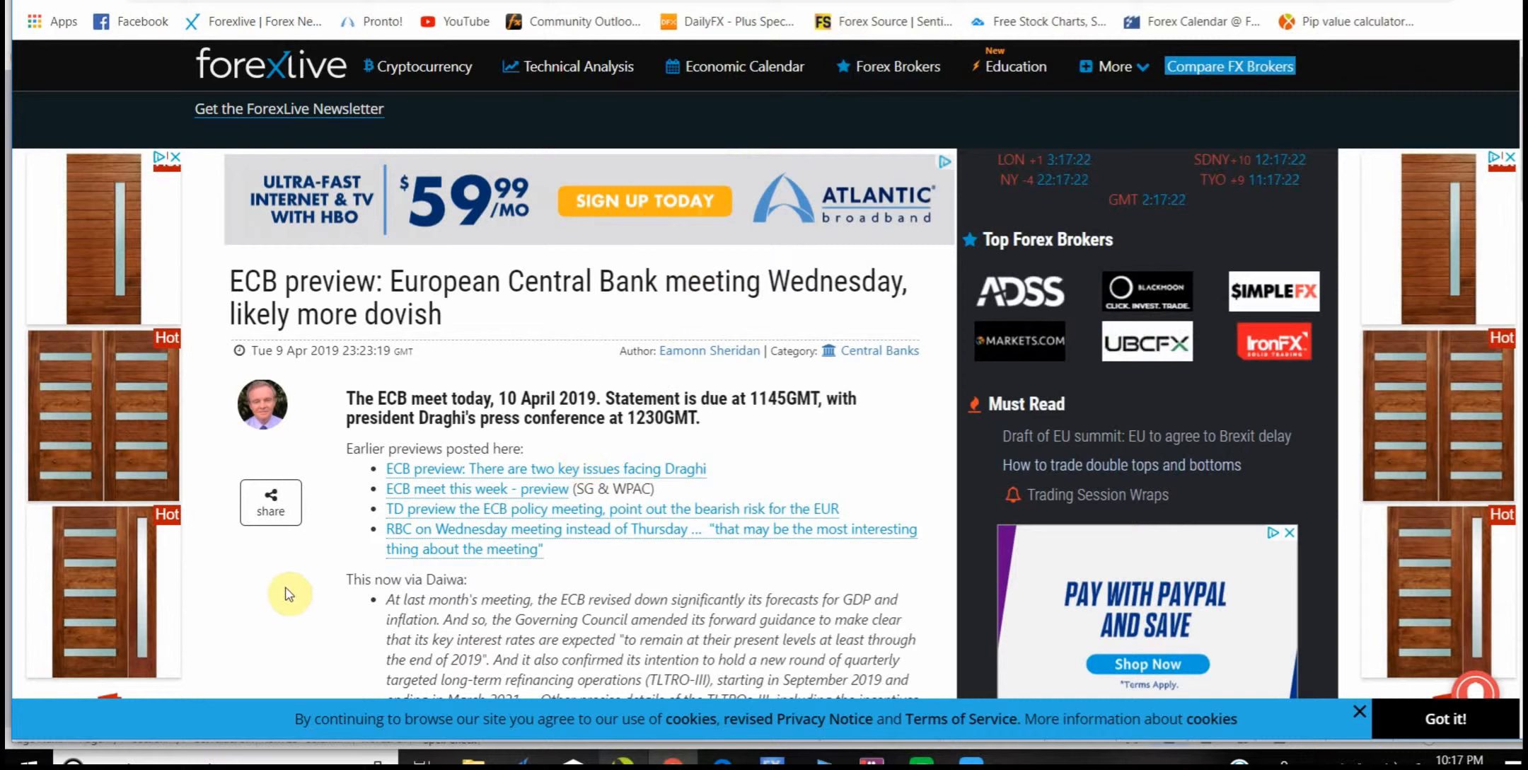
pyautogui.moveTo(325, 411)
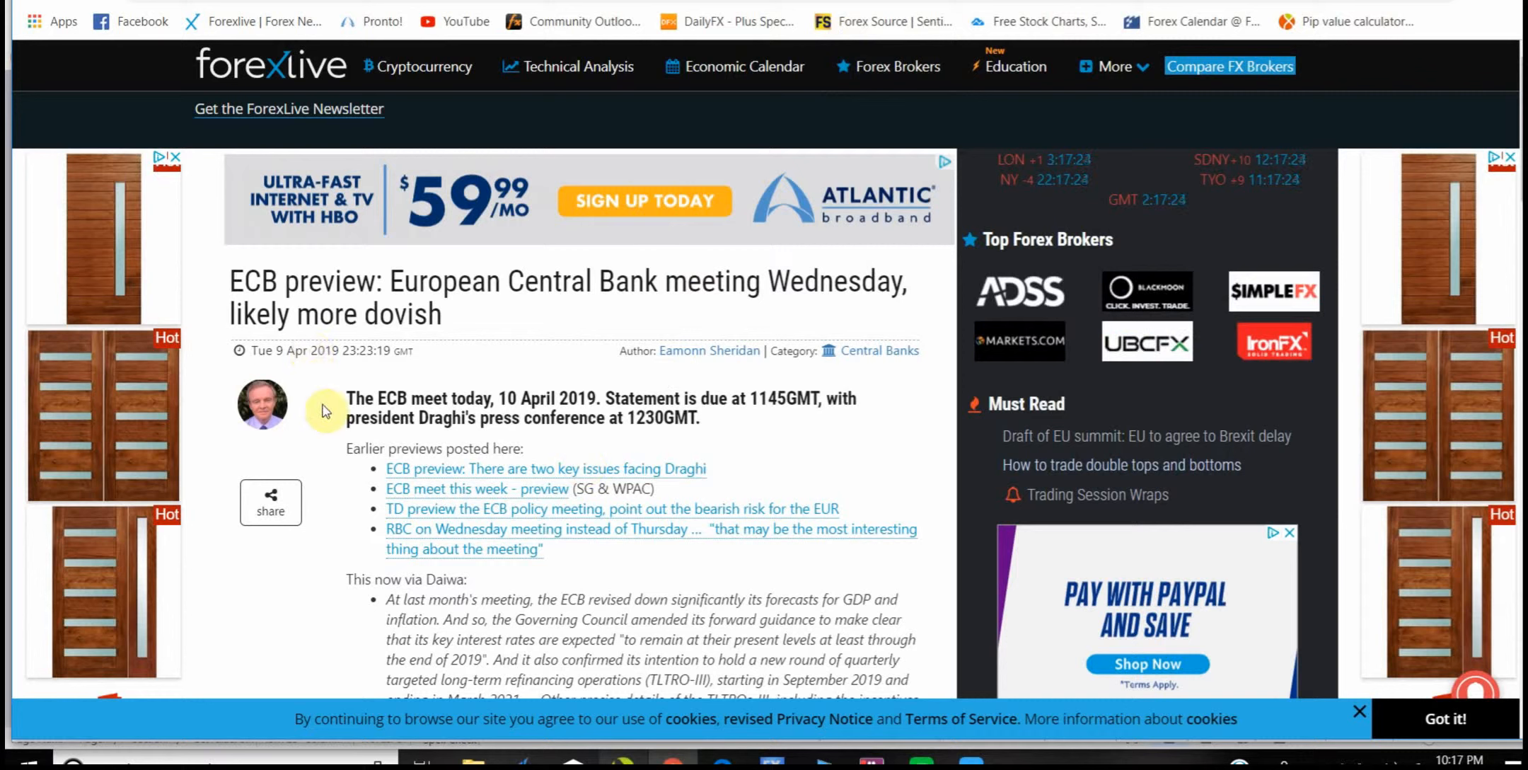
pyautogui.moveTo(729, 295)
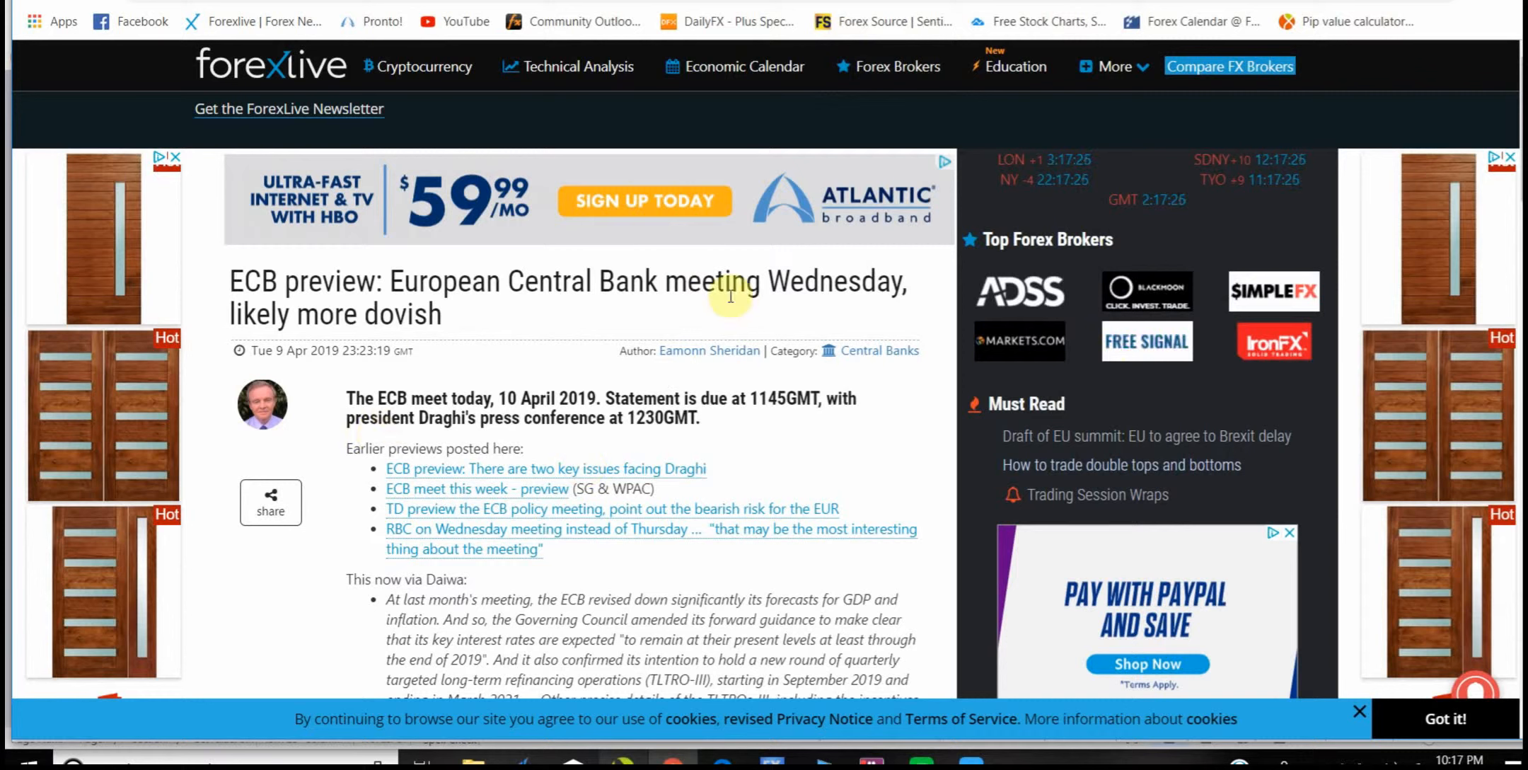
pyautogui.moveTo(324, 419)
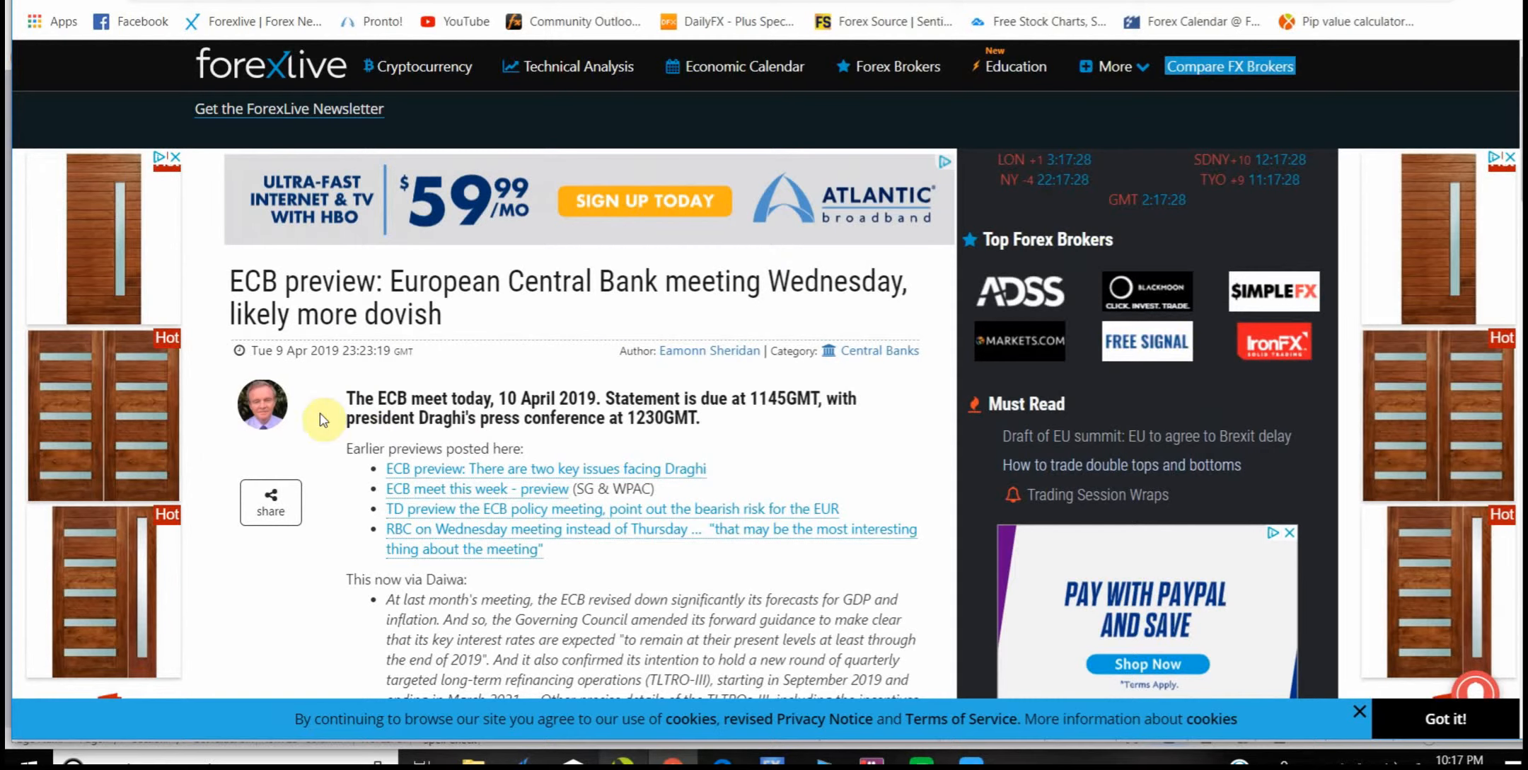
pyautogui.scroll(-3)
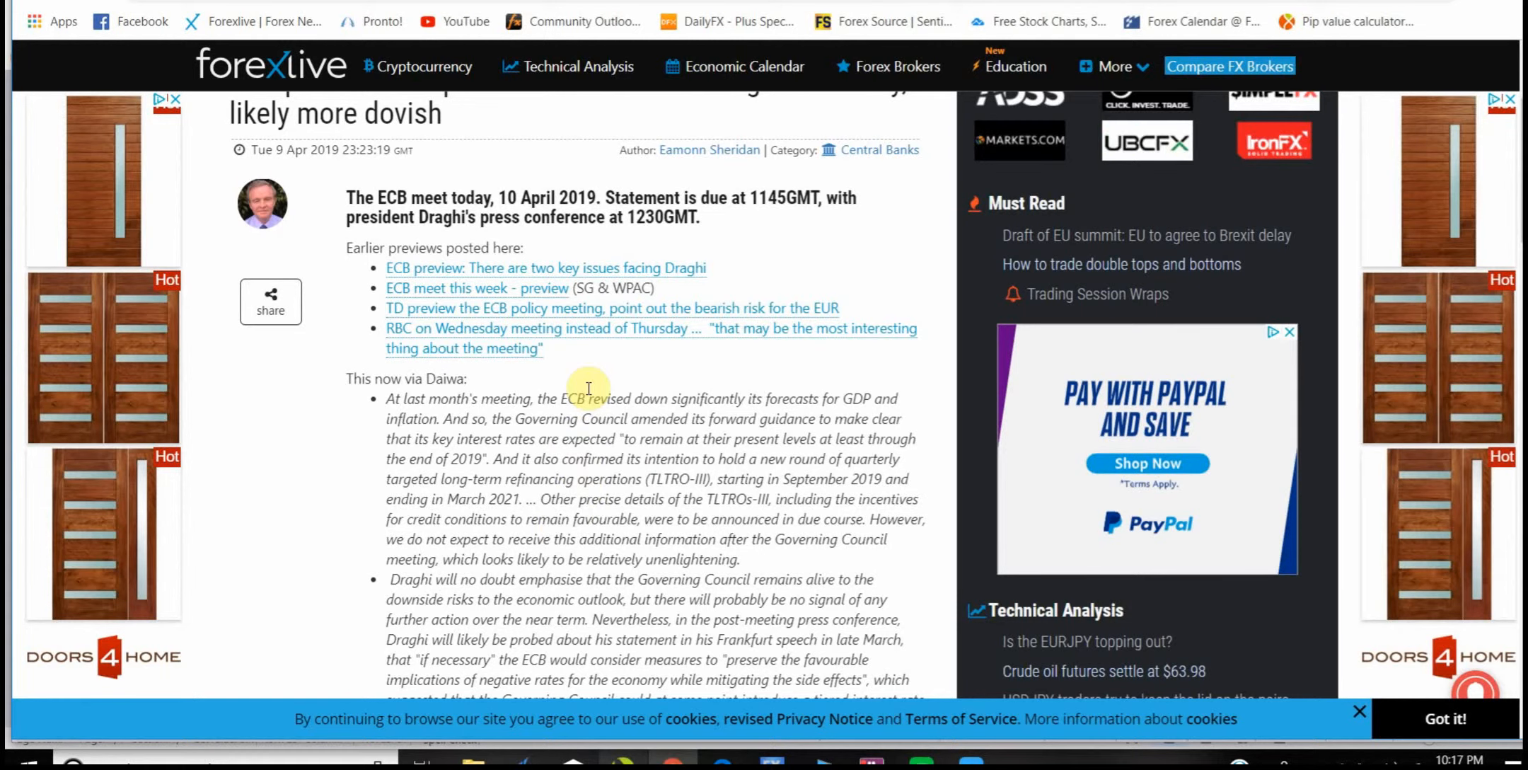
pyautogui.scroll(-3)
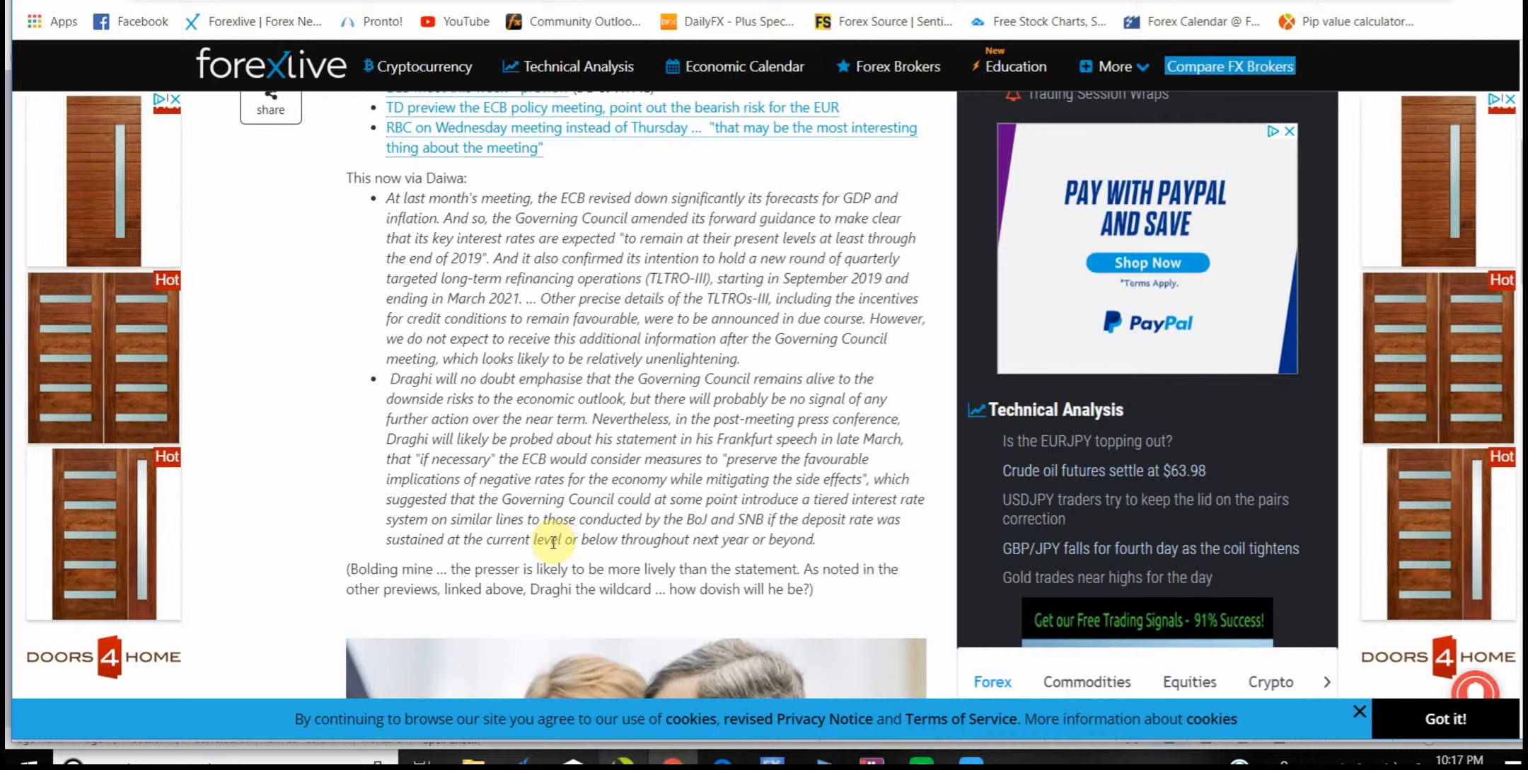
pyautogui.moveTo(553, 538)
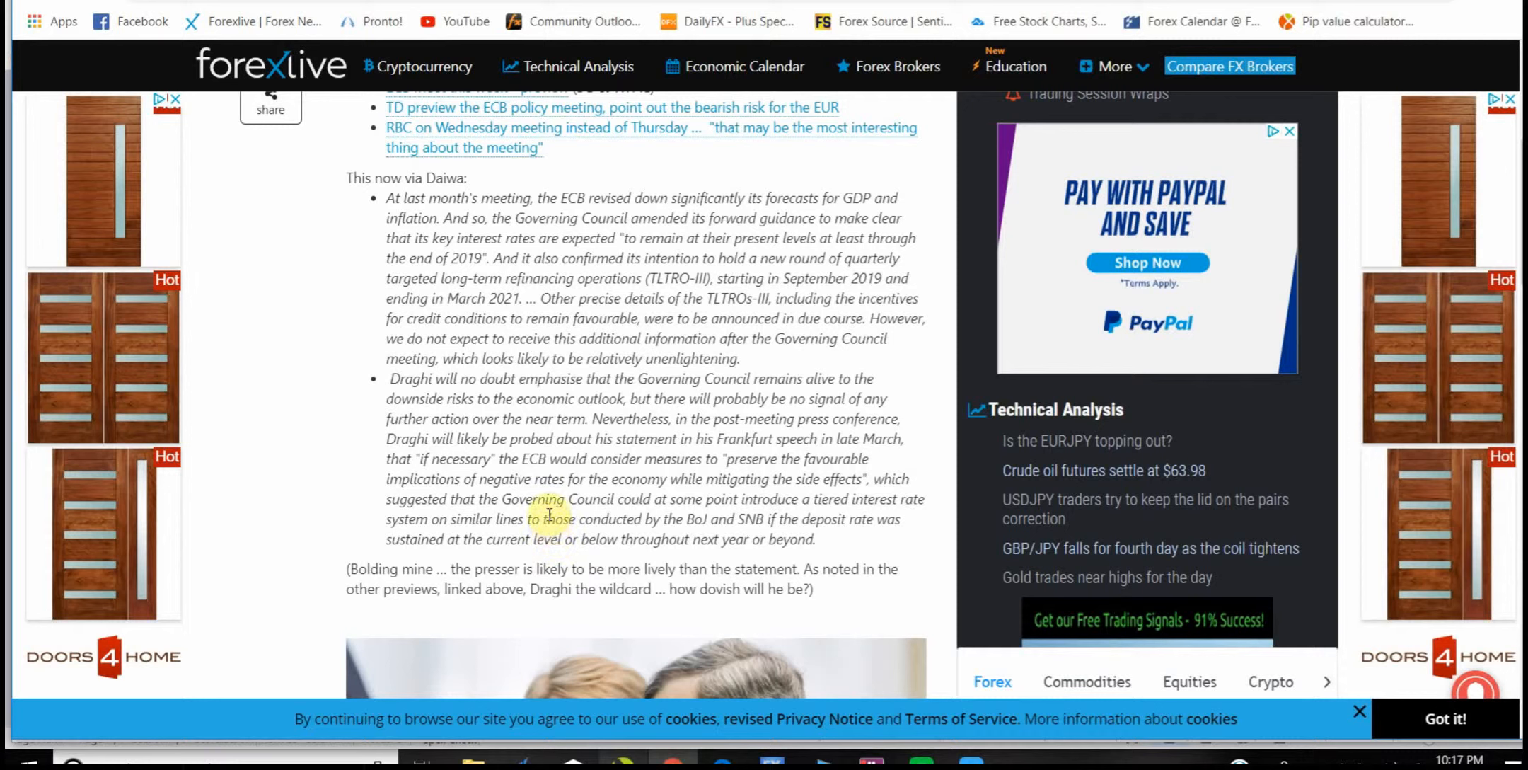
pyautogui.moveTo(499, 609)
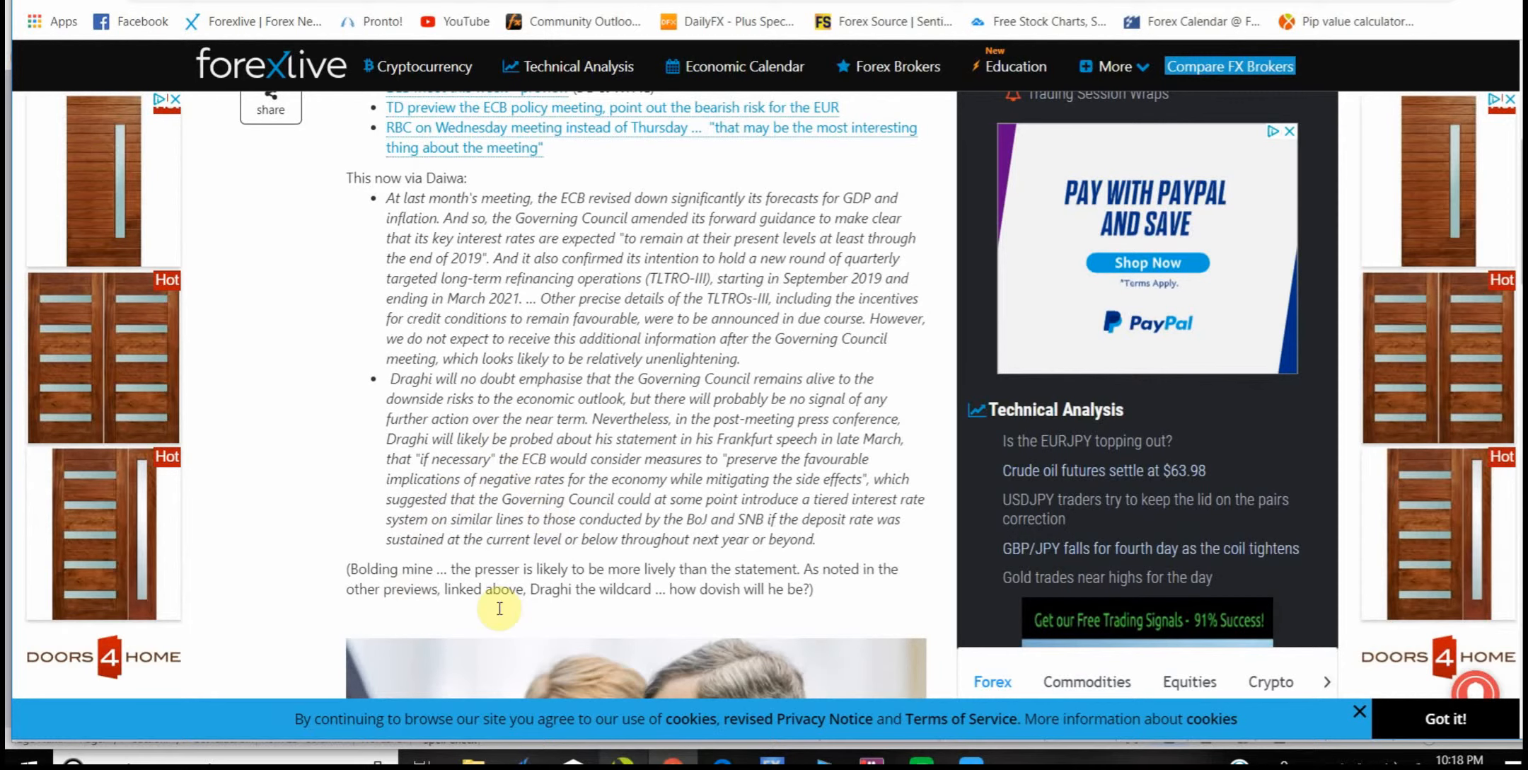
pyautogui.scroll(-3)
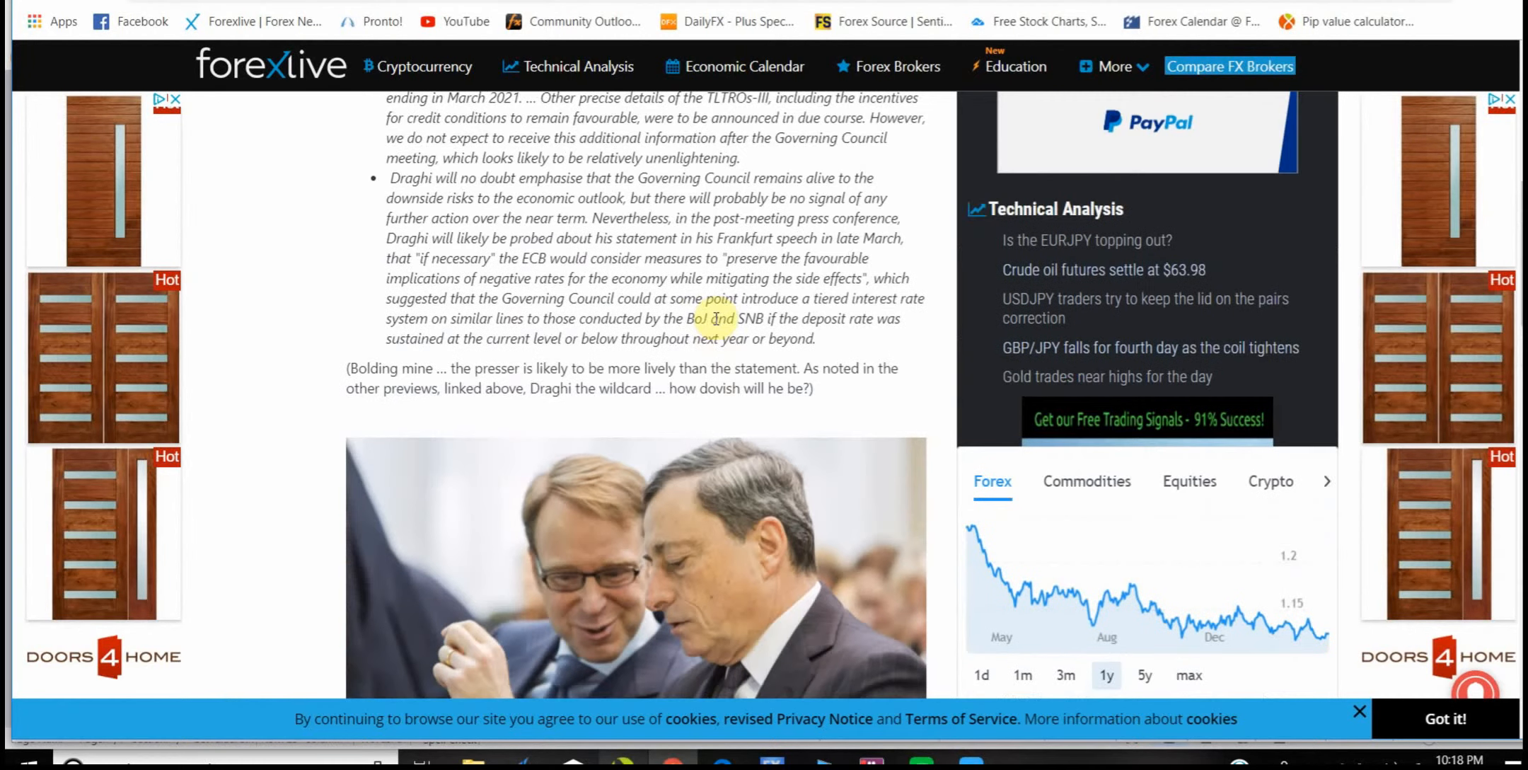
pyautogui.scroll(3)
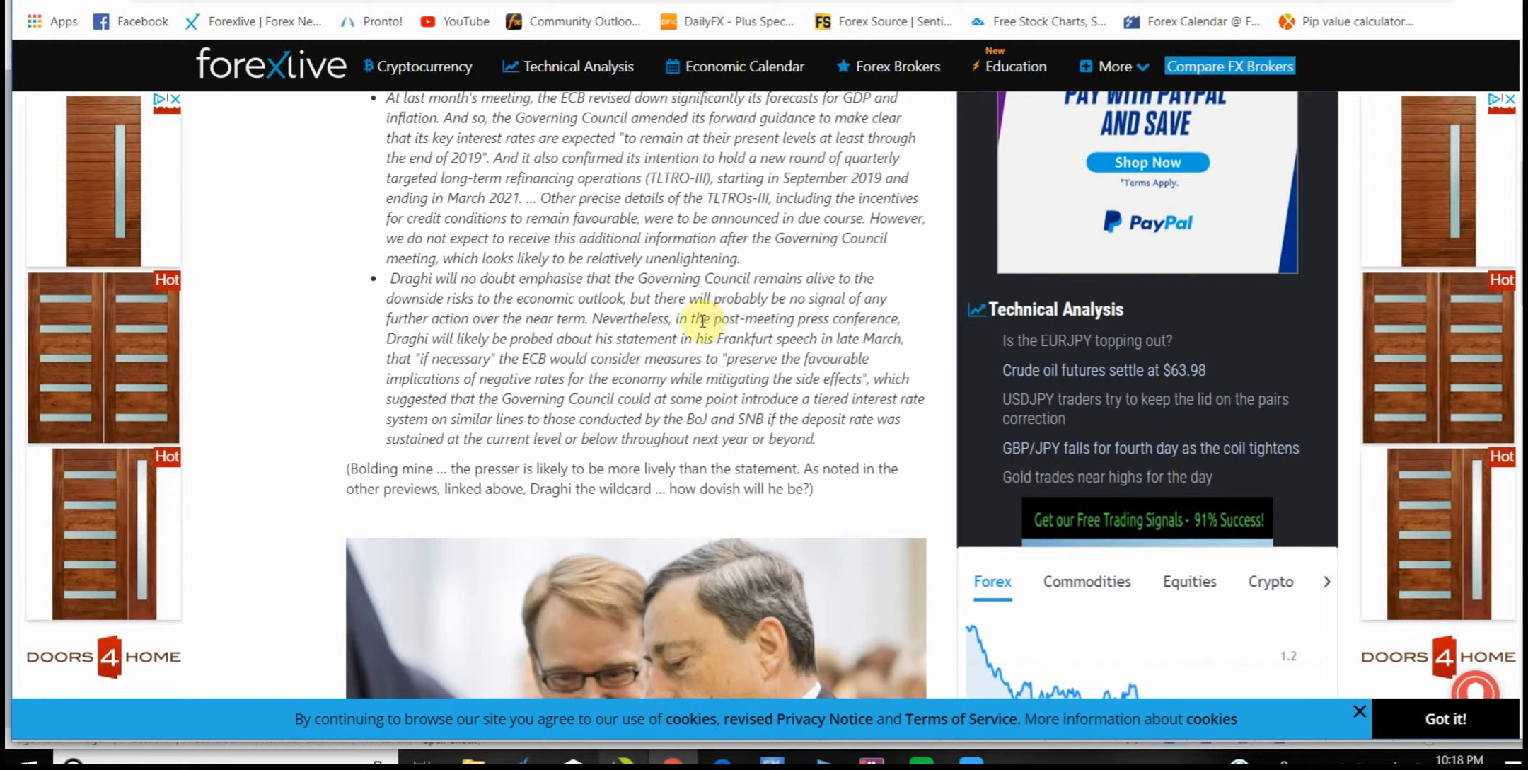
pyautogui.moveTo(696, 283)
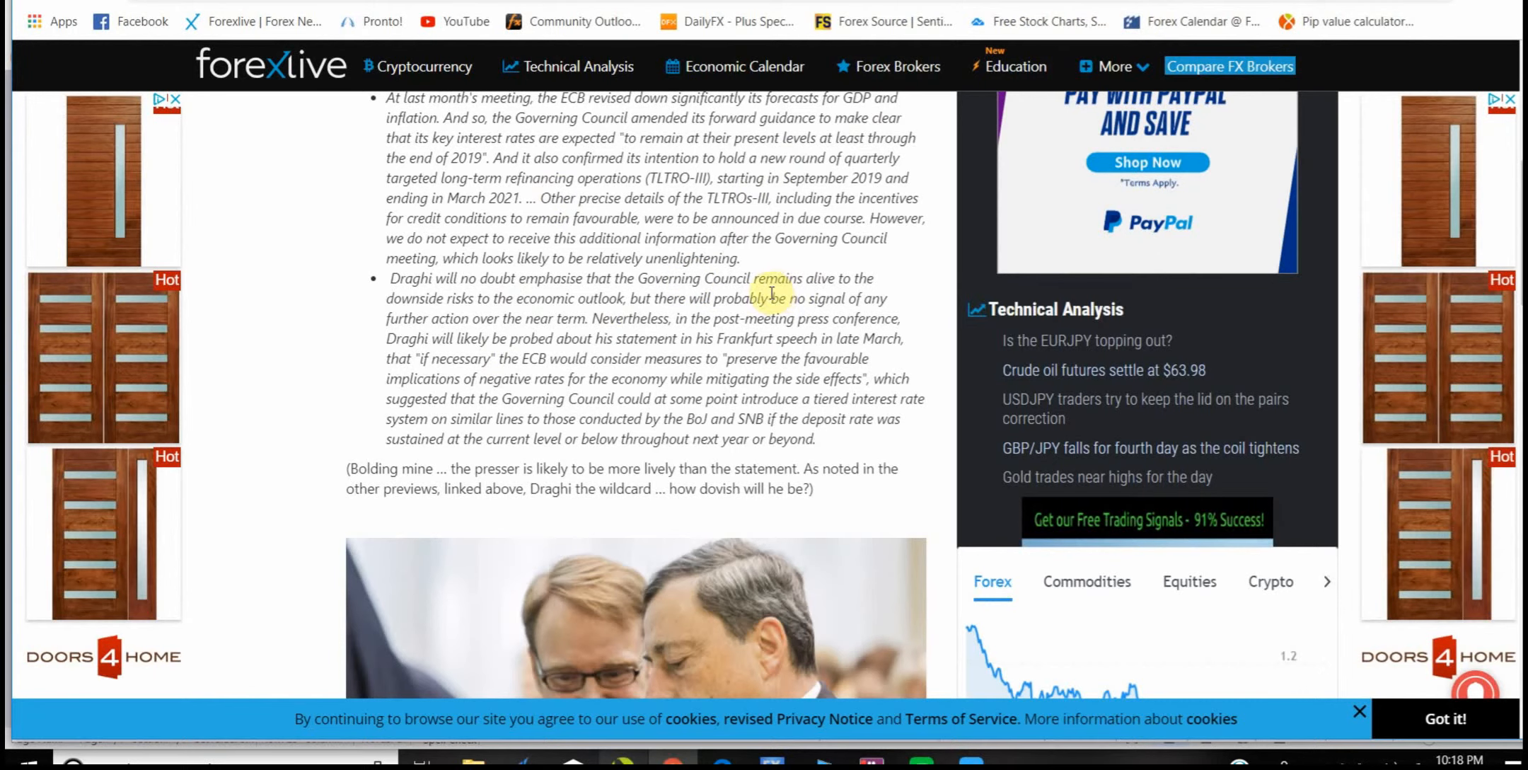
pyautogui.scroll(3)
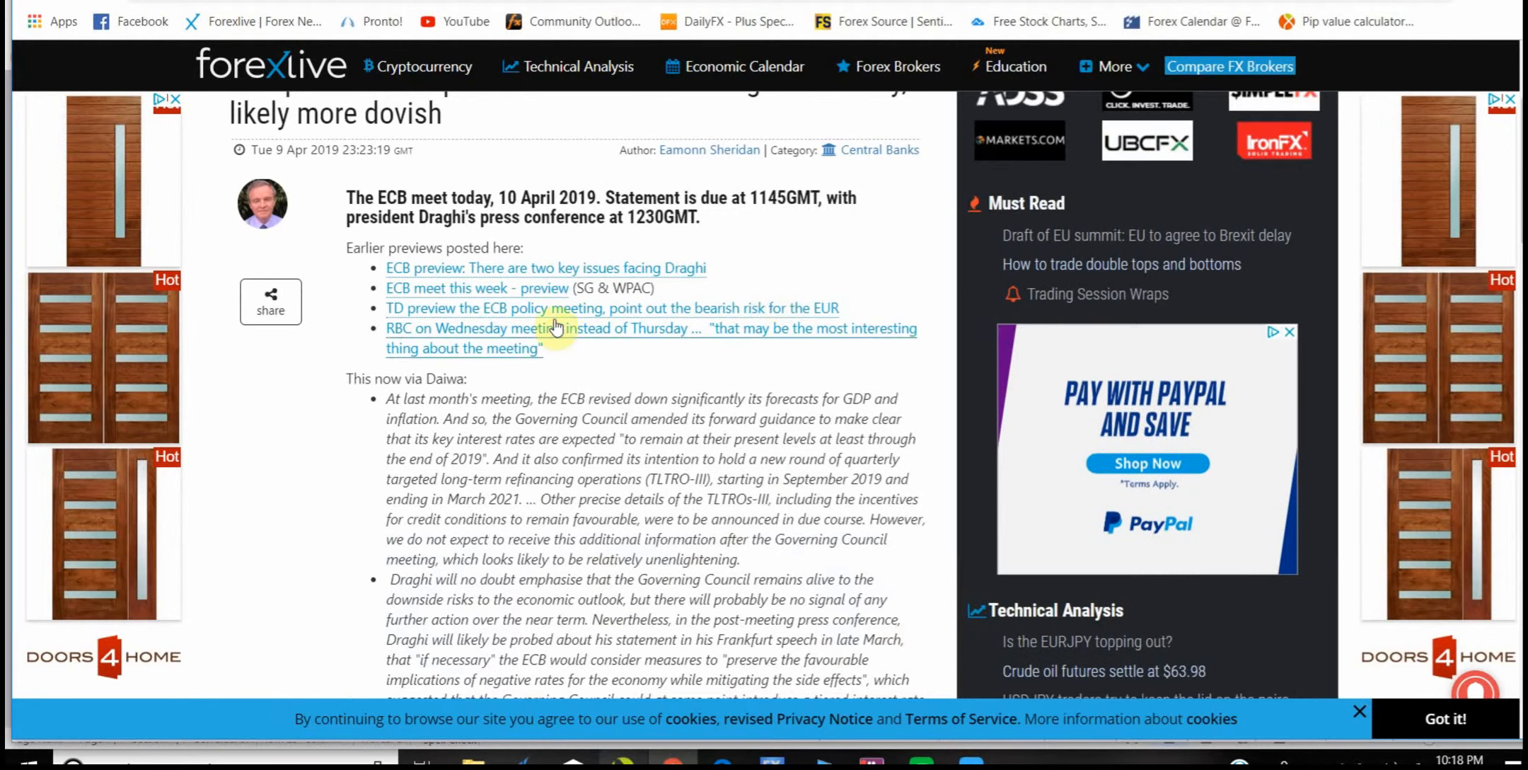
pyautogui.click(546, 267)
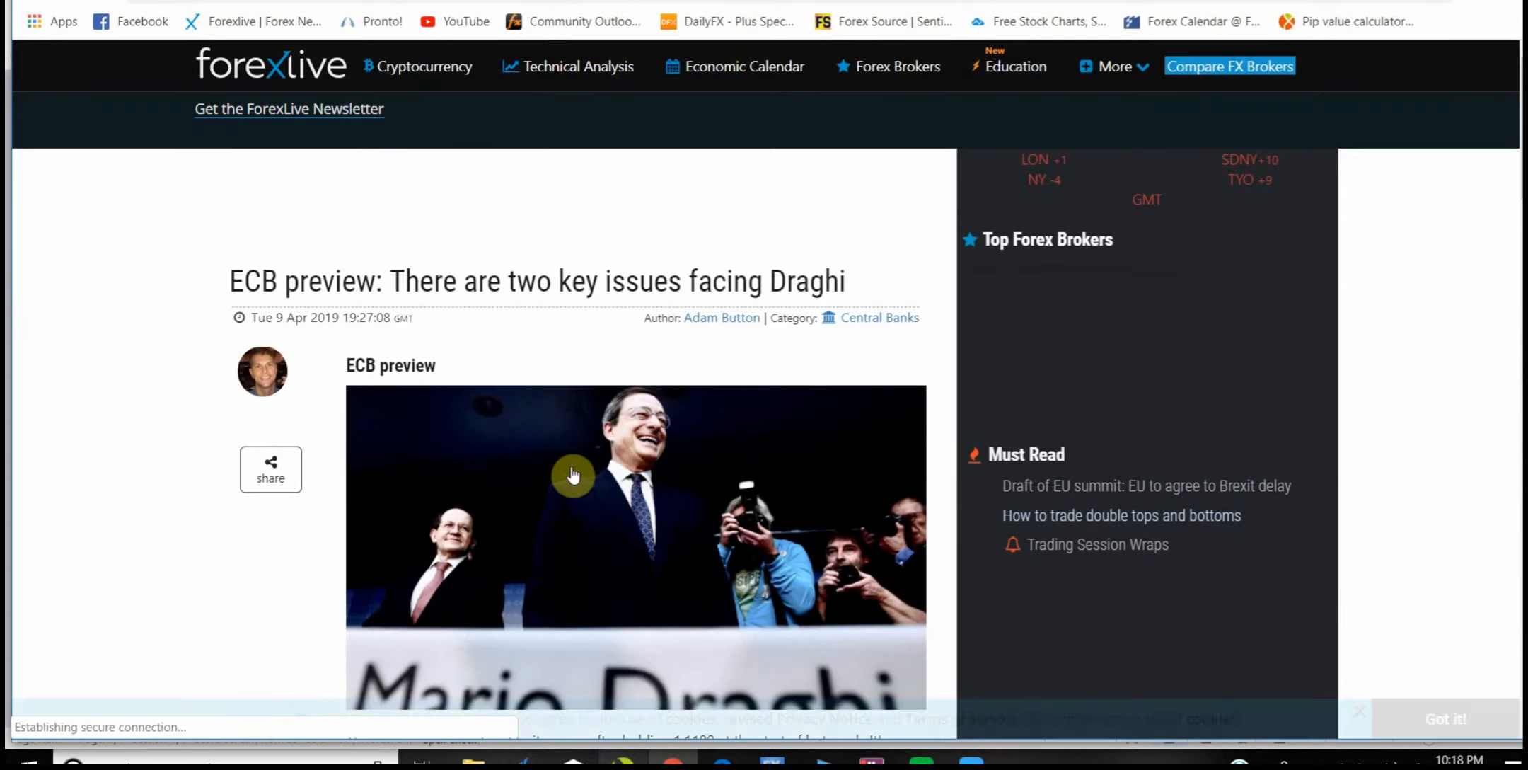
pyautogui.scroll(-3)
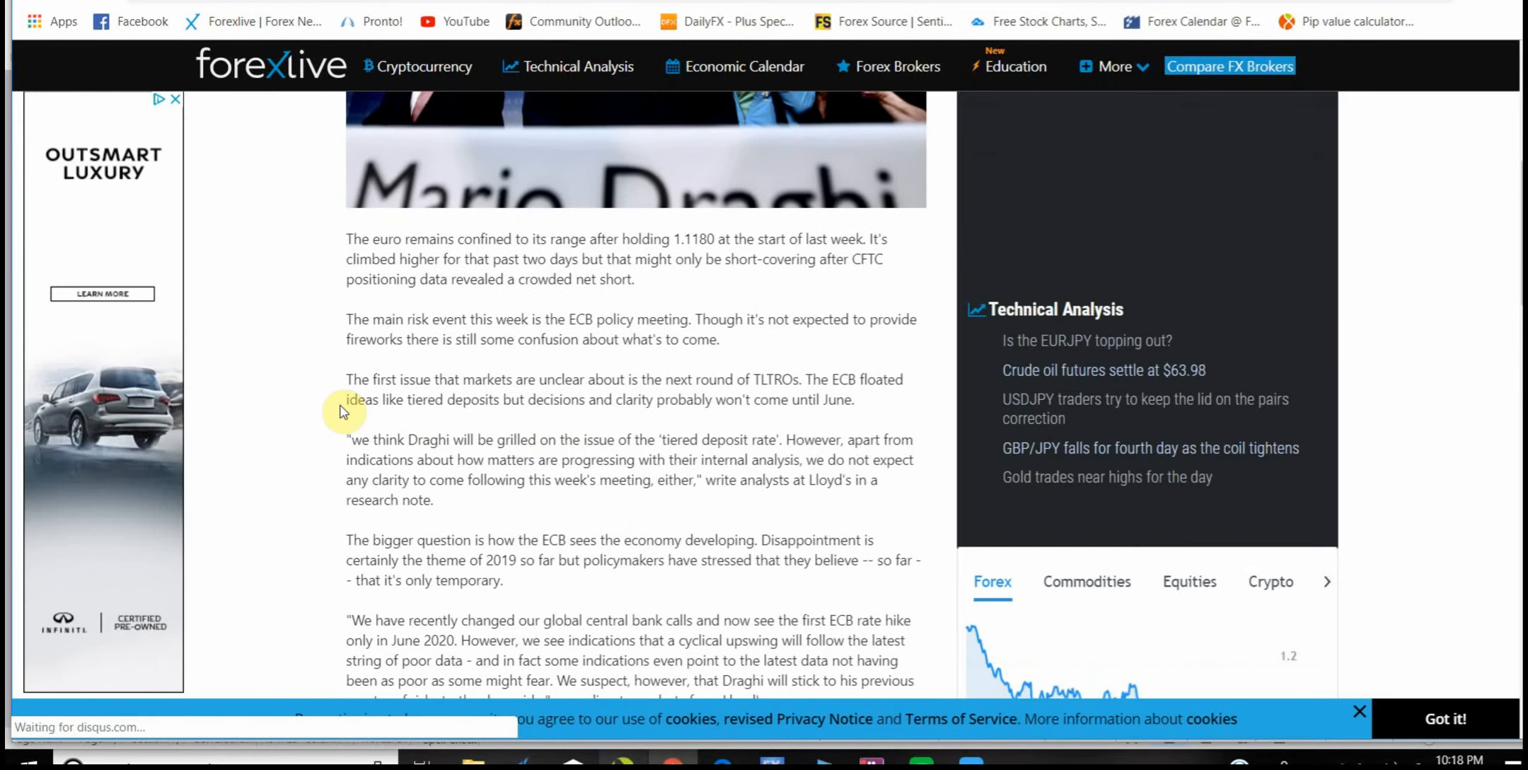
pyautogui.scroll(-3)
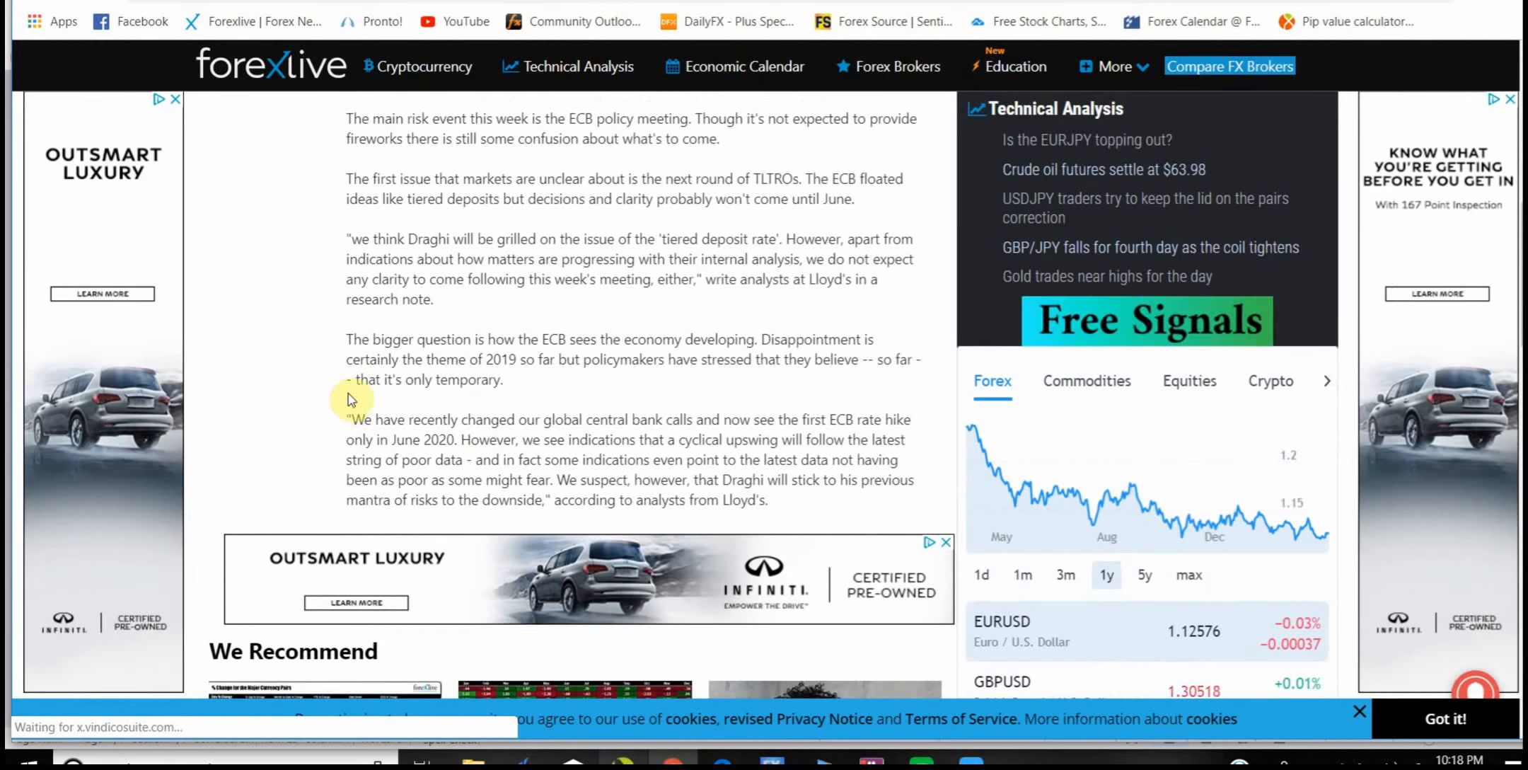
pyautogui.moveTo(648, 472)
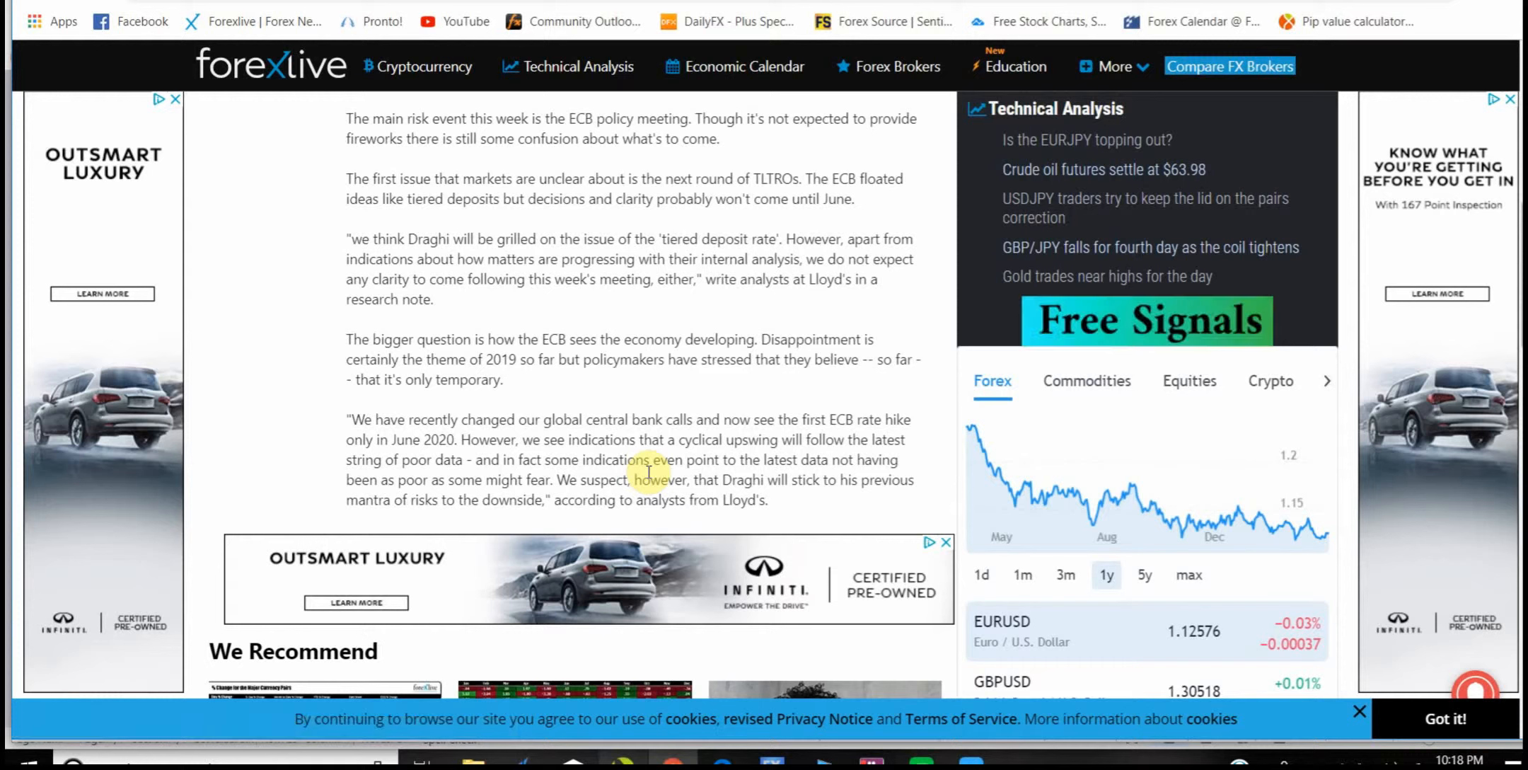
pyautogui.moveTo(783, 518)
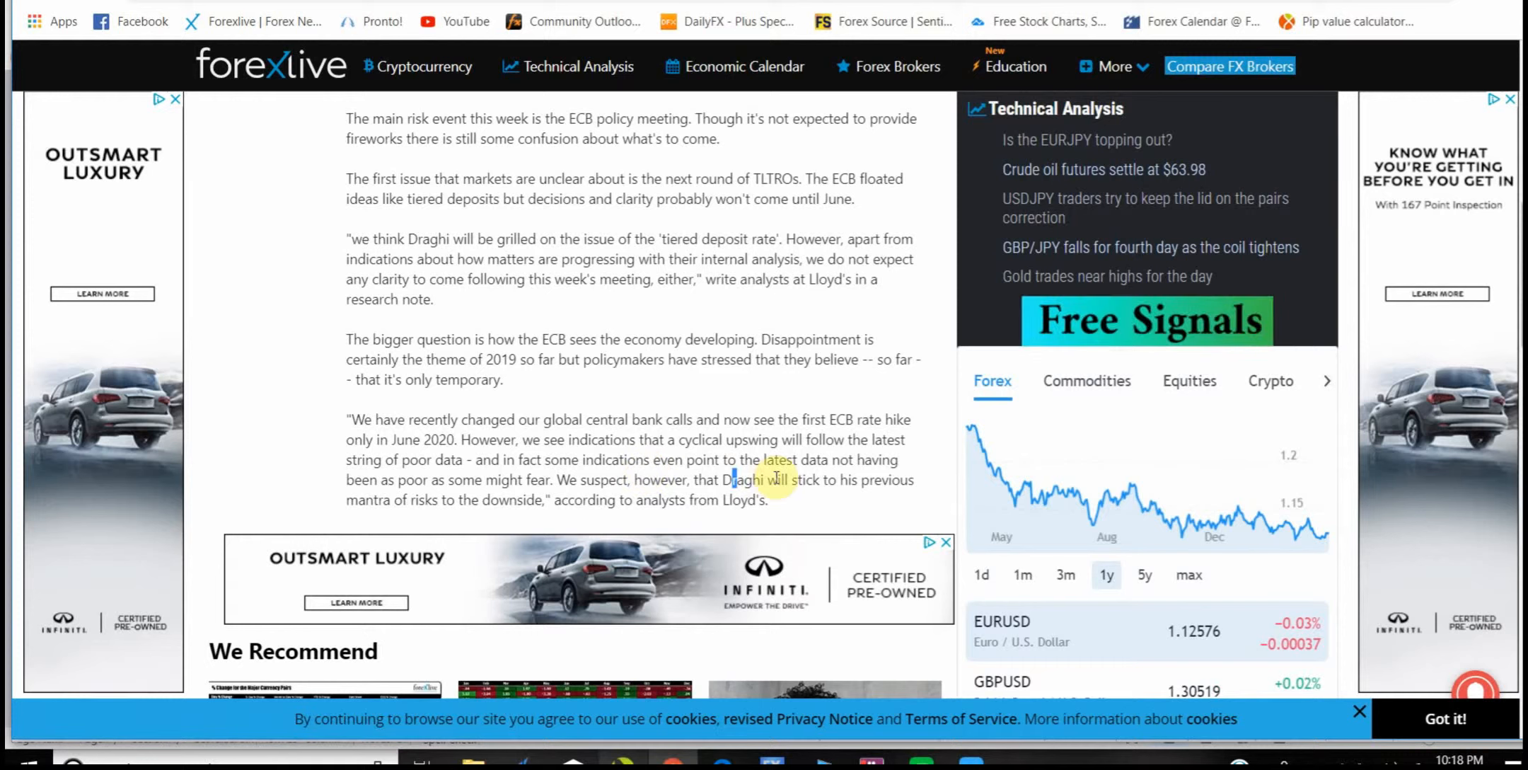
pyautogui.moveTo(735, 479); pyautogui.dragTo(766, 500)
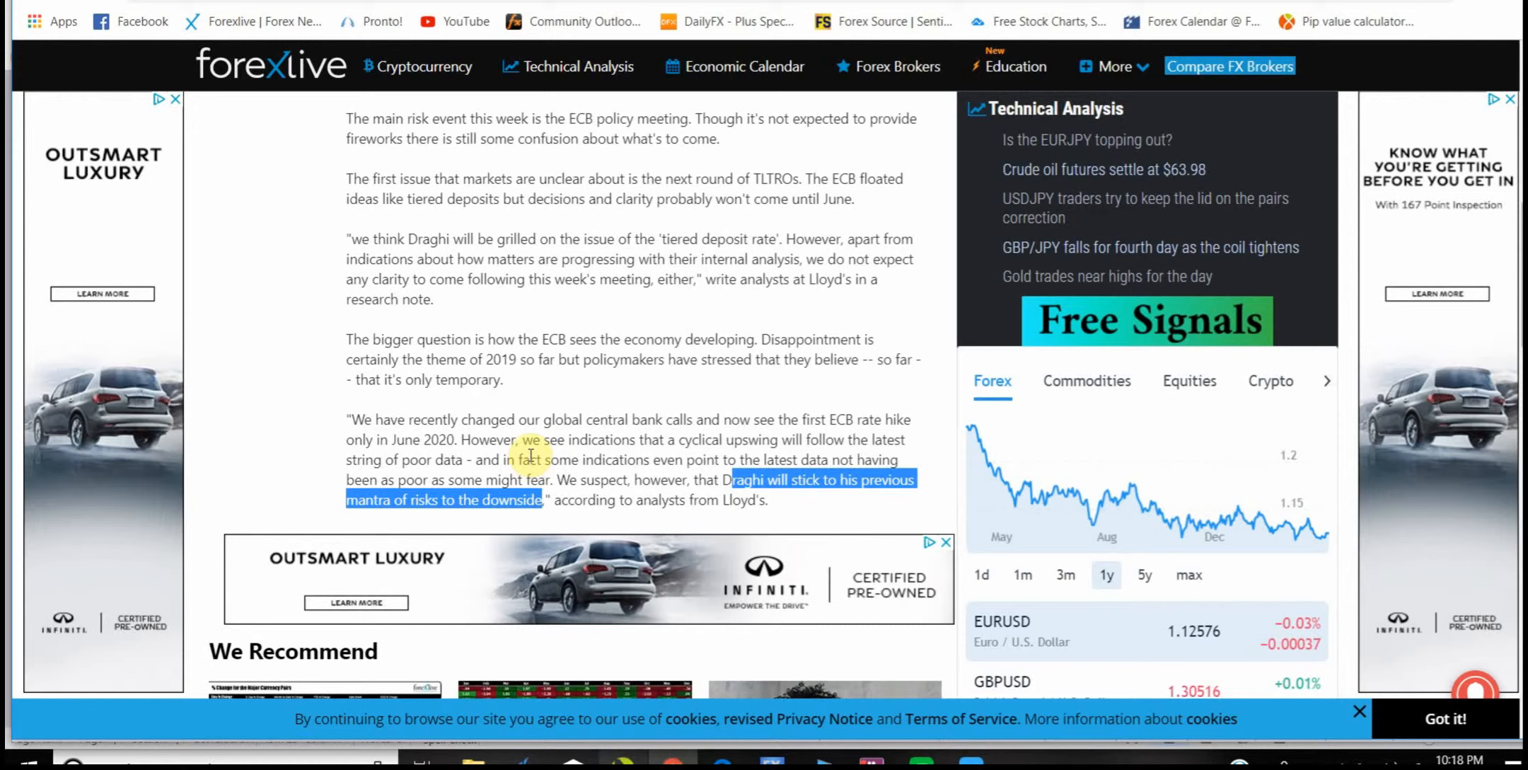
pyautogui.moveTo(574, 399)
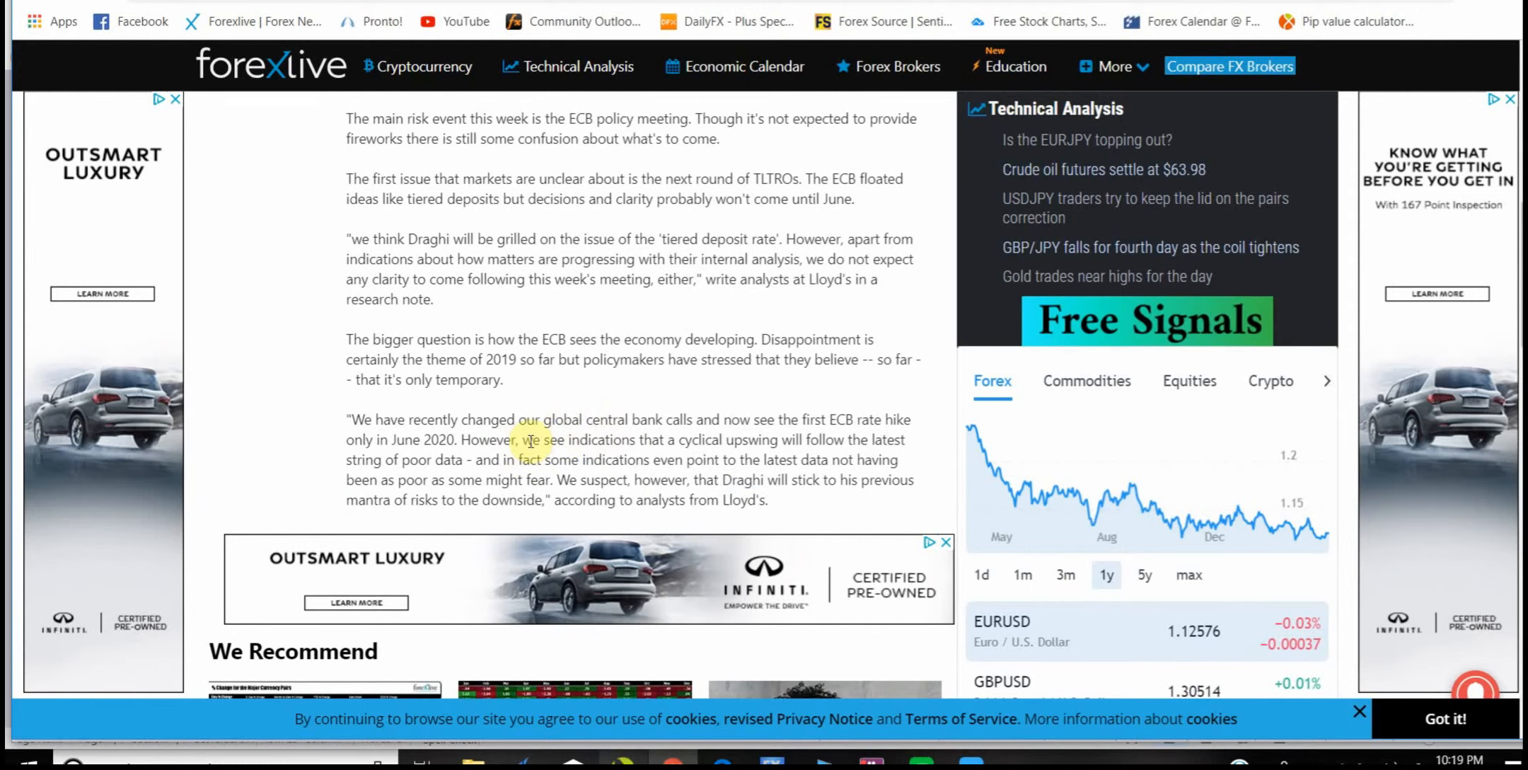
pyautogui.scroll(3)
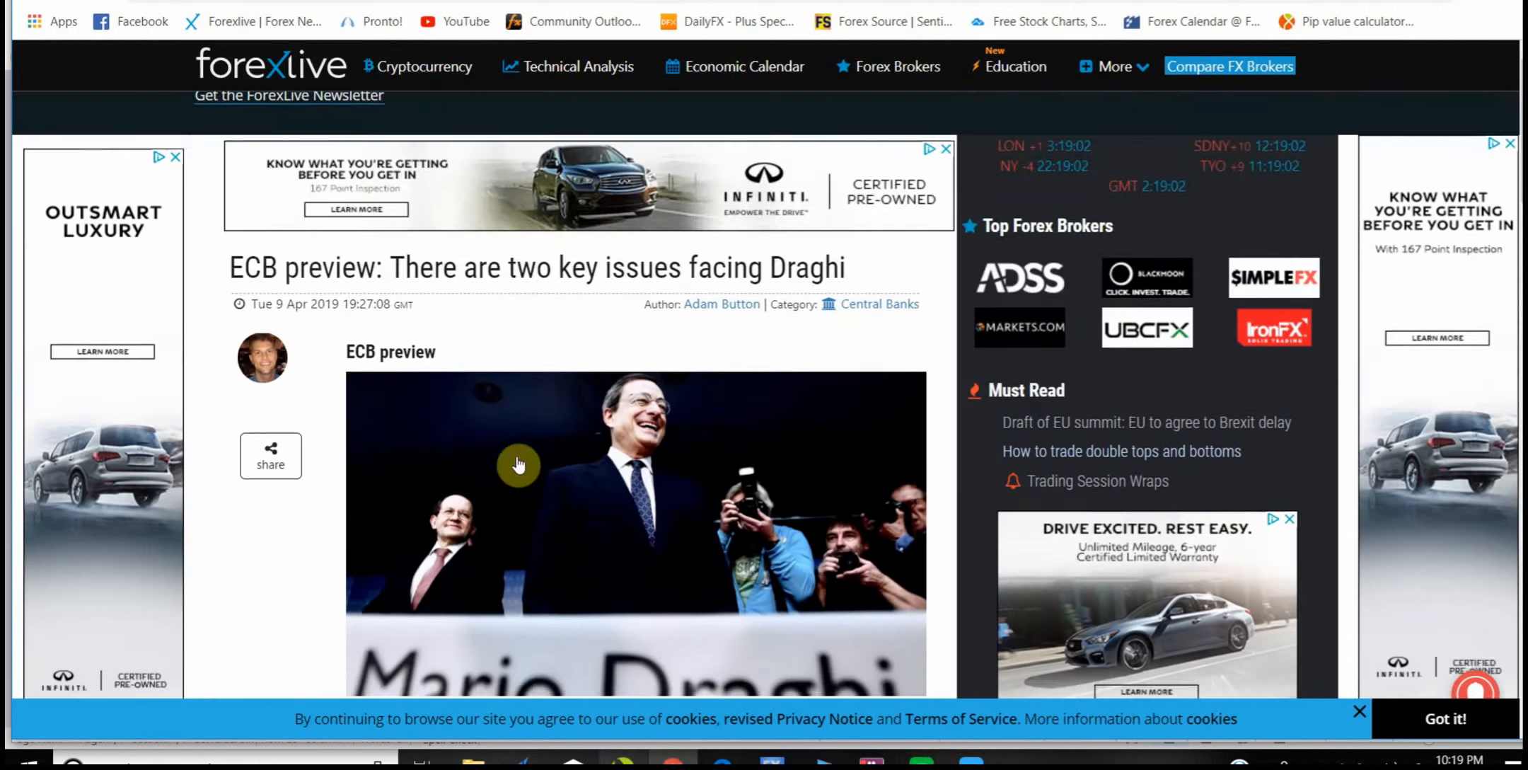
pyautogui.scroll(-3)
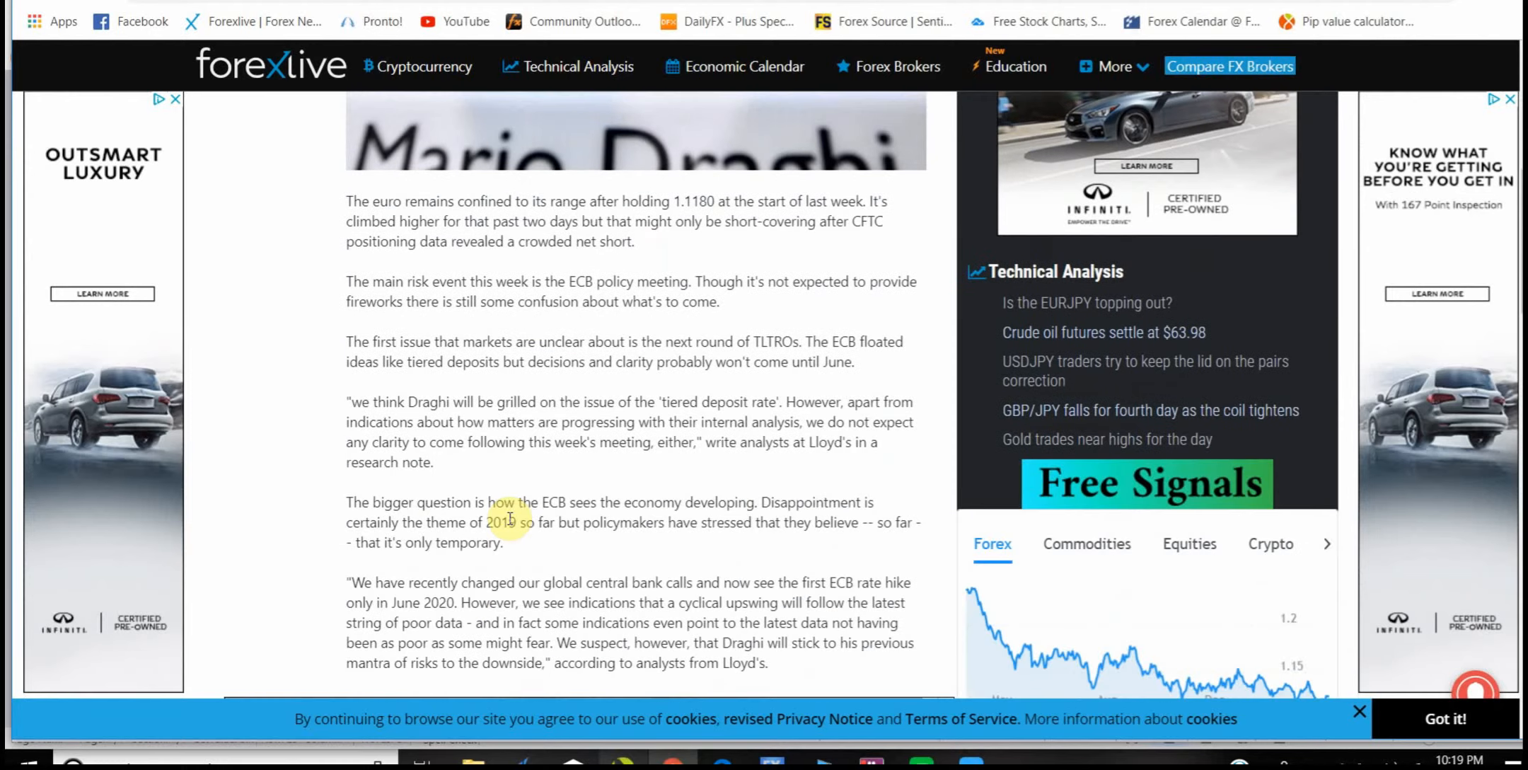
pyautogui.scroll(3)
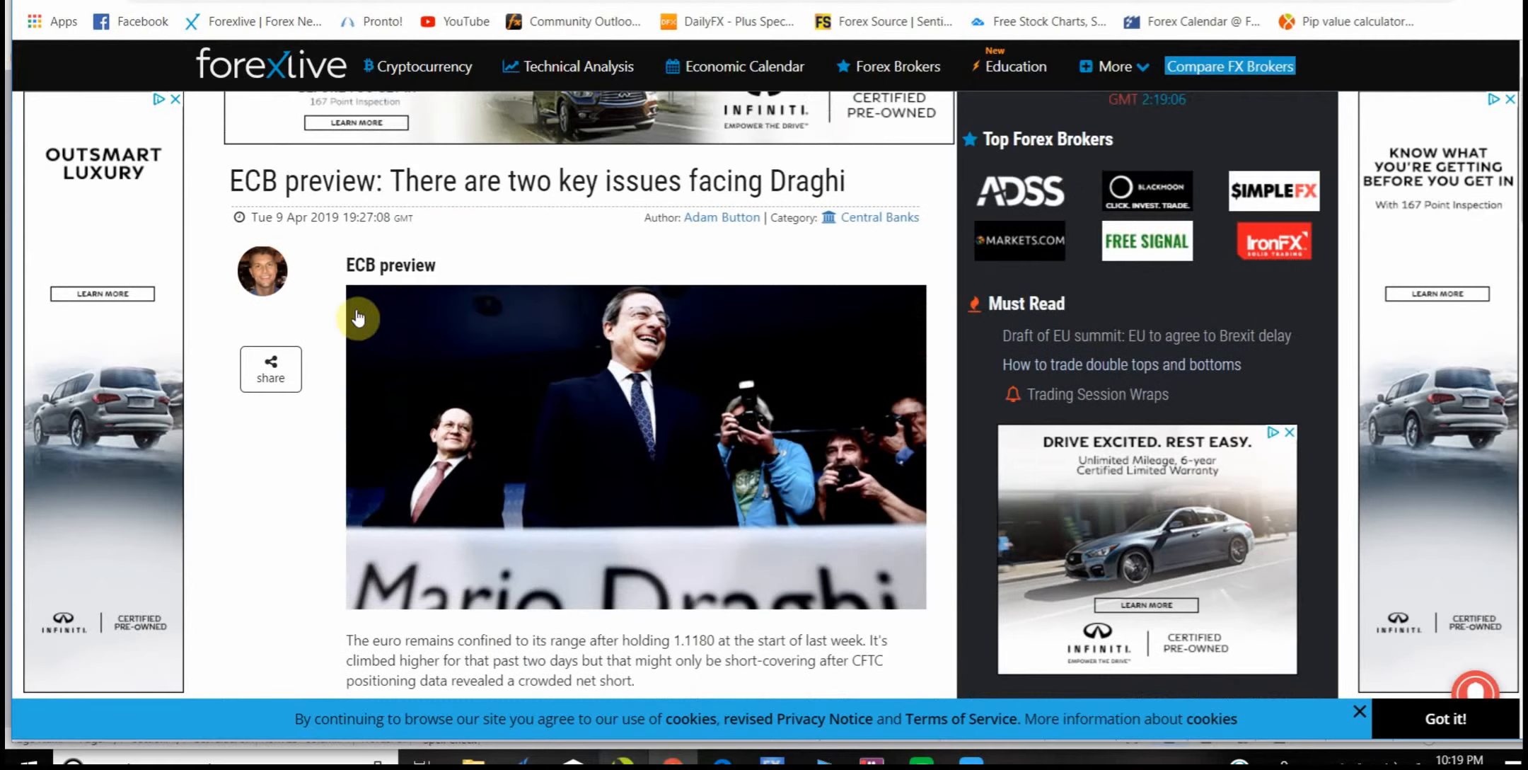
pyautogui.moveTo(262, 270)
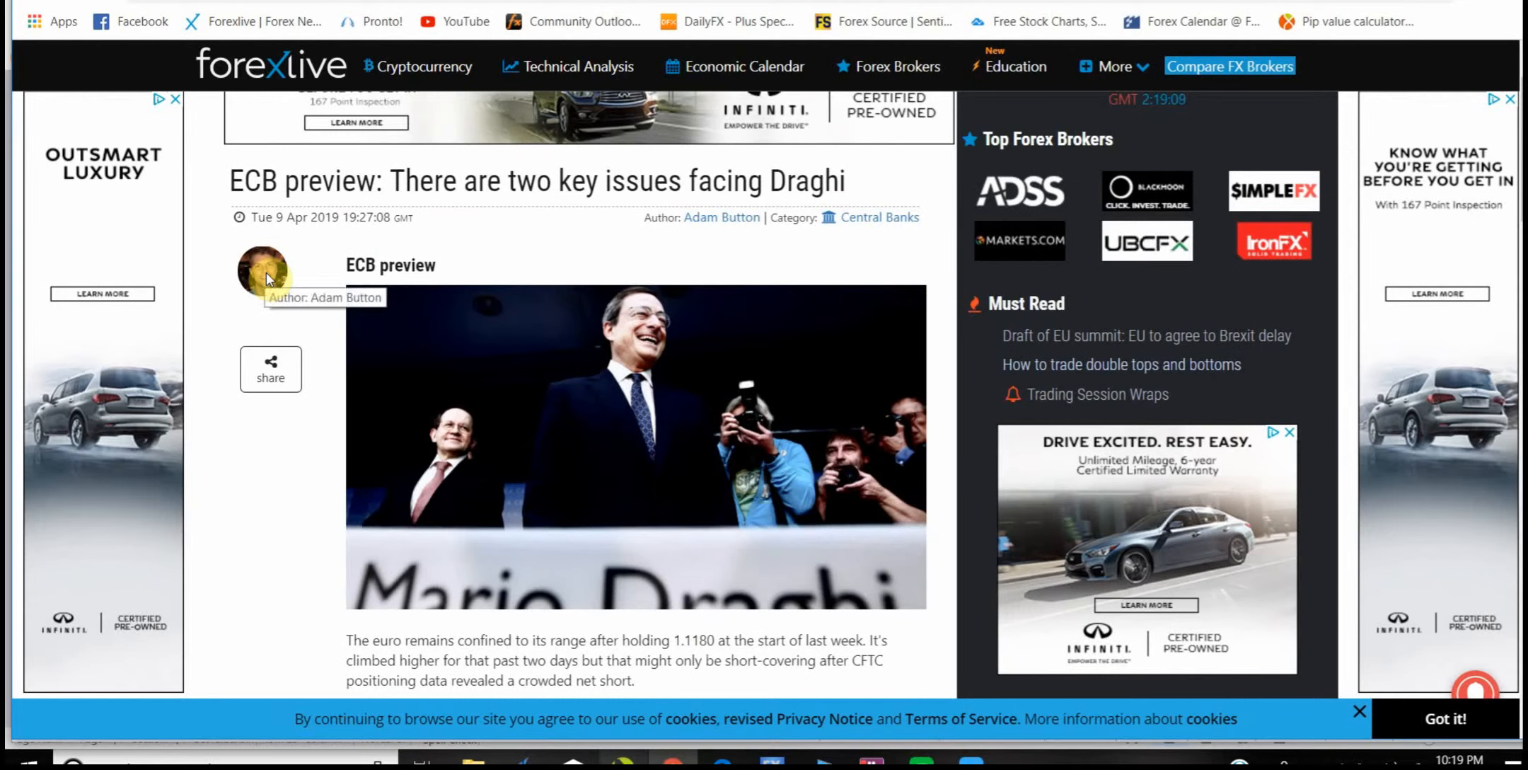
pyautogui.moveTo(293, 526)
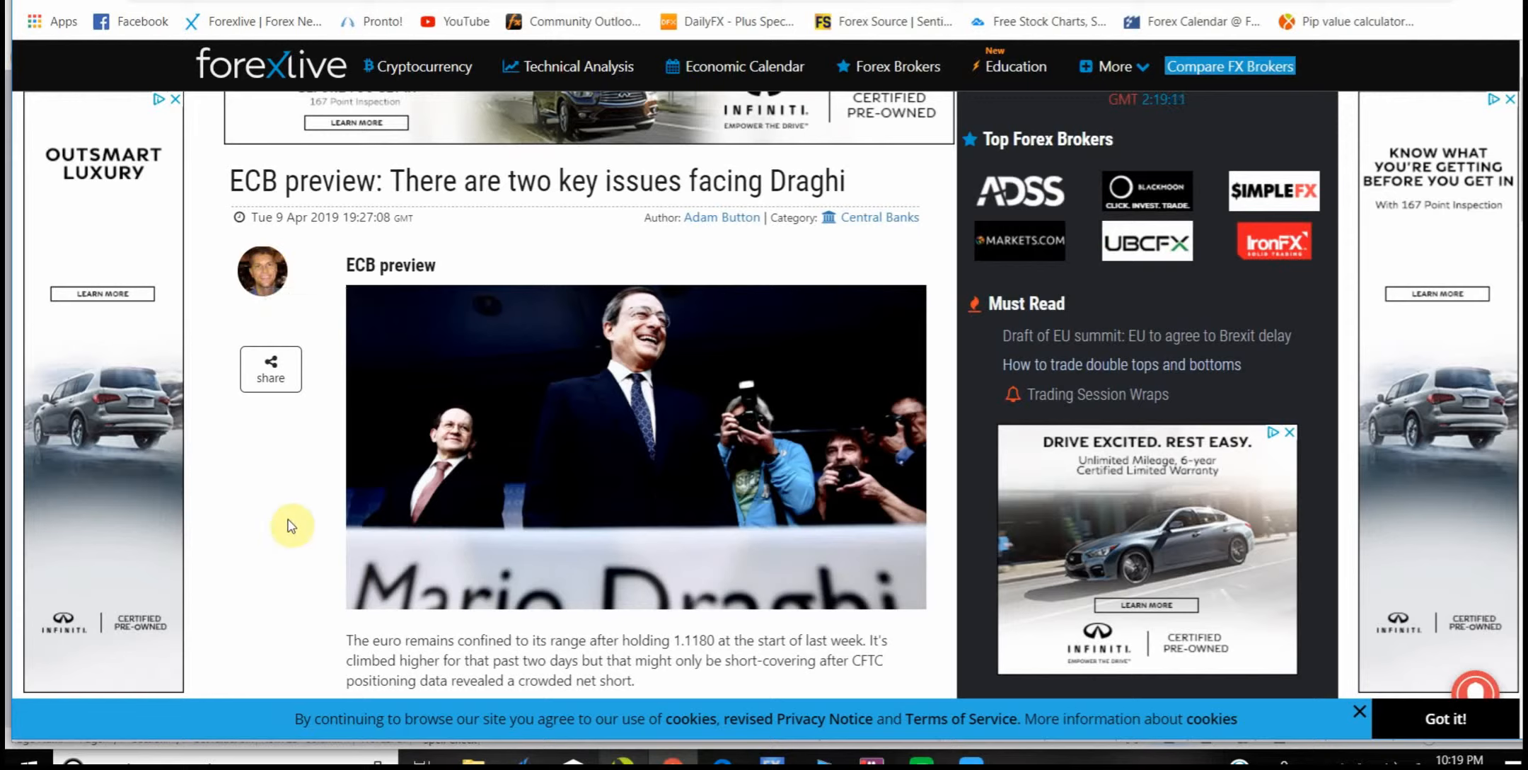
pyautogui.scroll(-3)
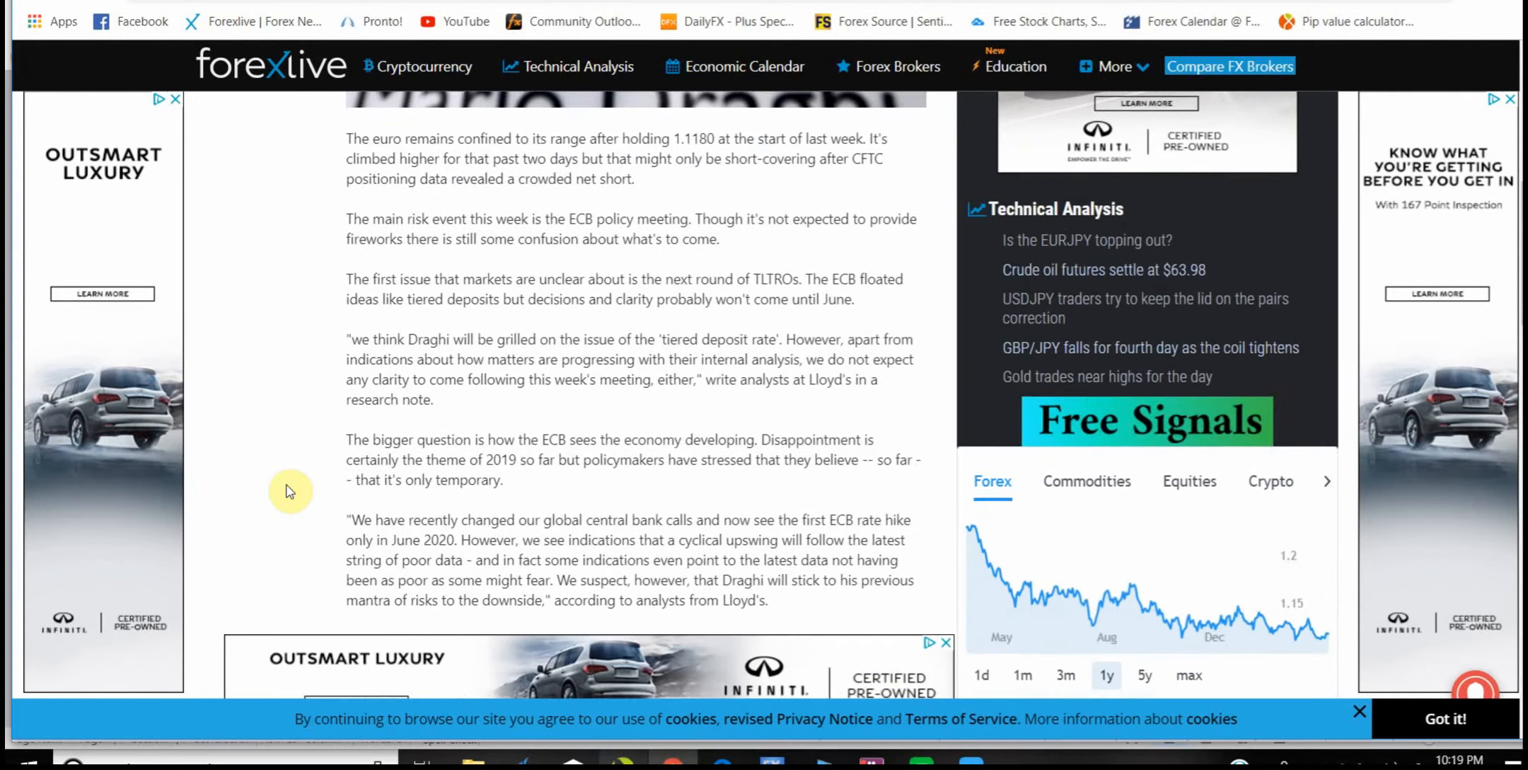
pyautogui.scroll(-3)
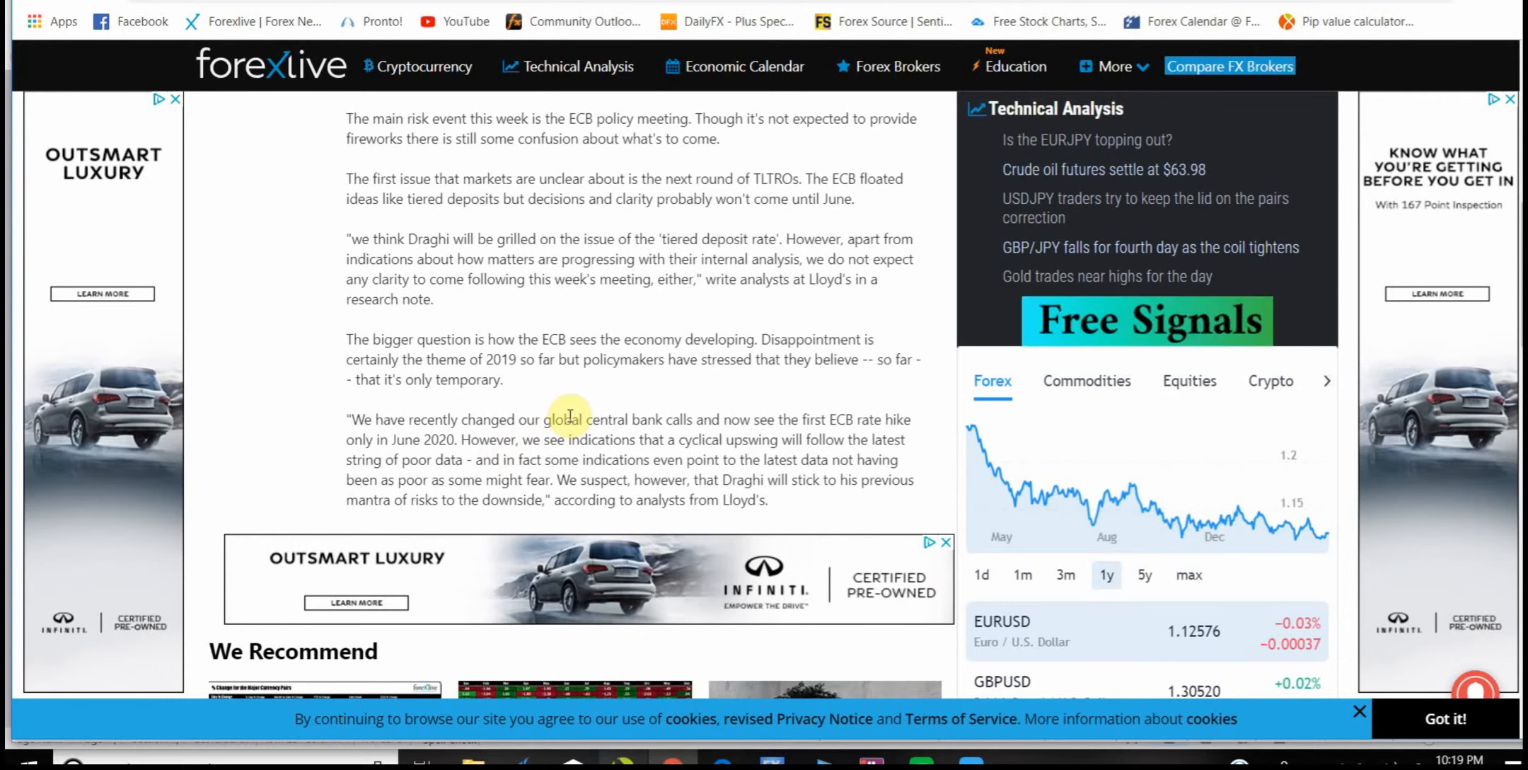
pyautogui.scroll(3)
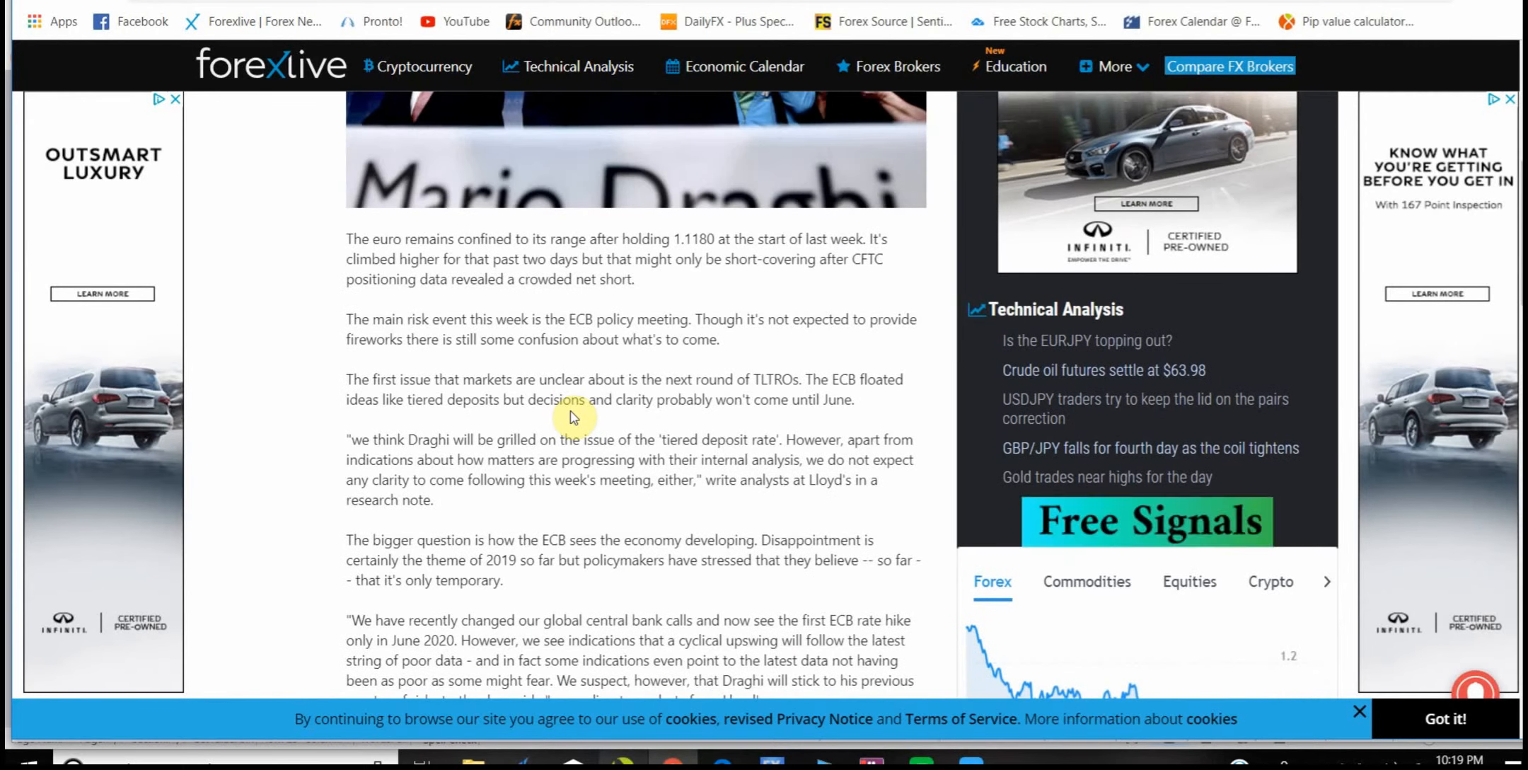
pyautogui.scroll(-3)
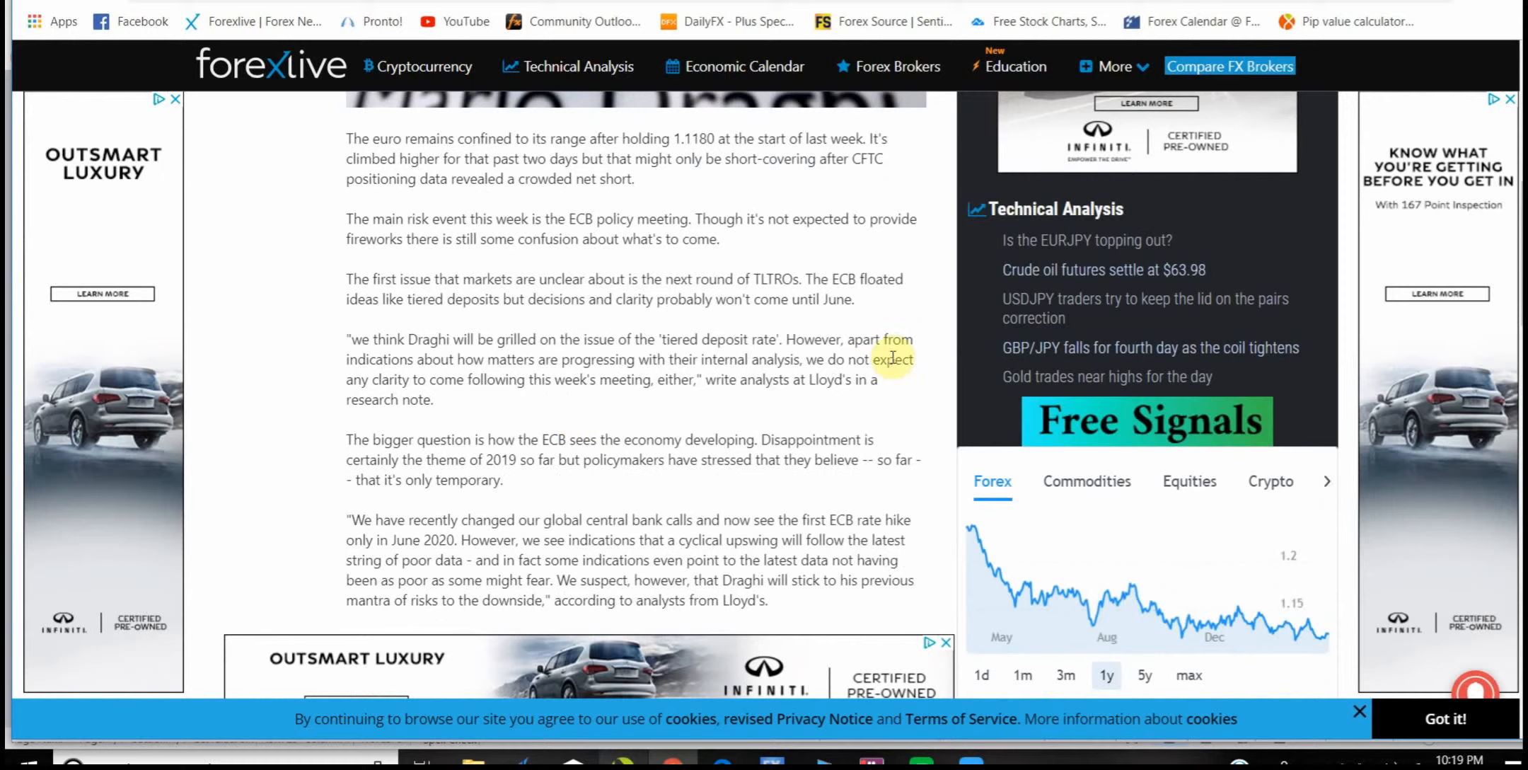
pyautogui.moveTo(549, 505)
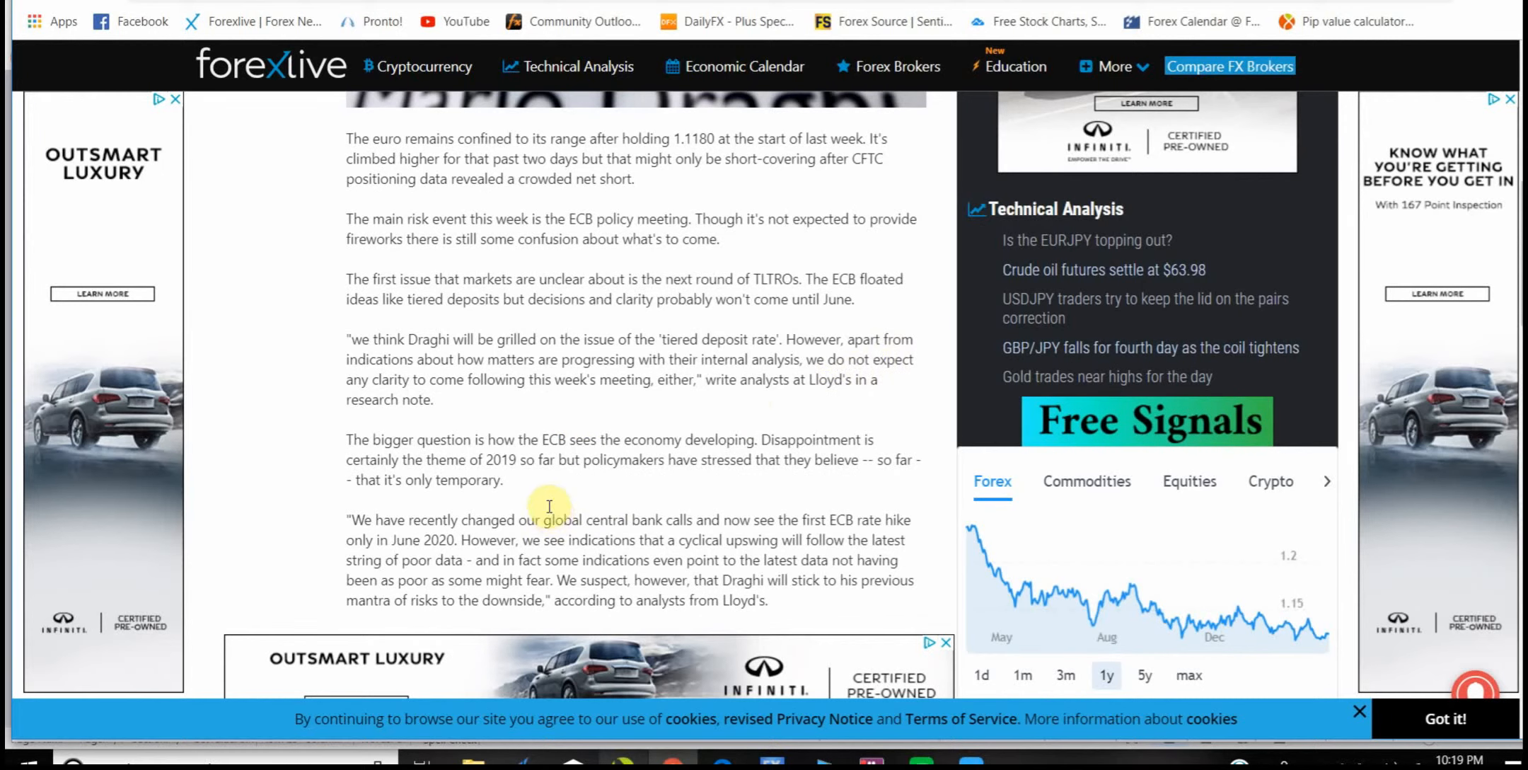
pyautogui.scroll(-3)
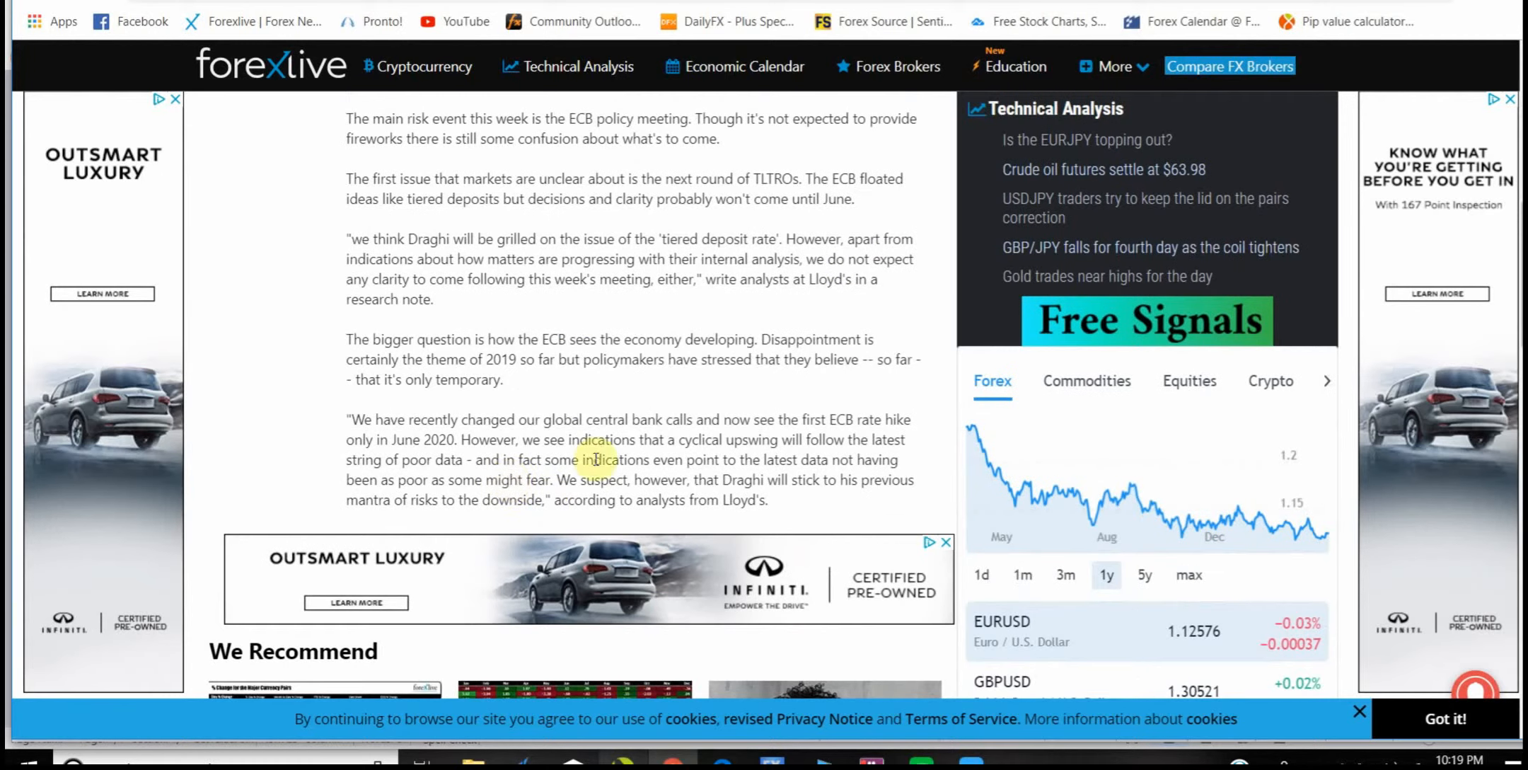
pyautogui.moveTo(782, 430)
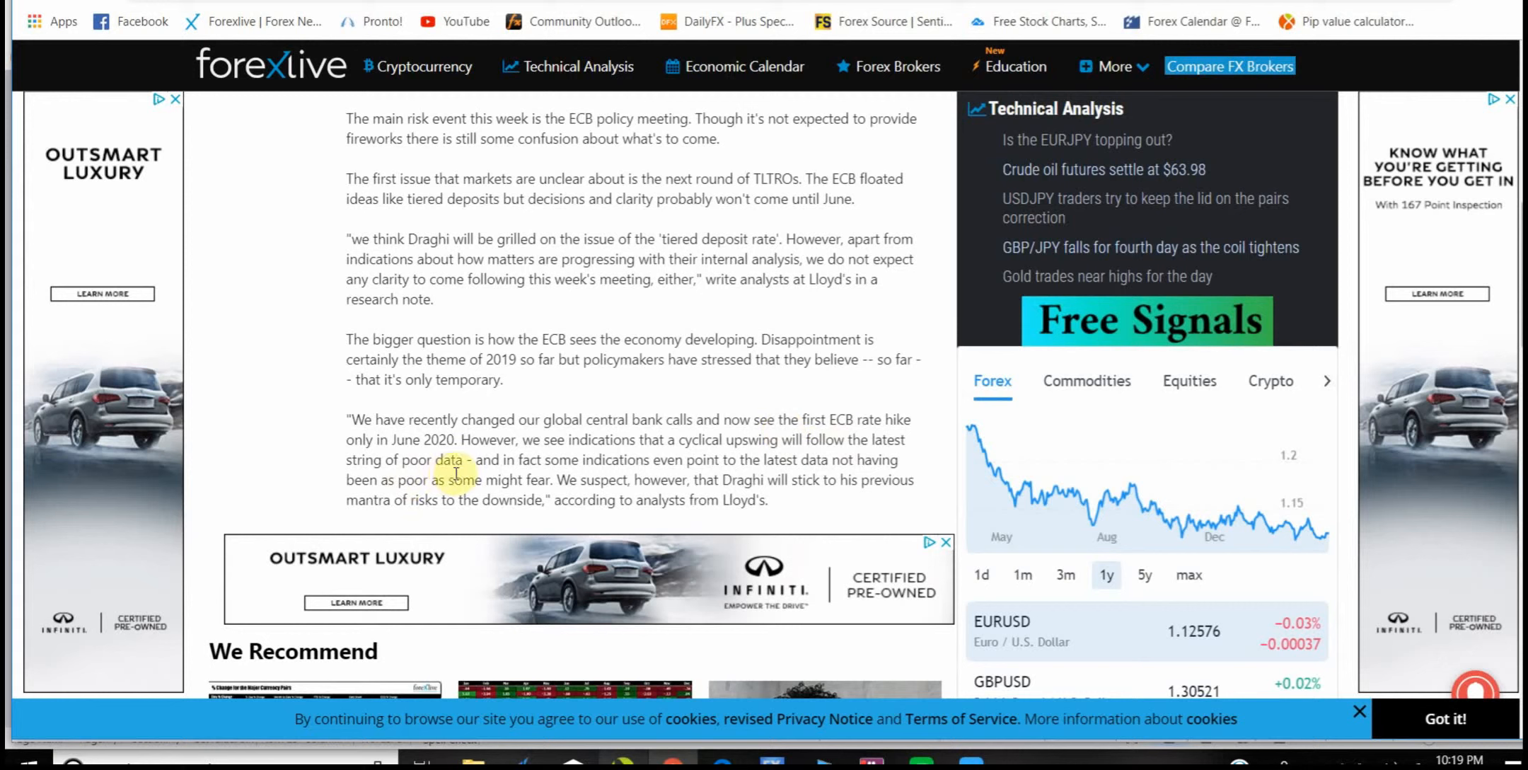
pyautogui.moveTo(743, 458)
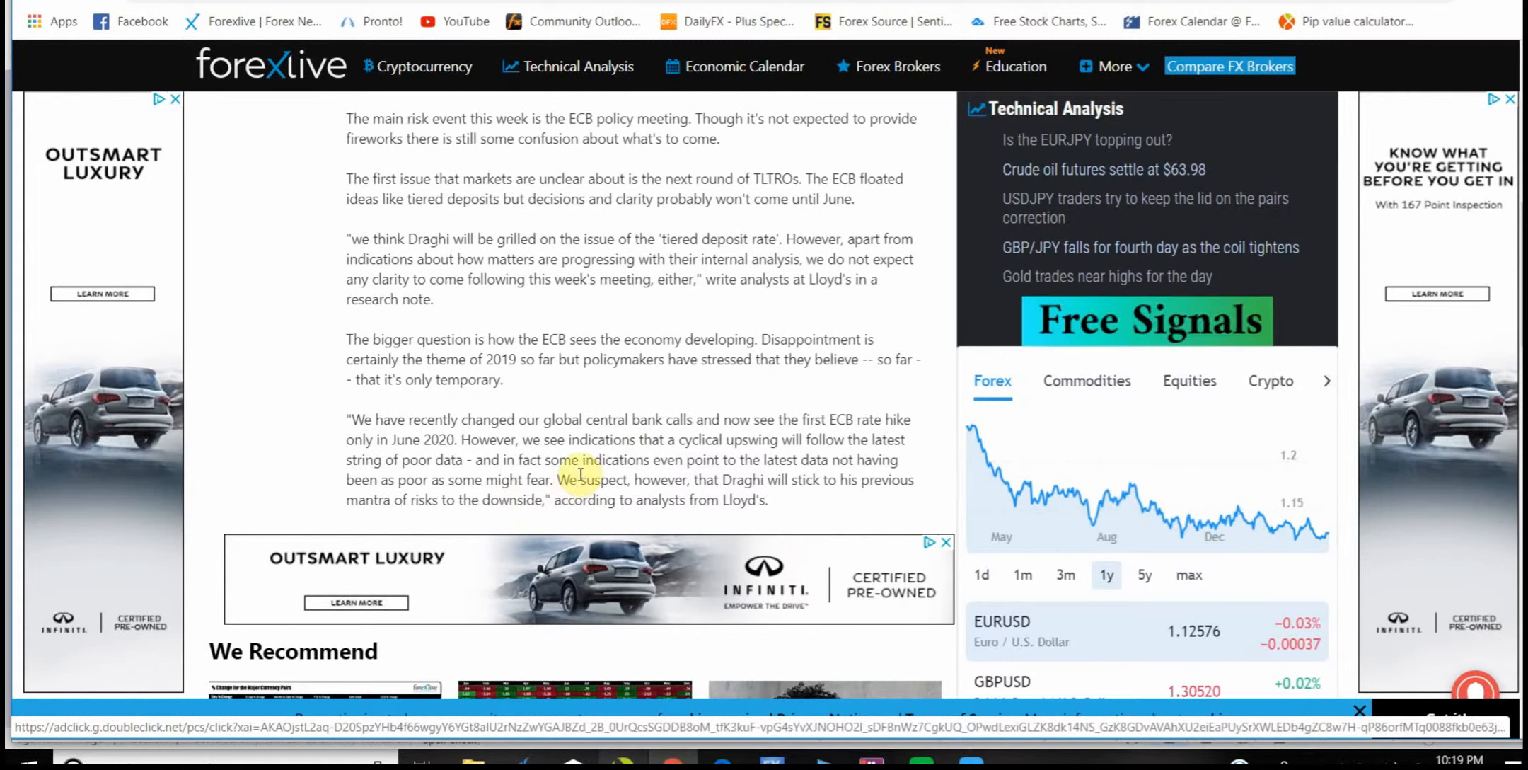
pyautogui.moveTo(850, 478)
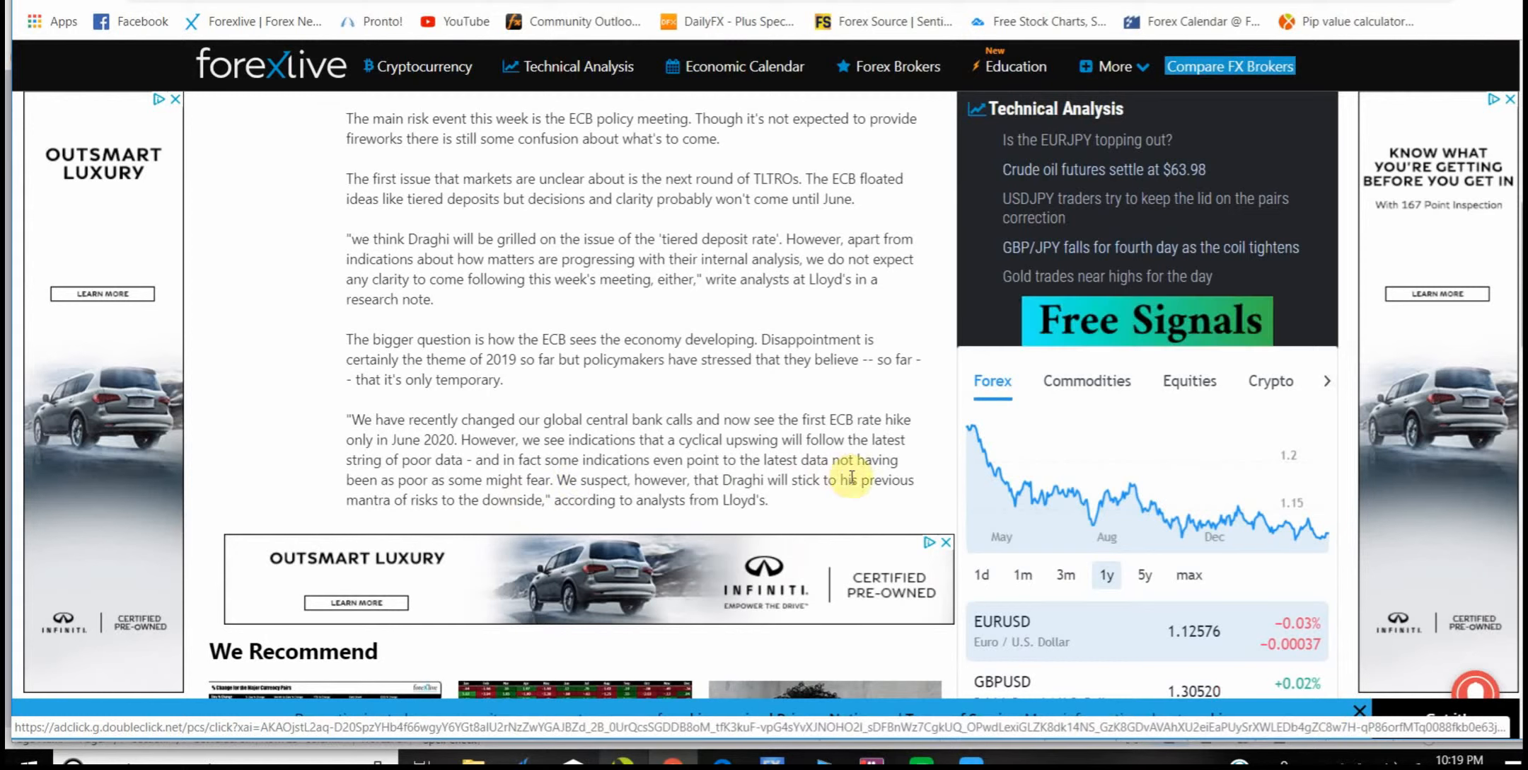
pyautogui.moveTo(303, 528)
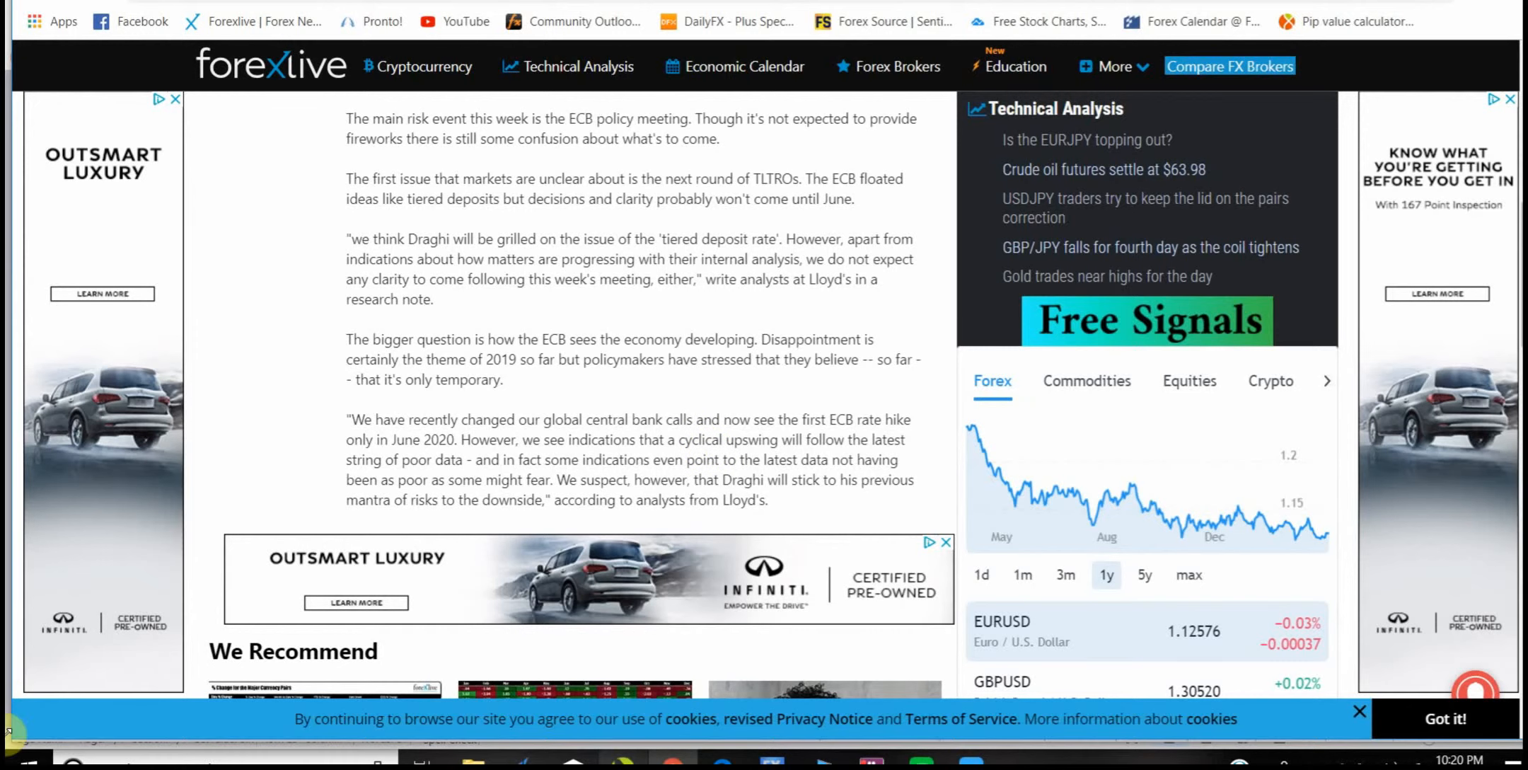
pyautogui.moveTo(682, 388)
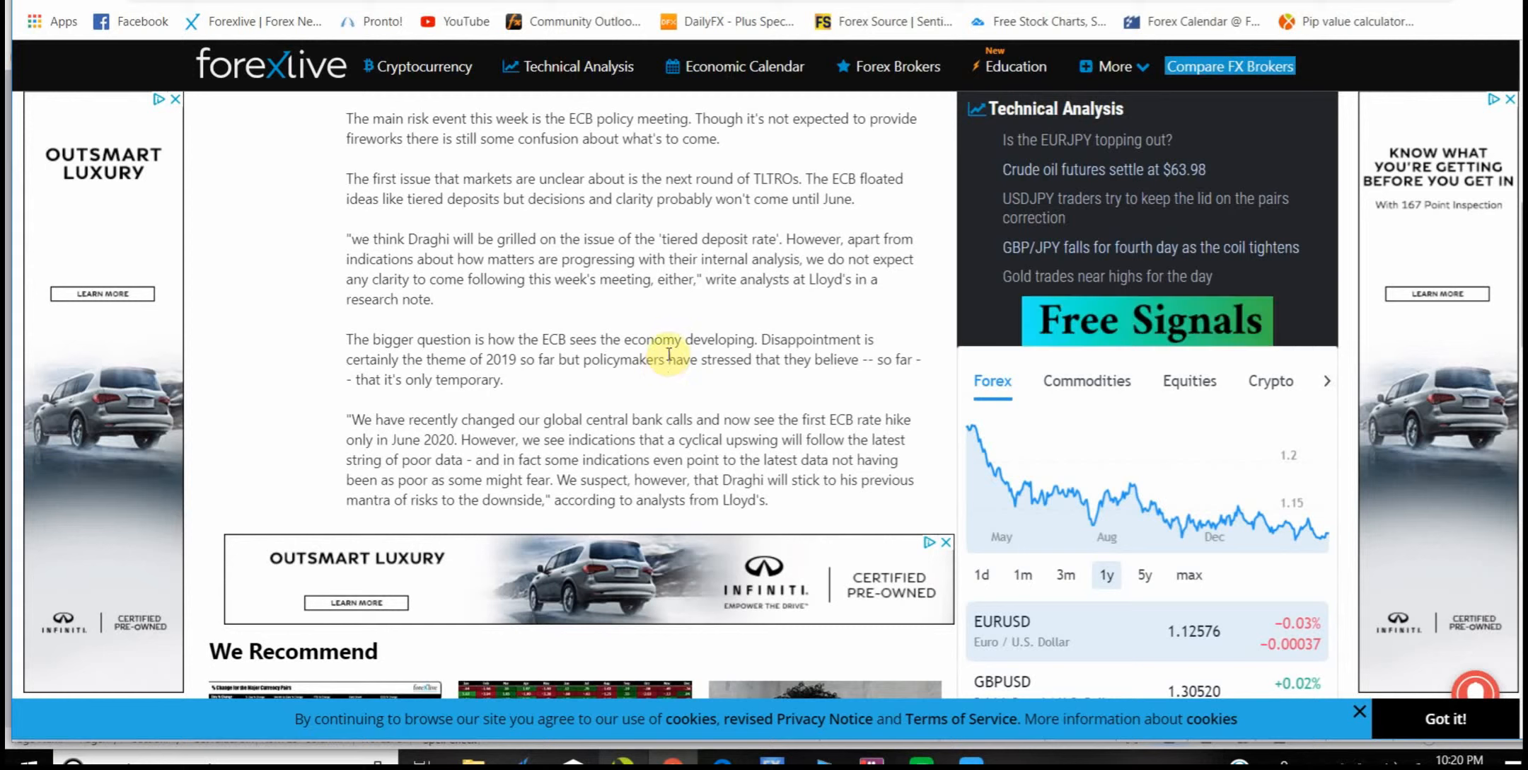
pyautogui.moveTo(690, 328)
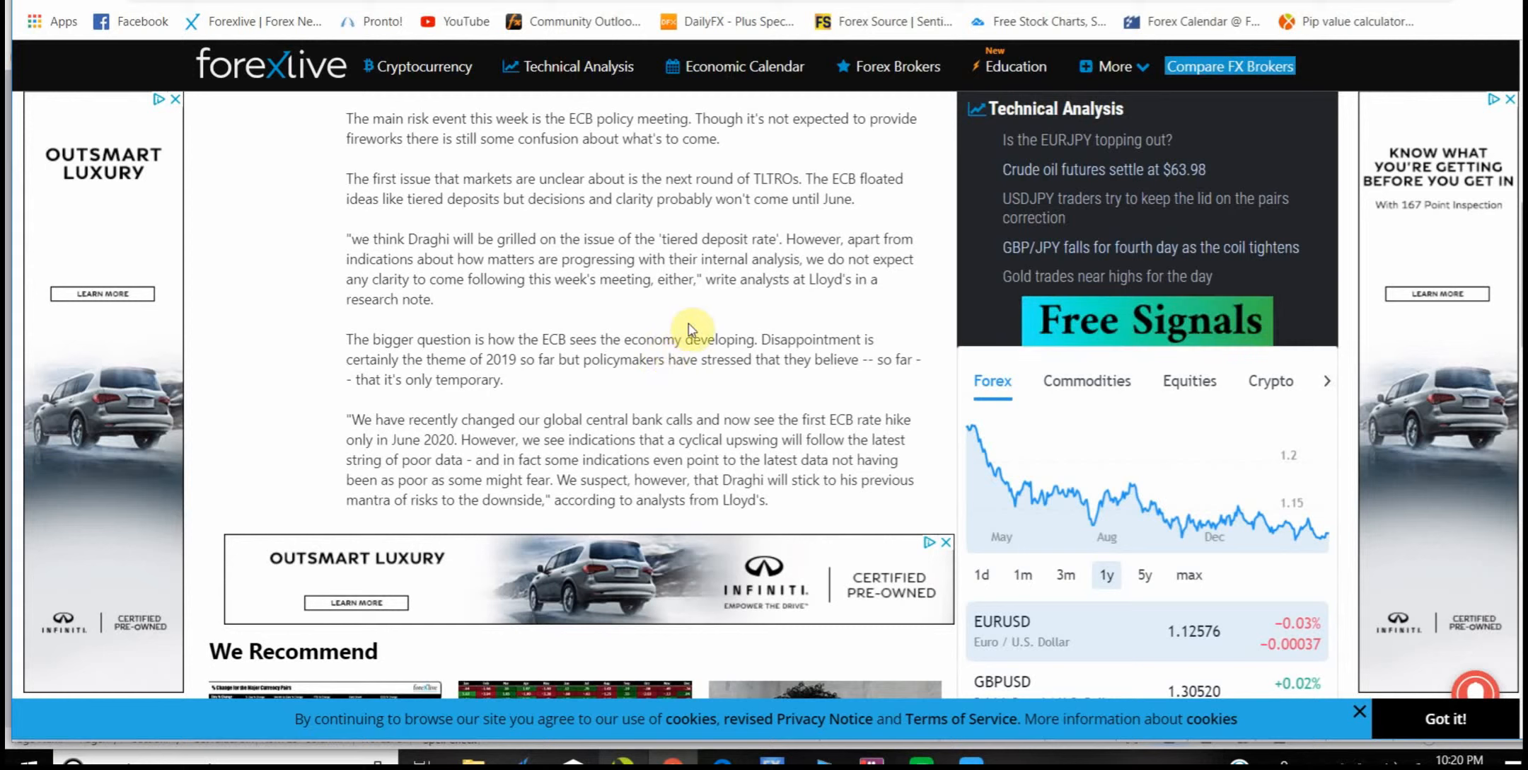
pyautogui.moveTo(697, 281)
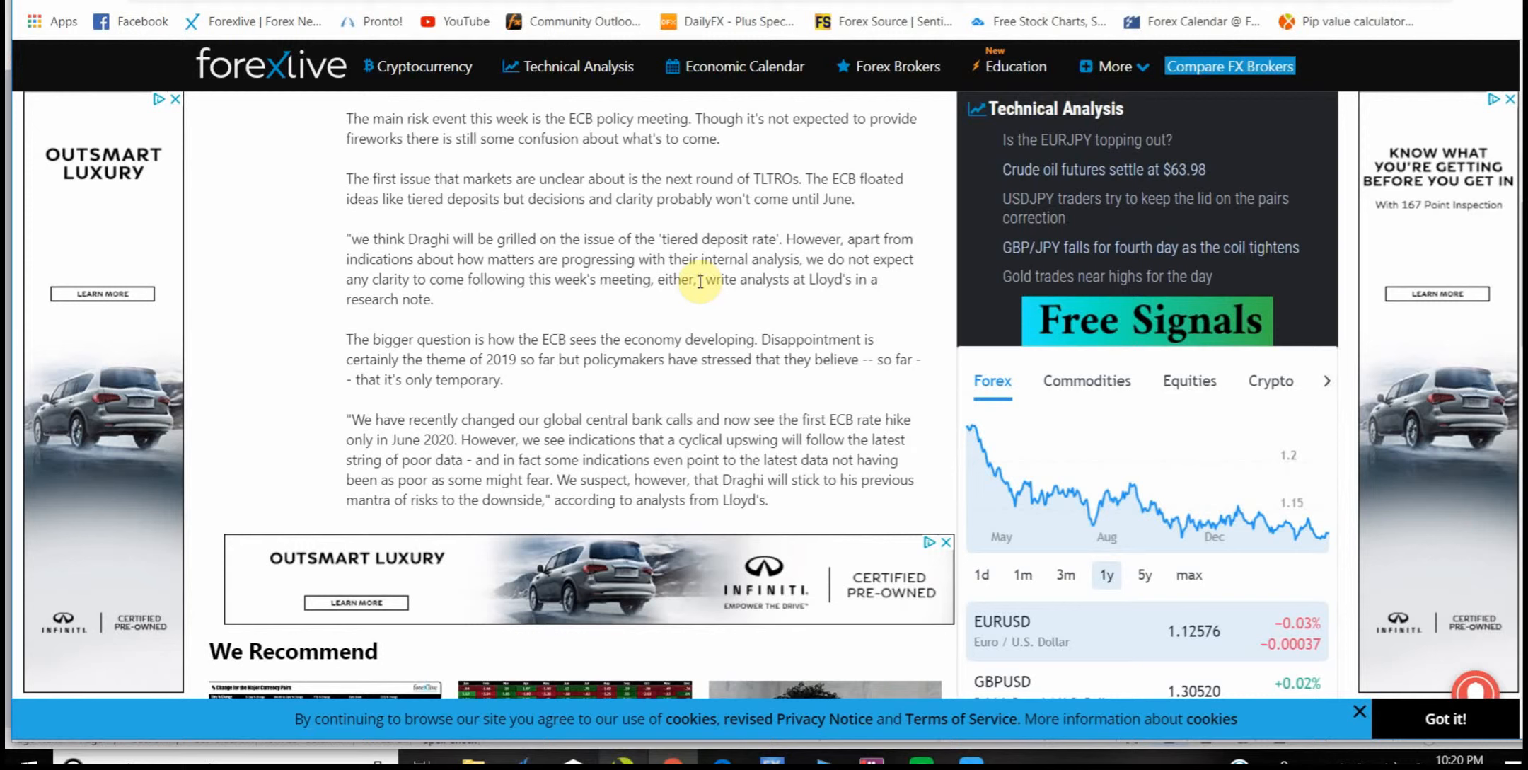
pyautogui.moveTo(582, 283)
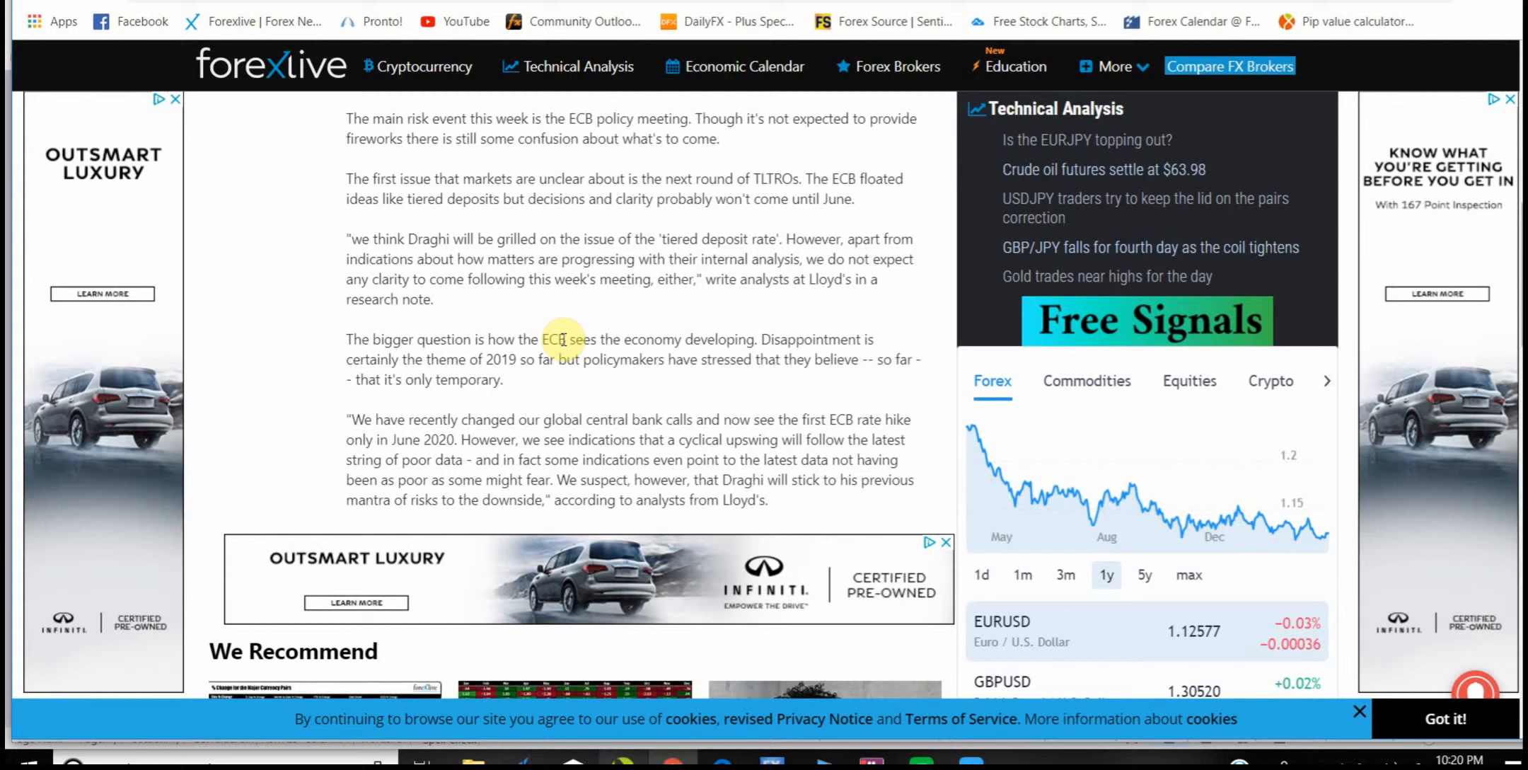
pyautogui.moveTo(553, 380)
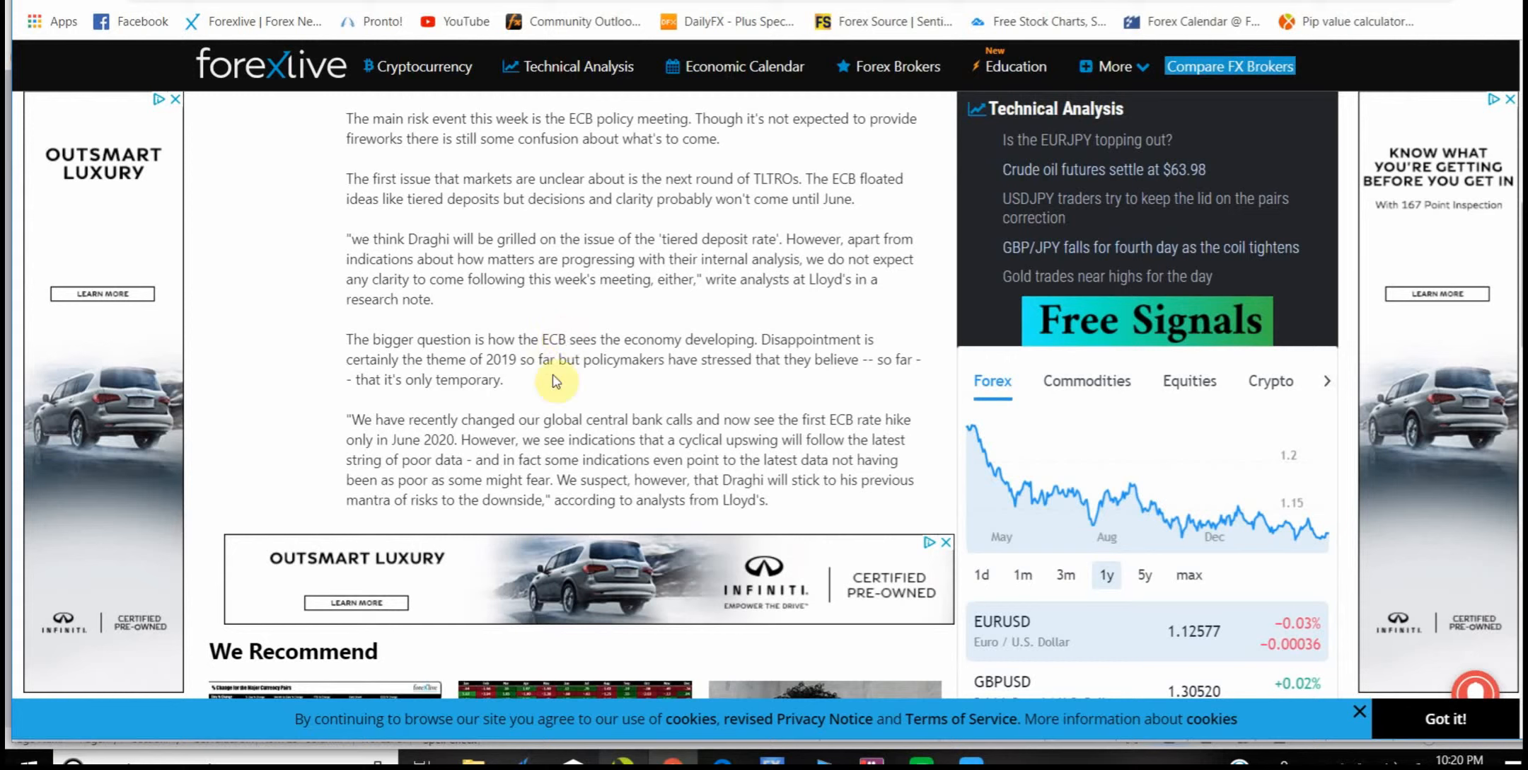
pyautogui.moveTo(597, 410)
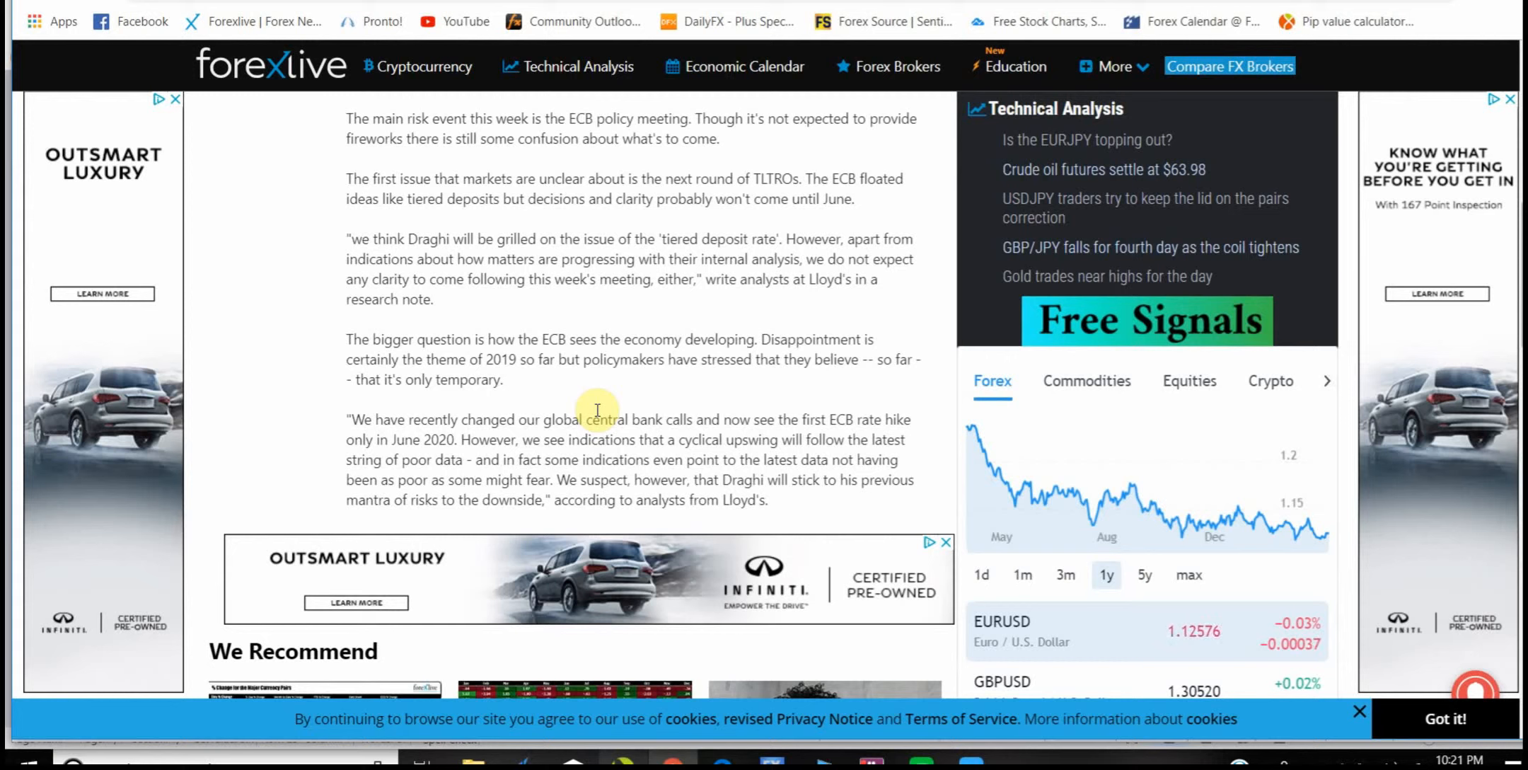
pyautogui.moveTo(597, 418)
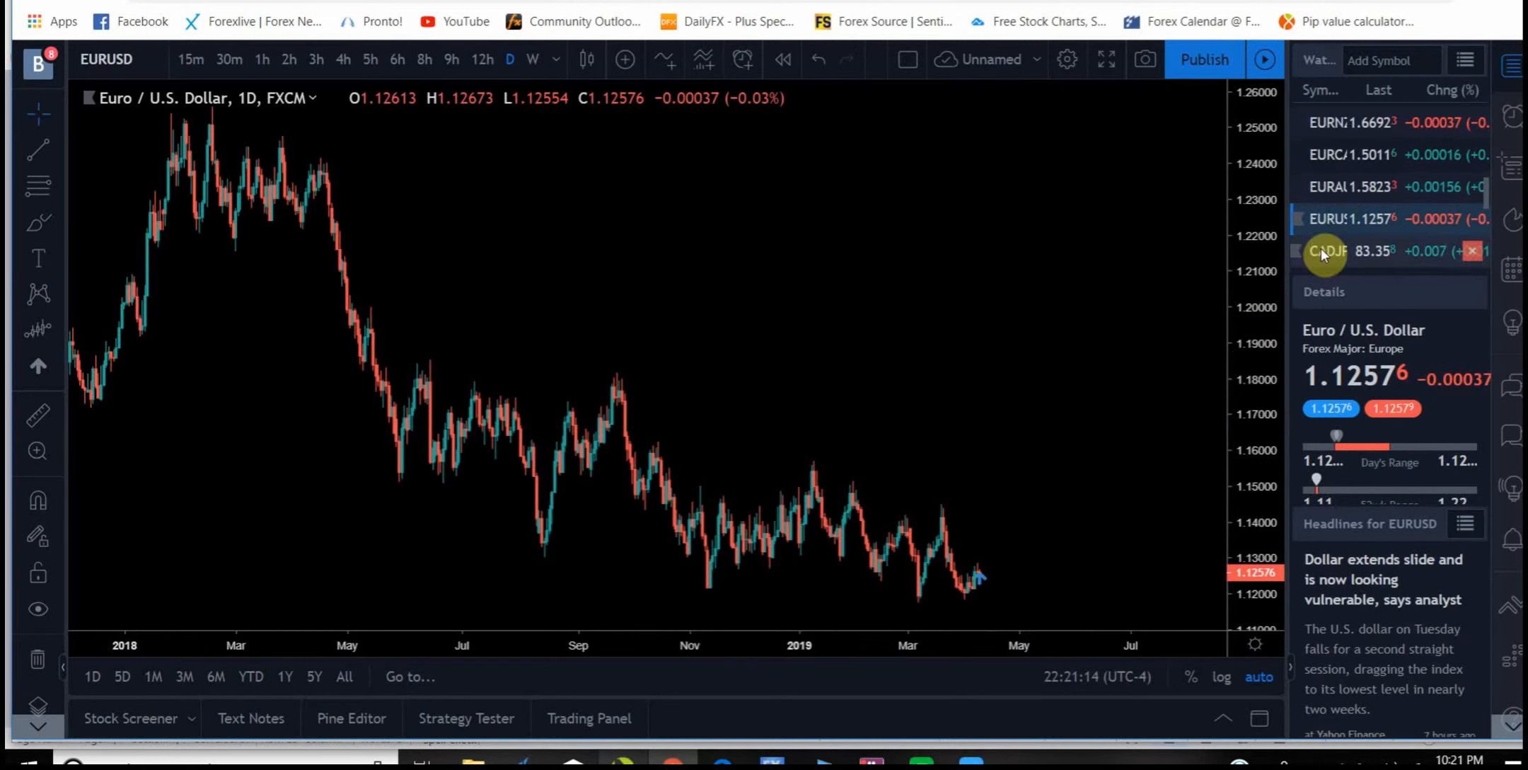
# Step: Zoom into the EUR/NZD channel breakout via the 3-hour then 1-hour charts
pyautogui.click(1325, 120)
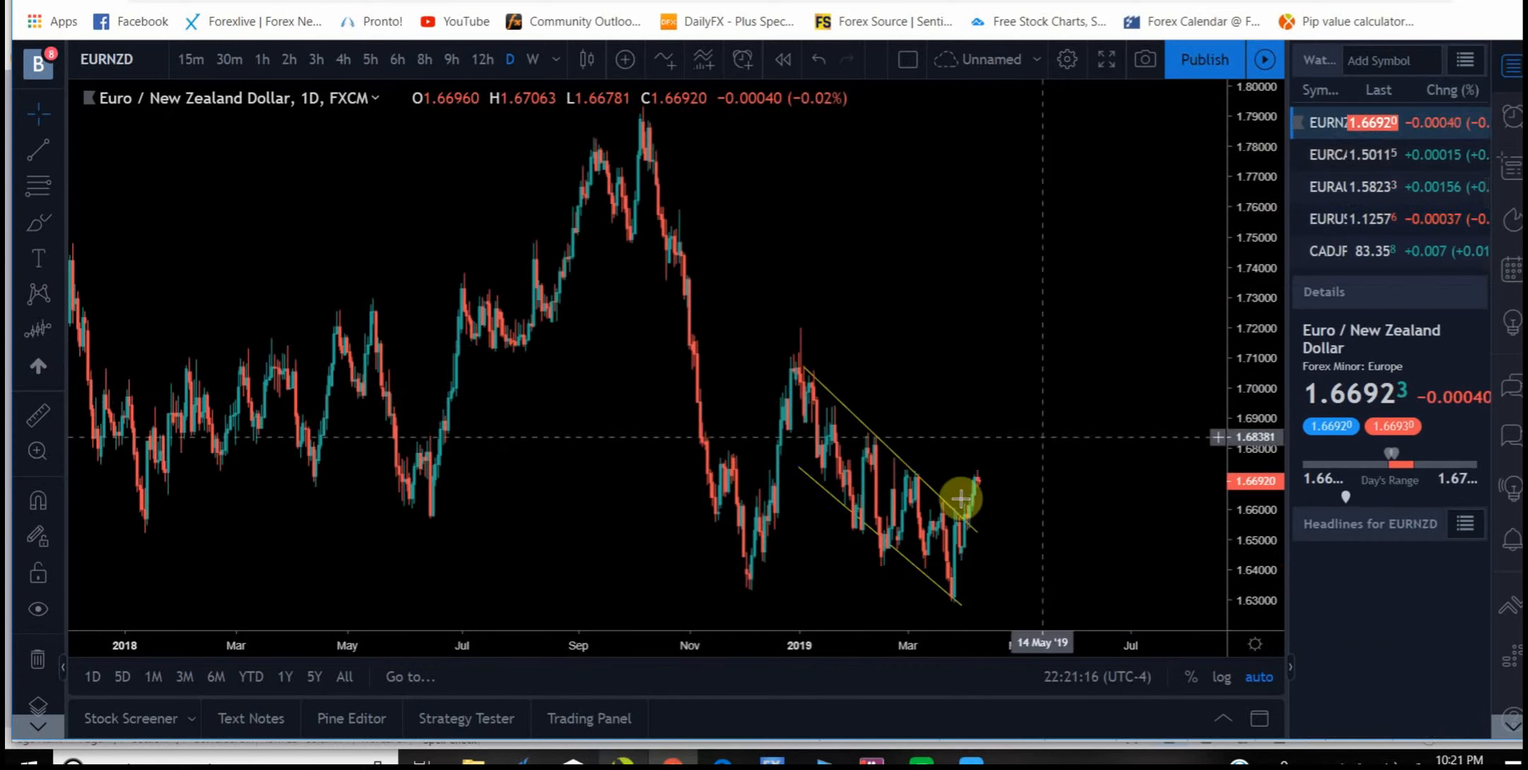
pyautogui.moveTo(812, 405)
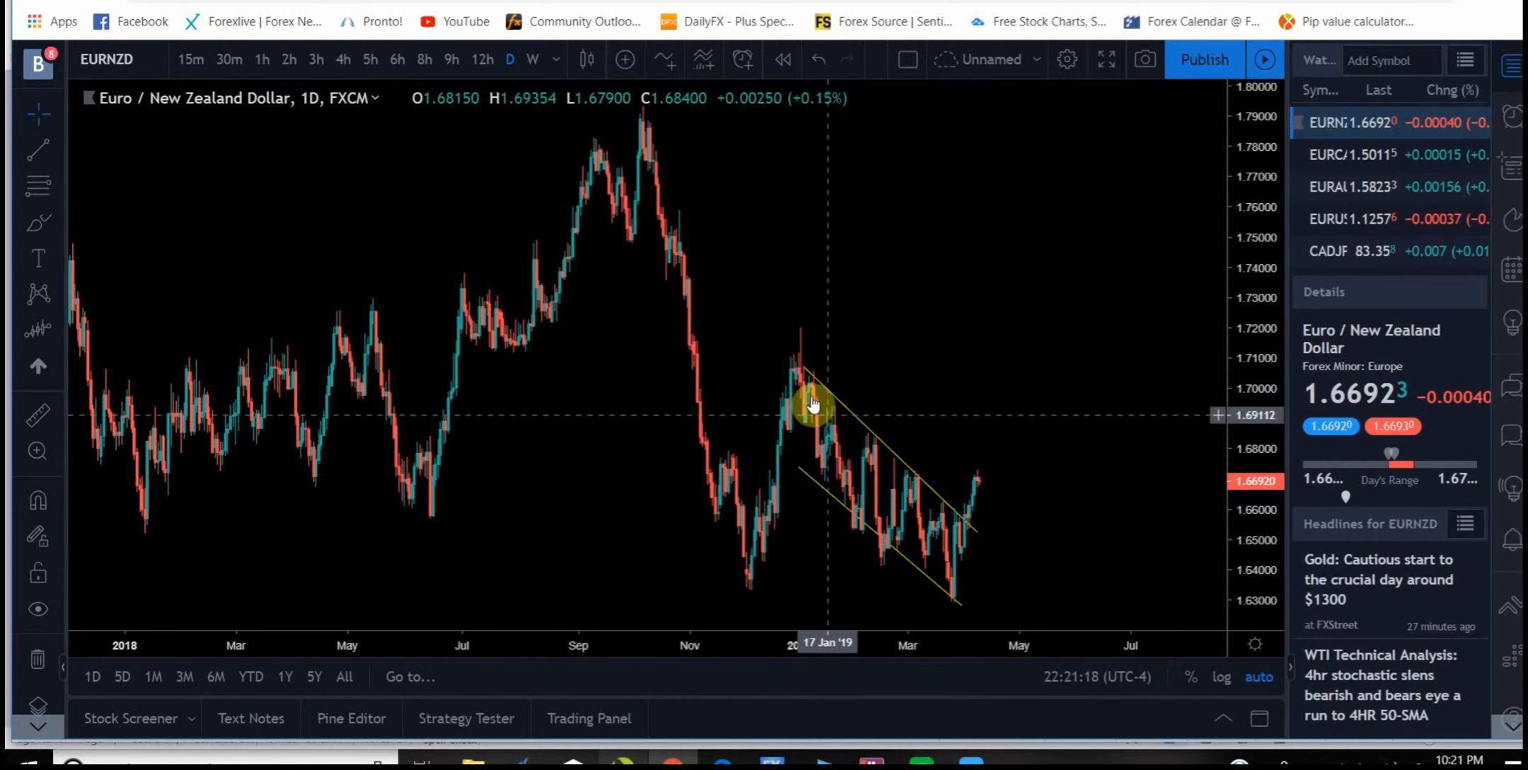
pyautogui.moveTo(945, 536)
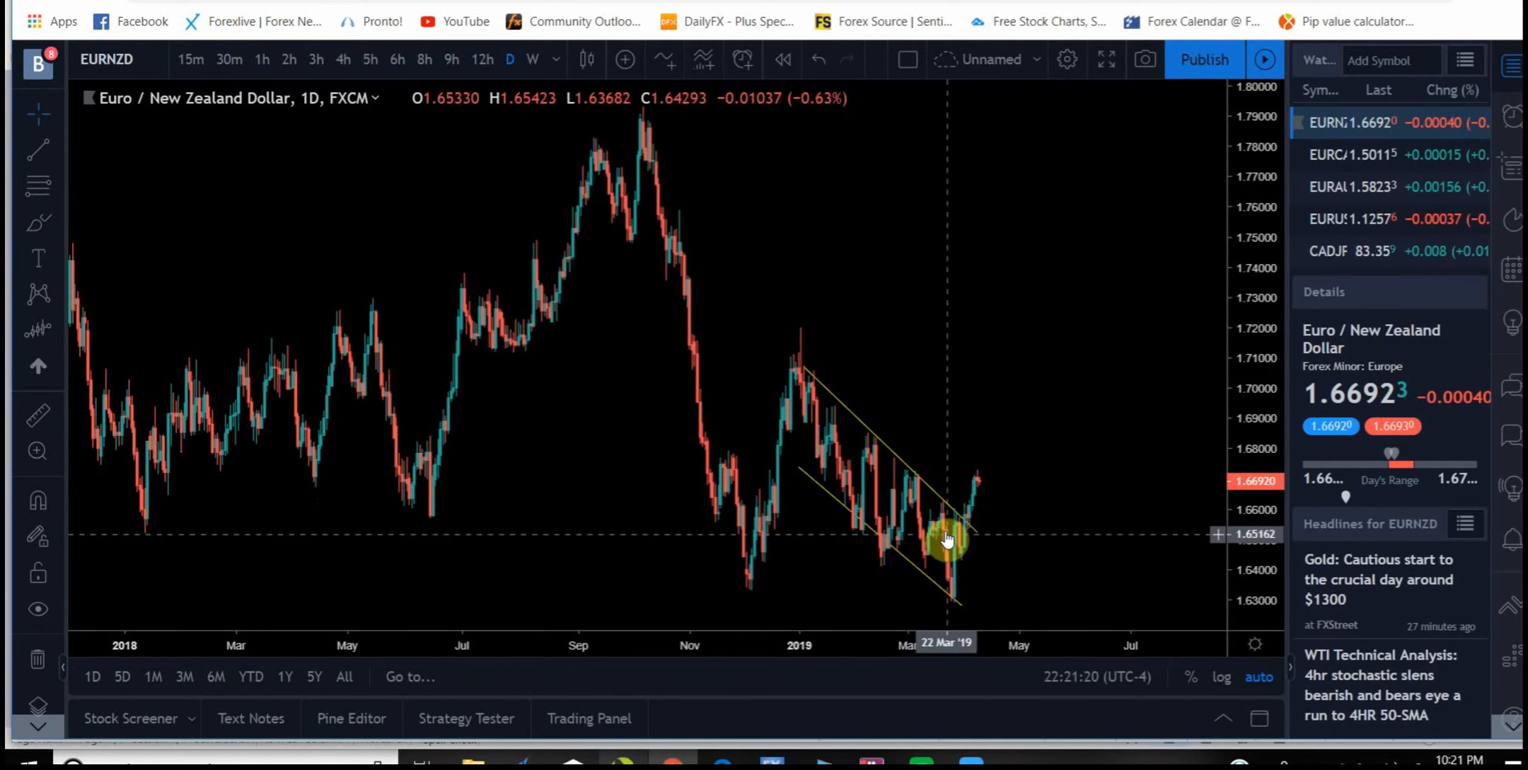
pyautogui.moveTo(969, 536)
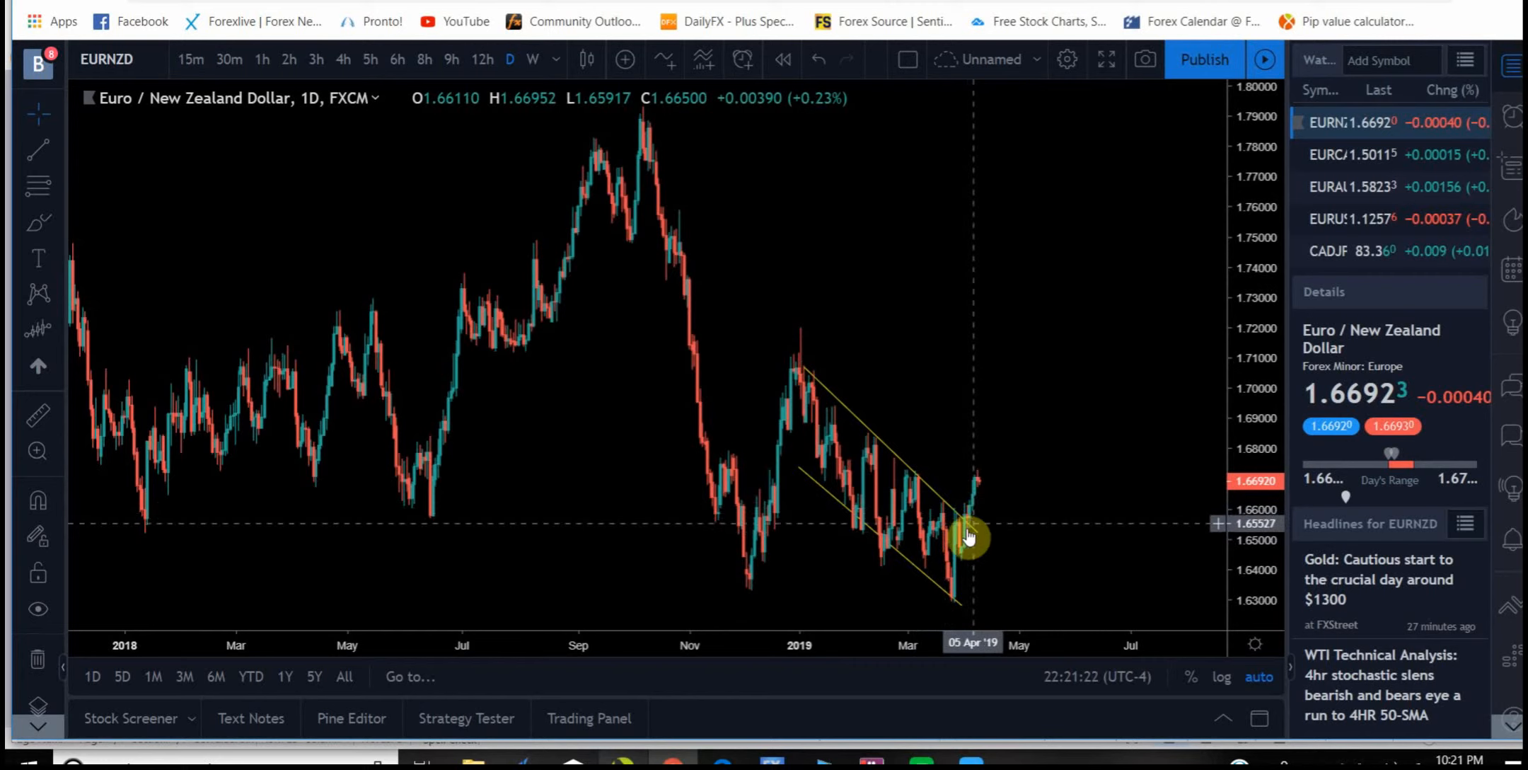
pyautogui.moveTo(975, 496)
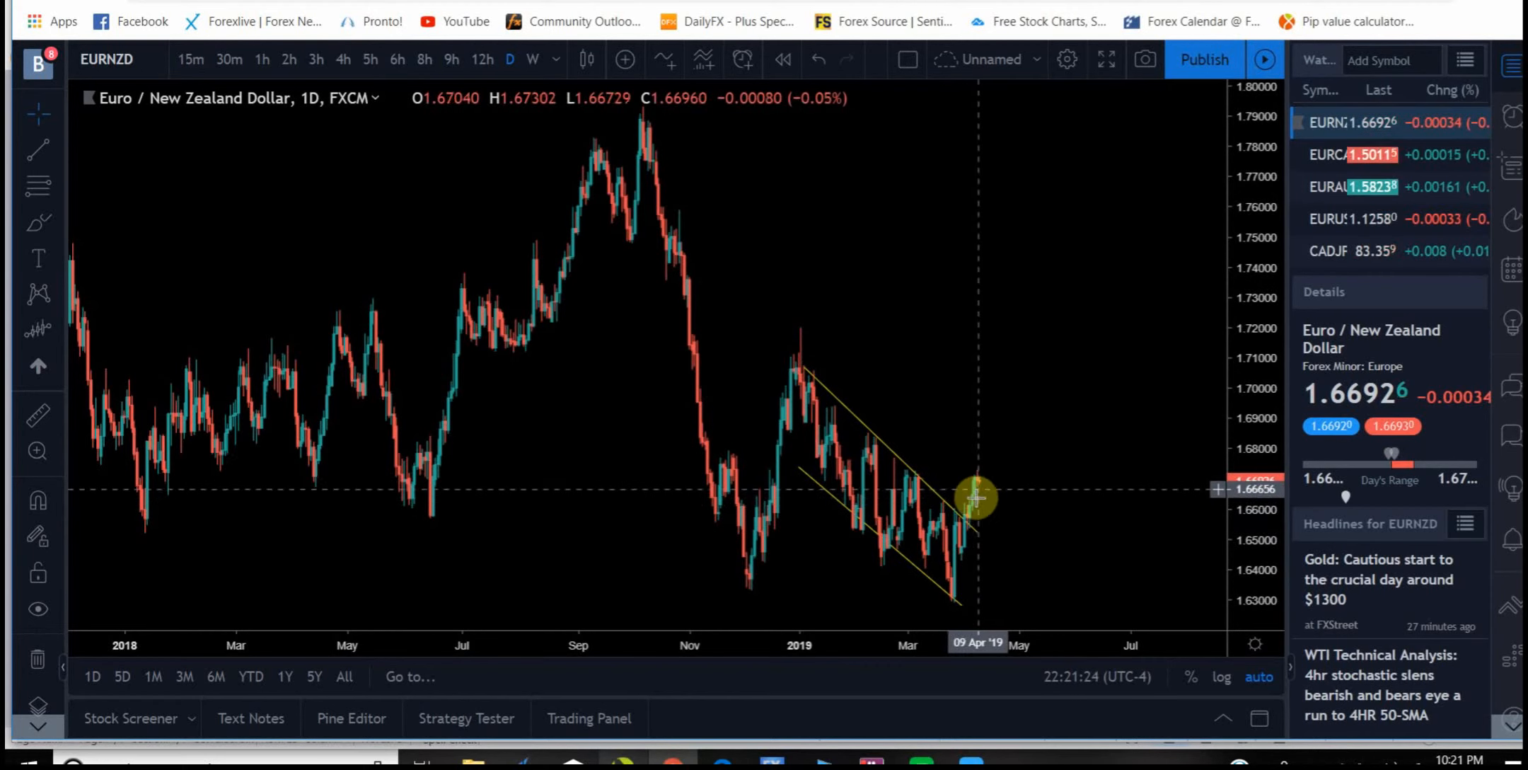
pyautogui.moveTo(965, 514)
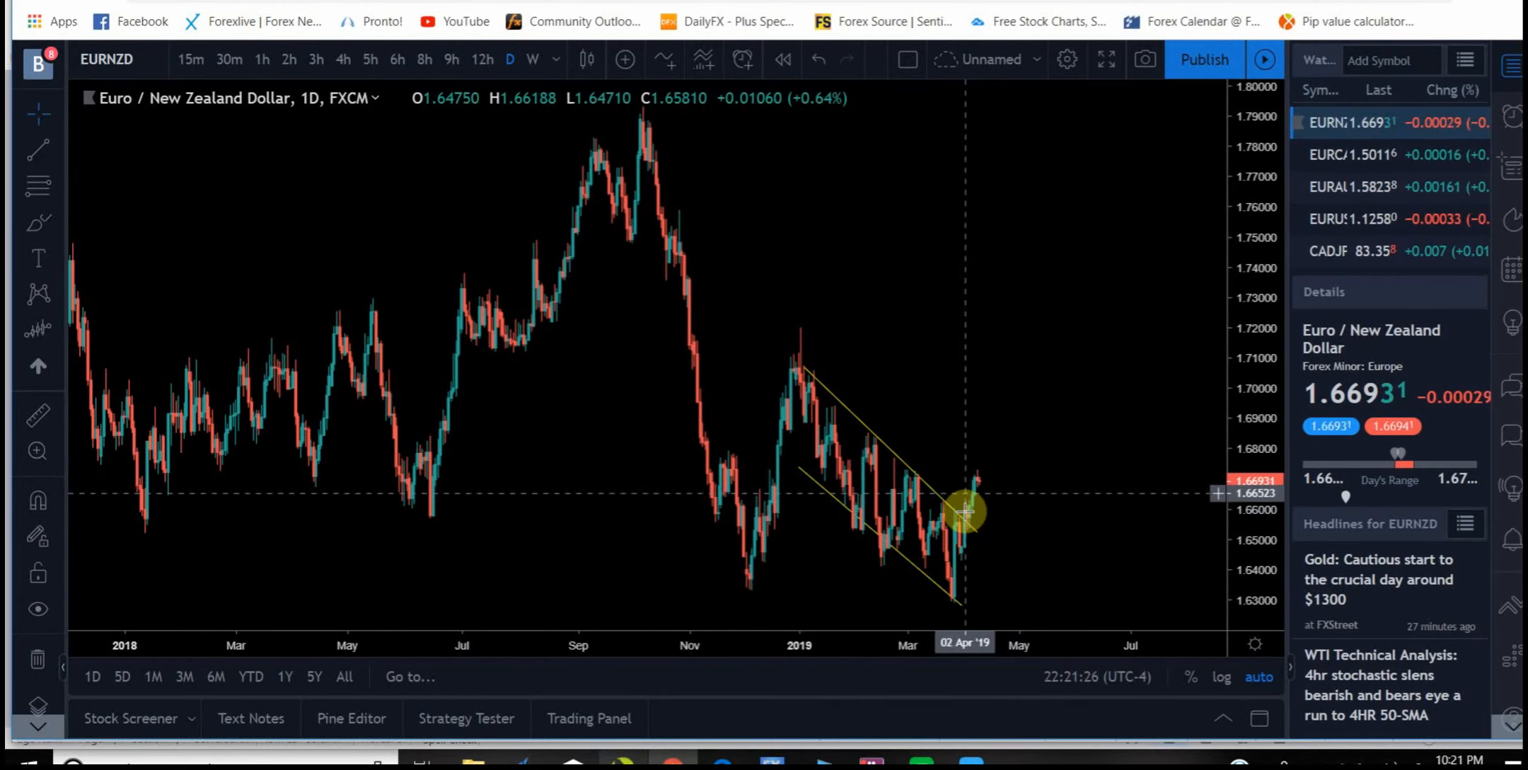
pyautogui.moveTo(979, 492)
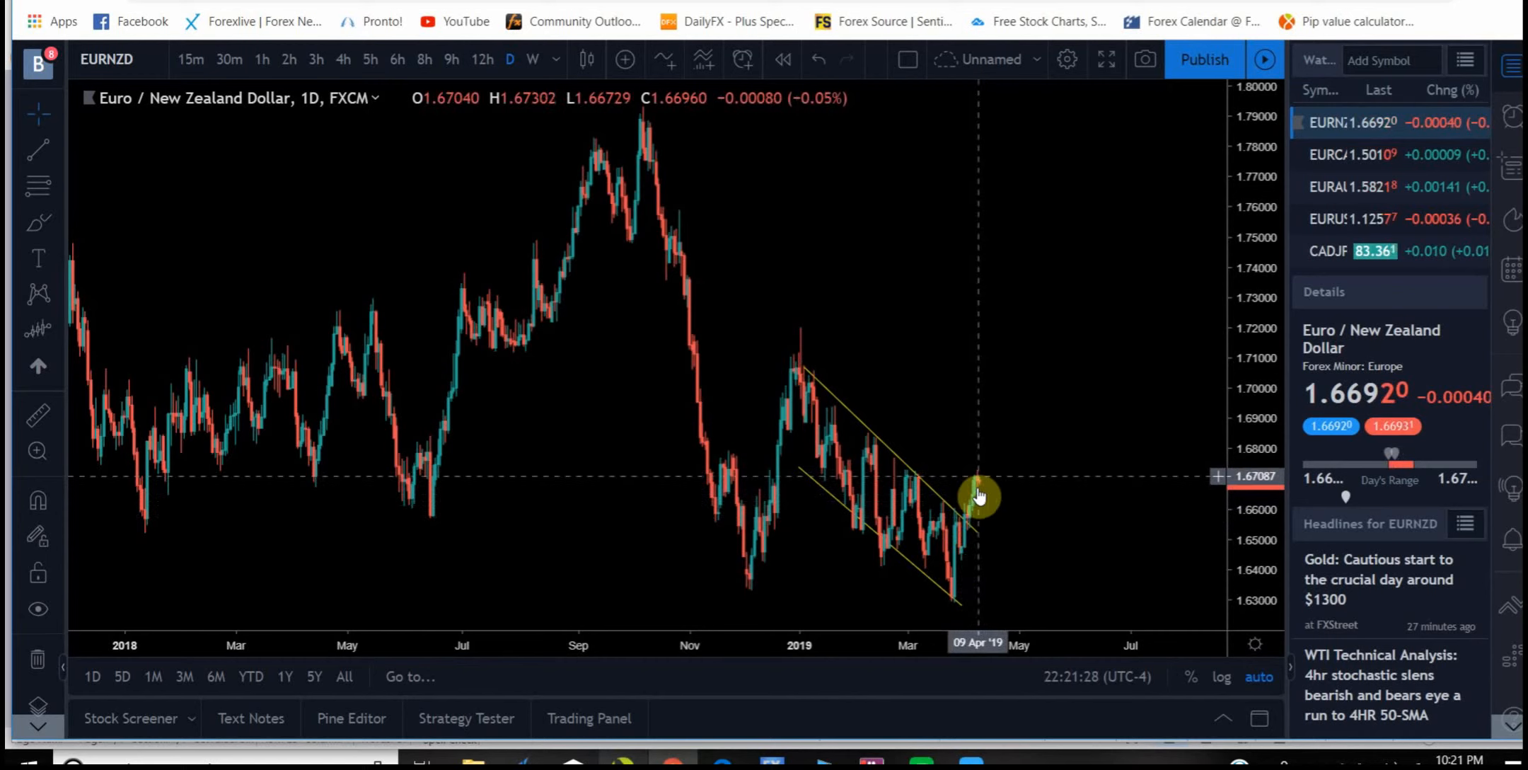
pyautogui.moveTo(979, 506)
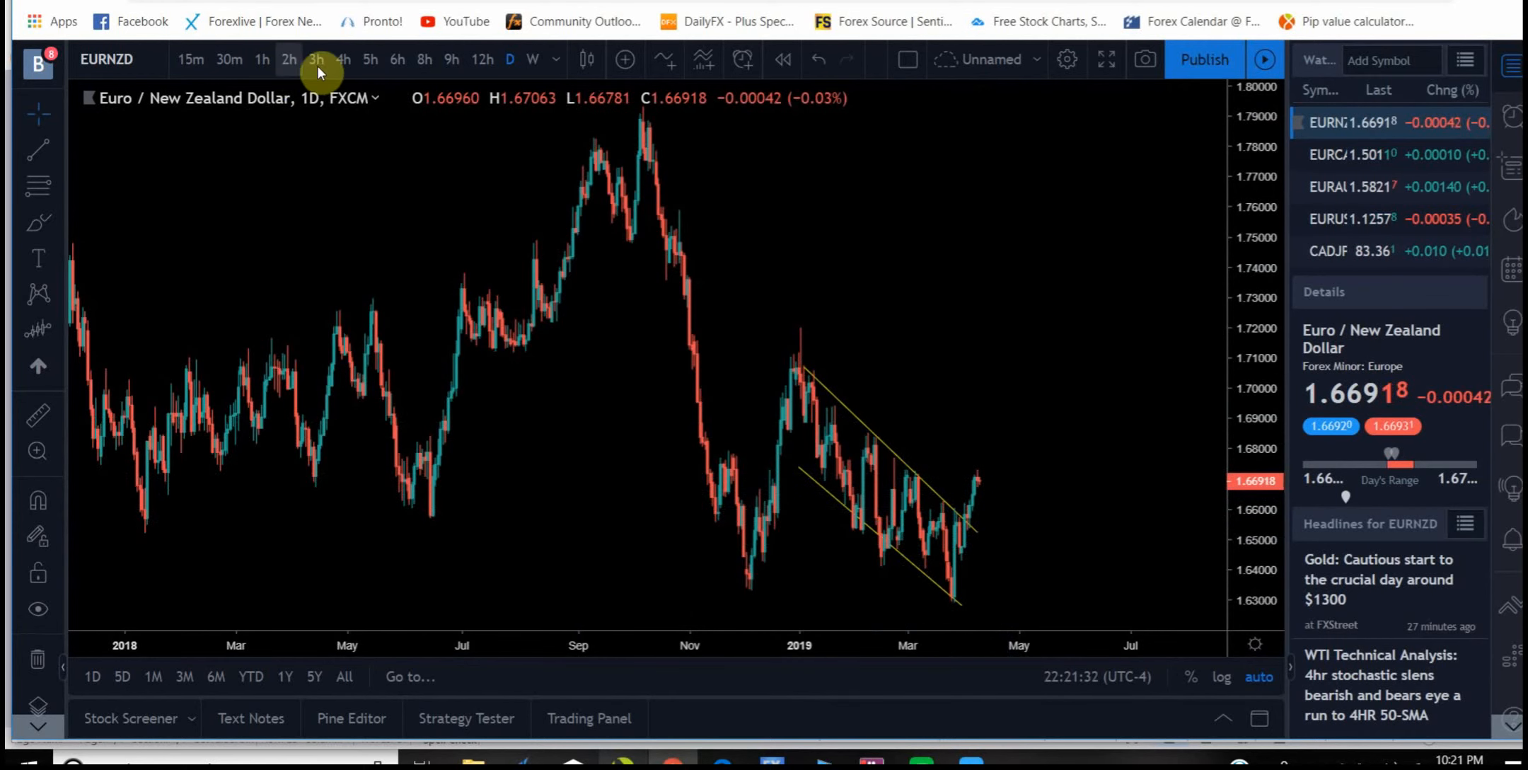
pyautogui.click(314, 59)
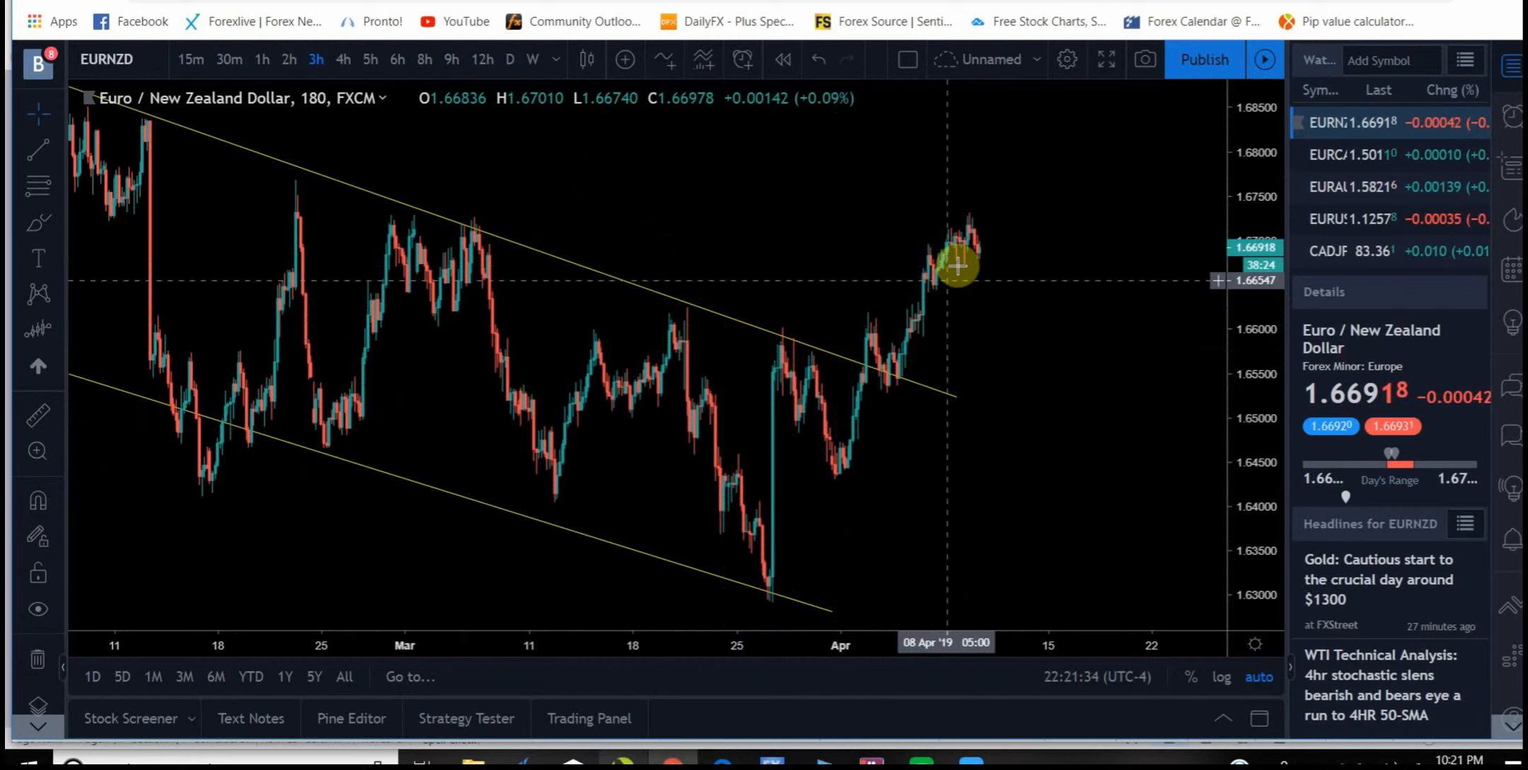
pyautogui.moveTo(1091, 200)
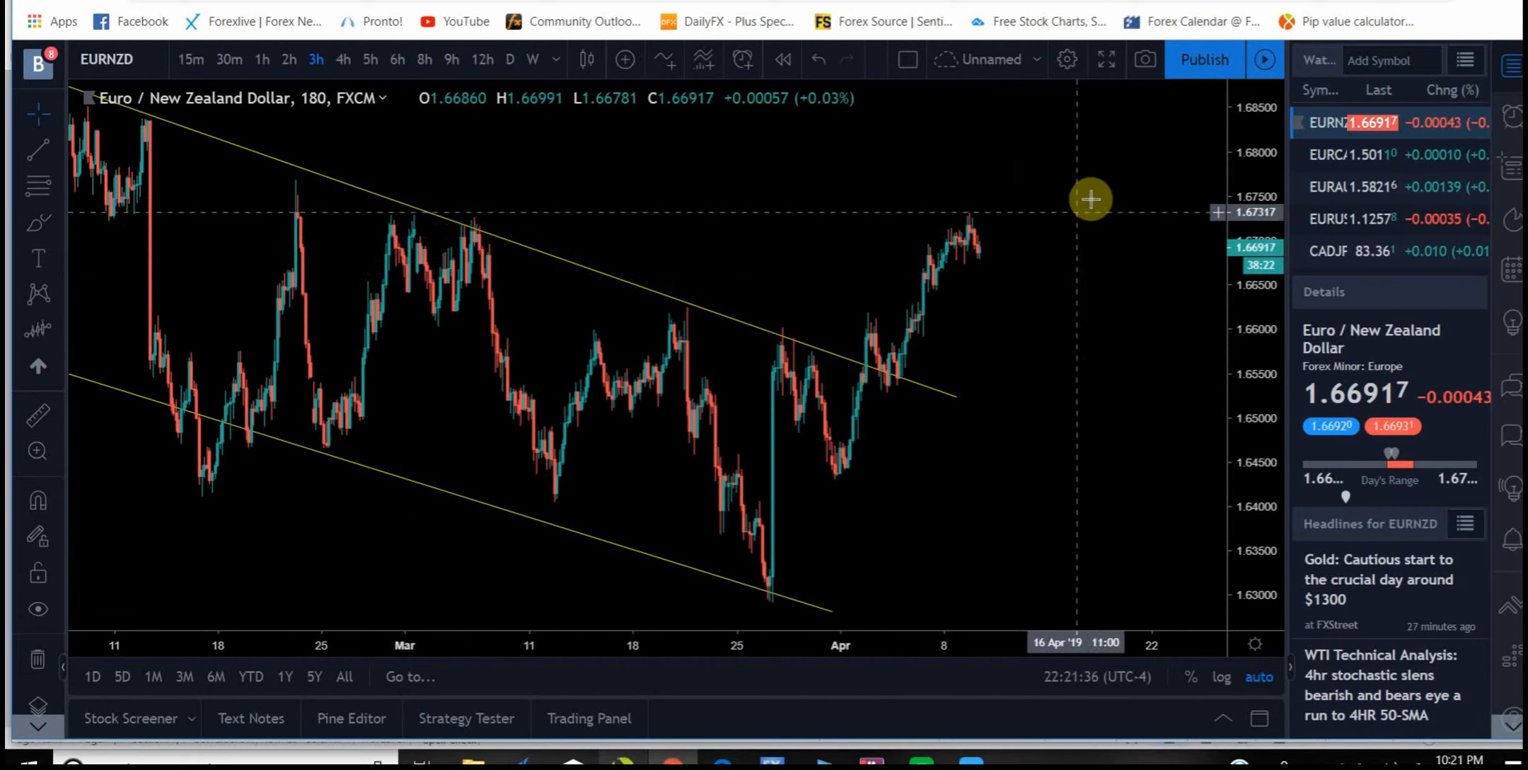
pyautogui.moveTo(941, 300)
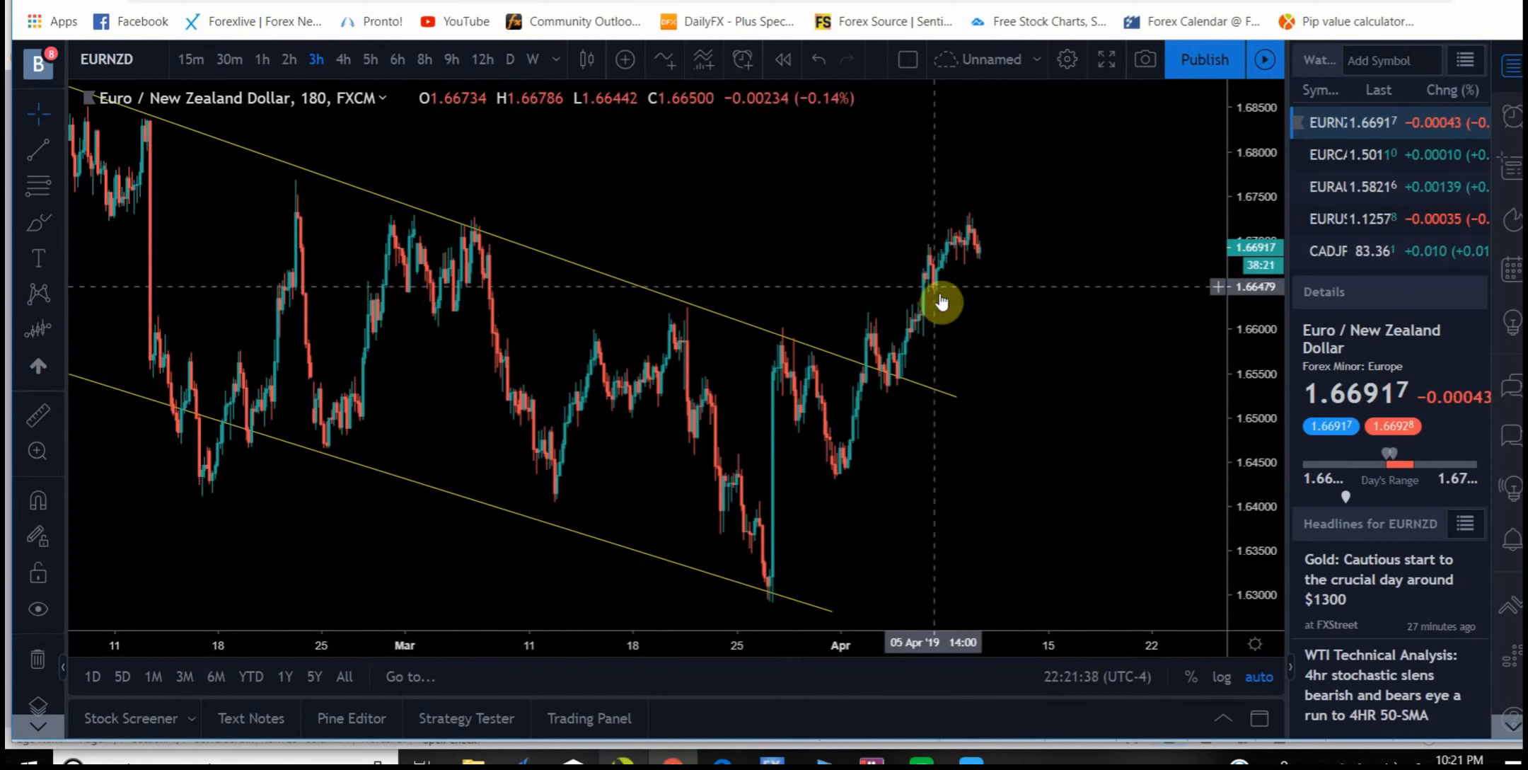
pyautogui.moveTo(996, 251)
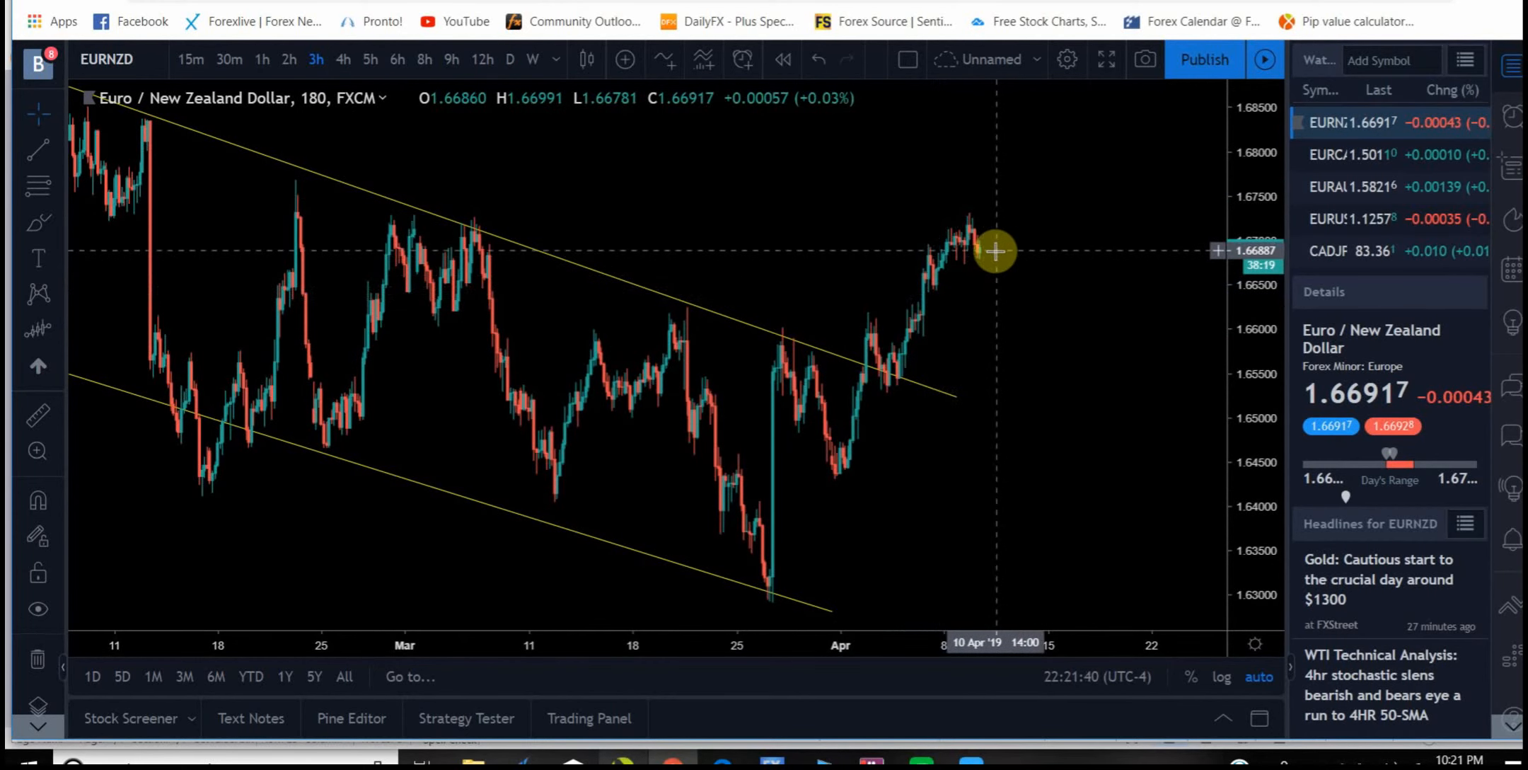
pyautogui.moveTo(995, 246)
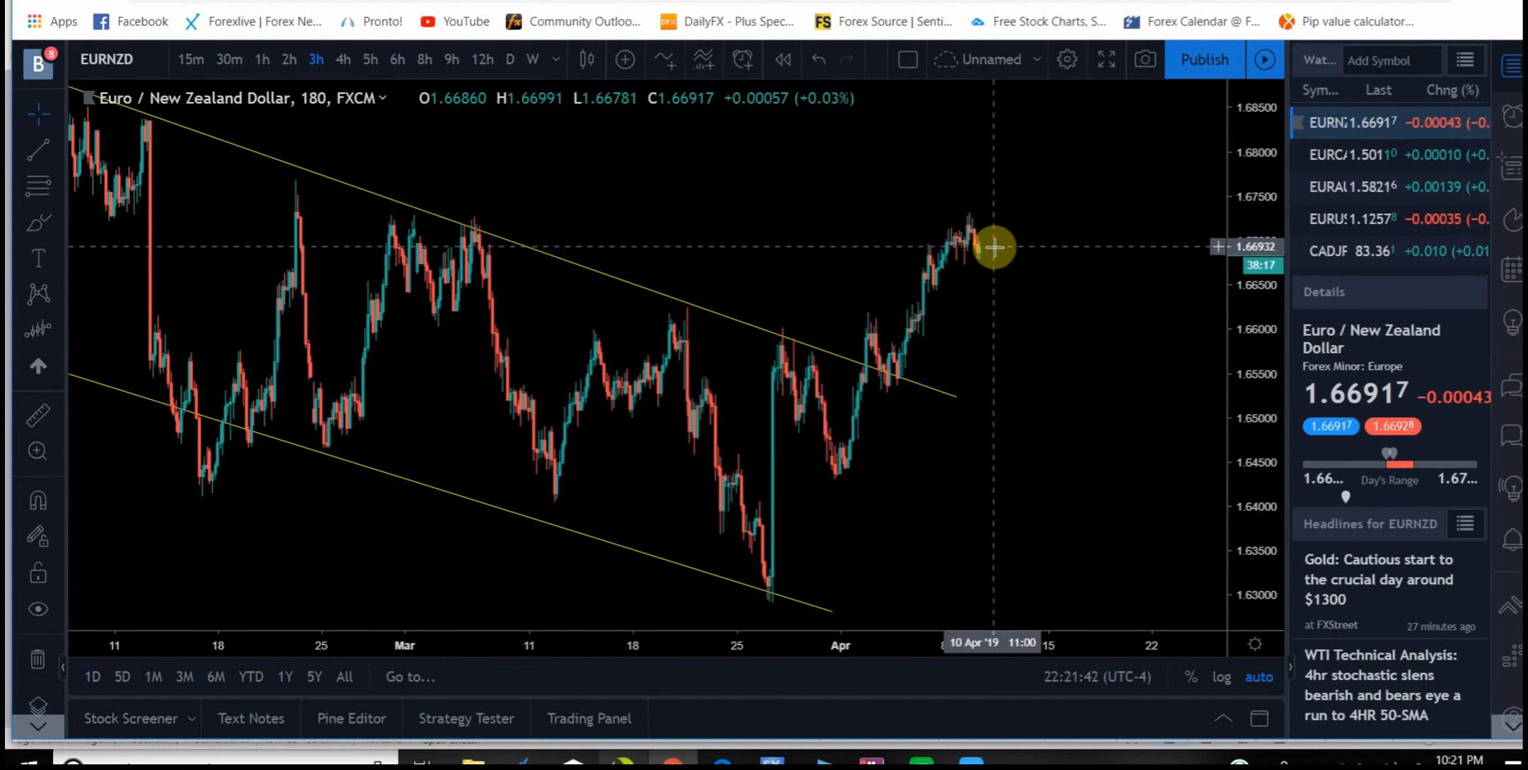
pyautogui.moveTo(493, 118)
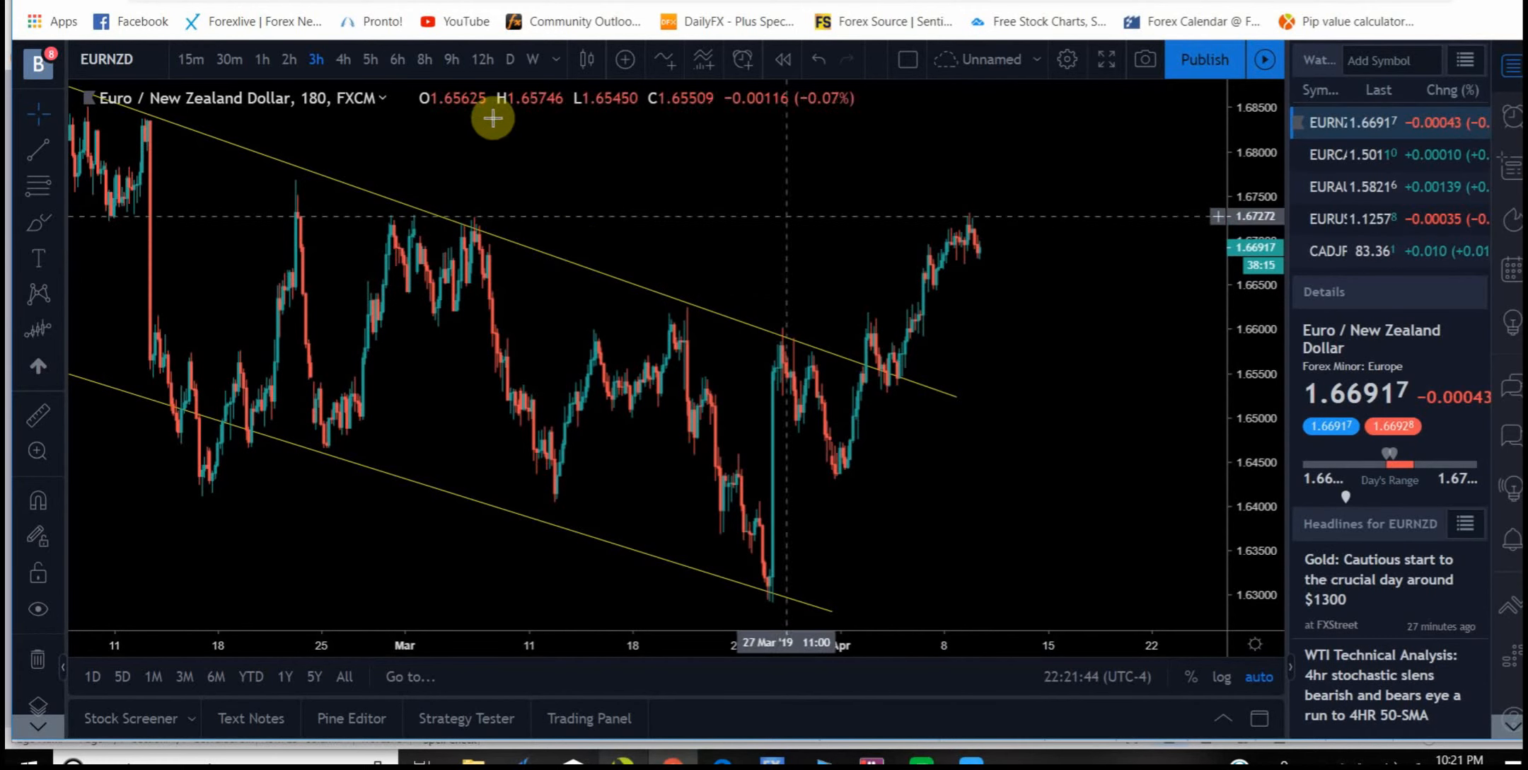
pyautogui.click(261, 59)
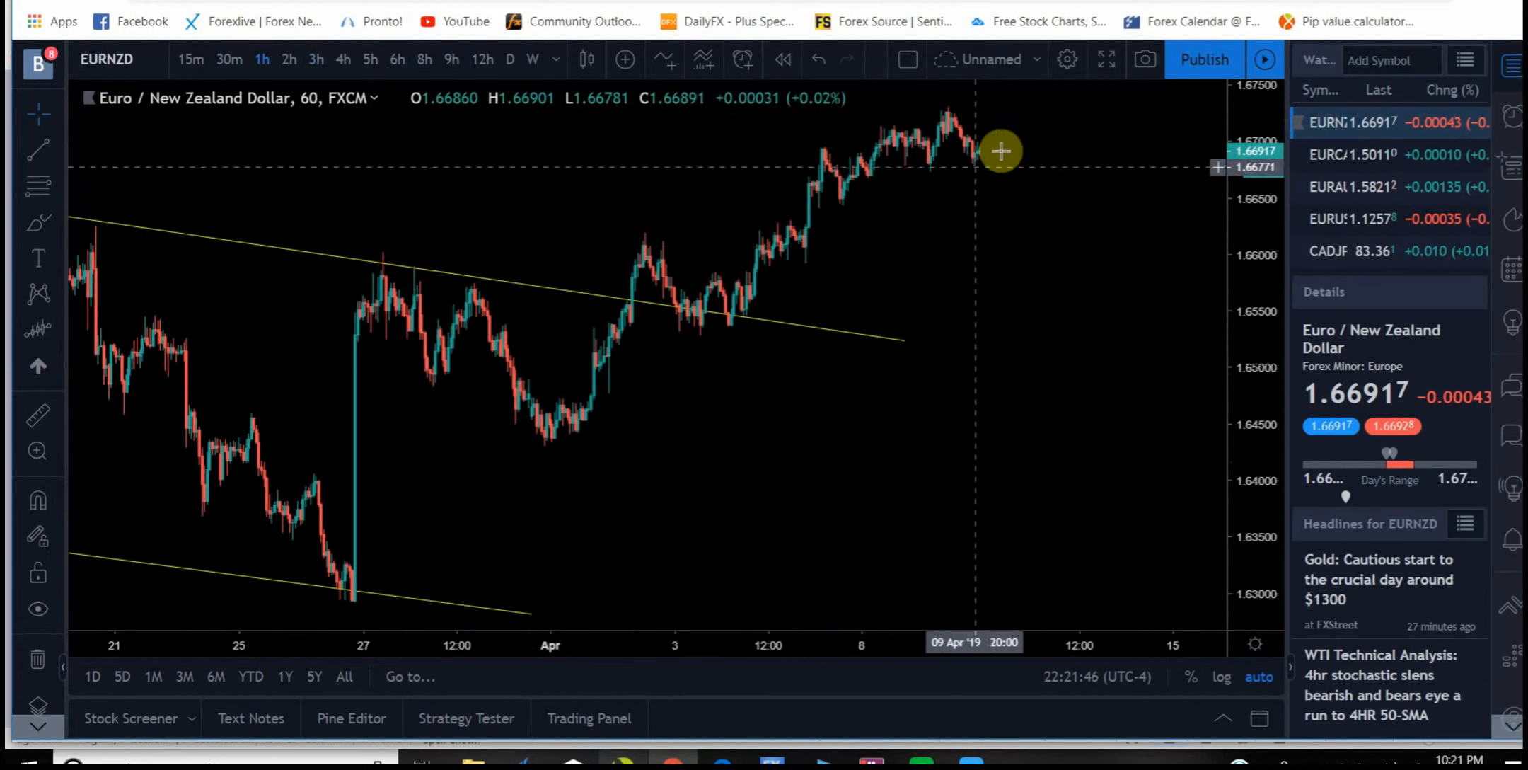
pyautogui.moveTo(1342, 164)
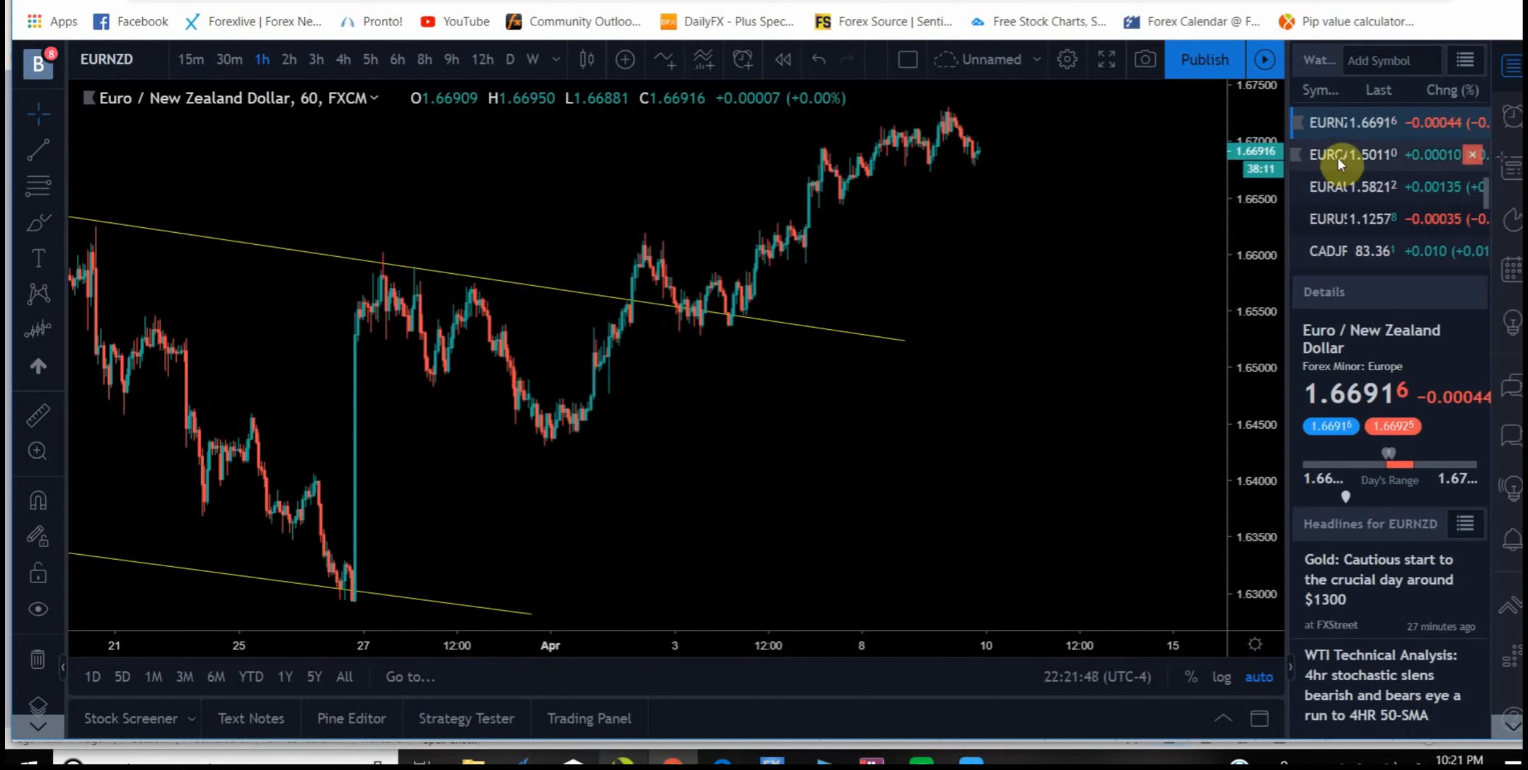
# Step: Review EUR/CAD on daily and 5-hour candles, then EUR/AUD and the EUR/USD 5-hour chart
pyautogui.click(1345, 155)
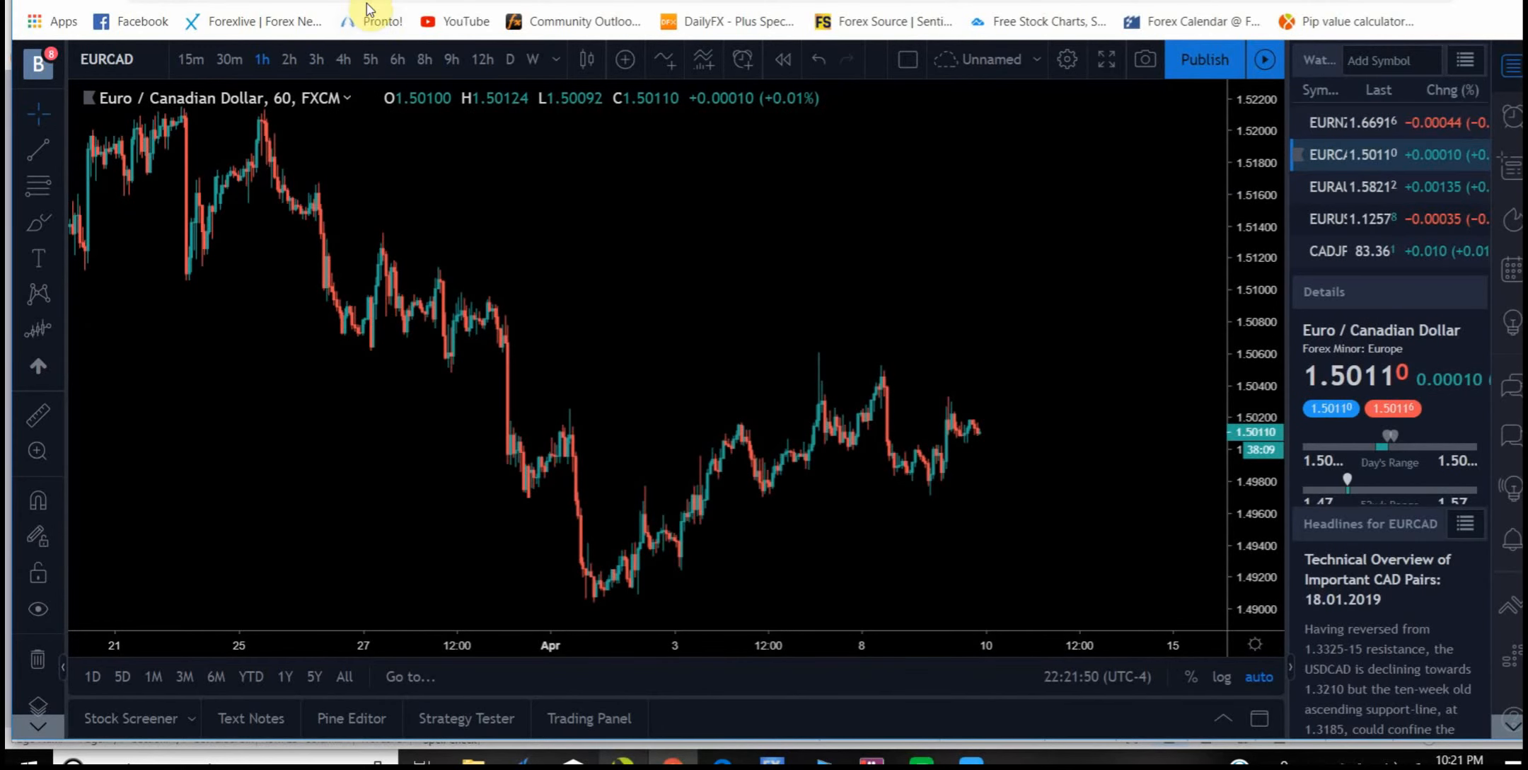
pyautogui.click(509, 59)
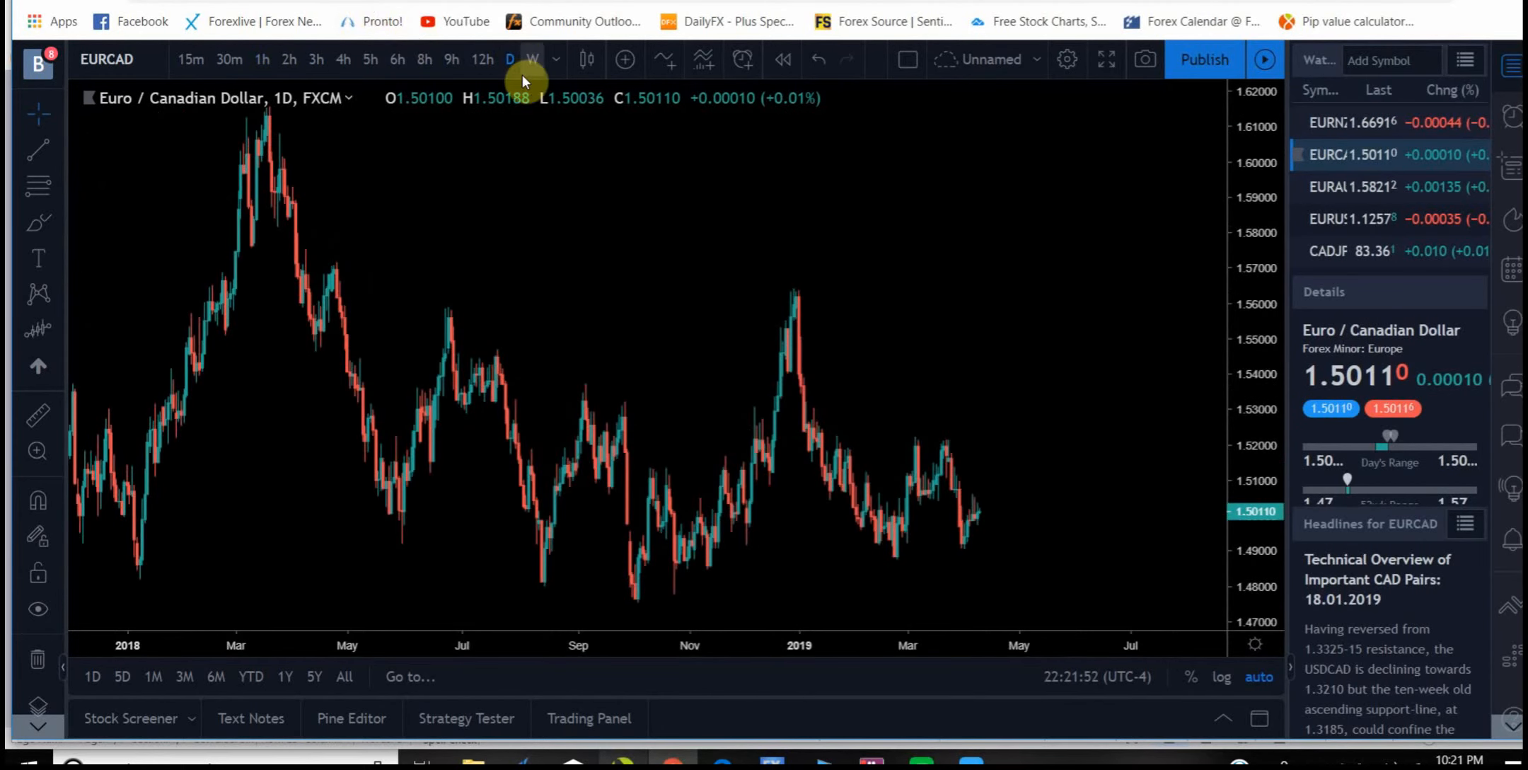
pyautogui.click(369, 60)
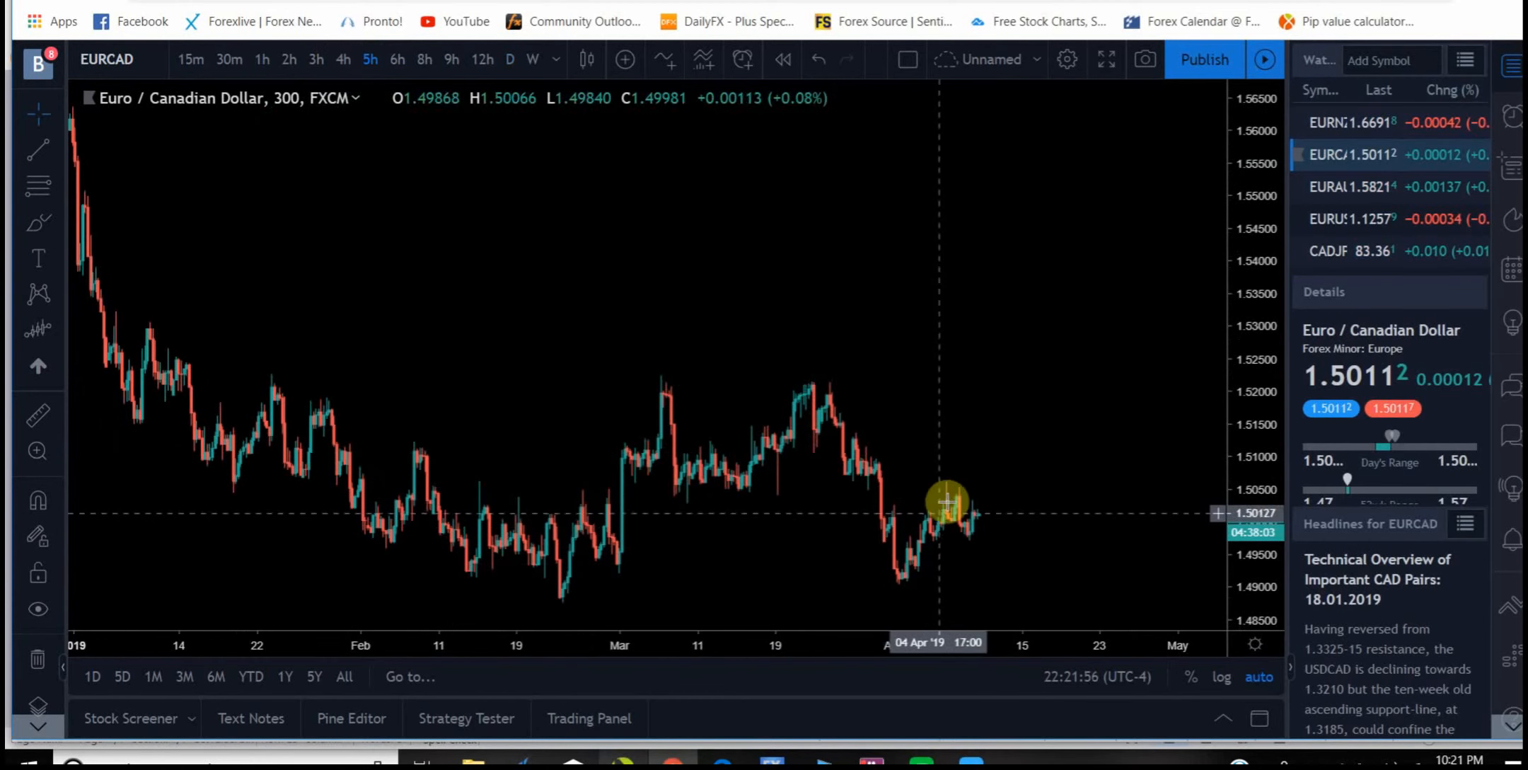
pyautogui.moveTo(1346, 186)
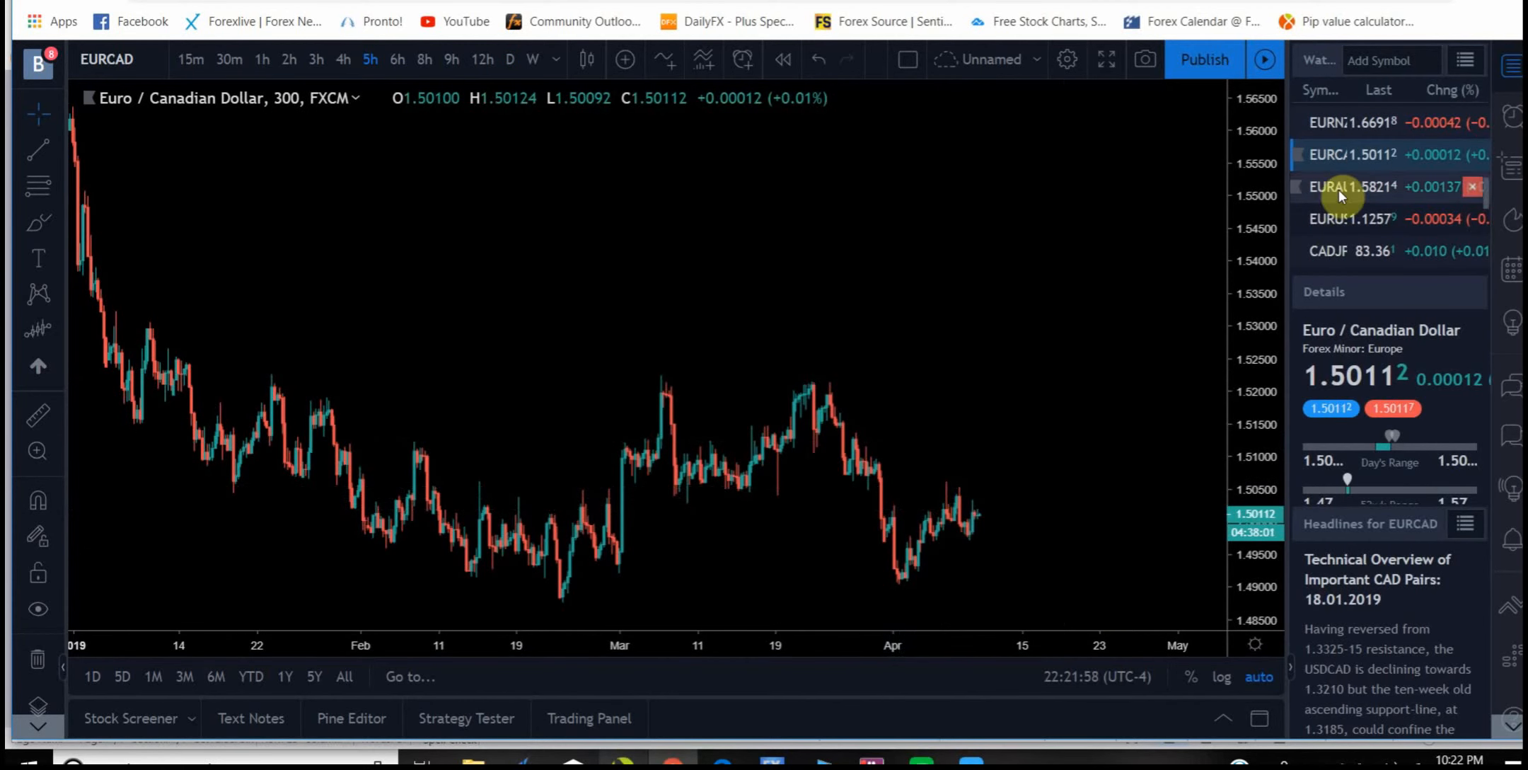
pyautogui.click(1364, 187)
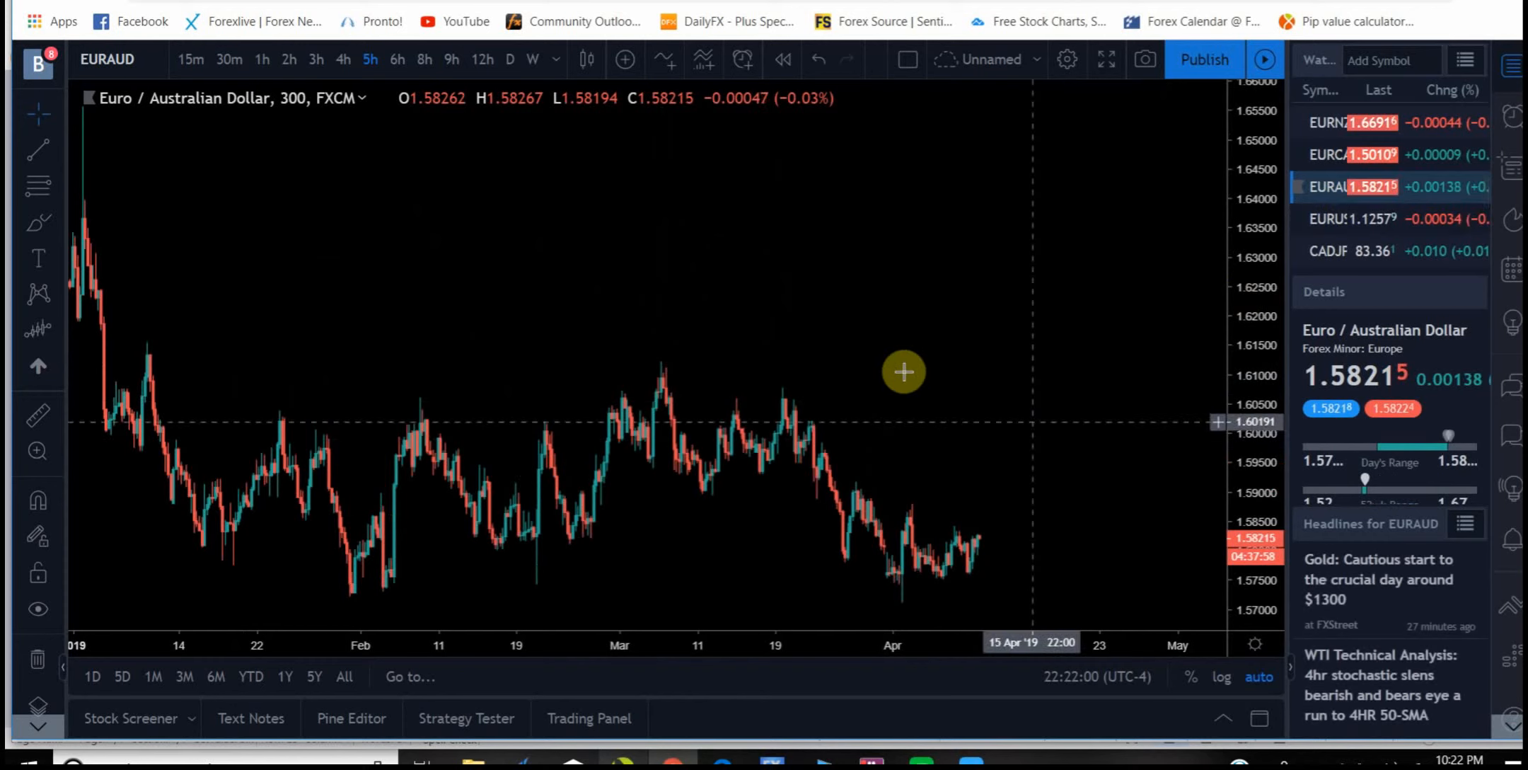
pyautogui.click(1364, 218)
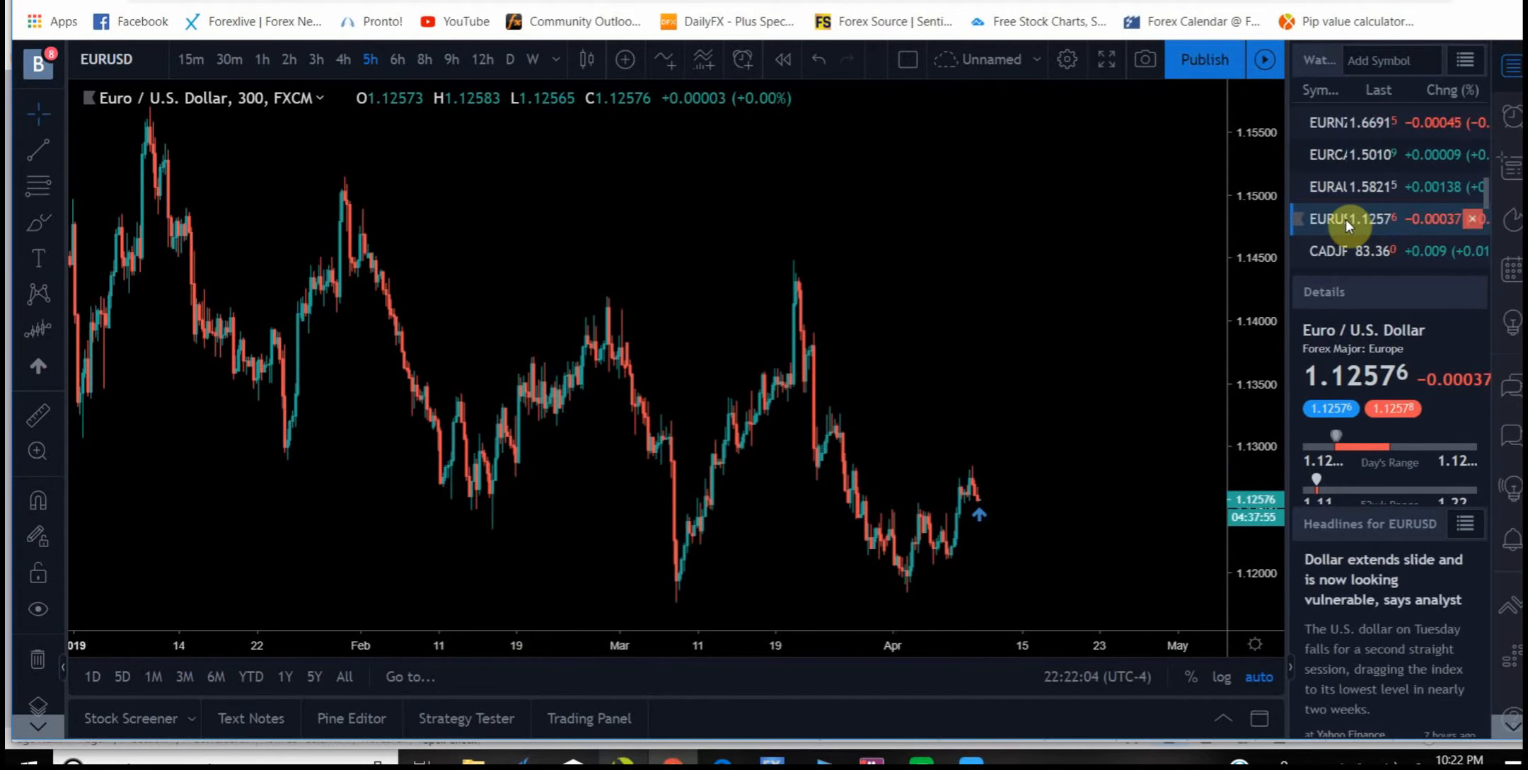
pyautogui.moveTo(991, 520)
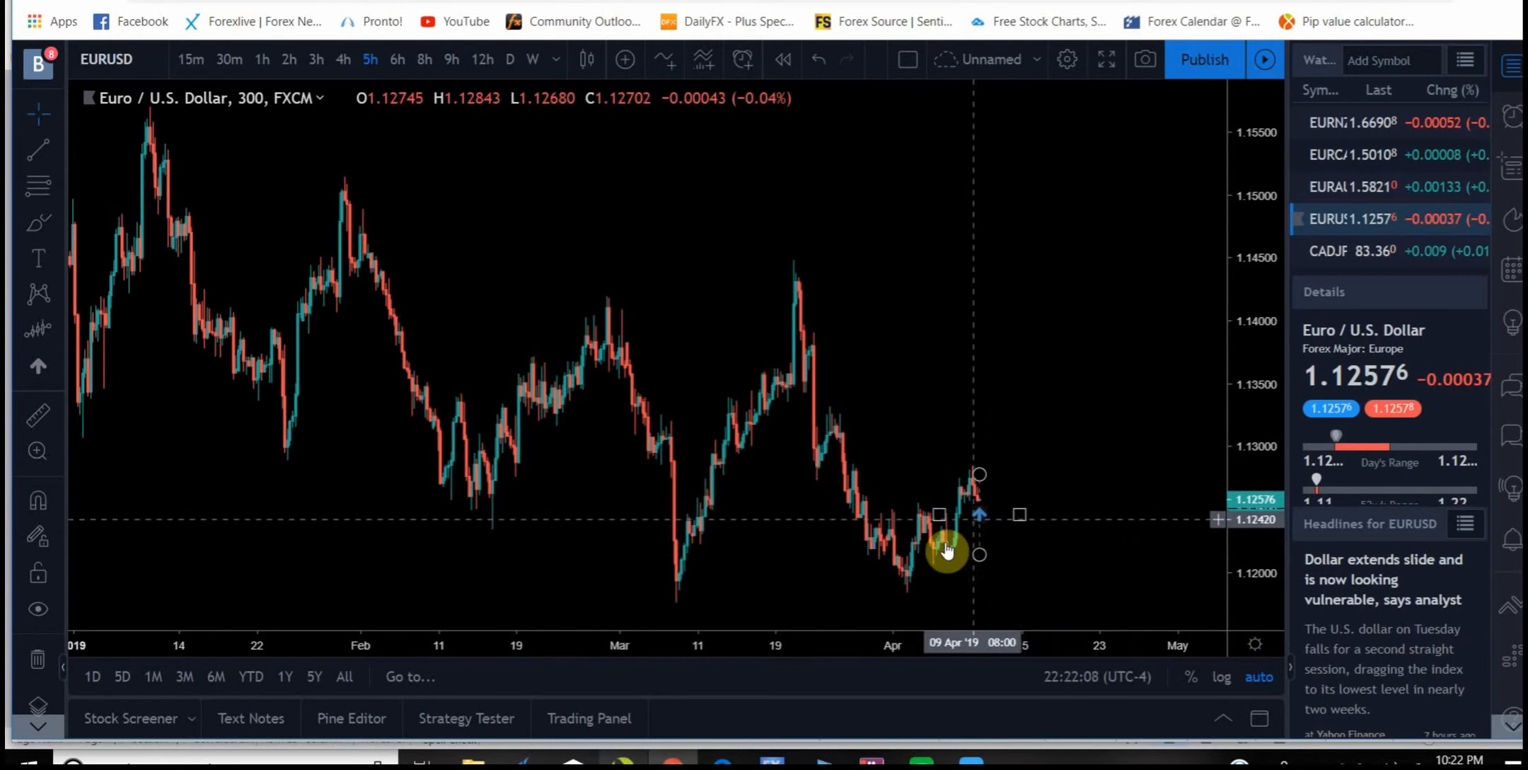
pyautogui.moveTo(931, 570)
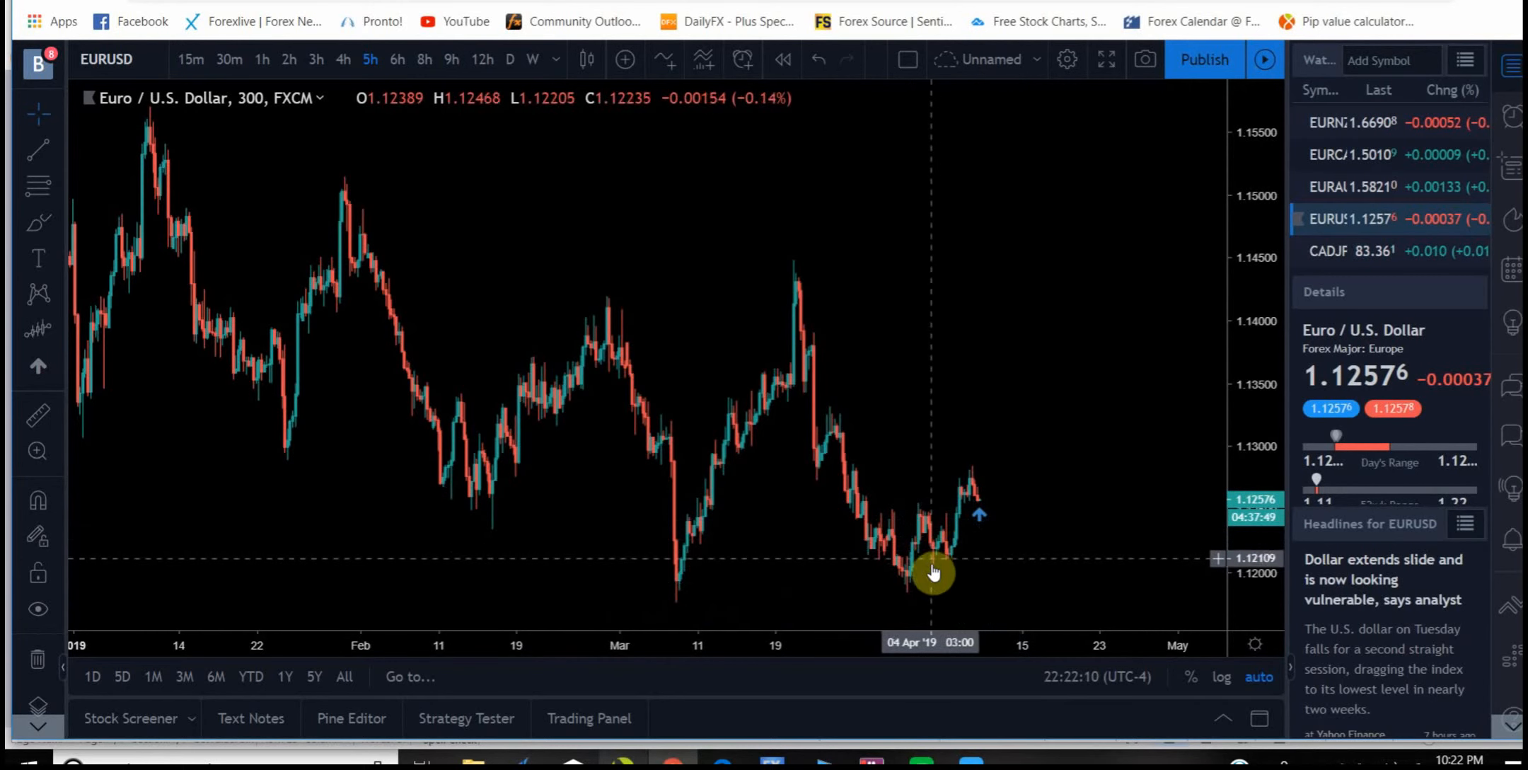
pyautogui.moveTo(912, 564)
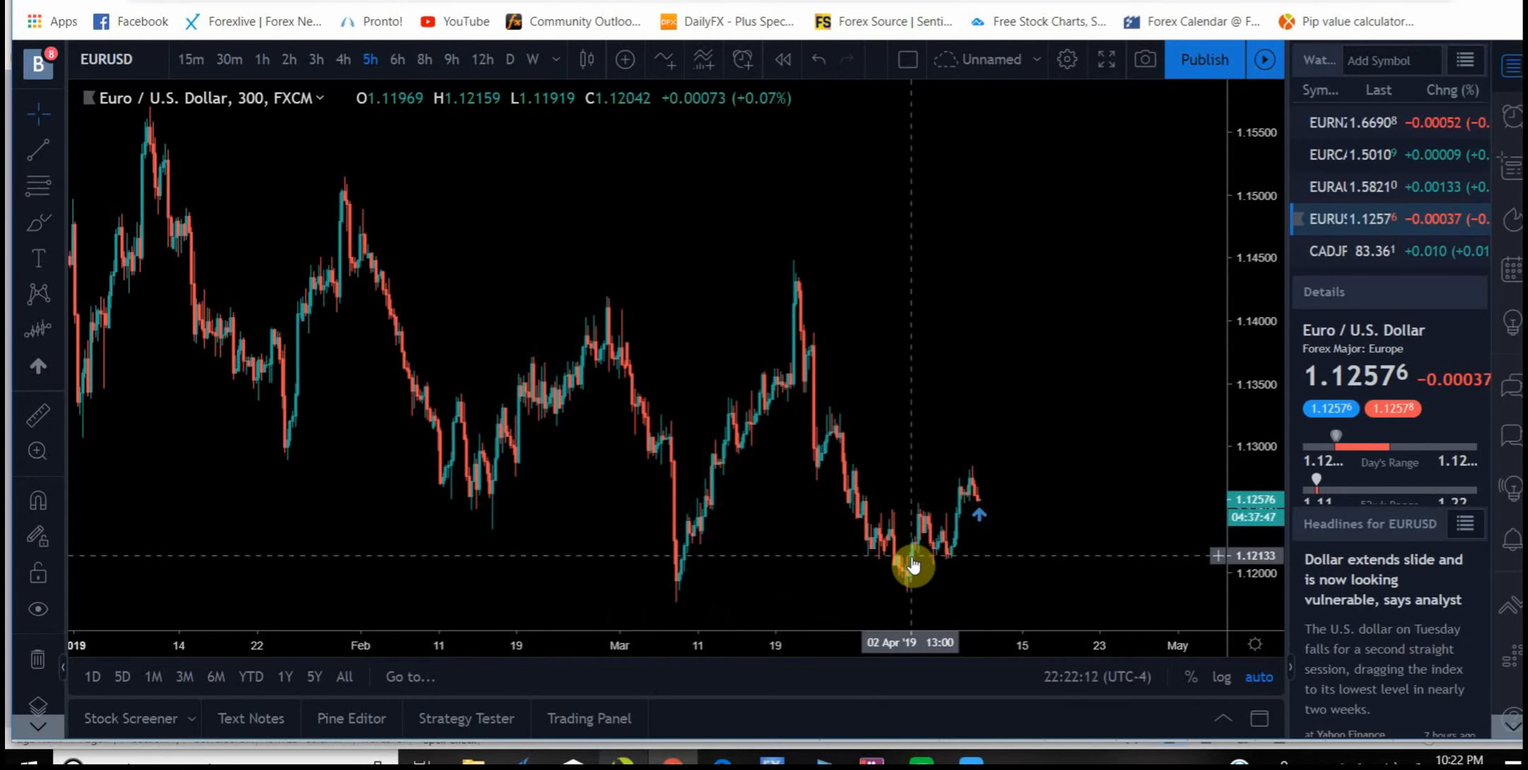
pyautogui.moveTo(60, 306)
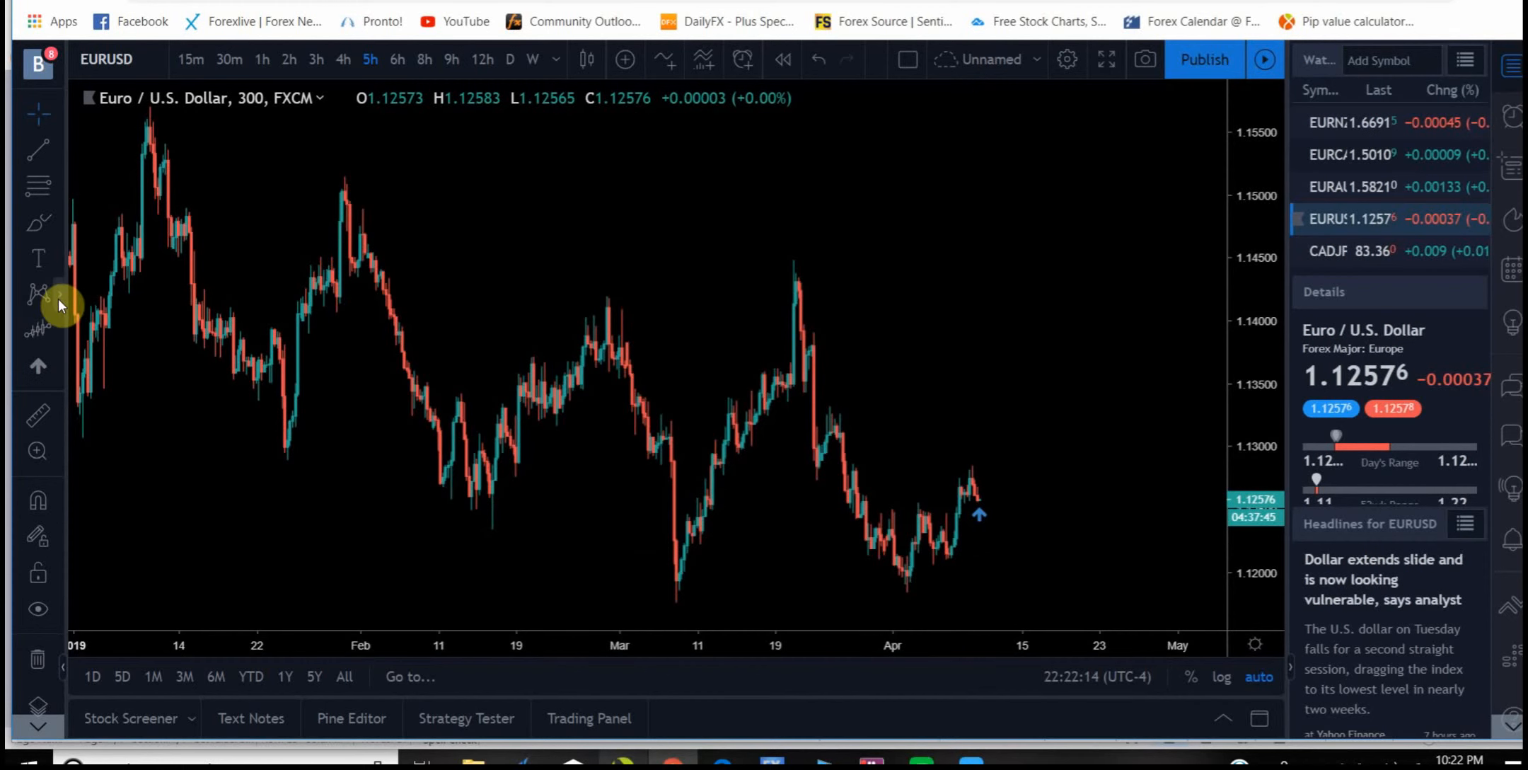
# Step: Draw an Elliott impulse wave 0–5 from the early April low on EUR/USD 2-hour candles
pyautogui.click(36, 296)
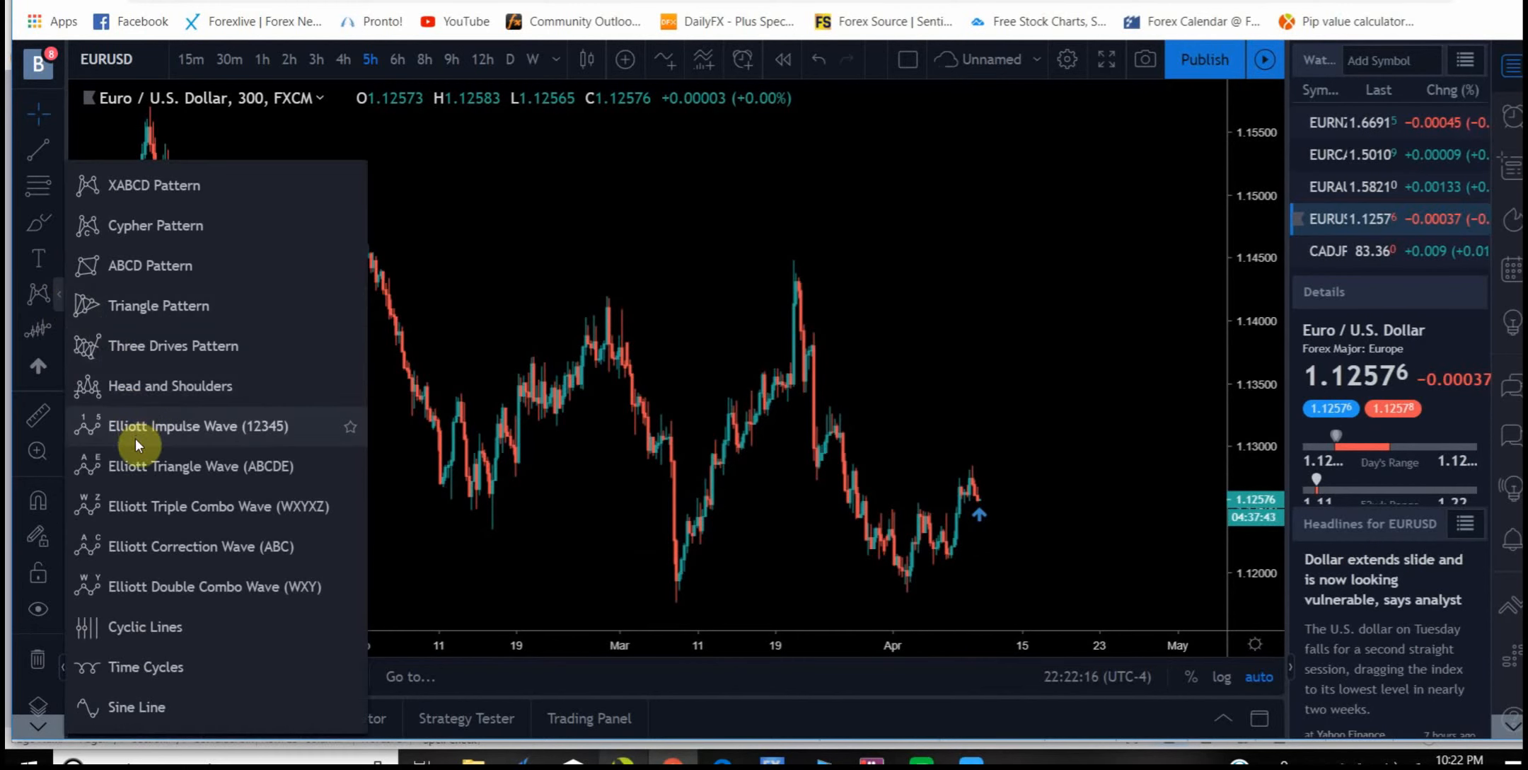
pyautogui.click(200, 426)
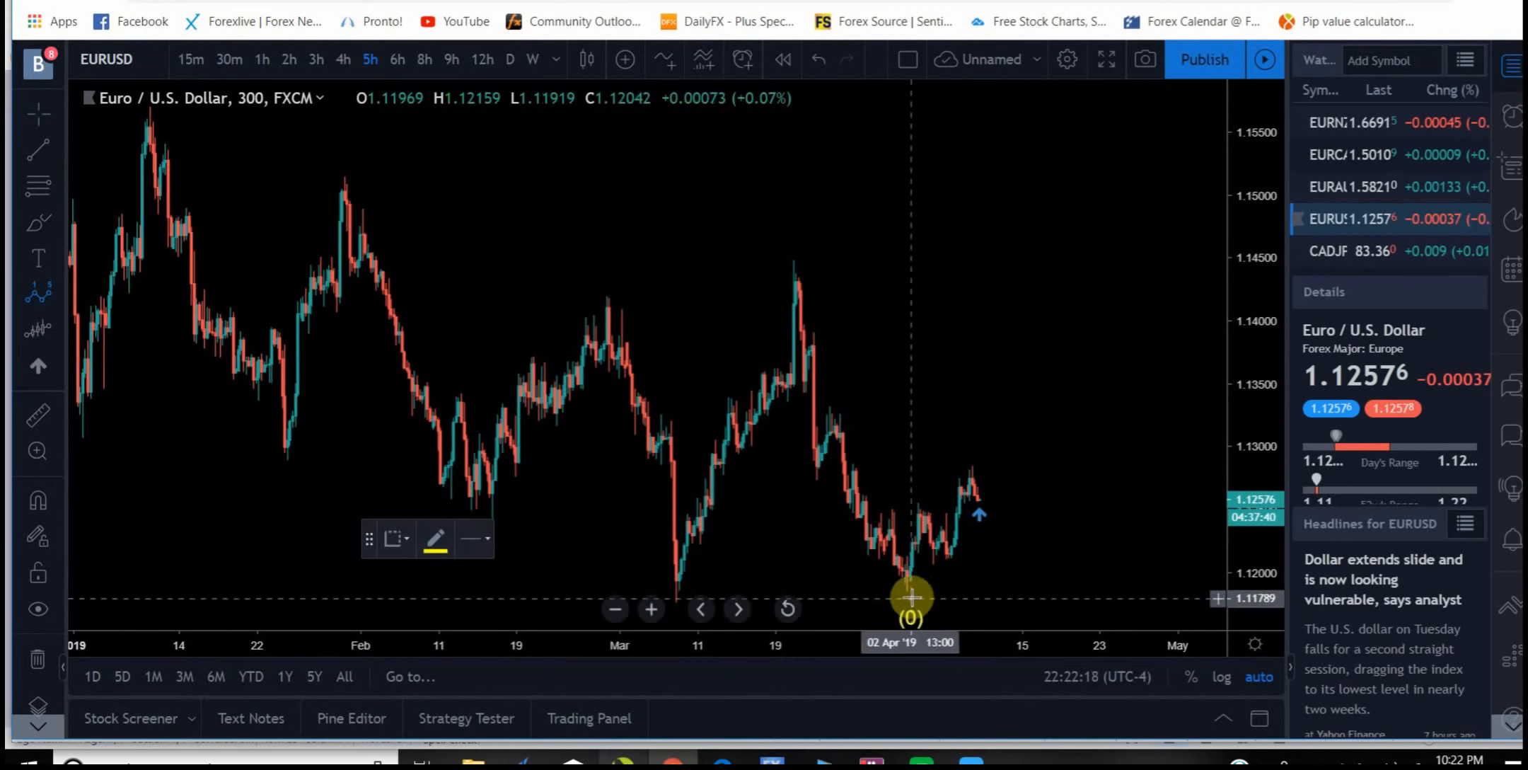
pyautogui.moveTo(909, 596); pyautogui.dragTo(973, 461)
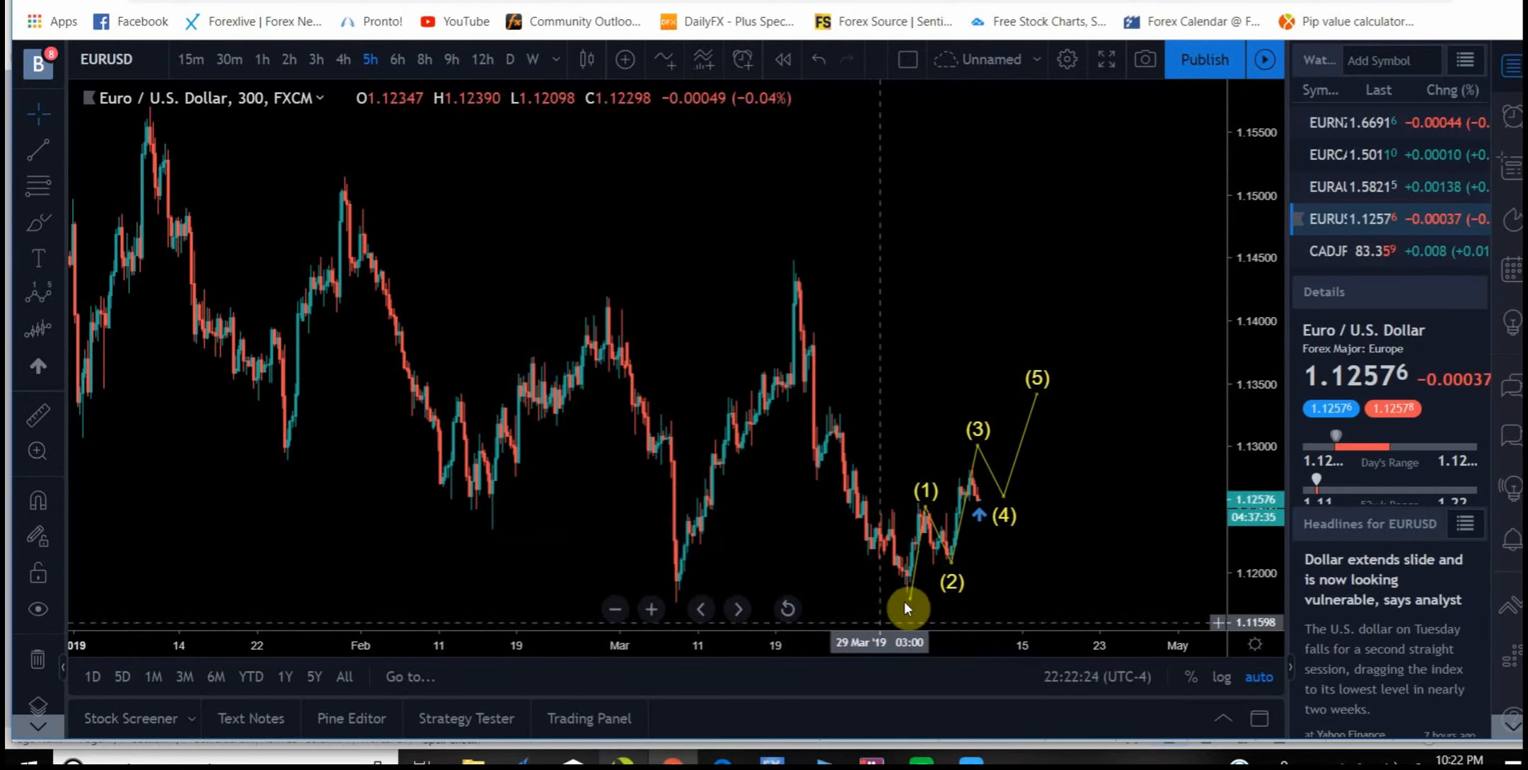
pyautogui.moveTo(941, 536)
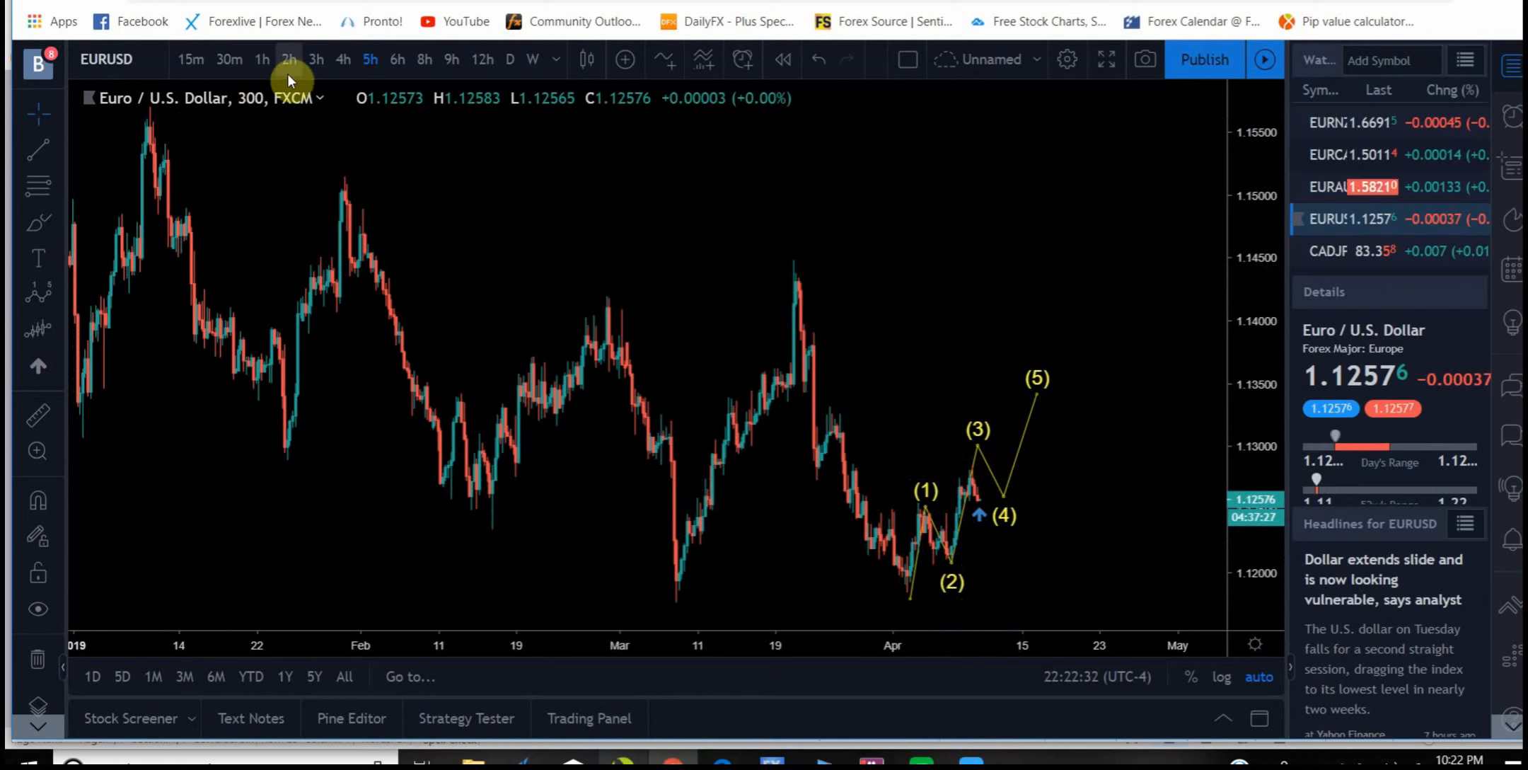
pyautogui.click(289, 60)
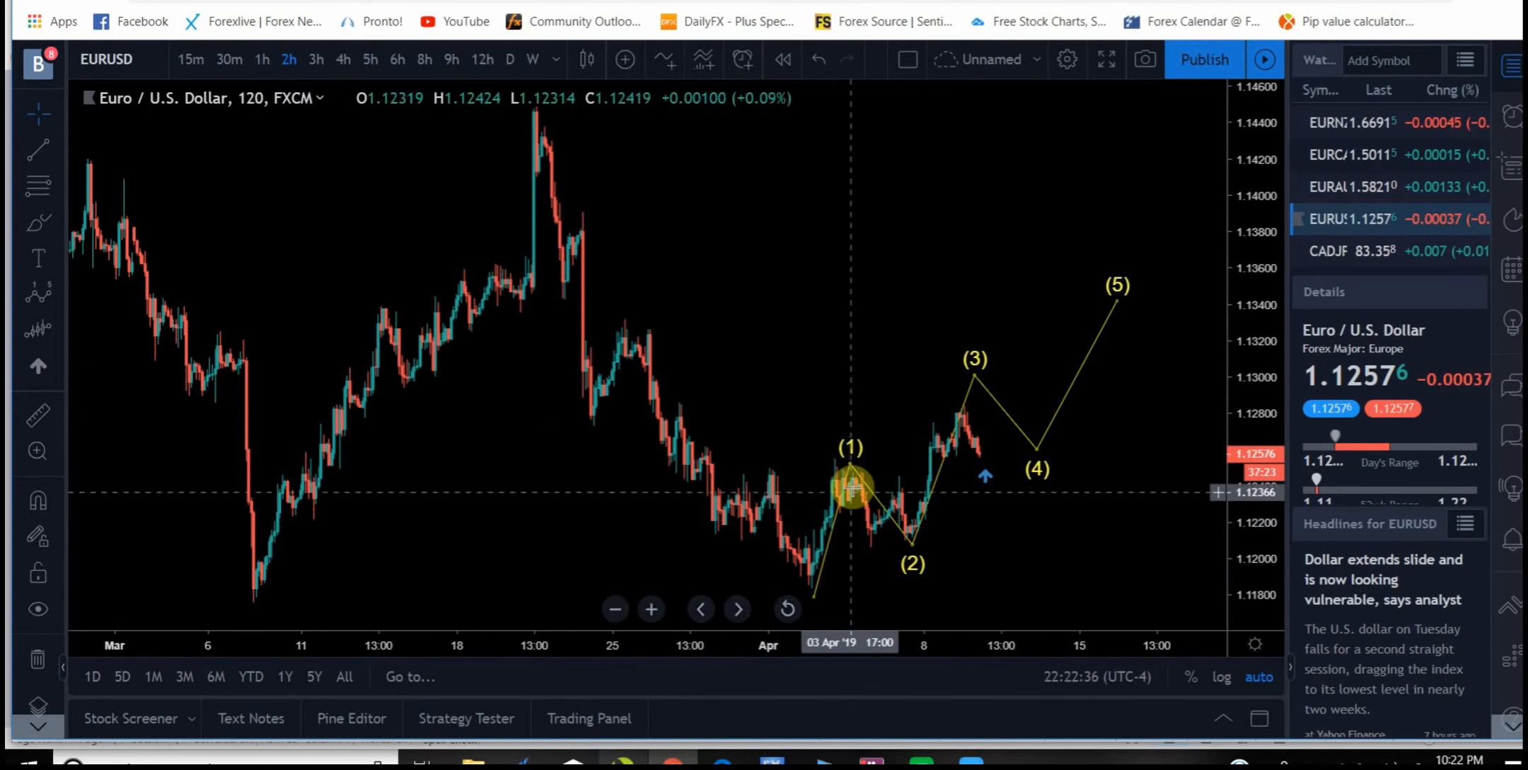
pyautogui.moveTo(907, 543)
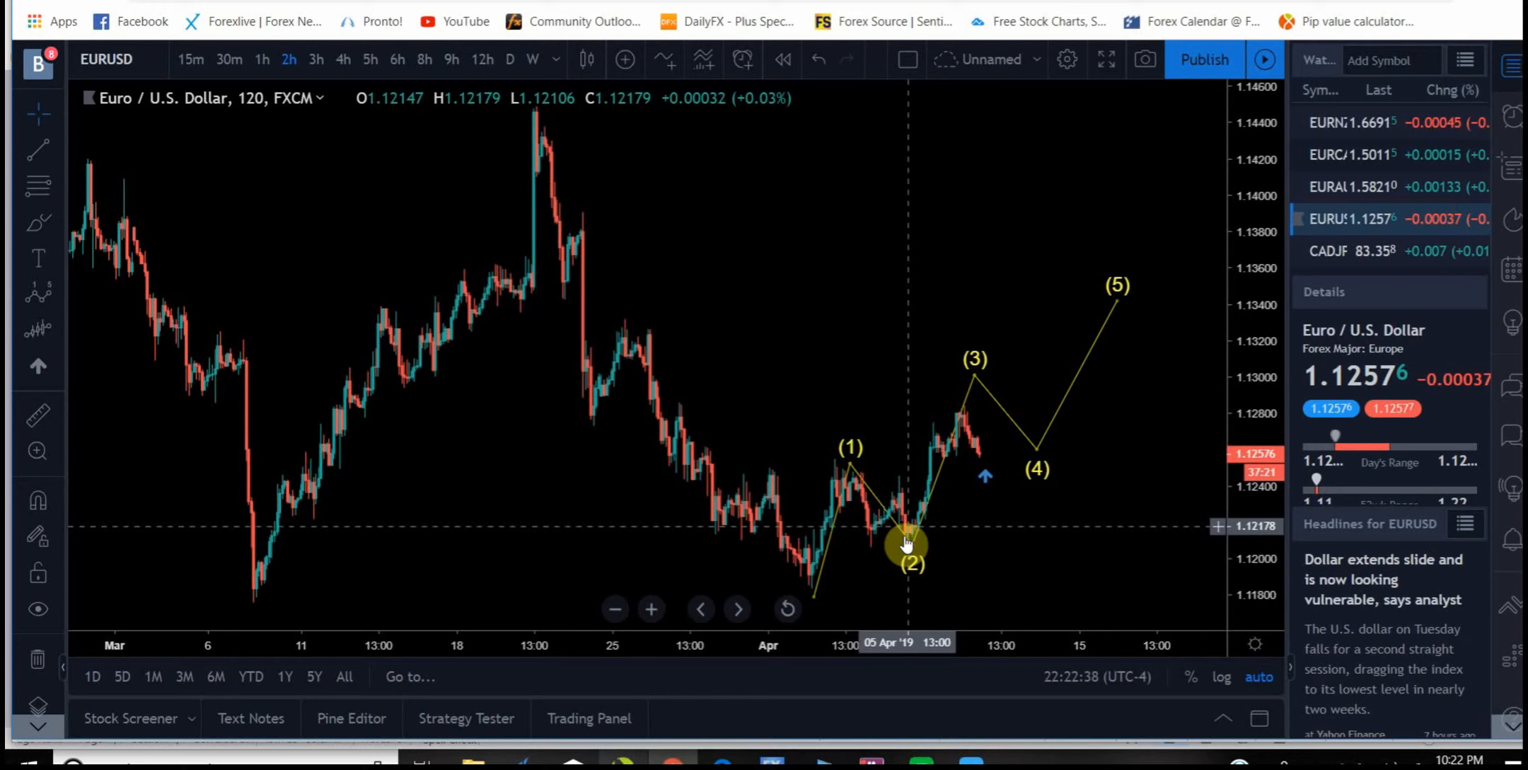
pyautogui.moveTo(925, 502)
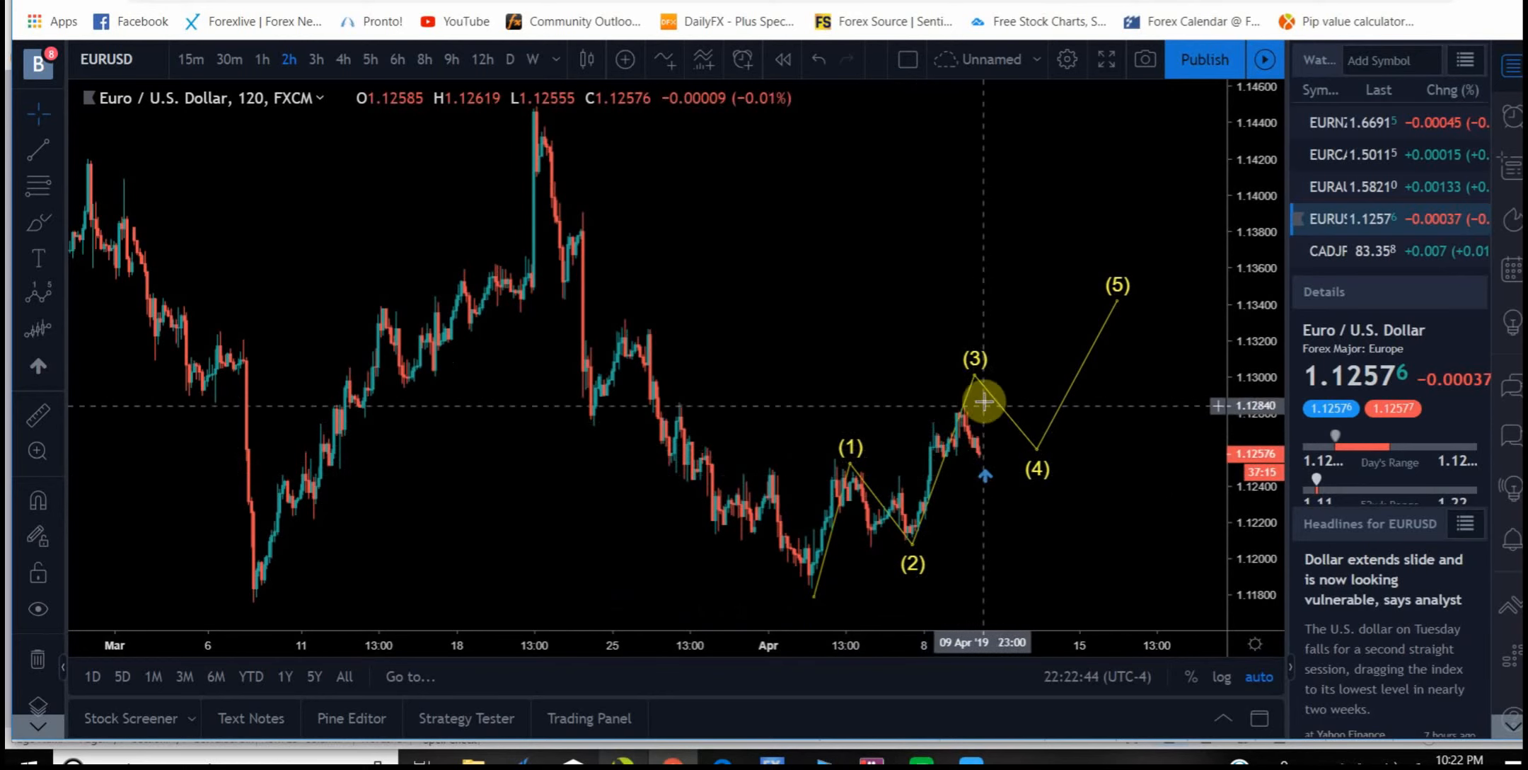
pyautogui.click(982, 401)
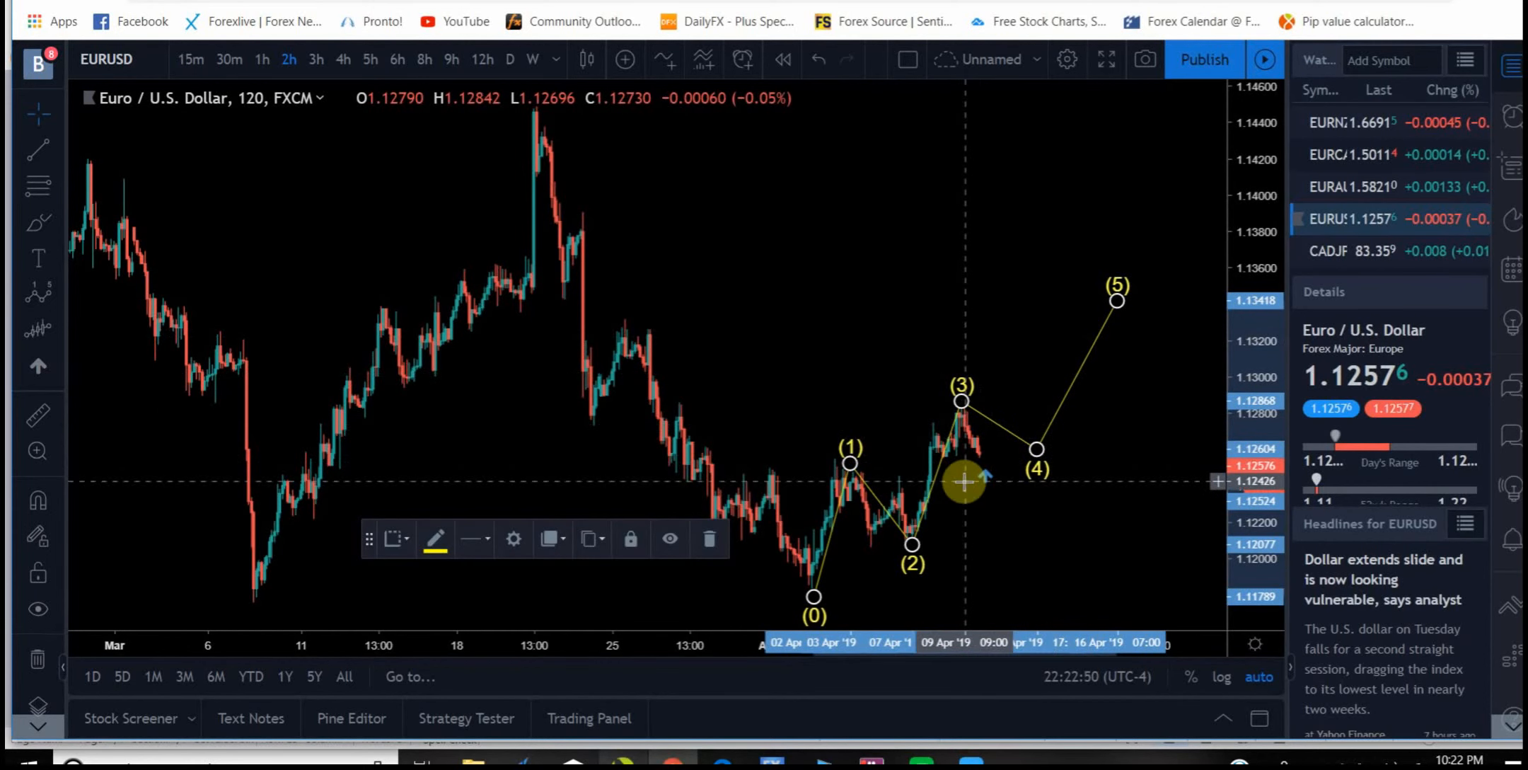
pyautogui.moveTo(940, 492)
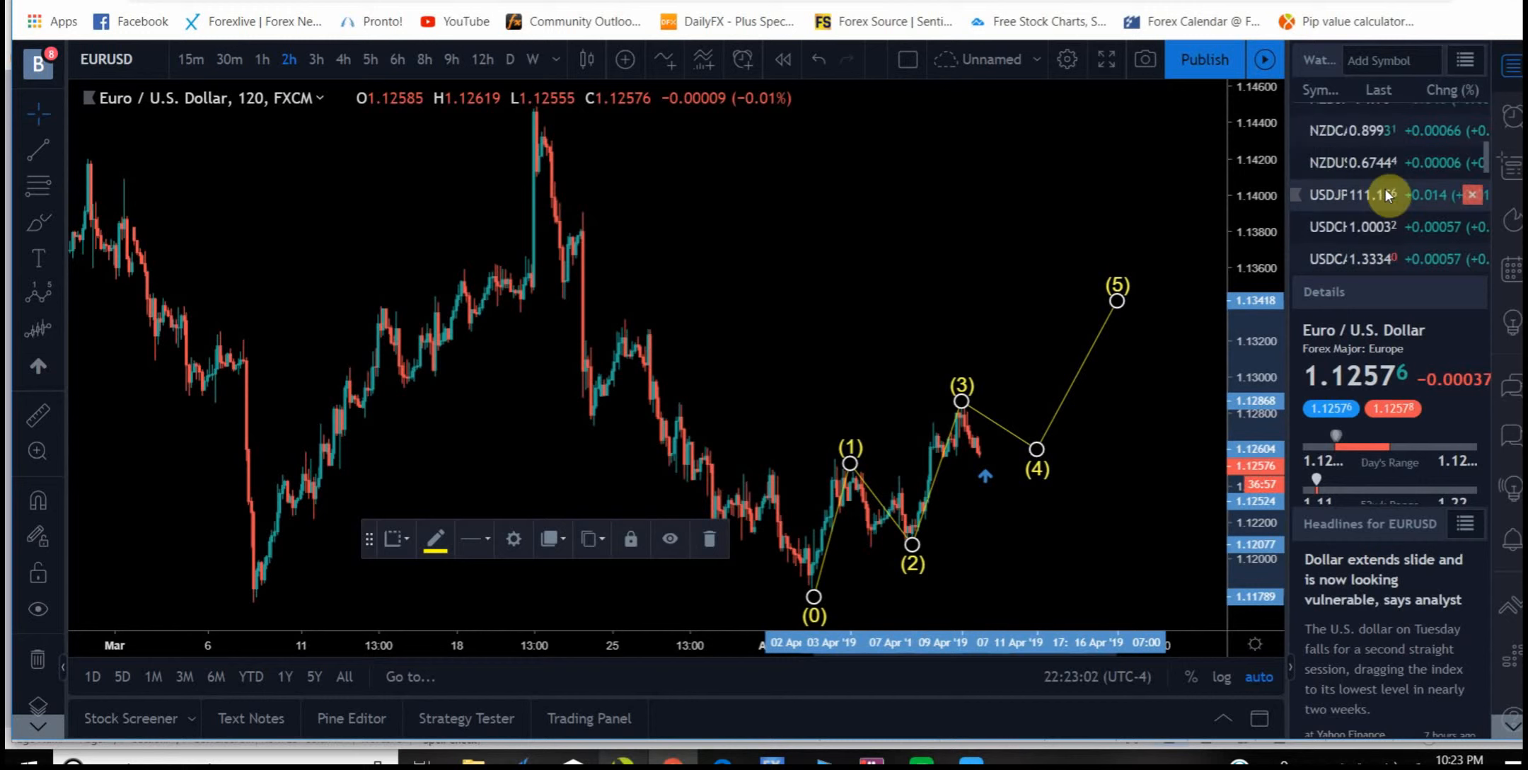
pyautogui.moveTo(1371, 232)
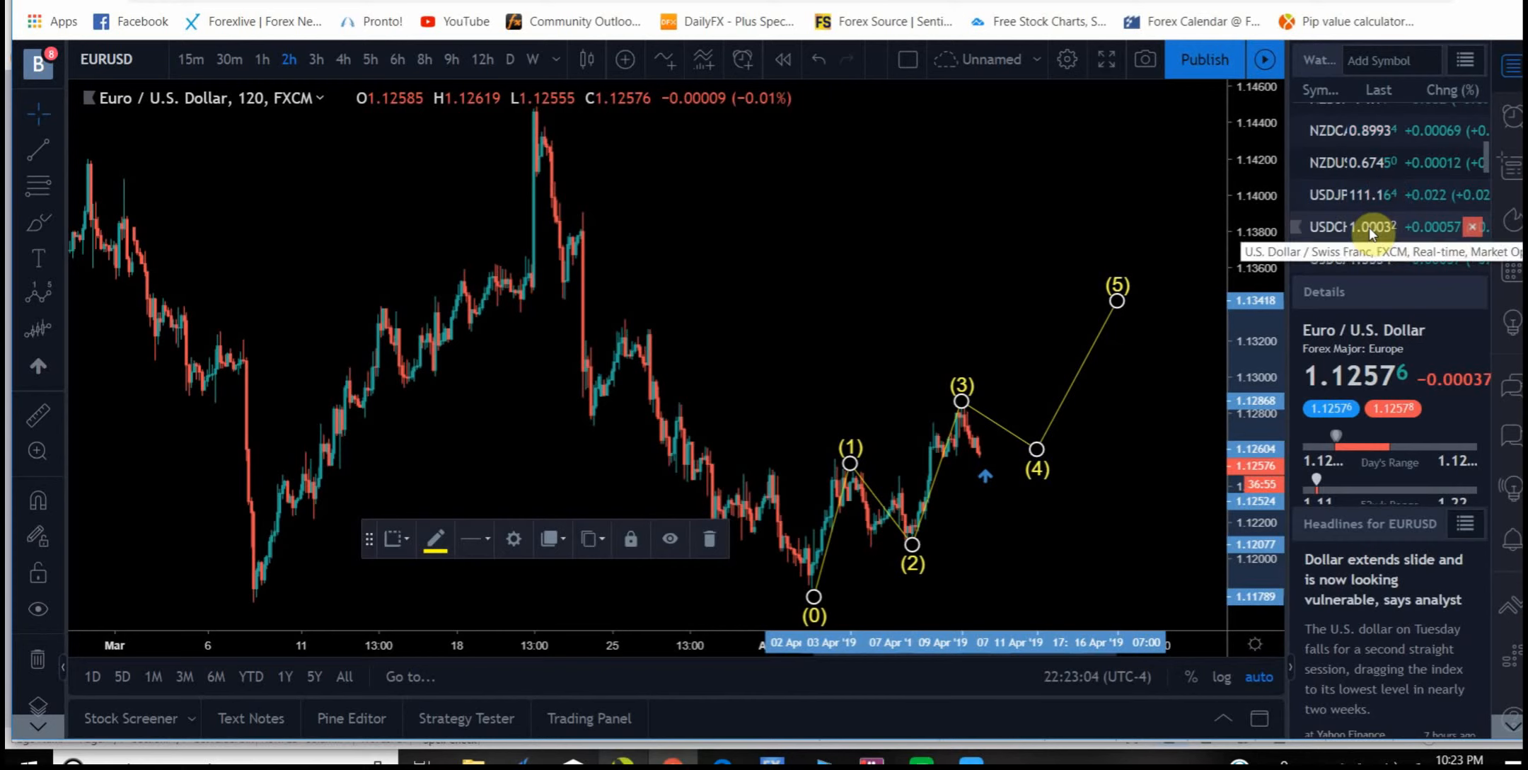
# Step: Load USD/CHF and step through 9-hour, 12-hour and daily views, settling on 8-hour candles
pyautogui.click(1345, 226)
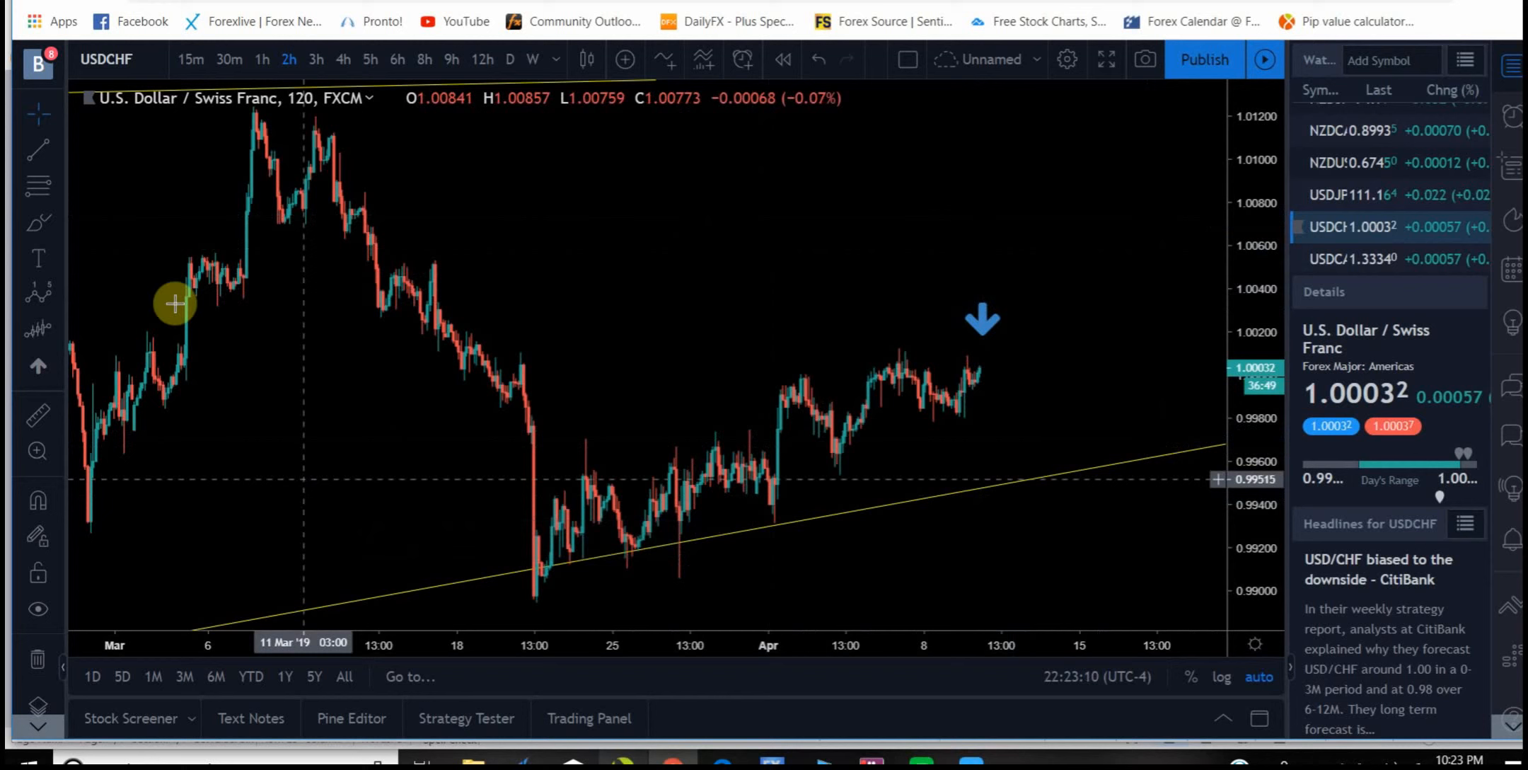
pyautogui.moveTo(196, 128)
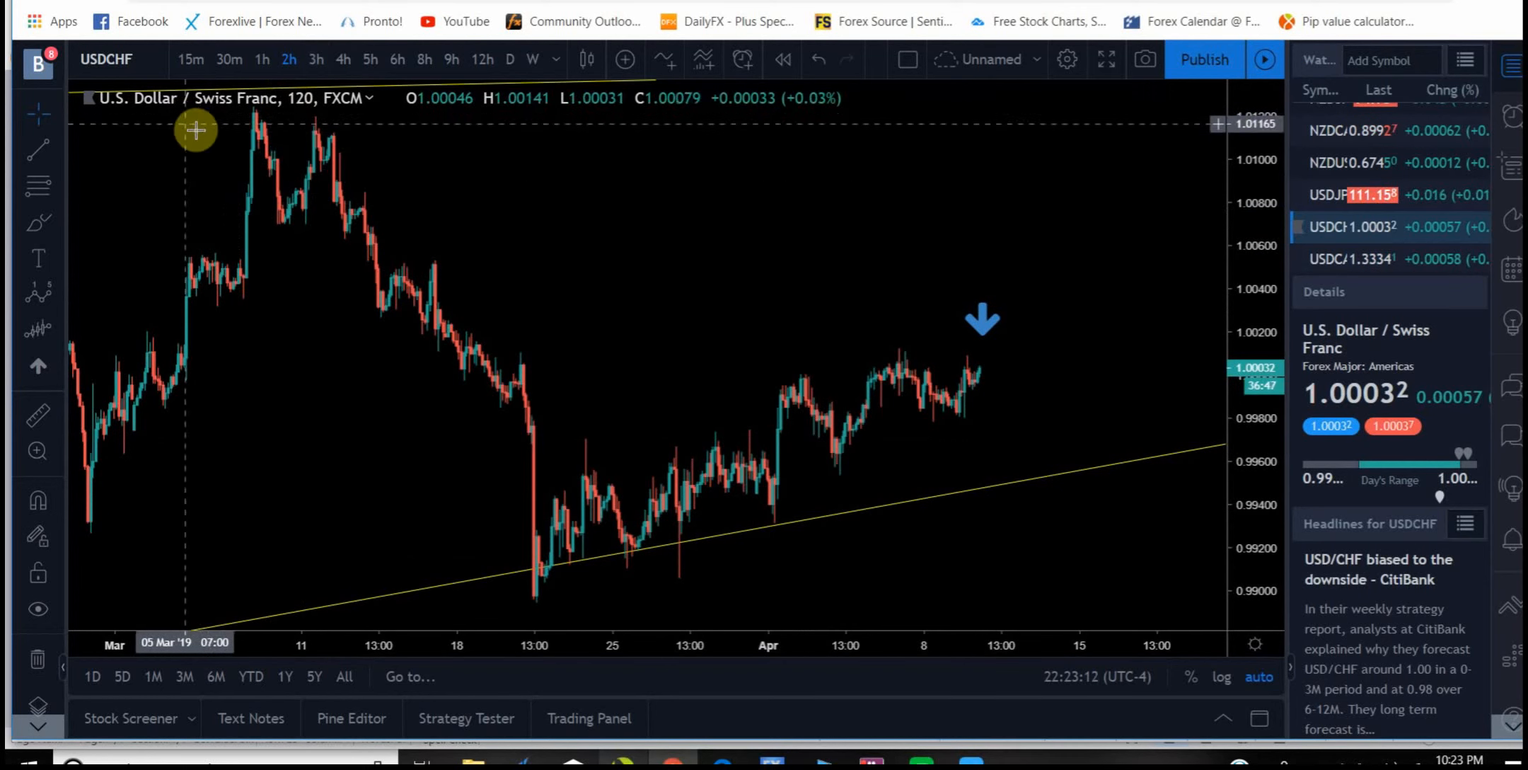
pyautogui.moveTo(430, 375)
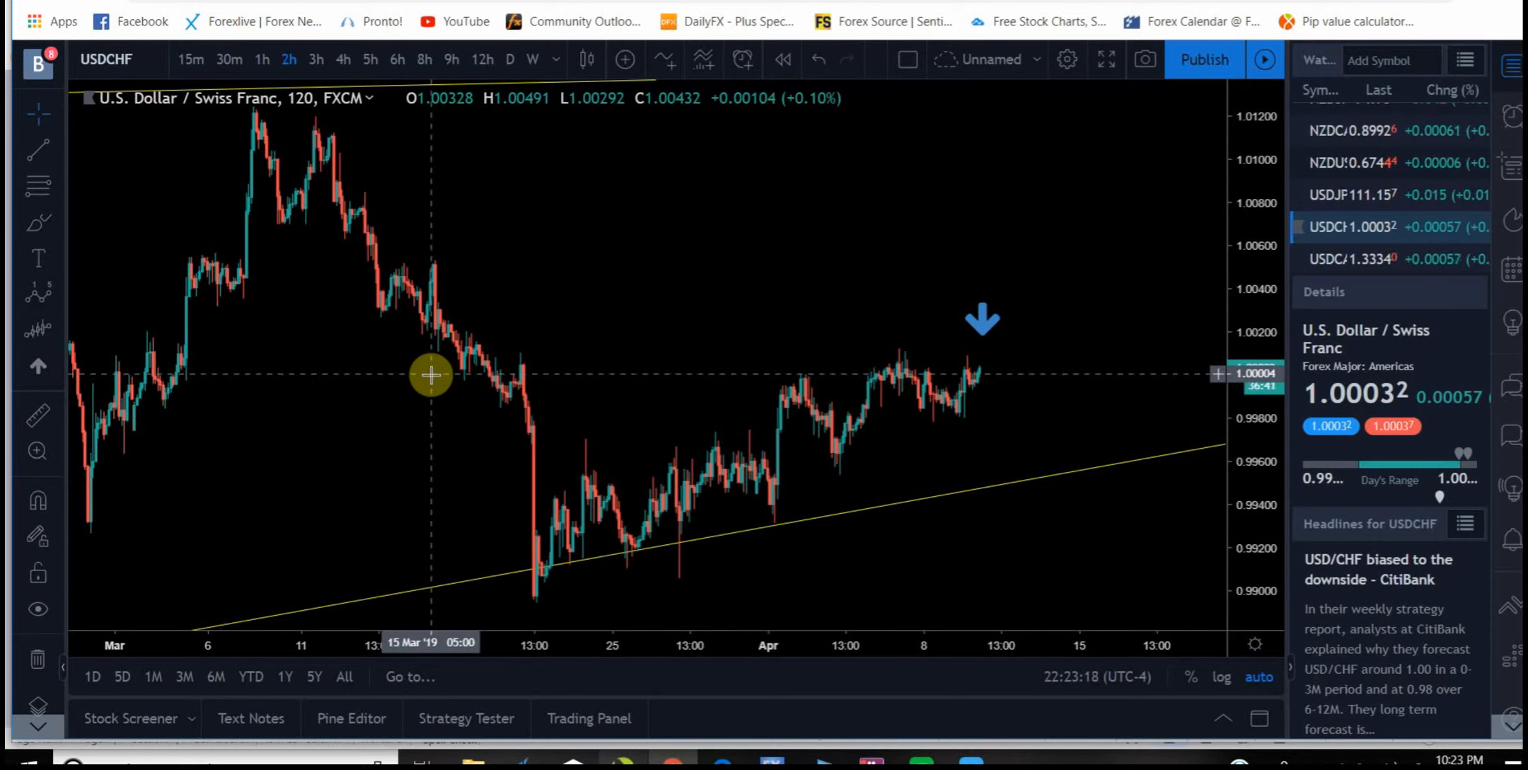
pyautogui.moveTo(624, 395)
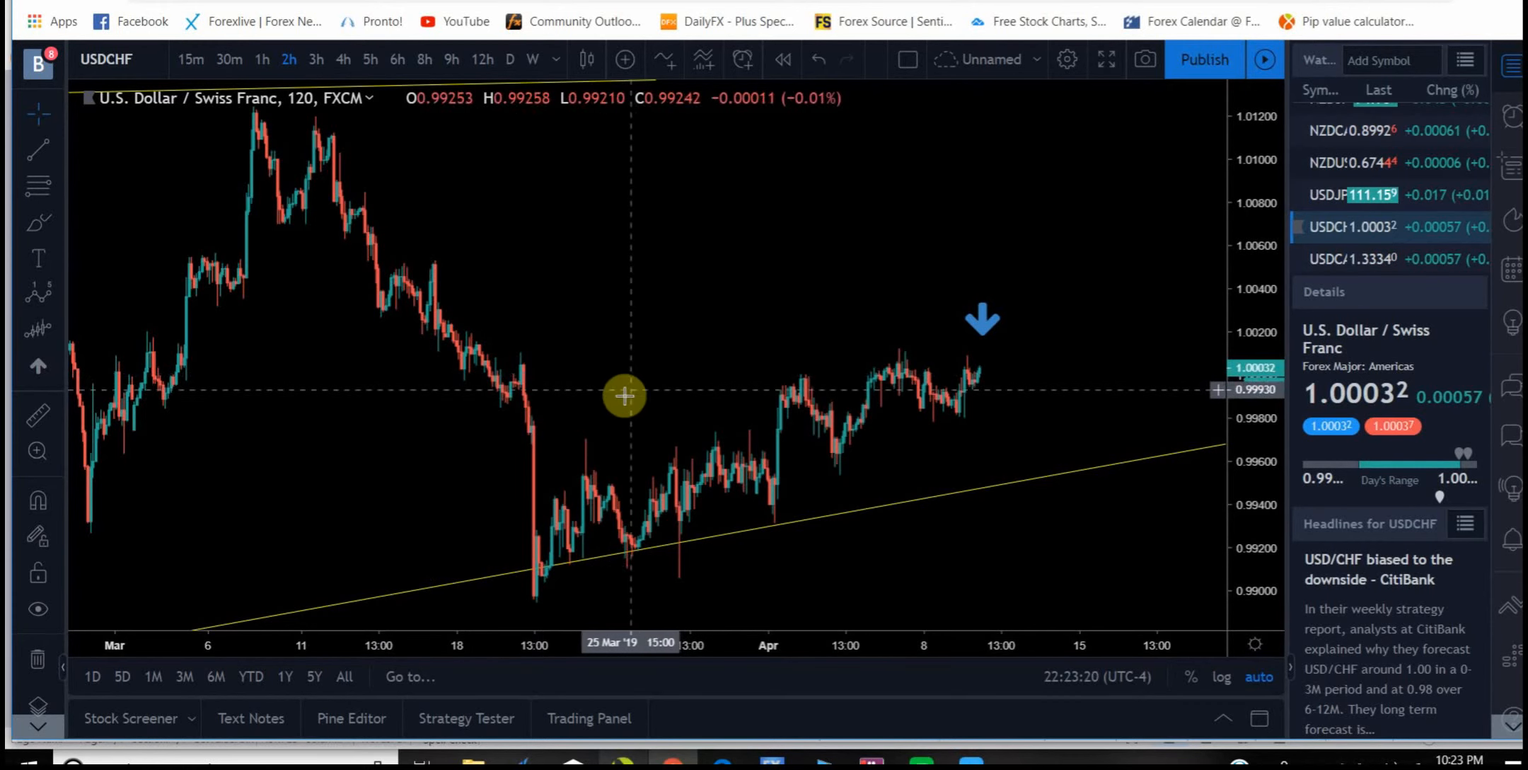
pyautogui.moveTo(623, 357)
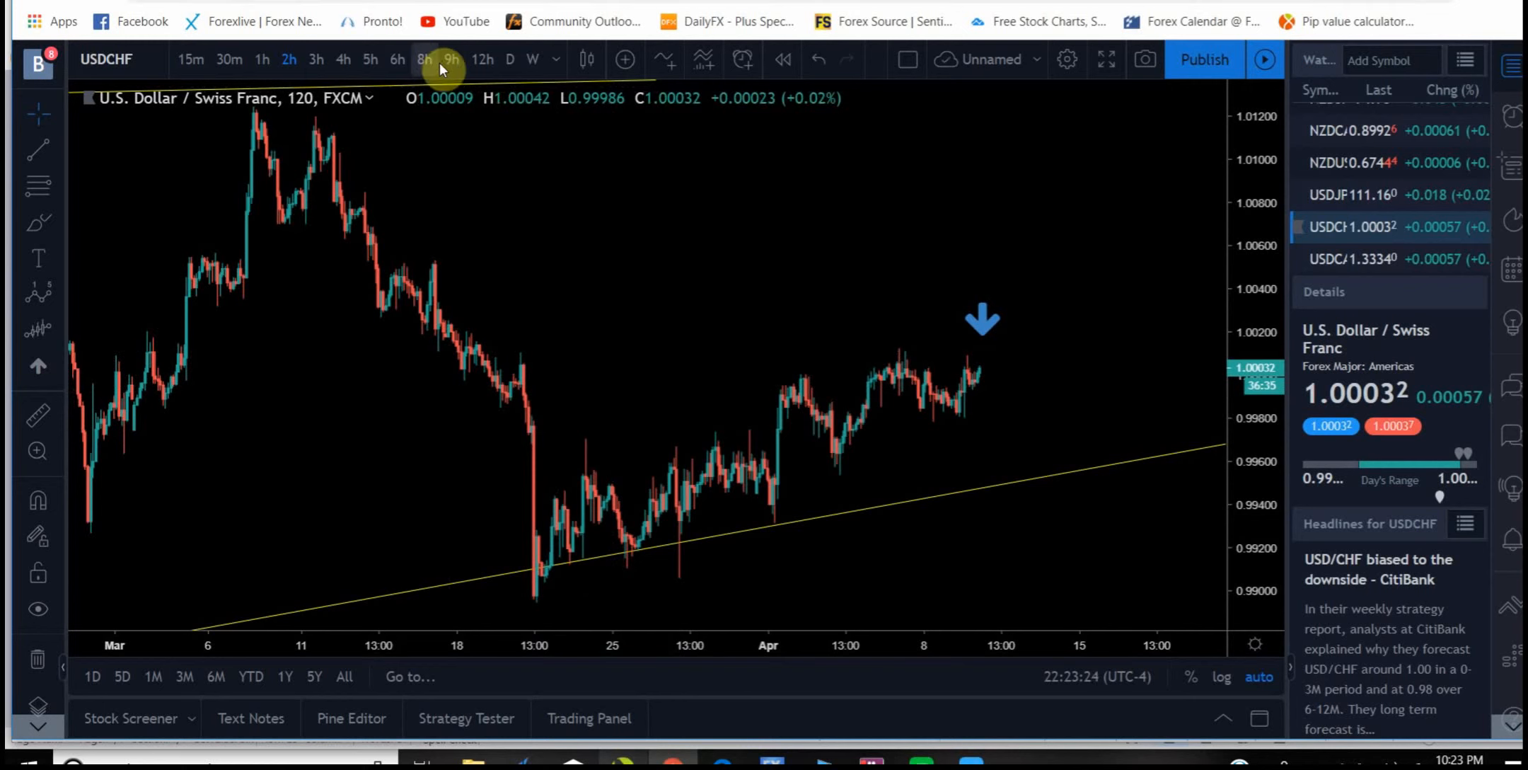
pyautogui.click(451, 60)
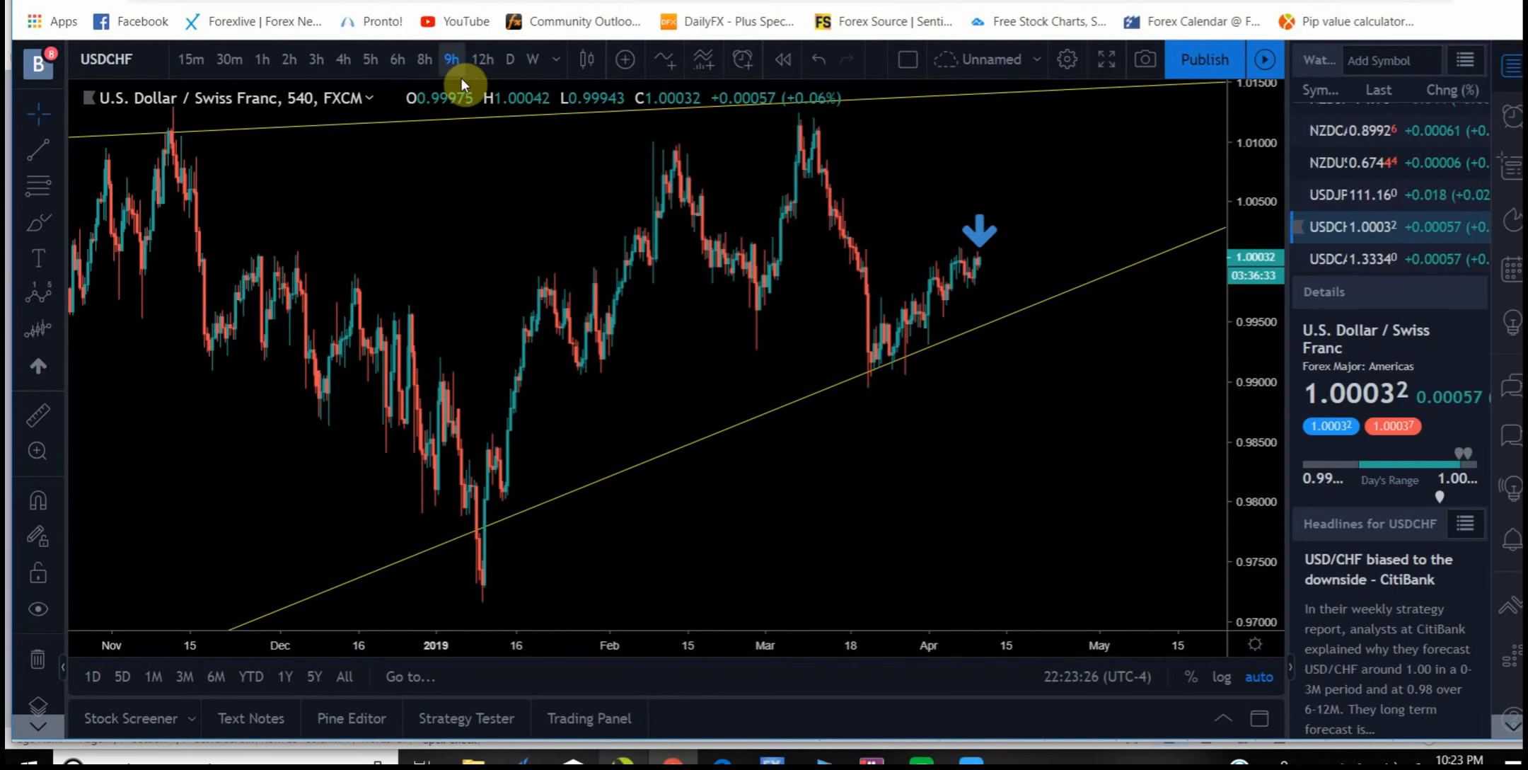
pyautogui.moveTo(823, 178)
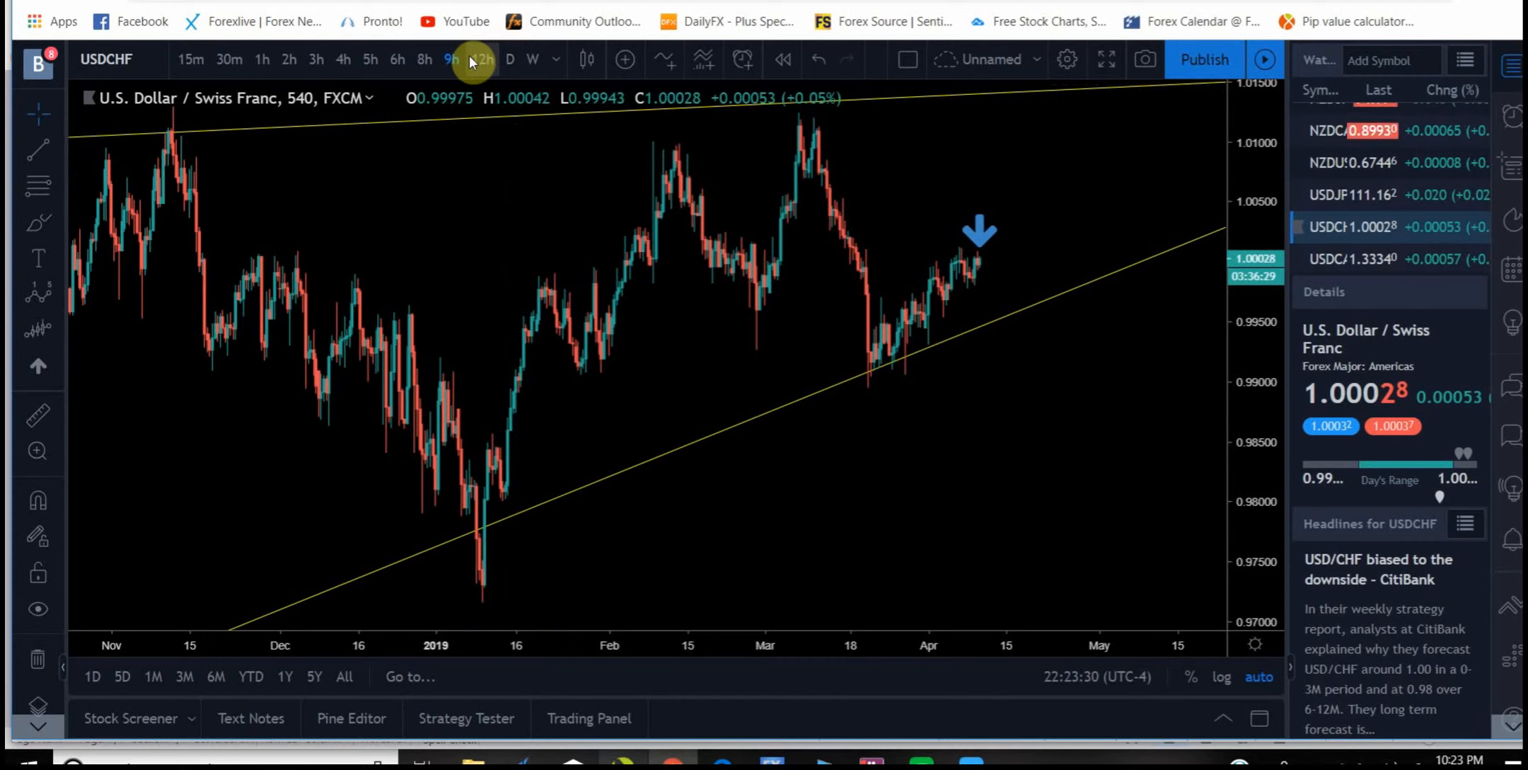
pyautogui.click(481, 59)
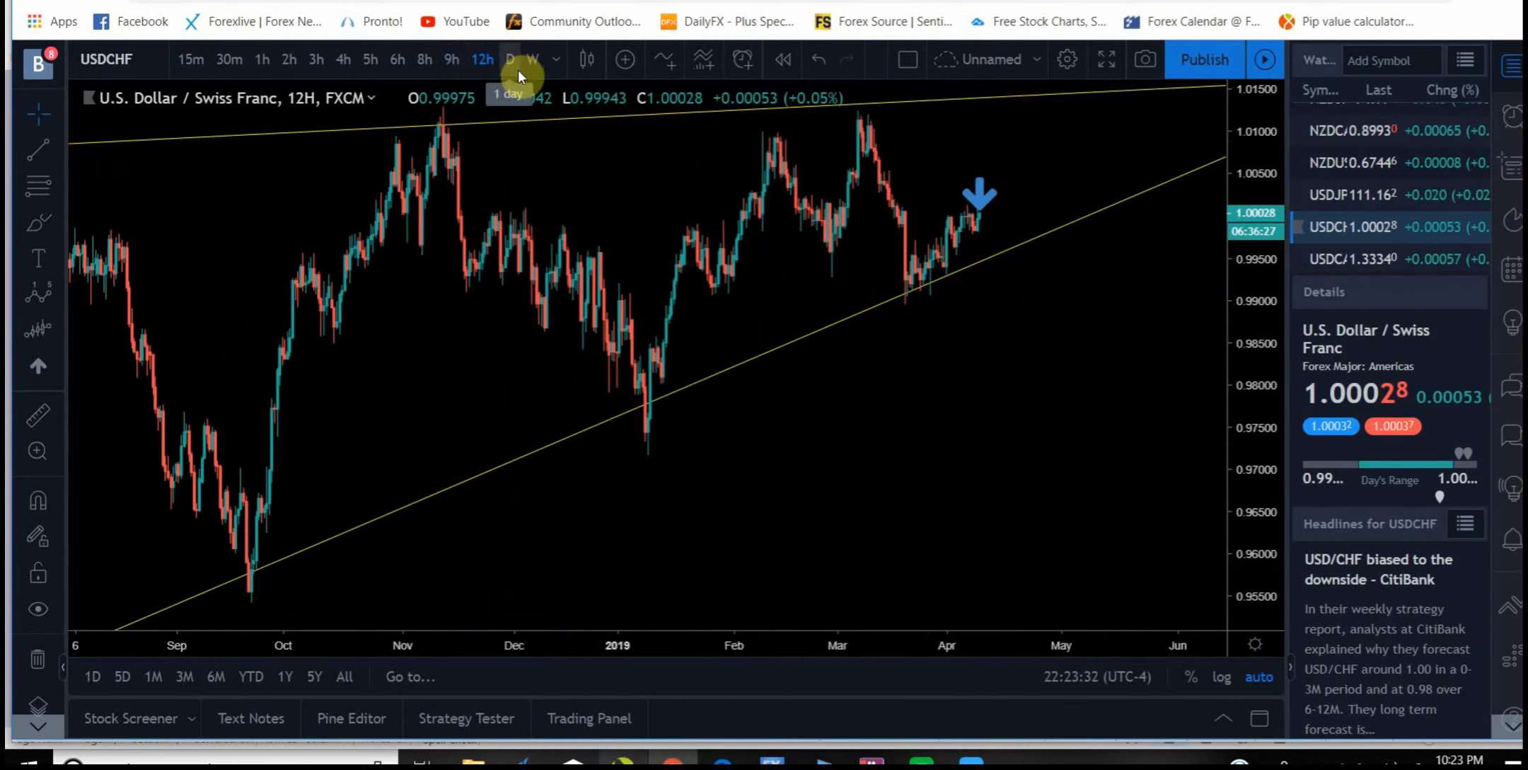
pyautogui.click(509, 59)
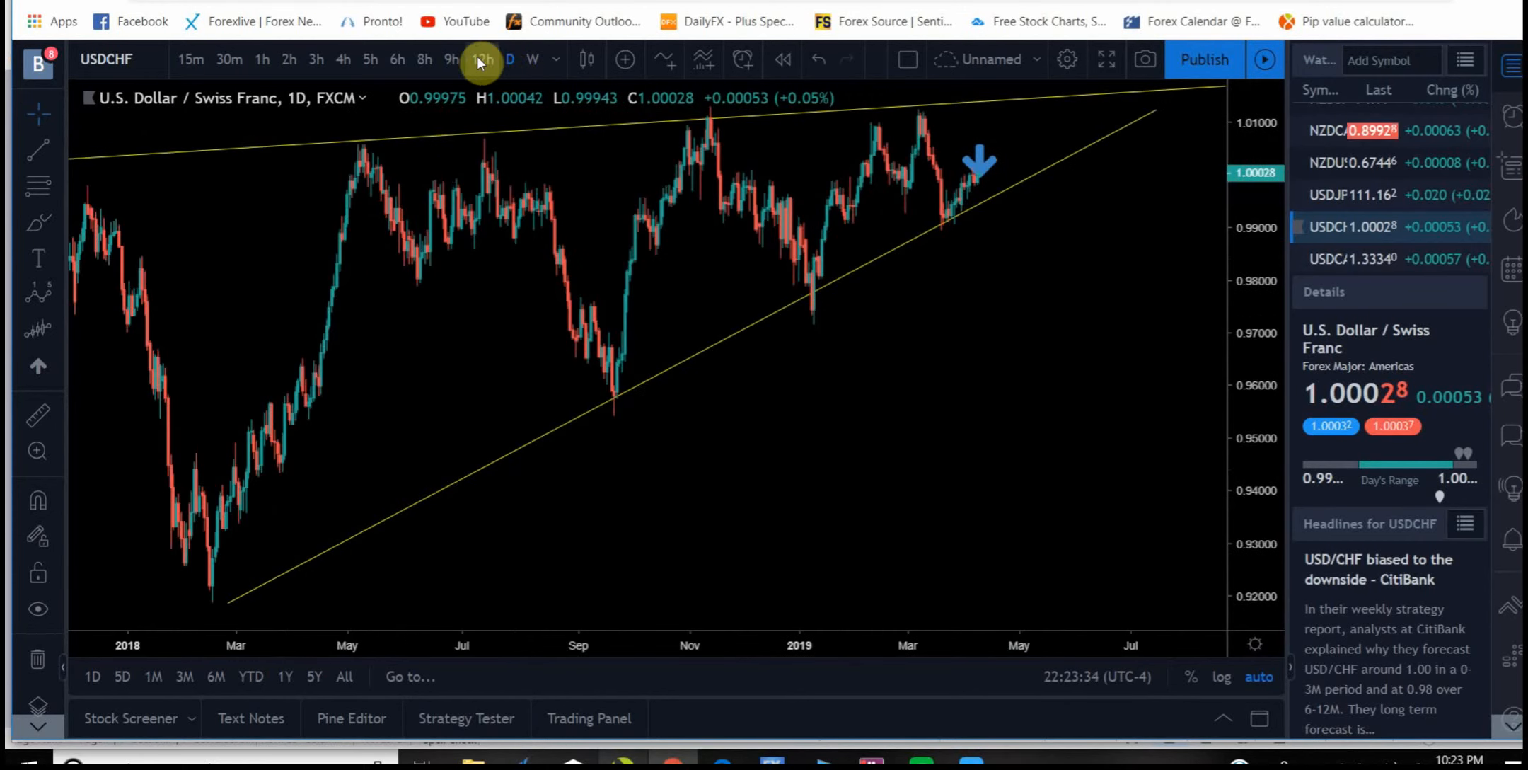
pyautogui.click(423, 59)
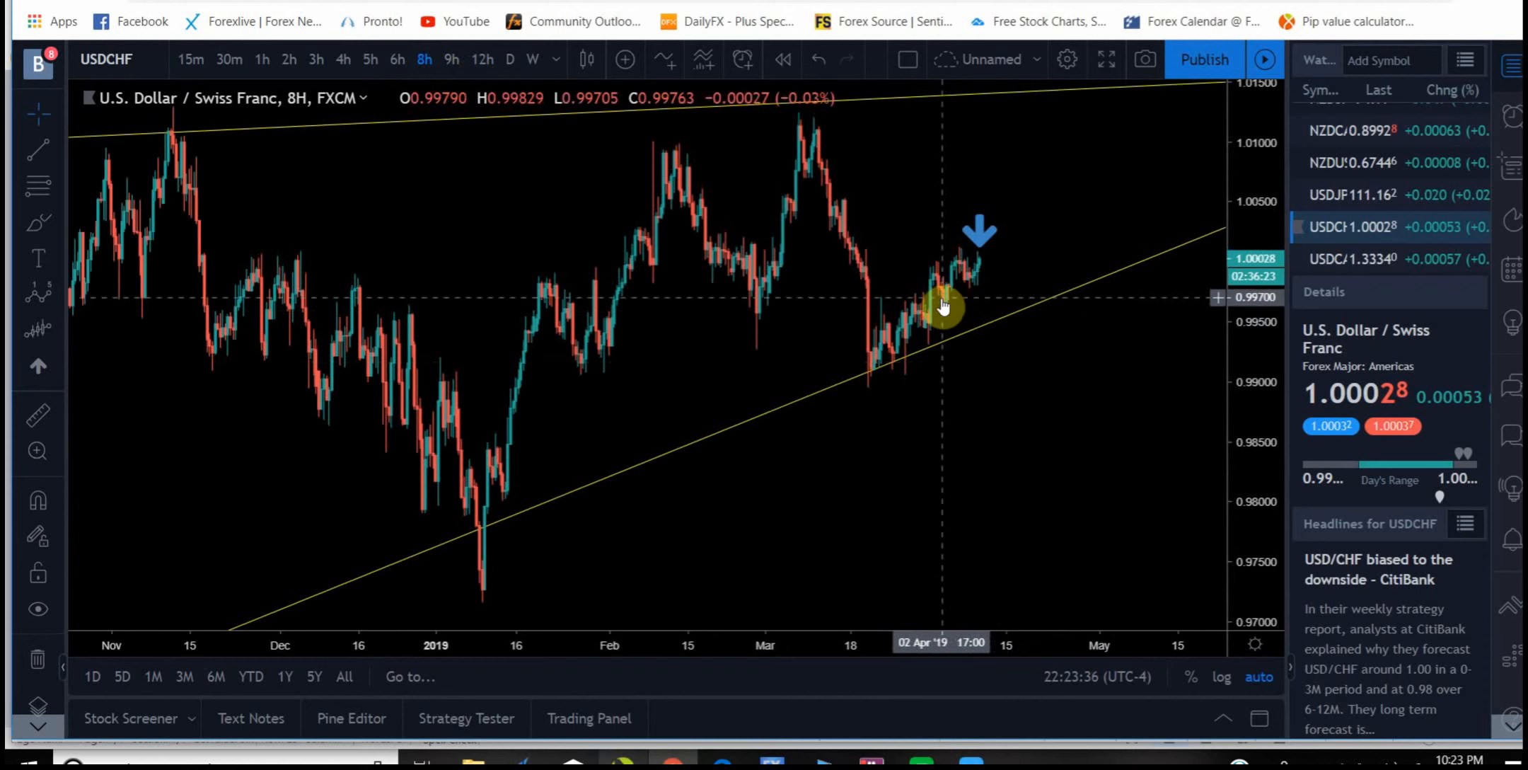
pyautogui.moveTo(972, 267)
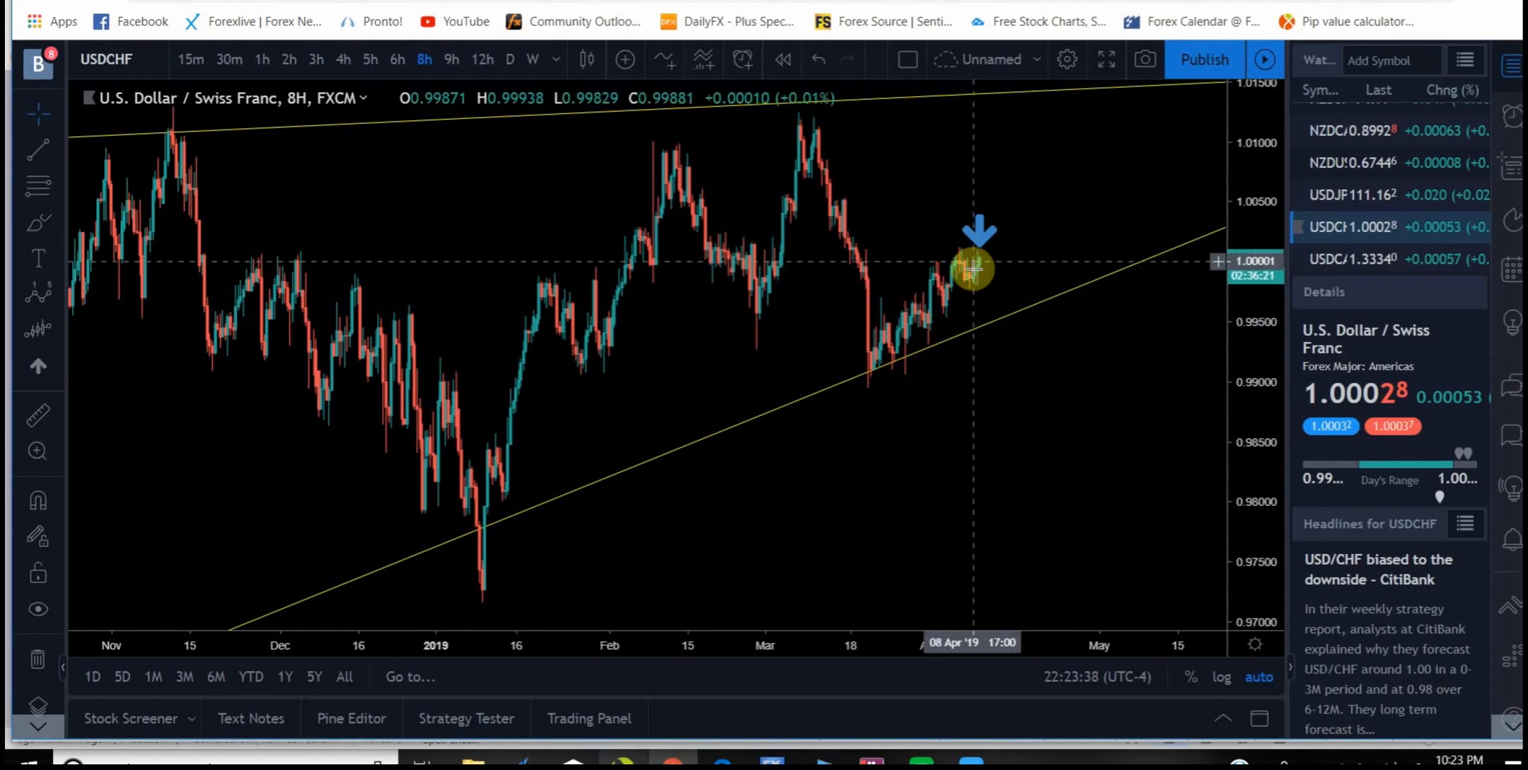
pyautogui.moveTo(985, 253)
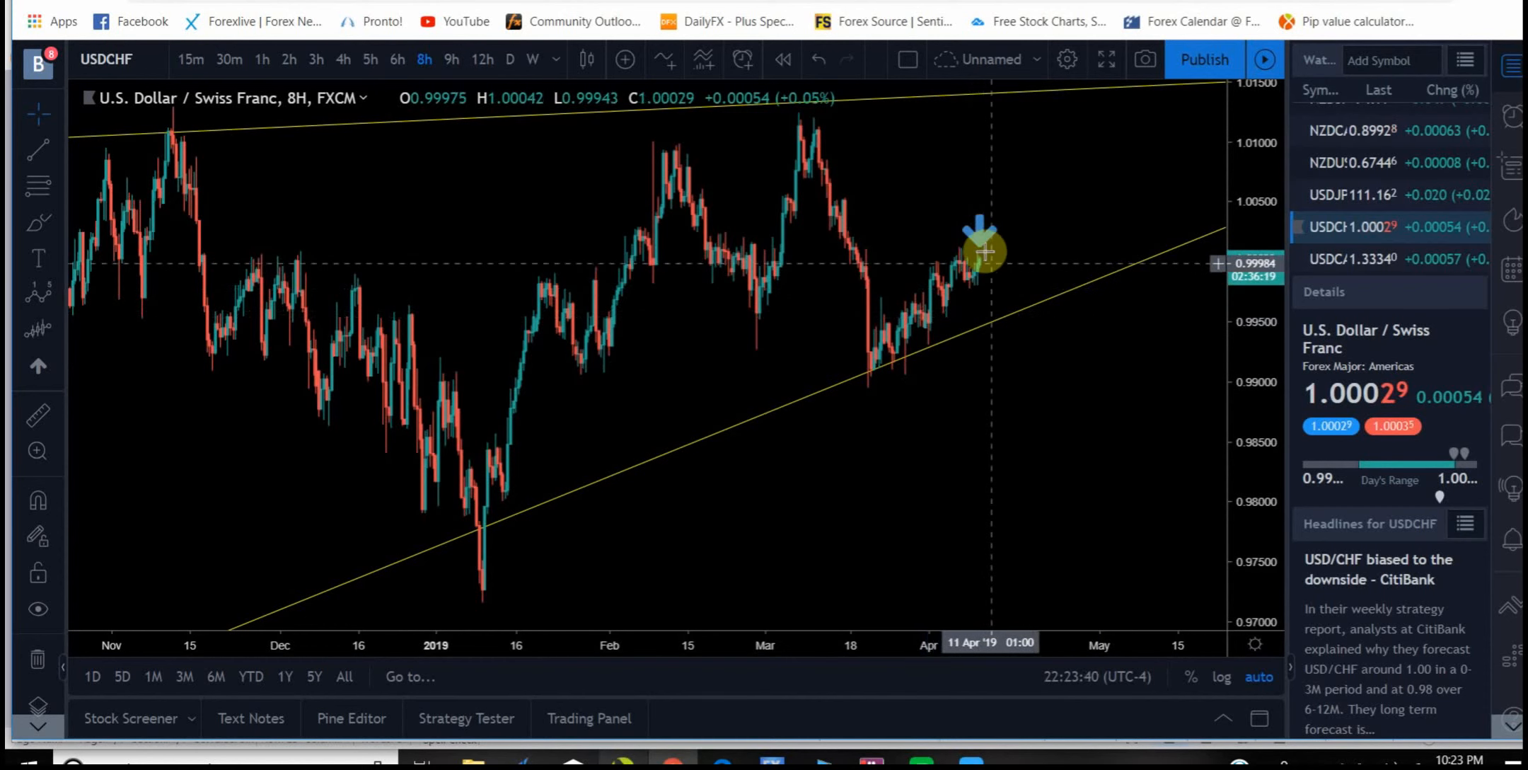
pyautogui.moveTo(977, 265)
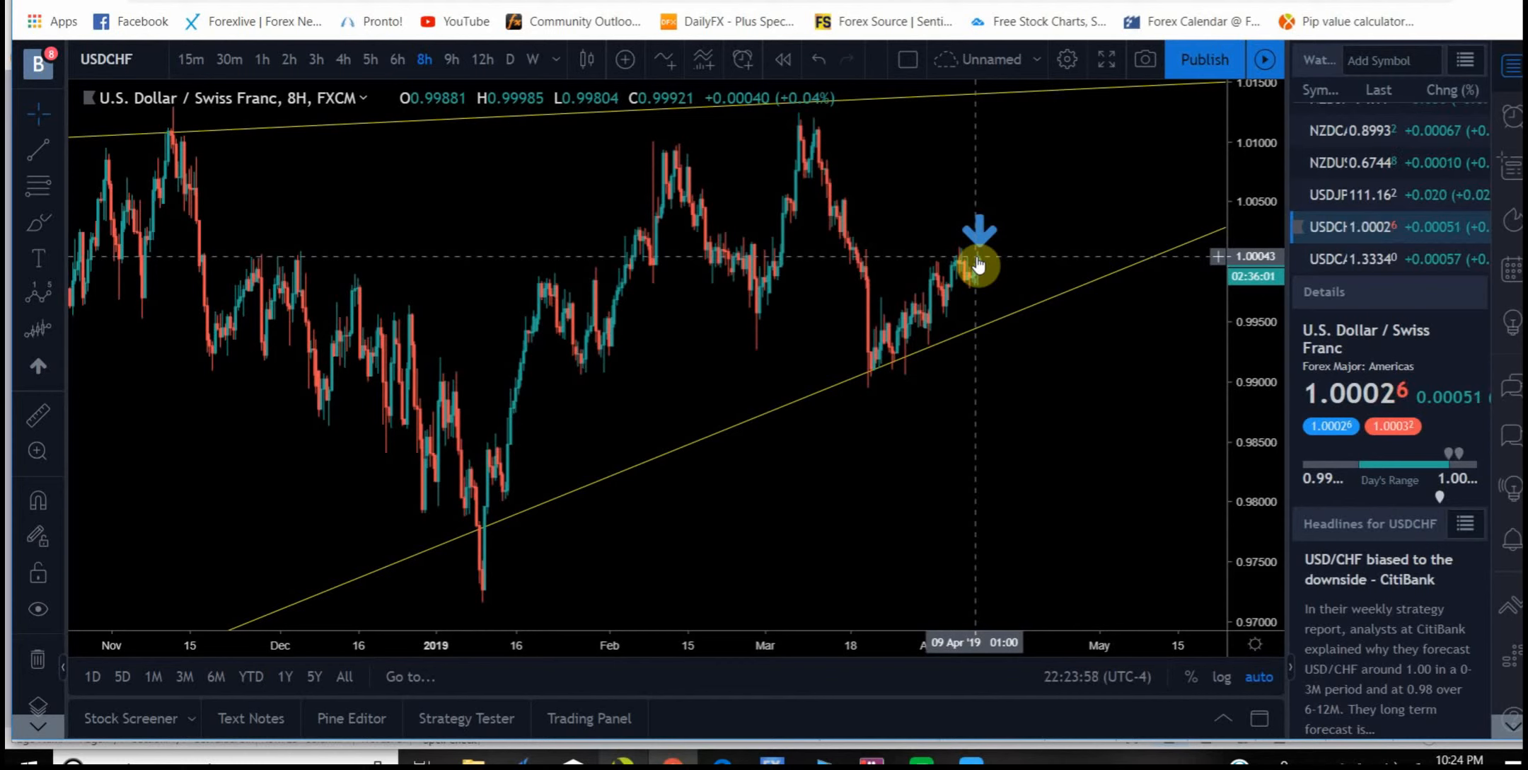
pyautogui.moveTo(978, 277)
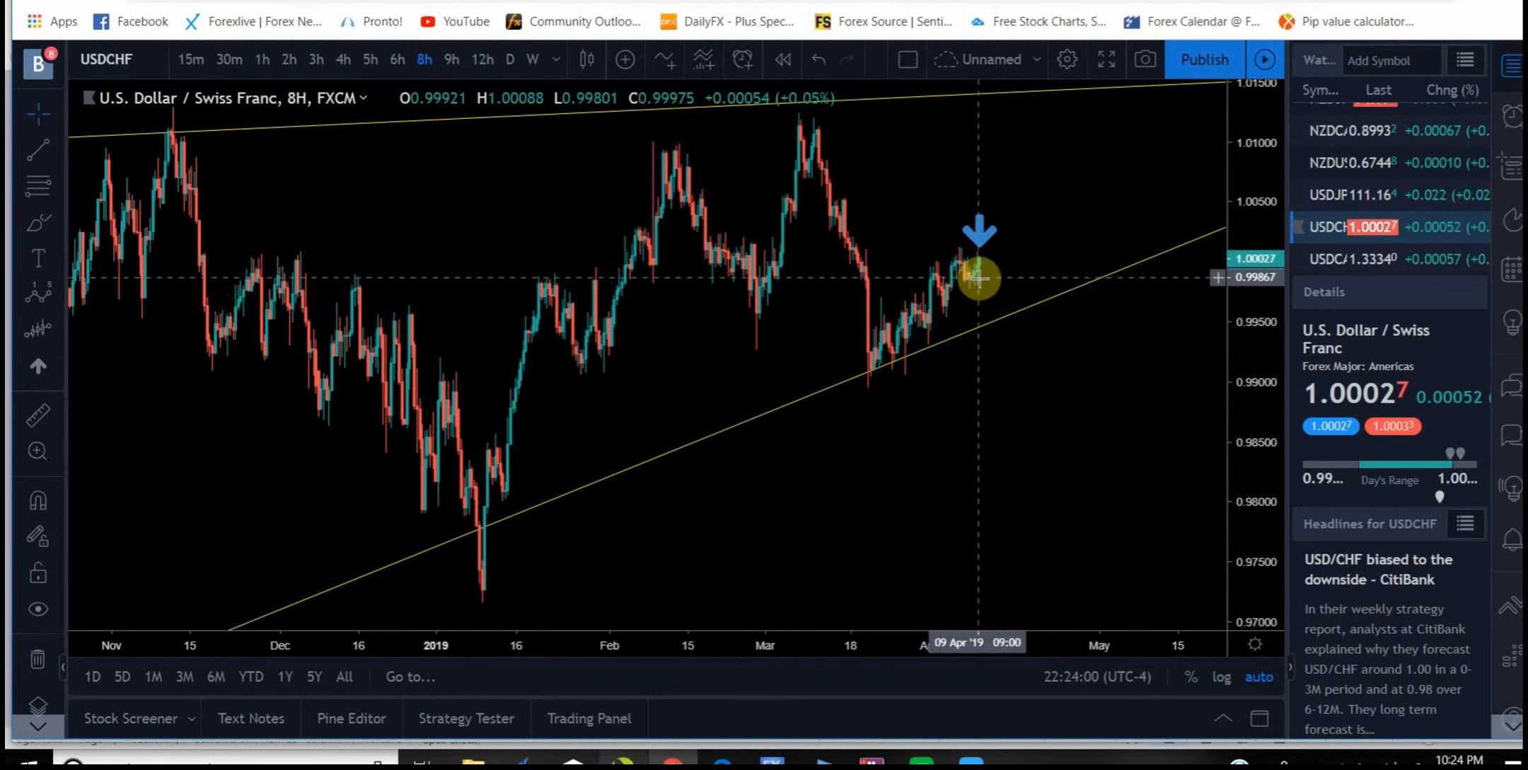
pyautogui.moveTo(985, 280)
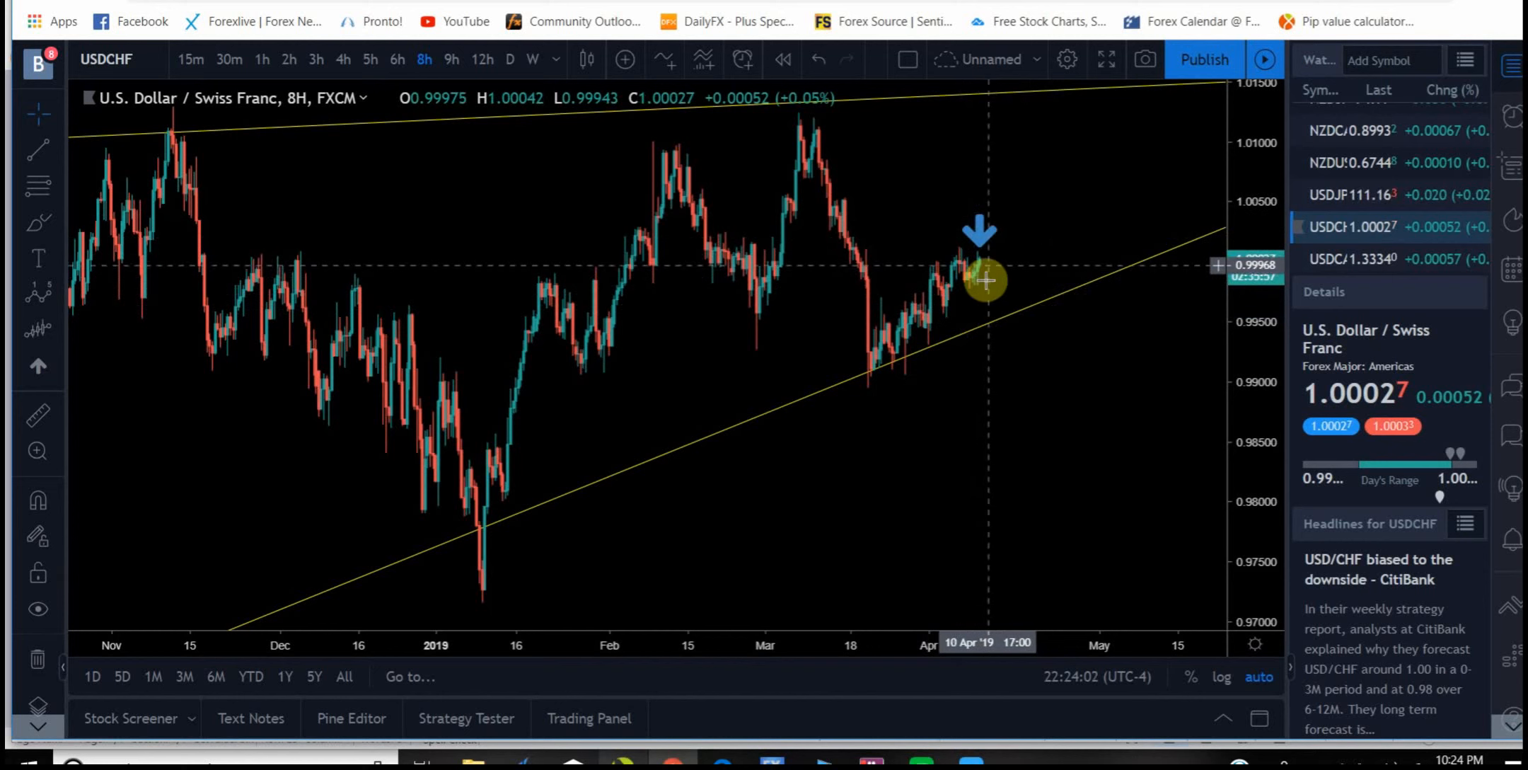
pyautogui.moveTo(1099, 377)
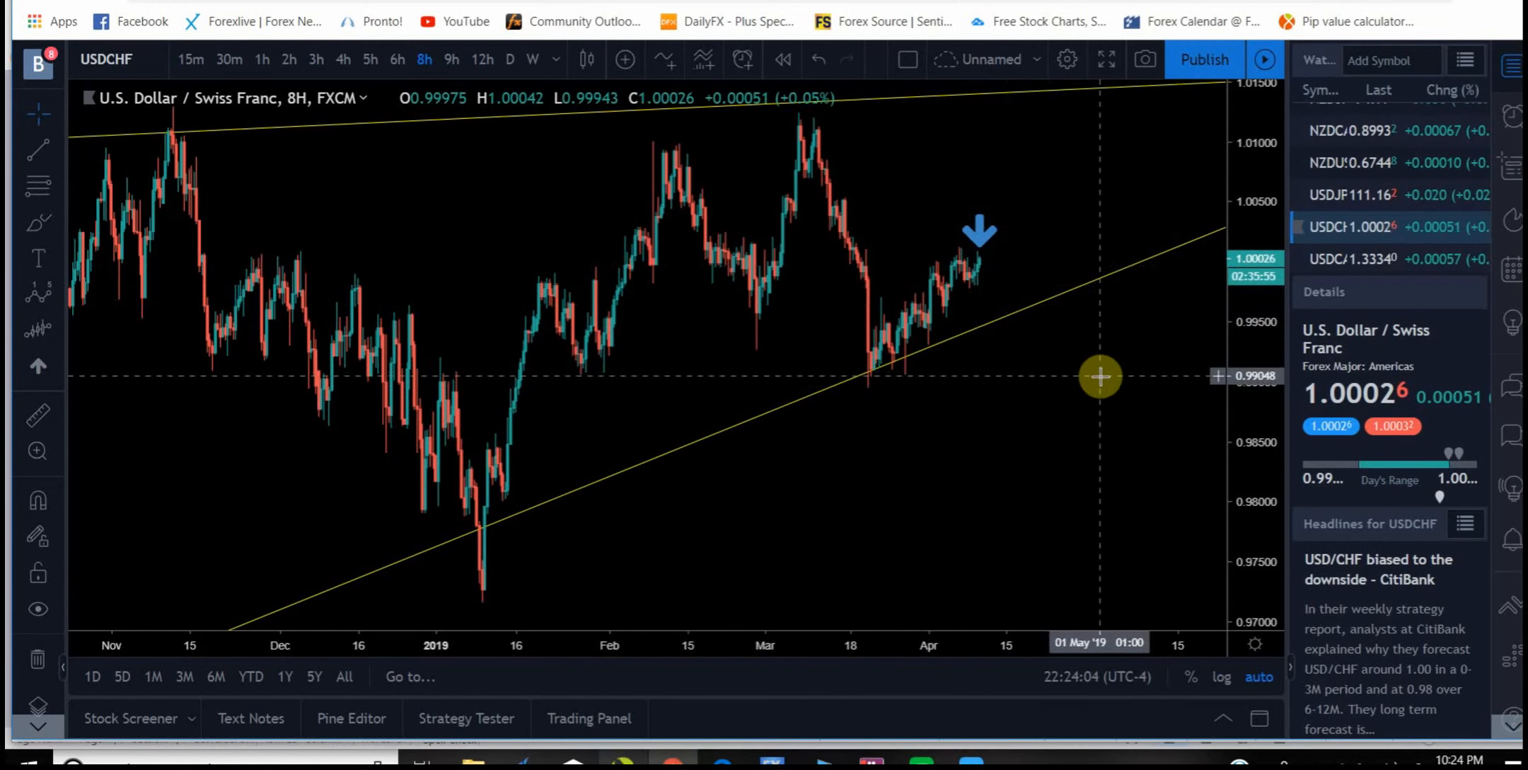
pyautogui.moveTo(1035, 417)
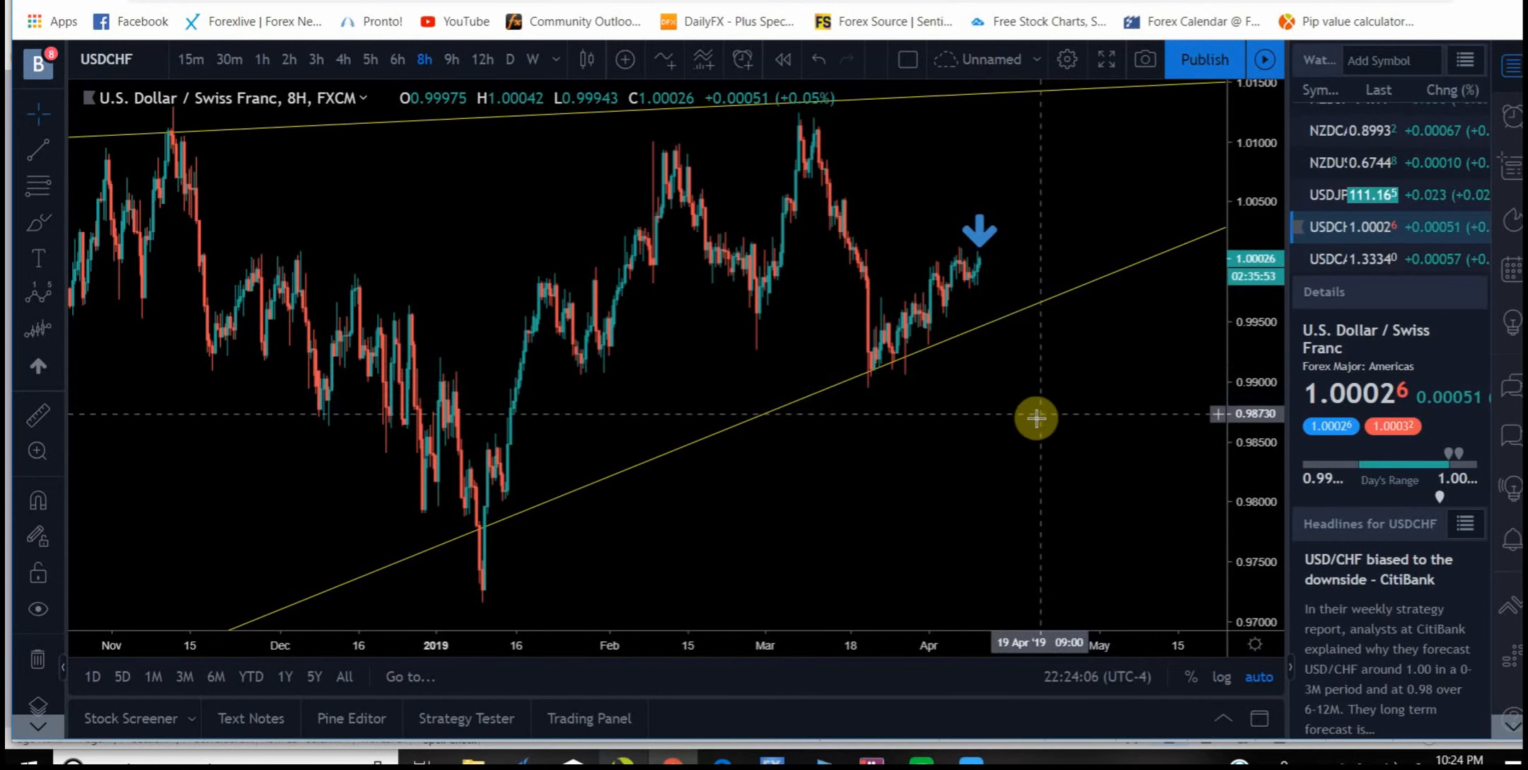
pyautogui.moveTo(1010, 388)
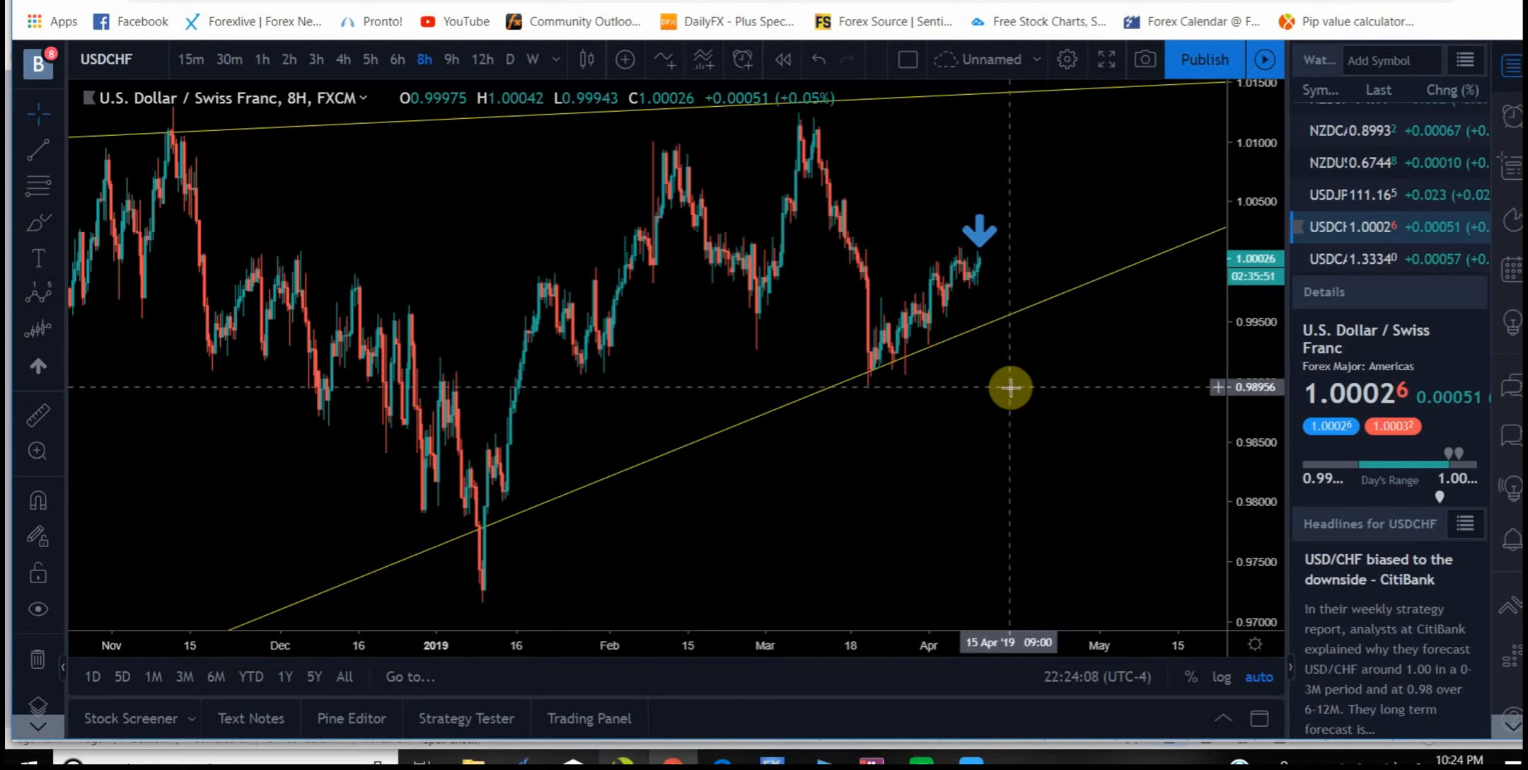
pyautogui.moveTo(996, 377)
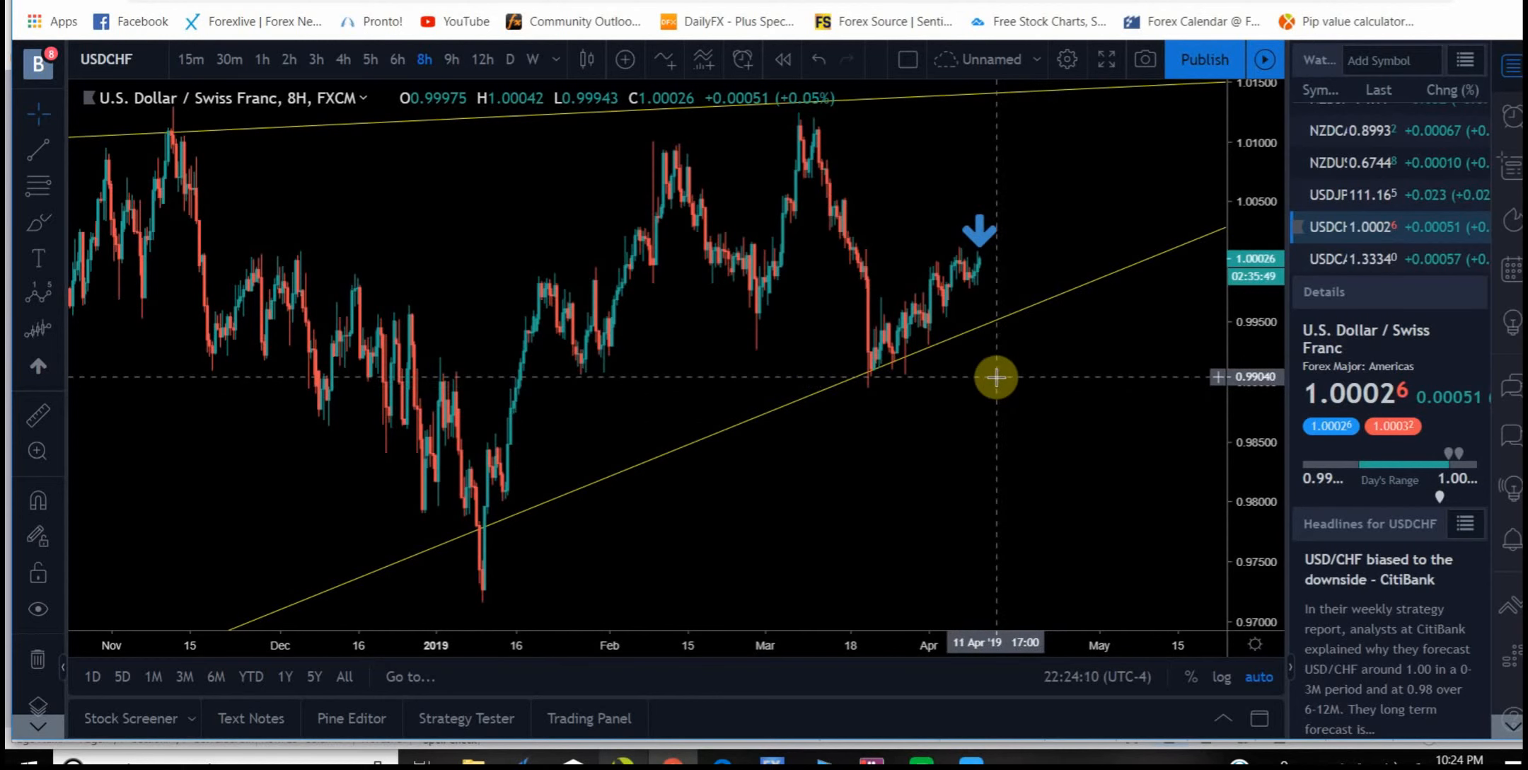
pyautogui.moveTo(996, 372)
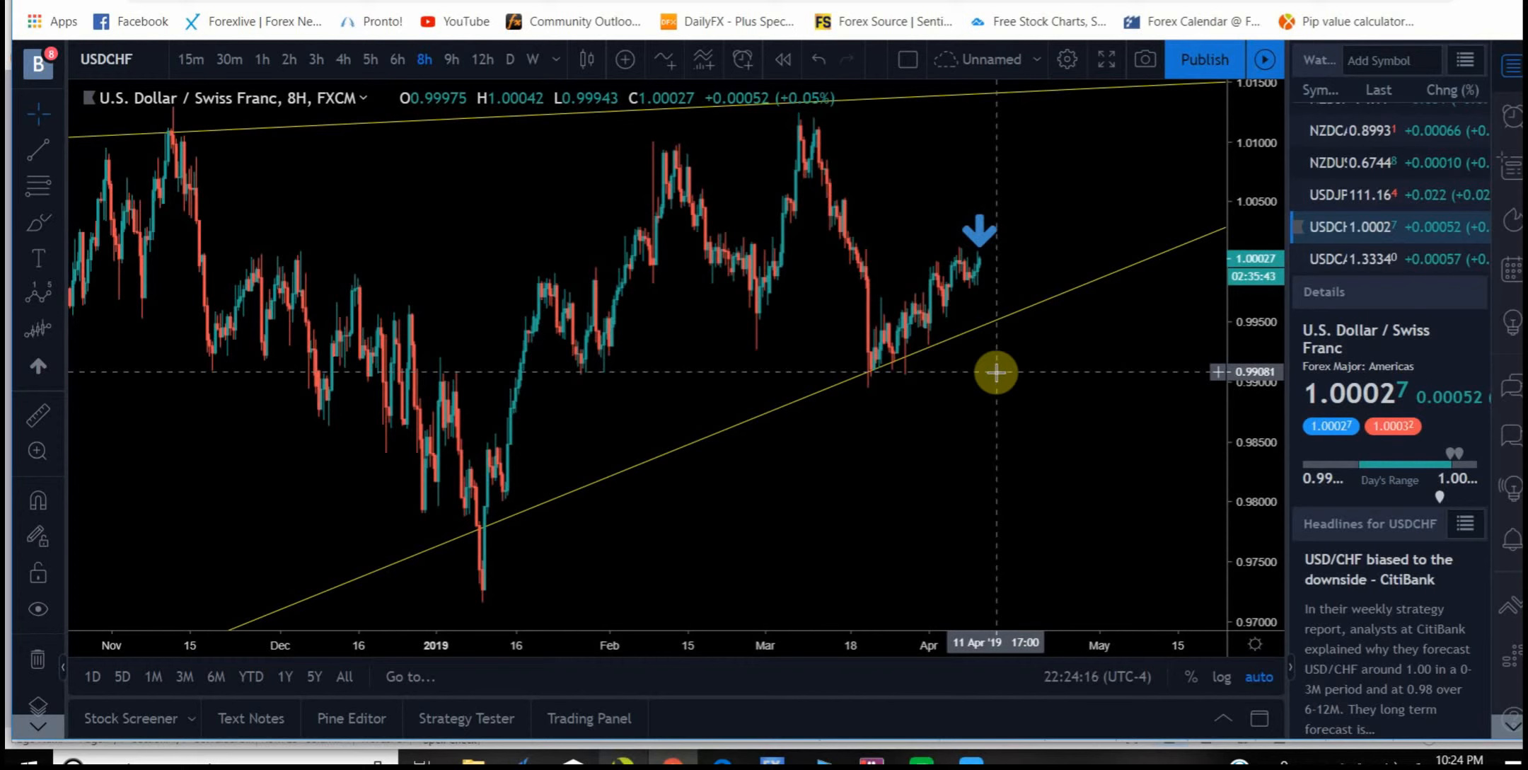
pyautogui.moveTo(967, 348)
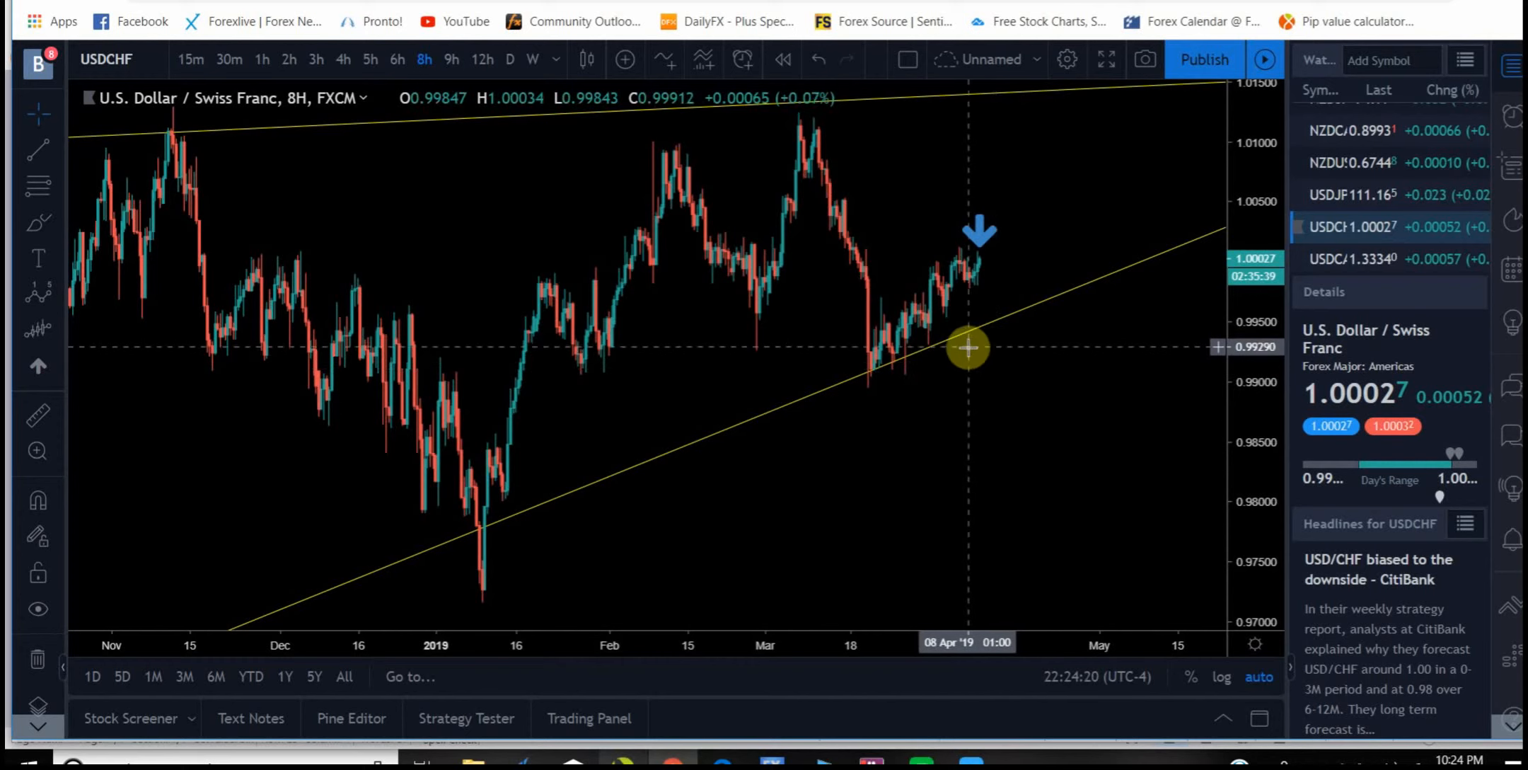
pyautogui.moveTo(969, 337)
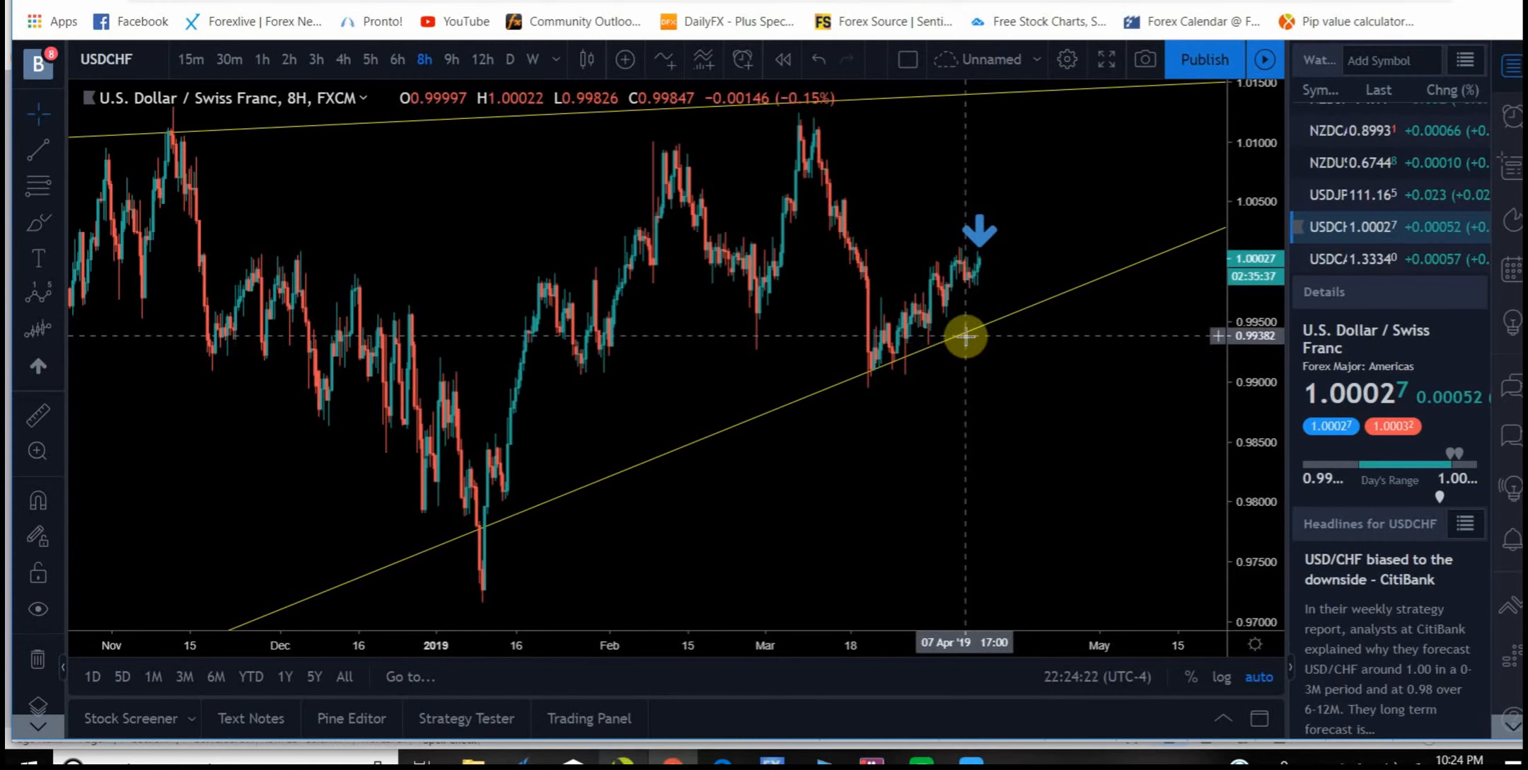
pyautogui.moveTo(959, 341)
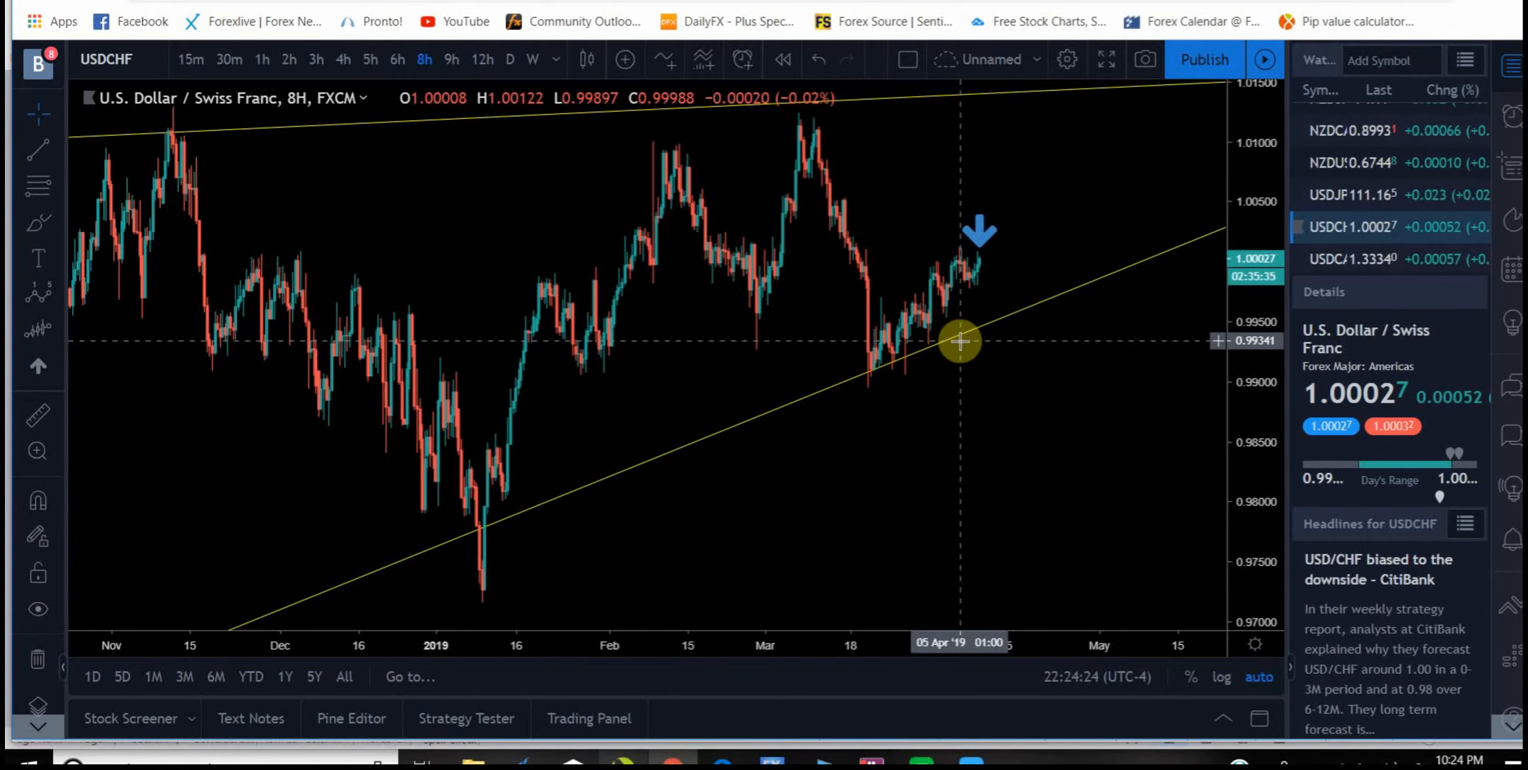
pyautogui.moveTo(1019, 371)
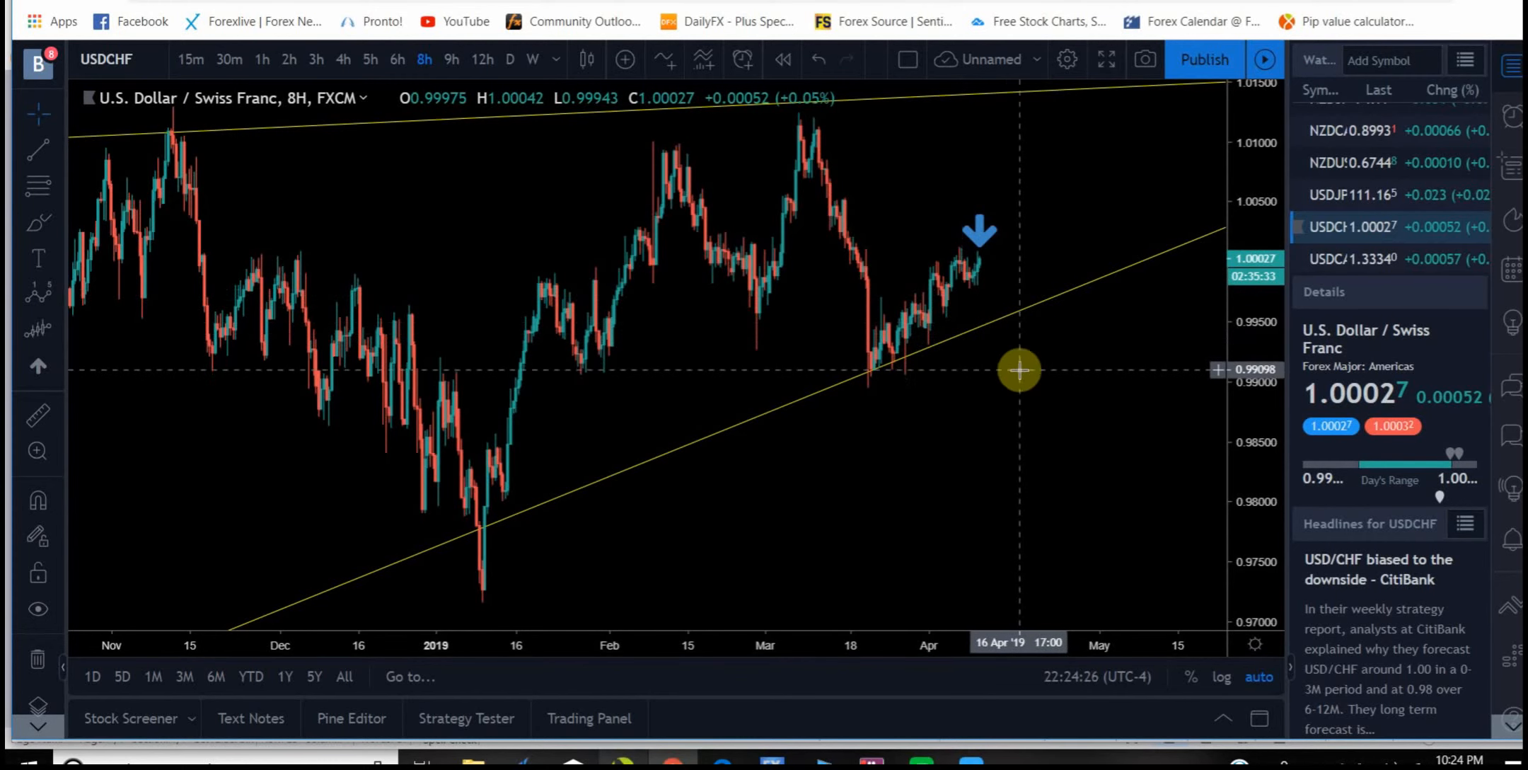
pyautogui.moveTo(1028, 372)
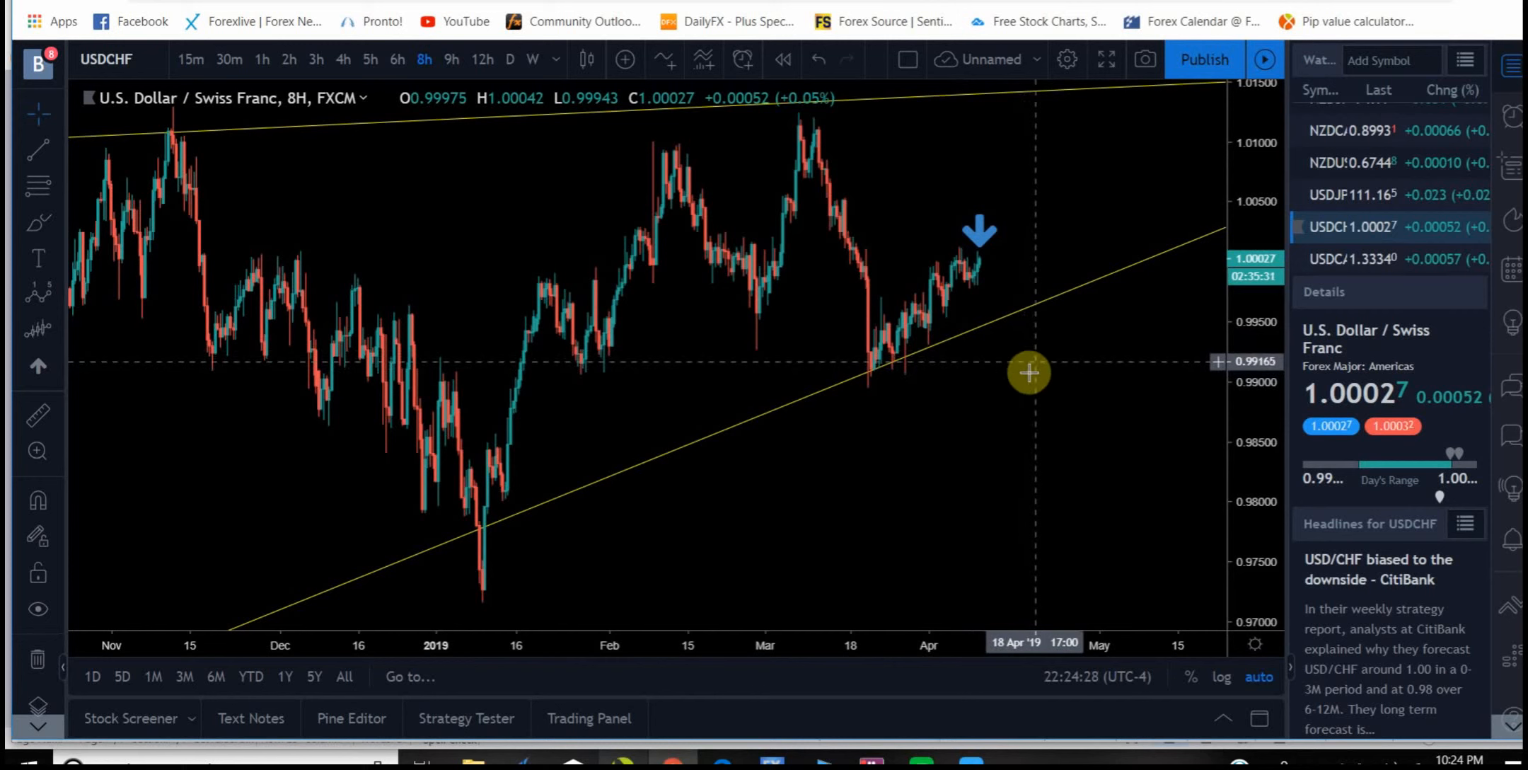
pyautogui.moveTo(1029, 399)
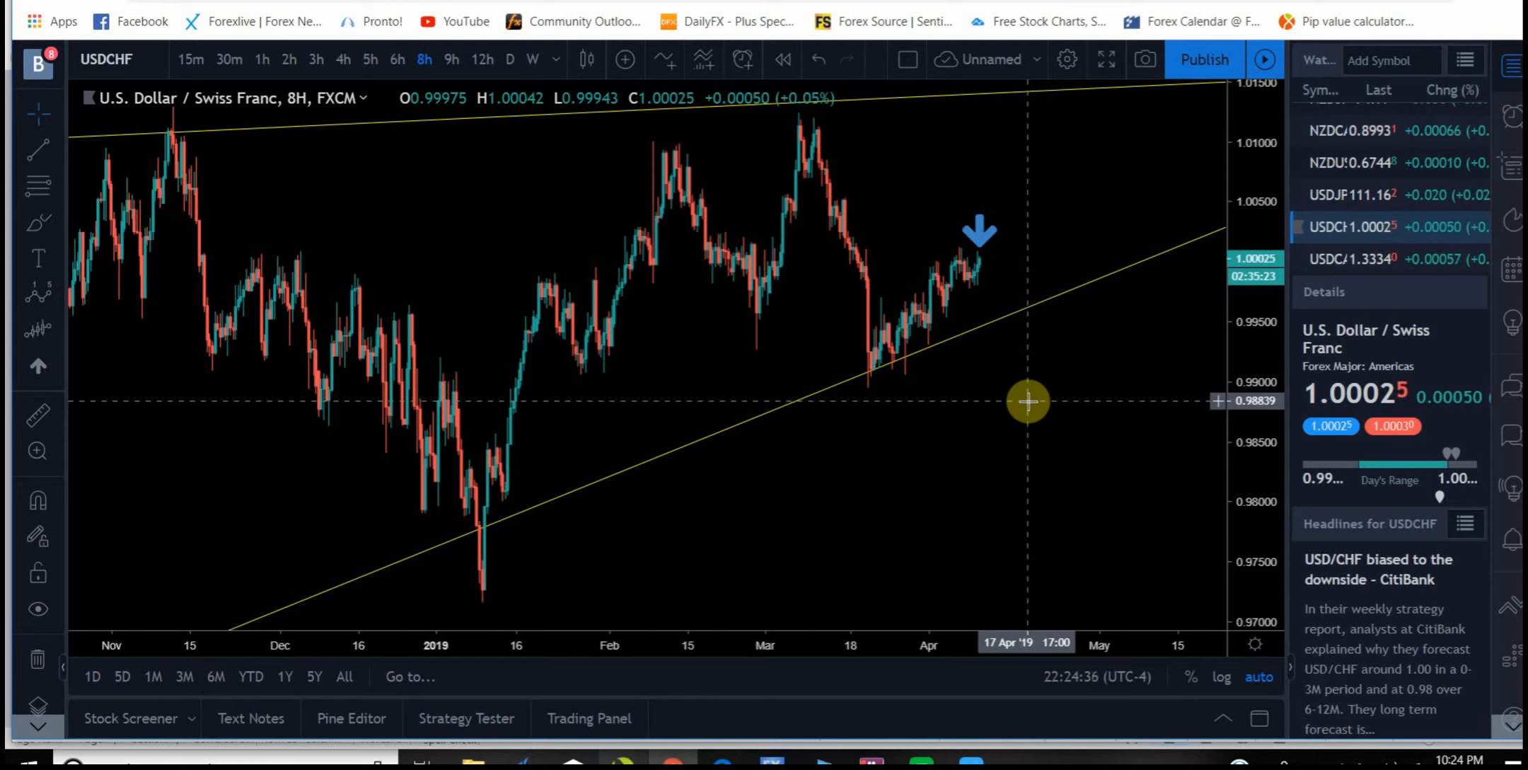
pyautogui.moveTo(1032, 392)
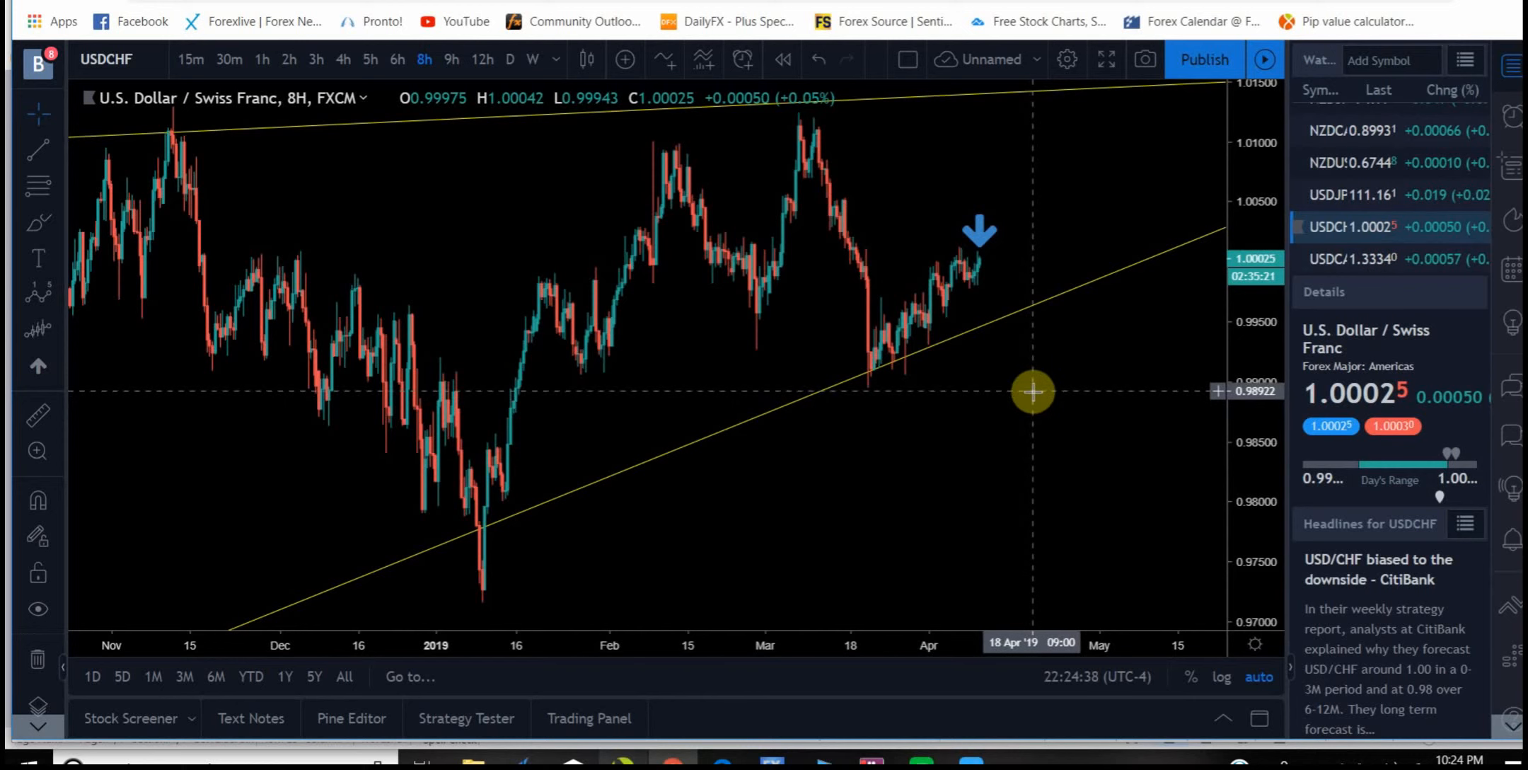
pyautogui.moveTo(1023, 342)
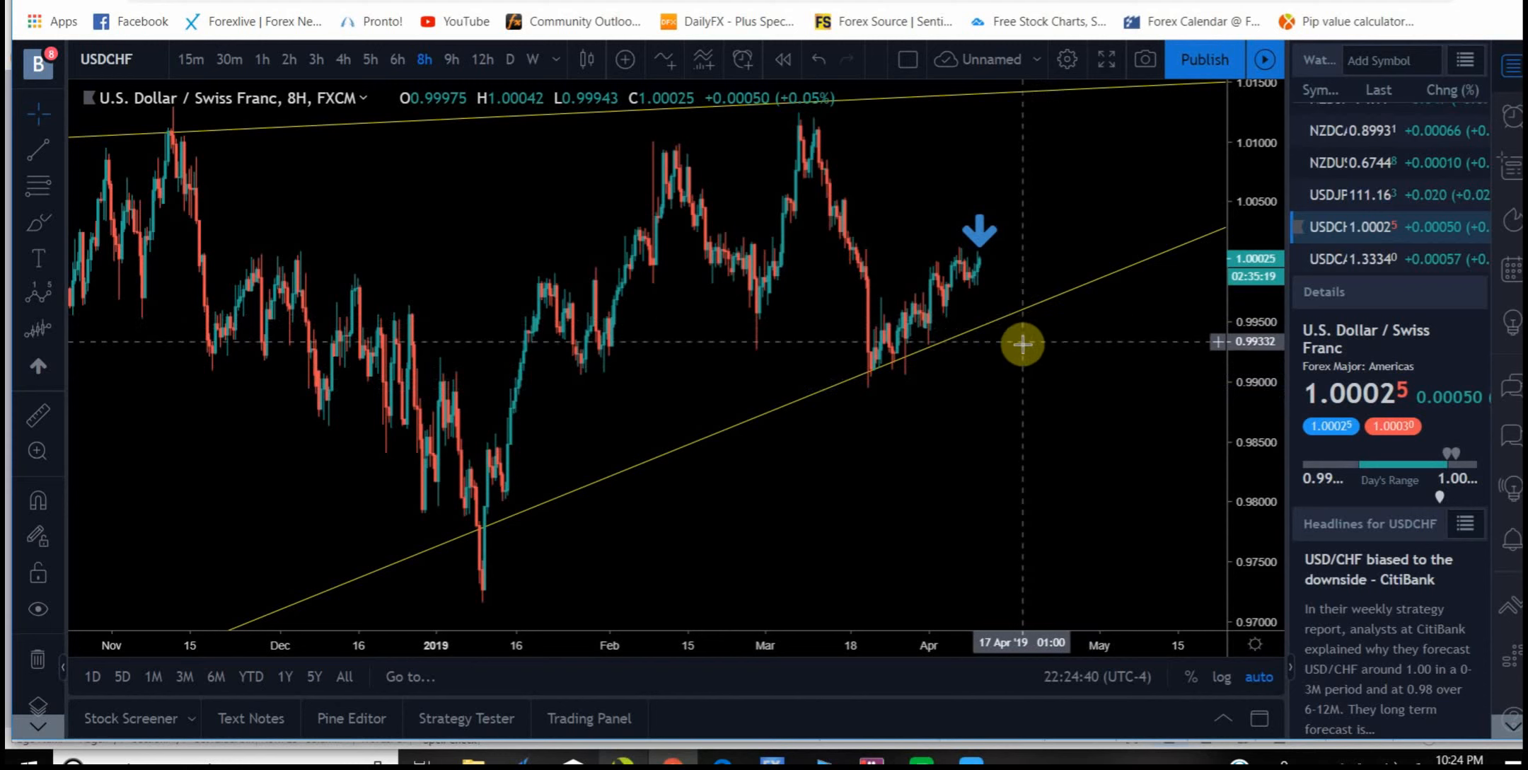
pyautogui.moveTo(1008, 398)
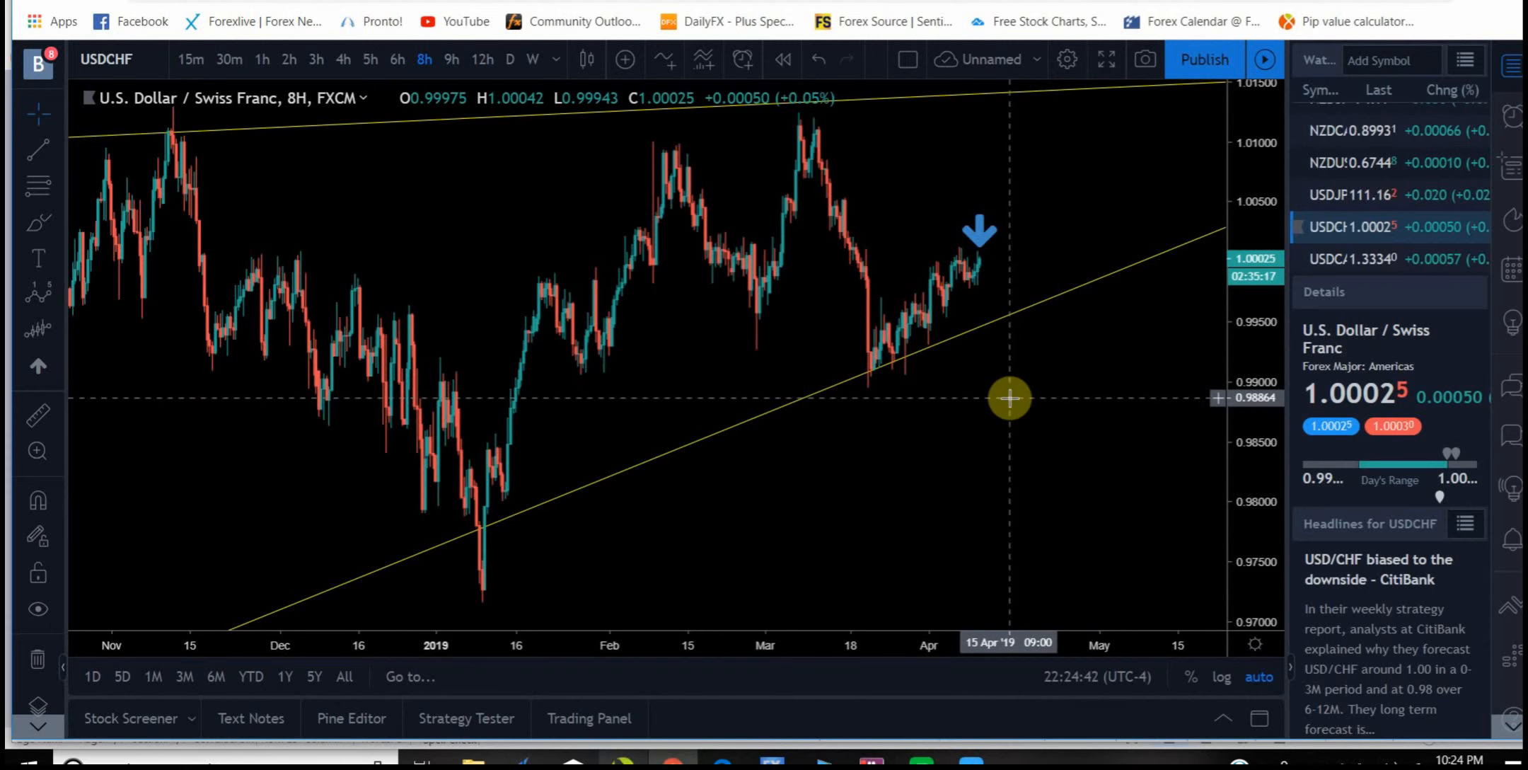
pyautogui.moveTo(966, 368)
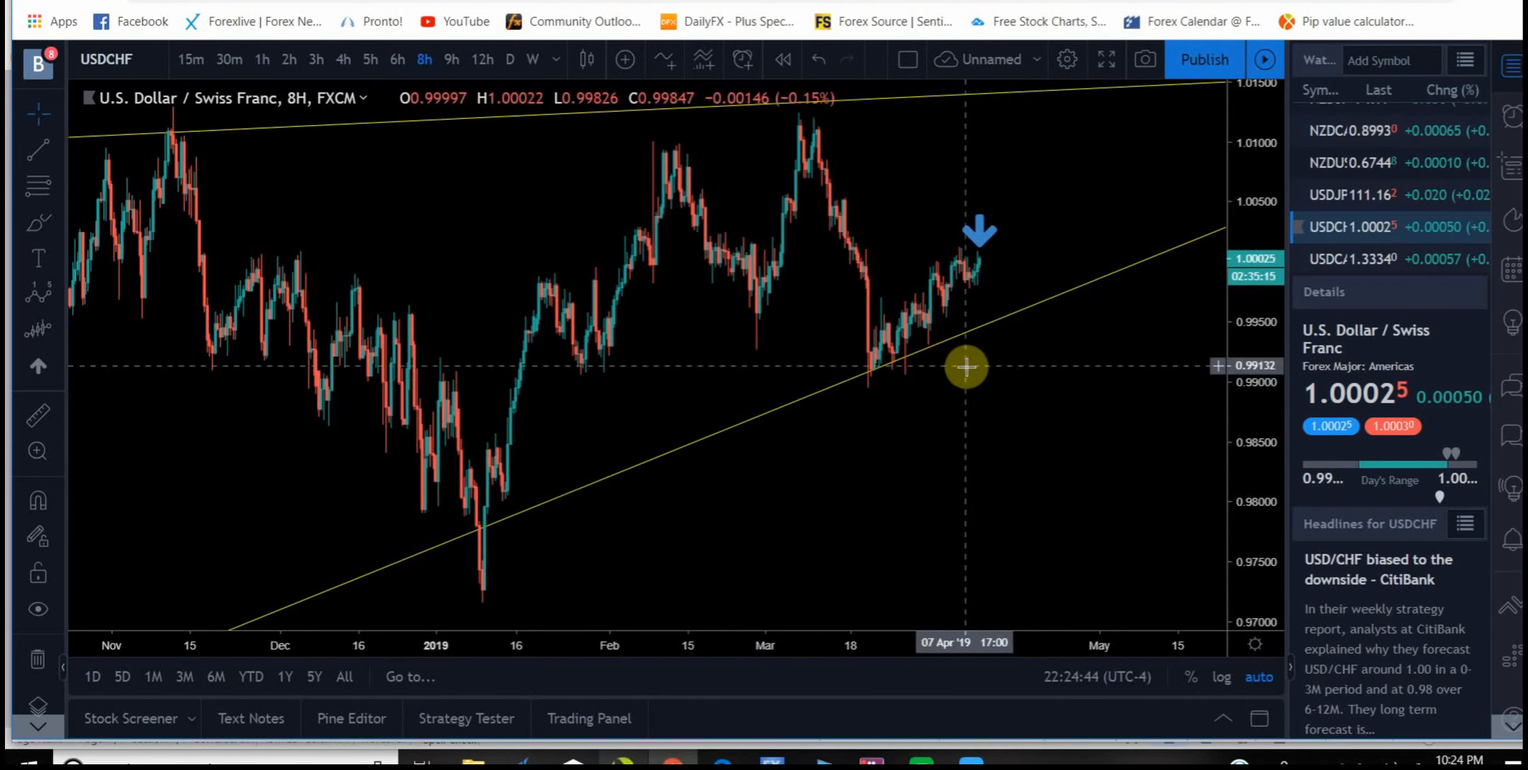
pyautogui.moveTo(863, 337)
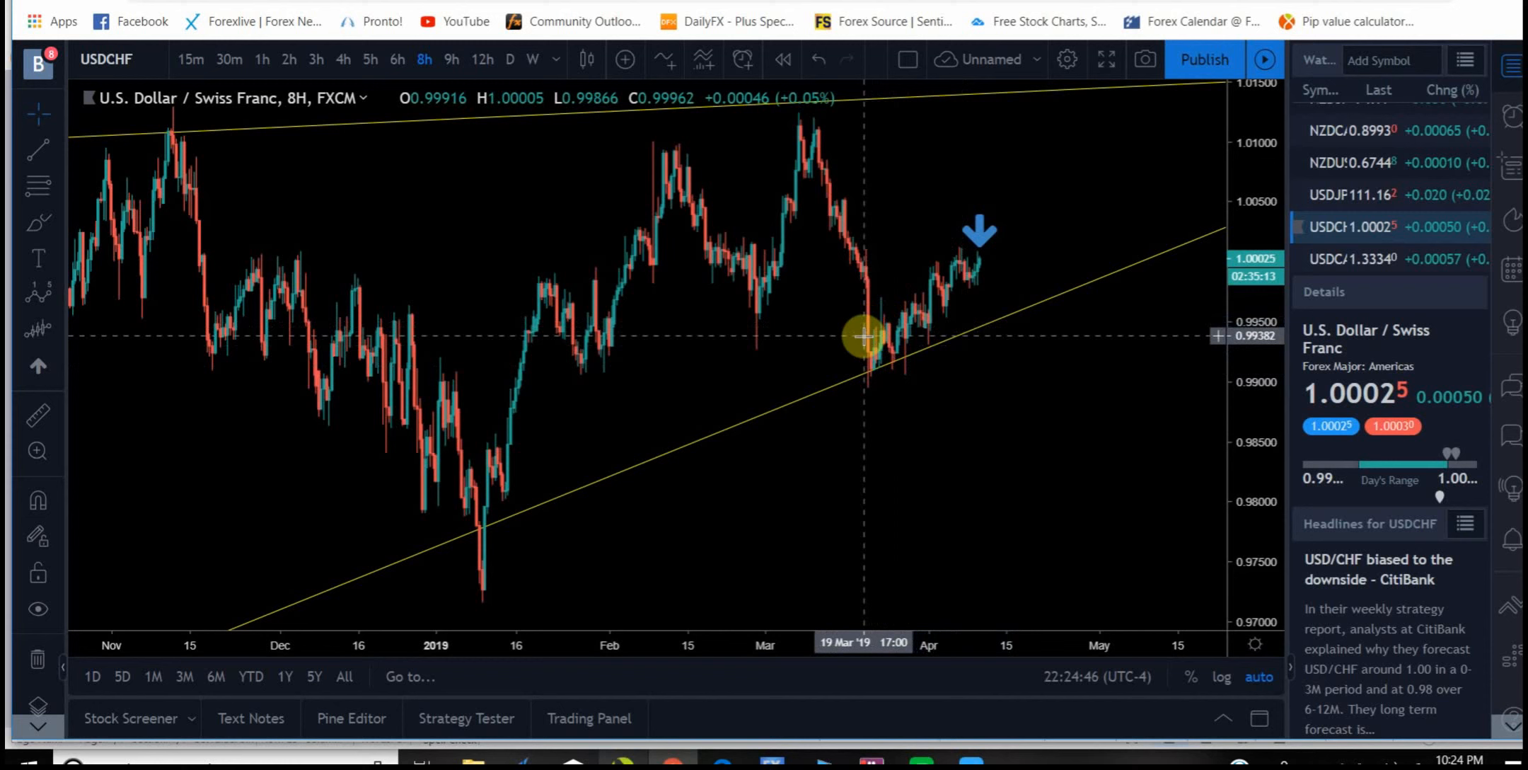
pyautogui.moveTo(875, 157)
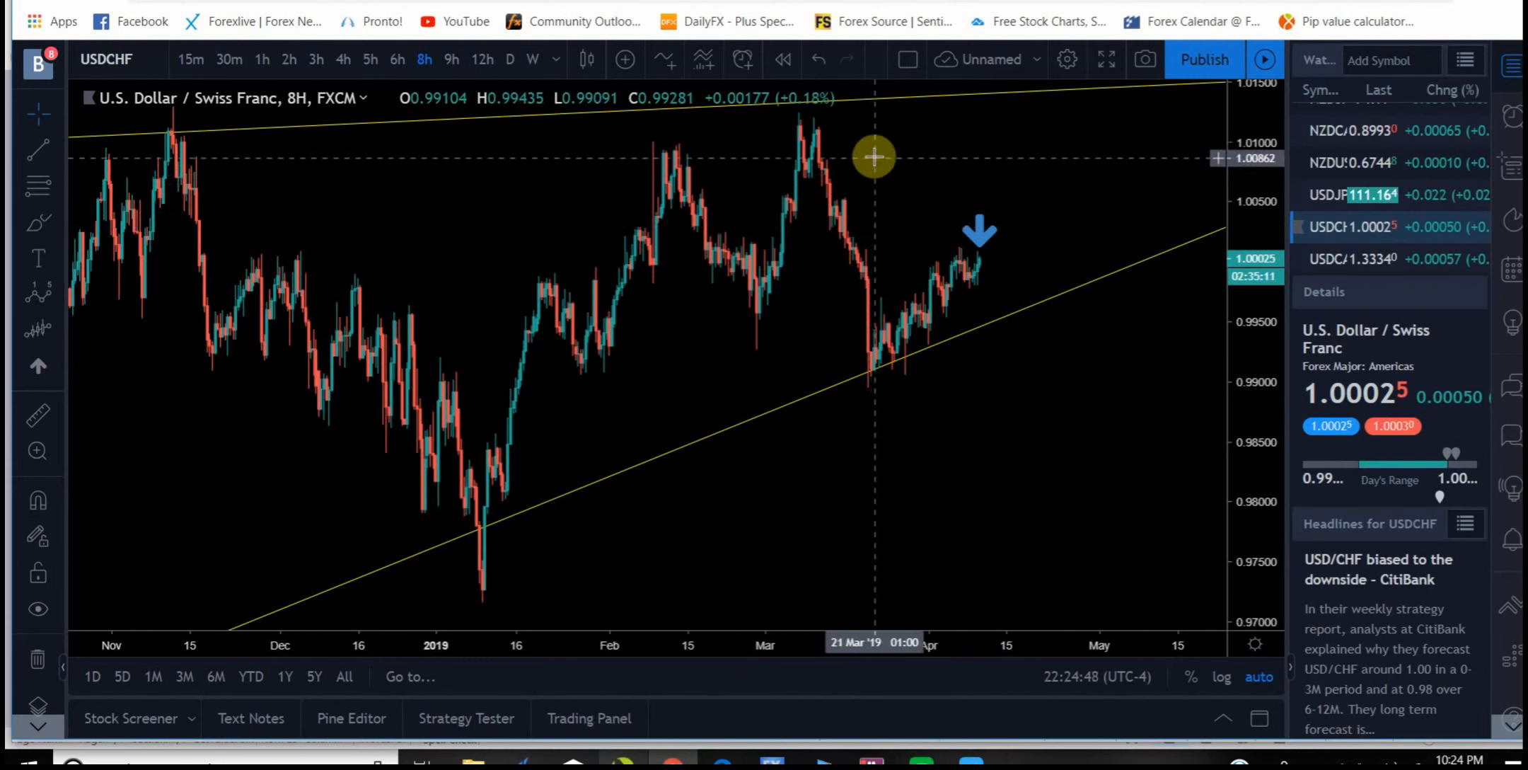
pyautogui.moveTo(867, 162)
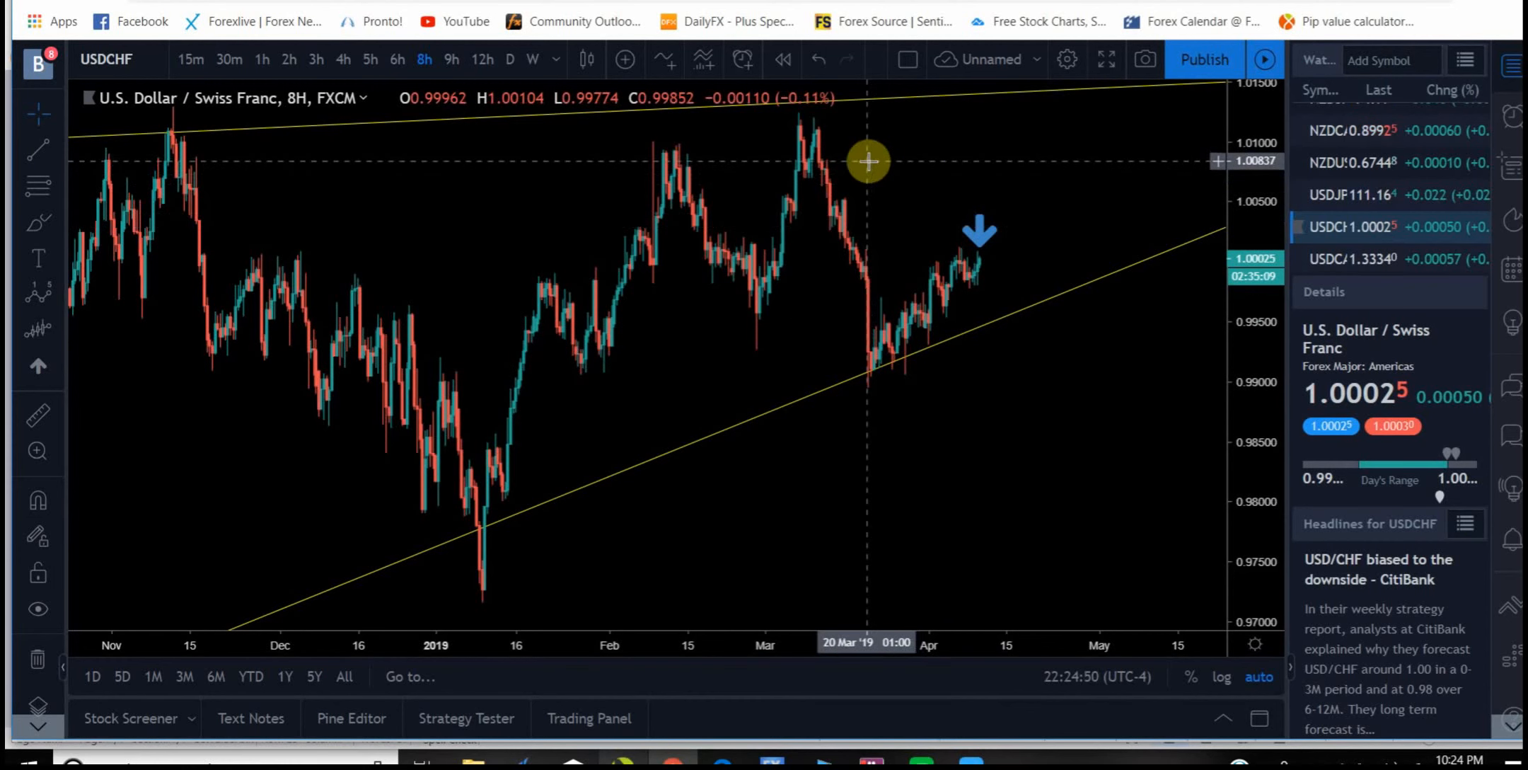
pyautogui.moveTo(866, 162)
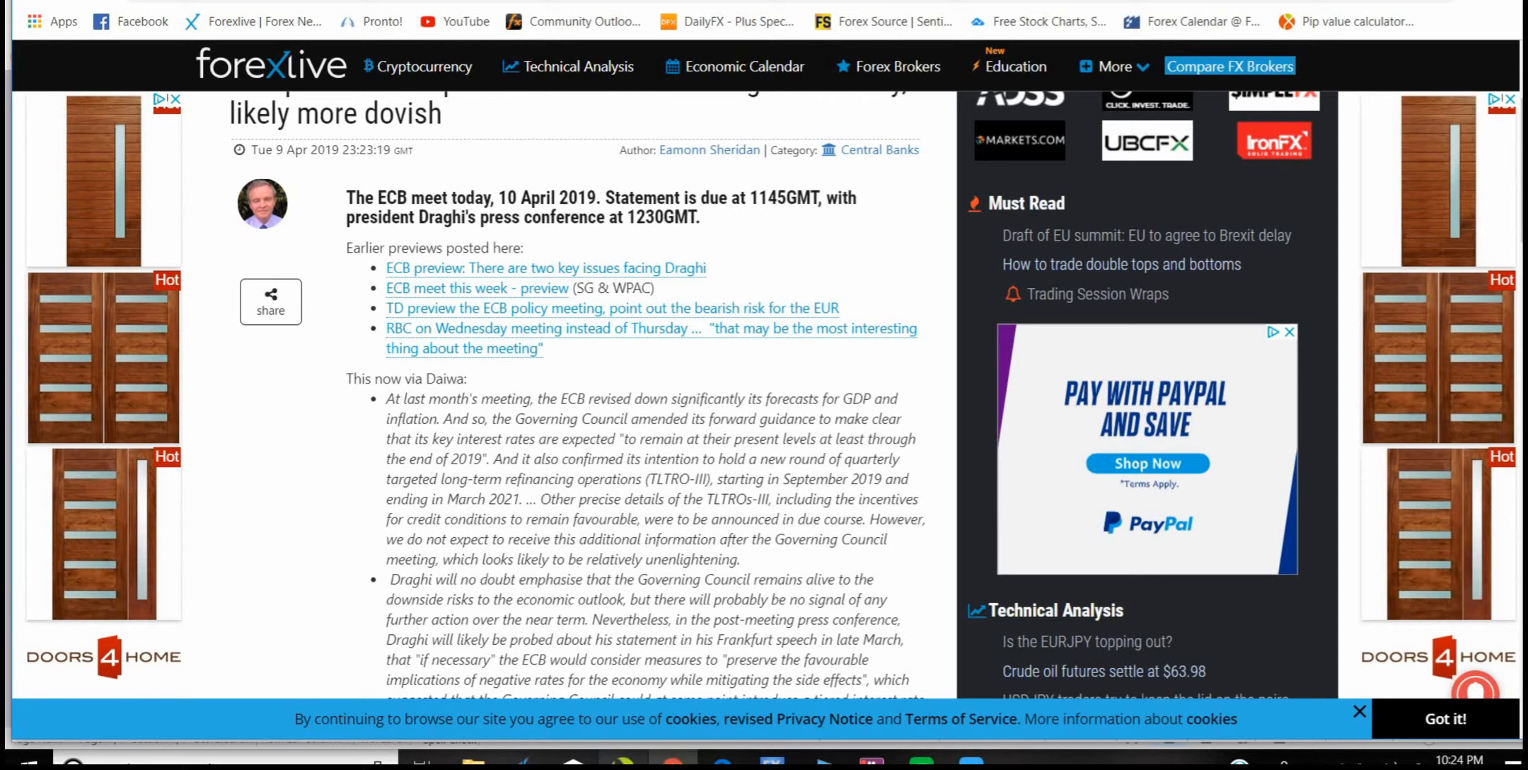
# Step: Scroll back up to the ForexLive ECB preview article on a likely dovish meeting
pyautogui.scroll(3)
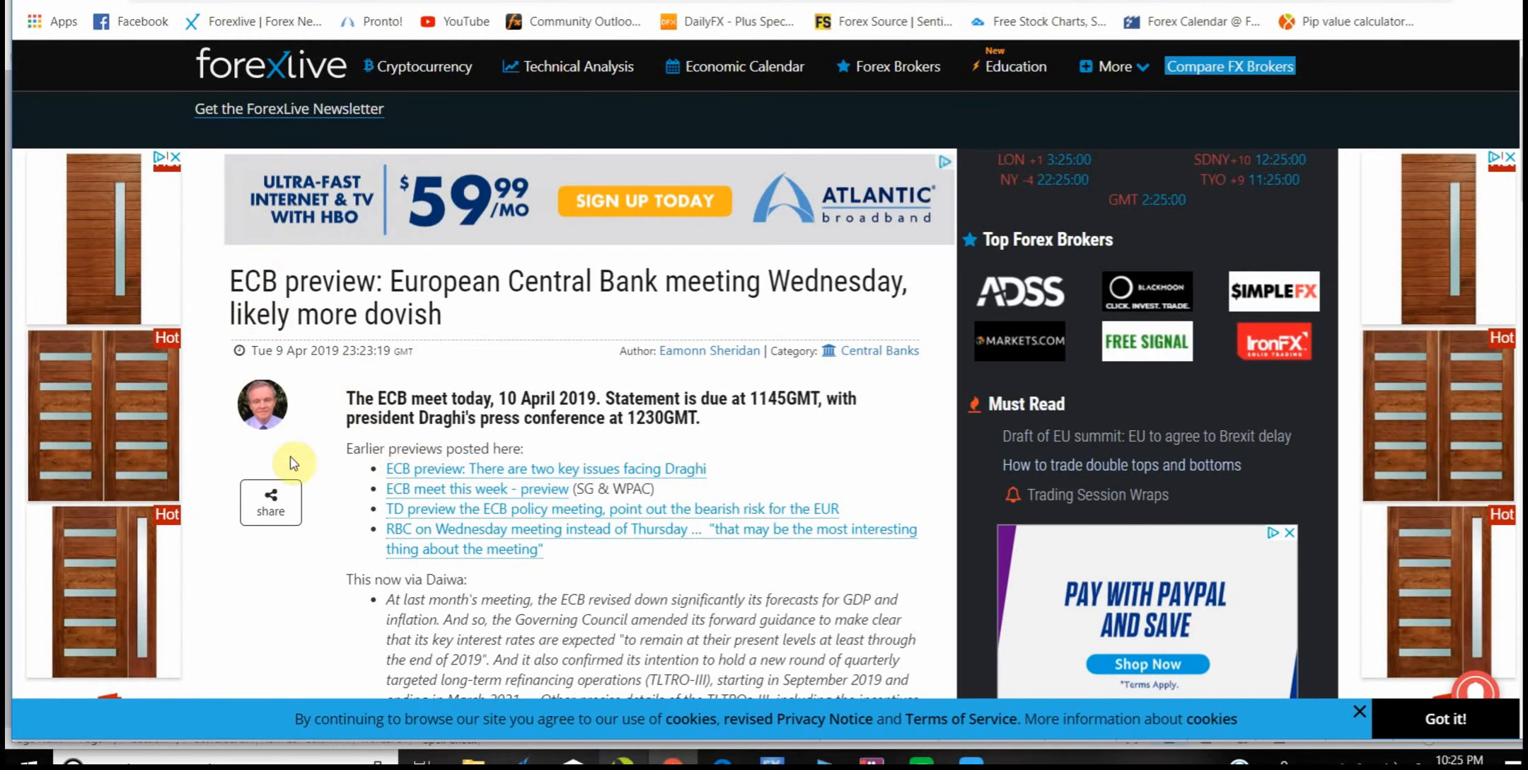
pyautogui.moveTo(497, 540)
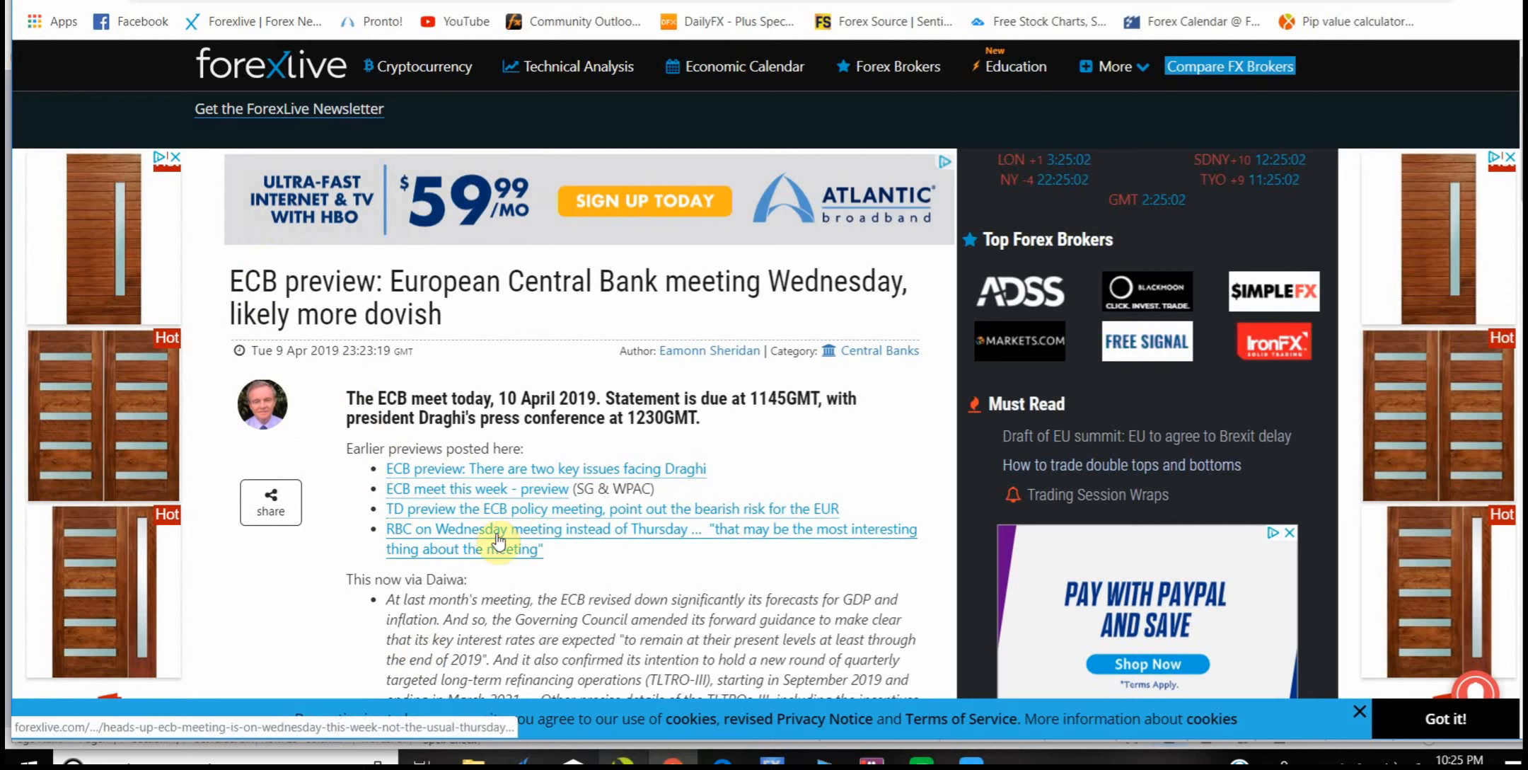
pyautogui.moveTo(507, 447)
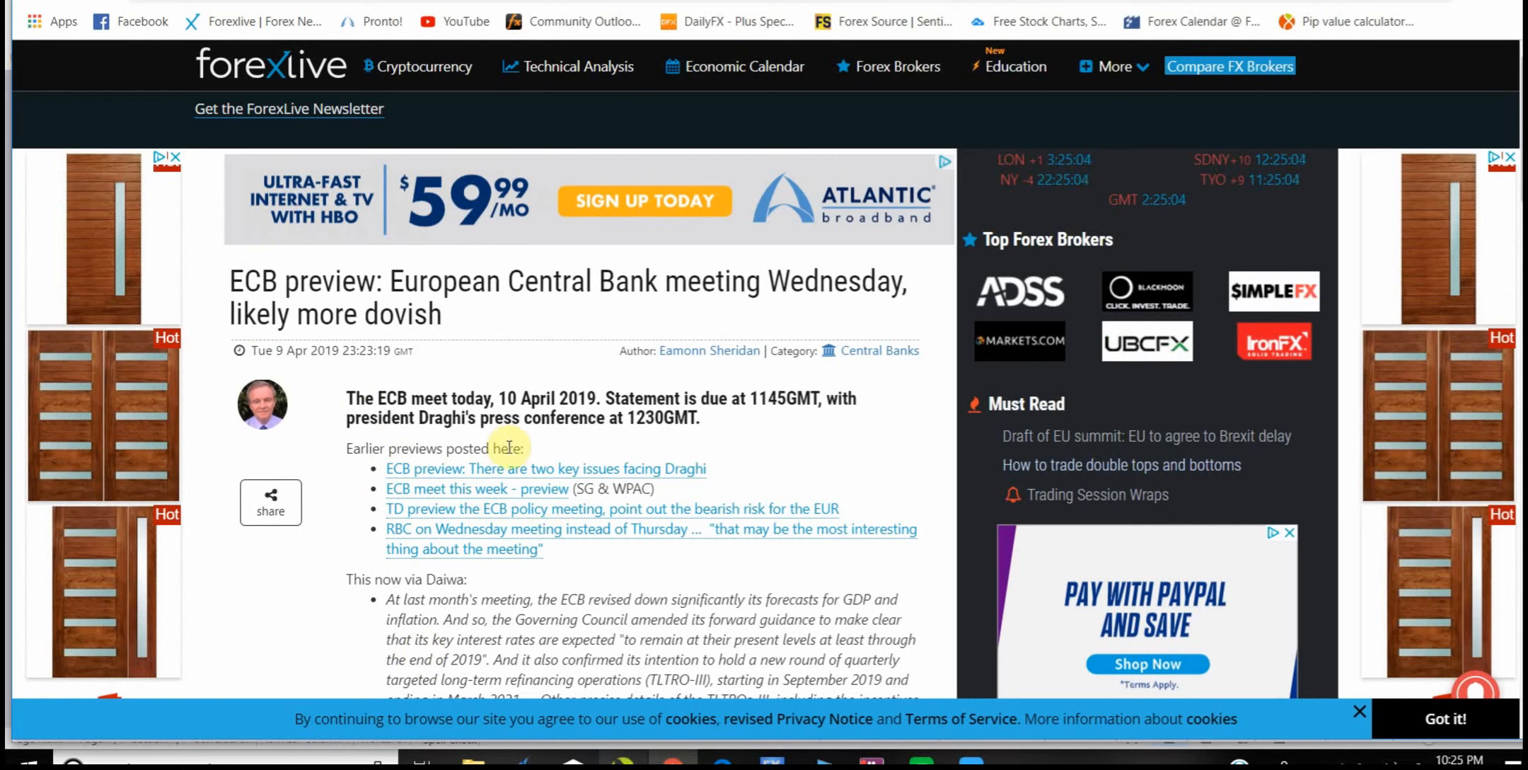
pyautogui.moveTo(503, 477)
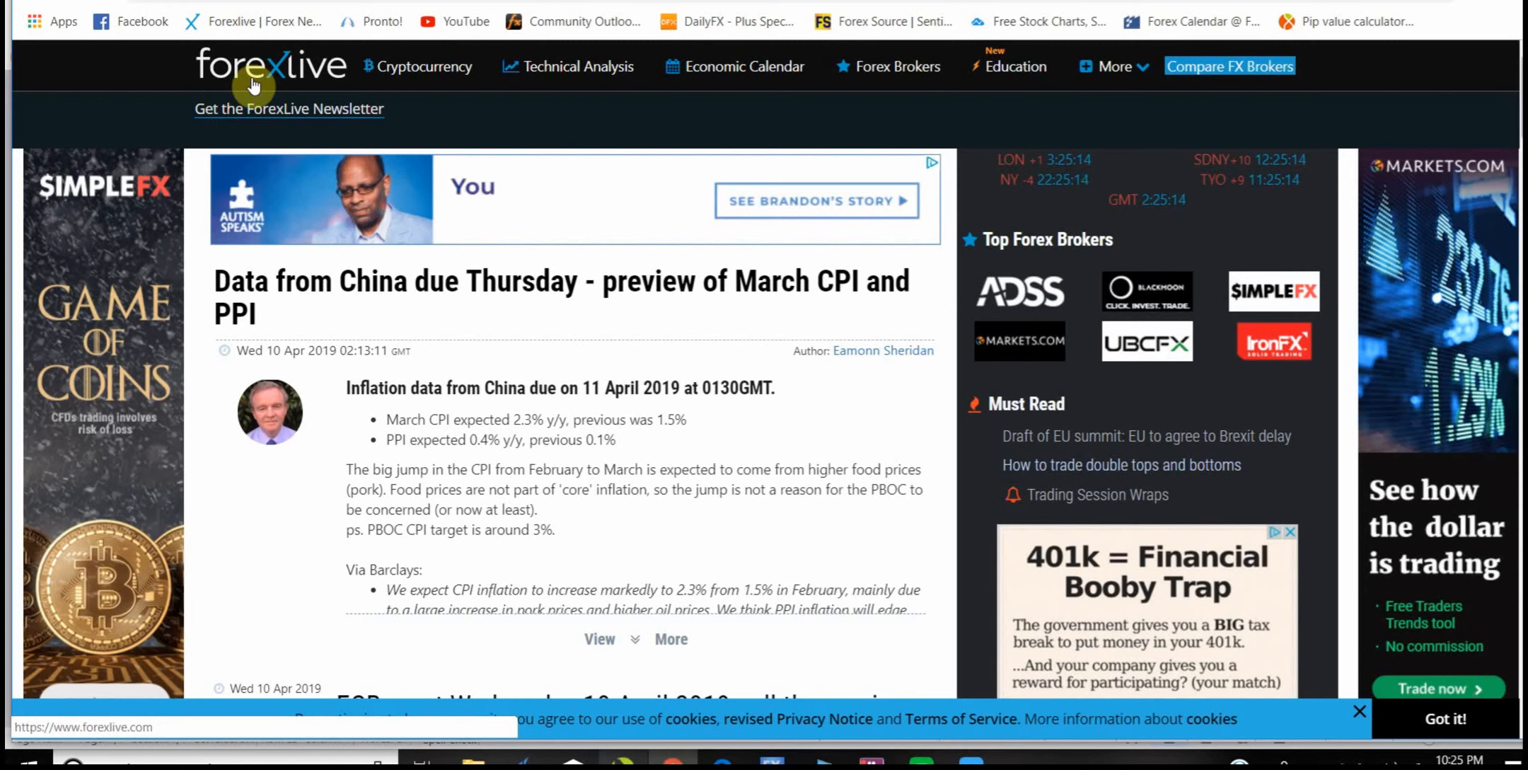
pyautogui.moveTo(453, 388)
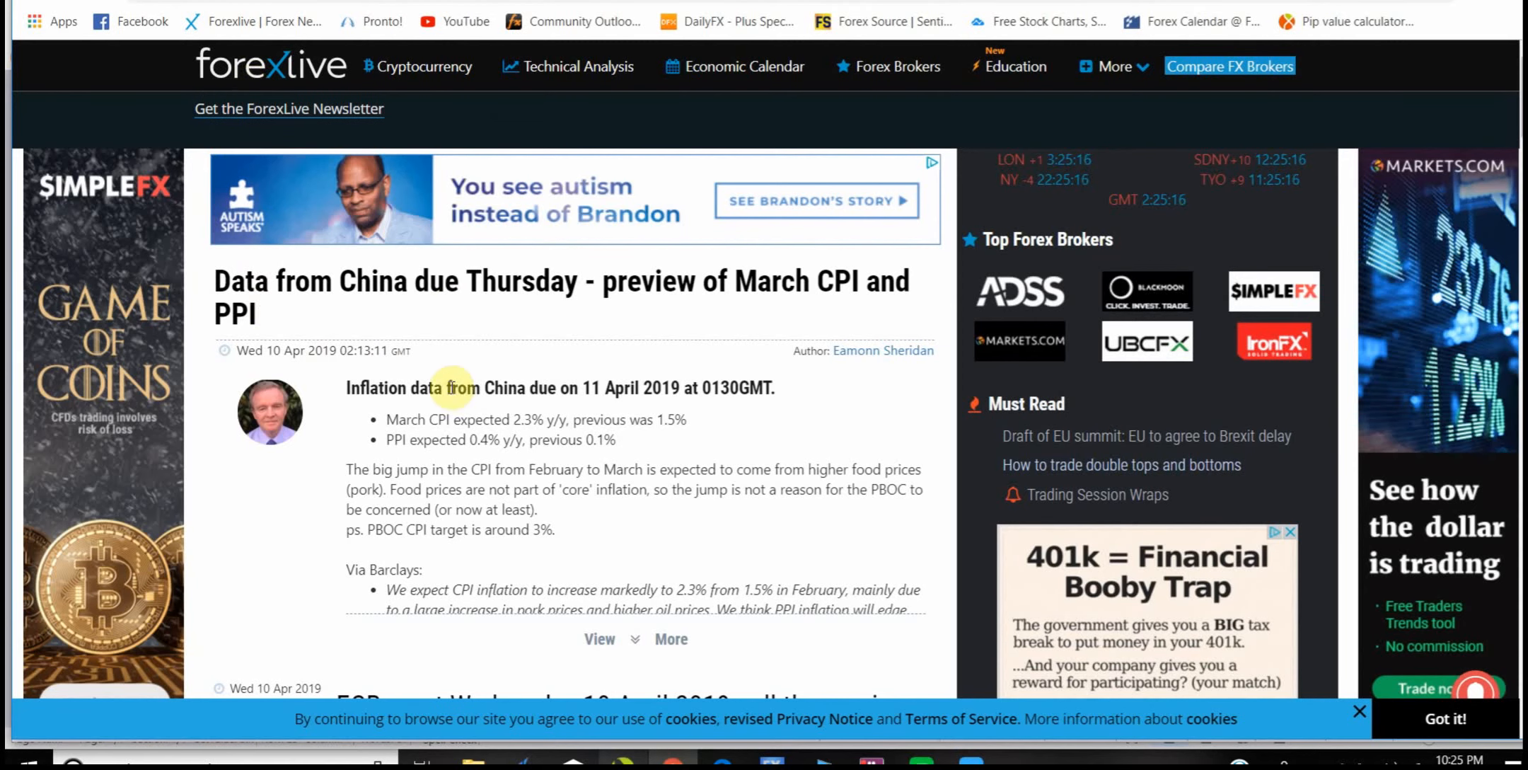
pyautogui.moveTo(571, 433)
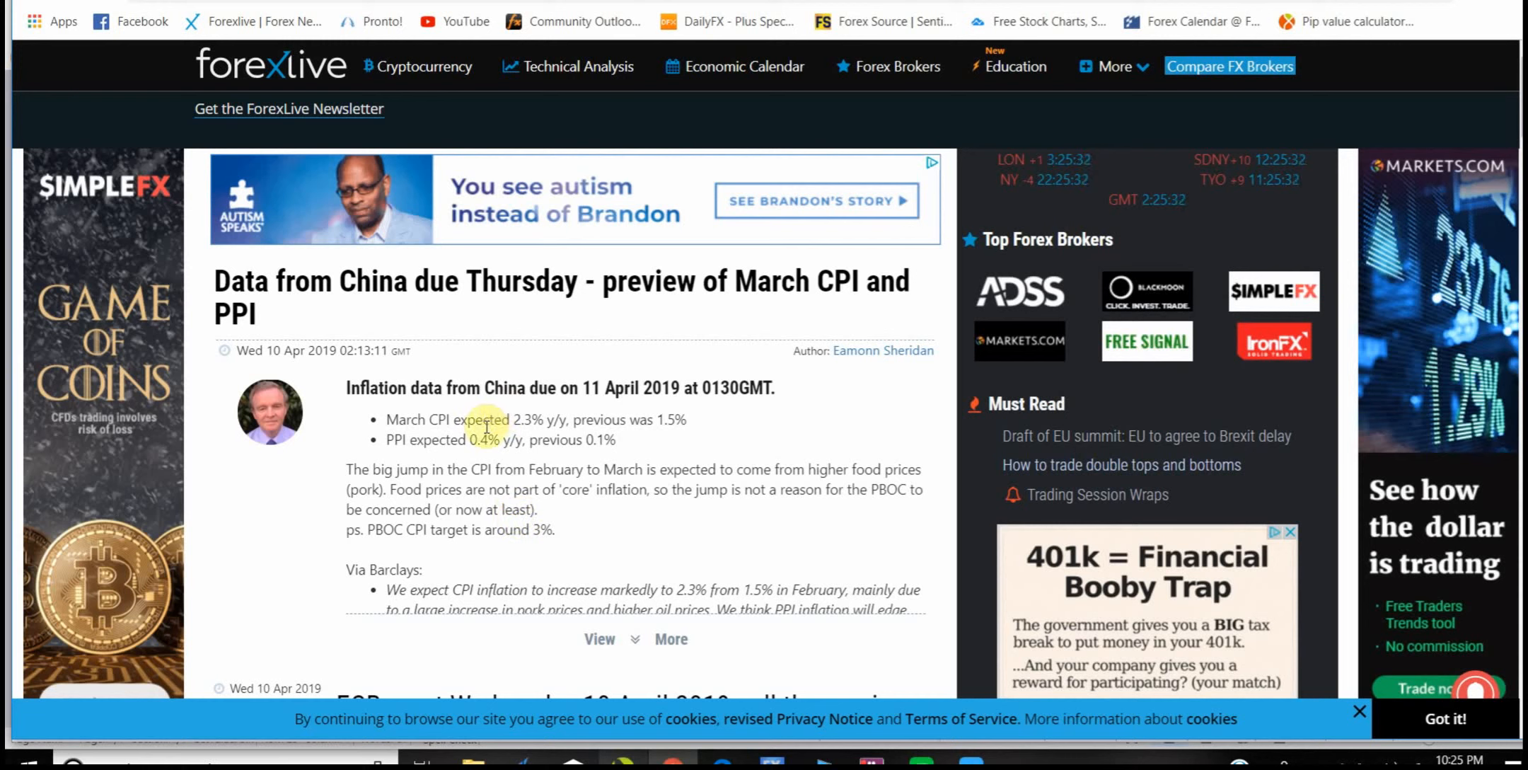
pyautogui.moveTo(538, 499)
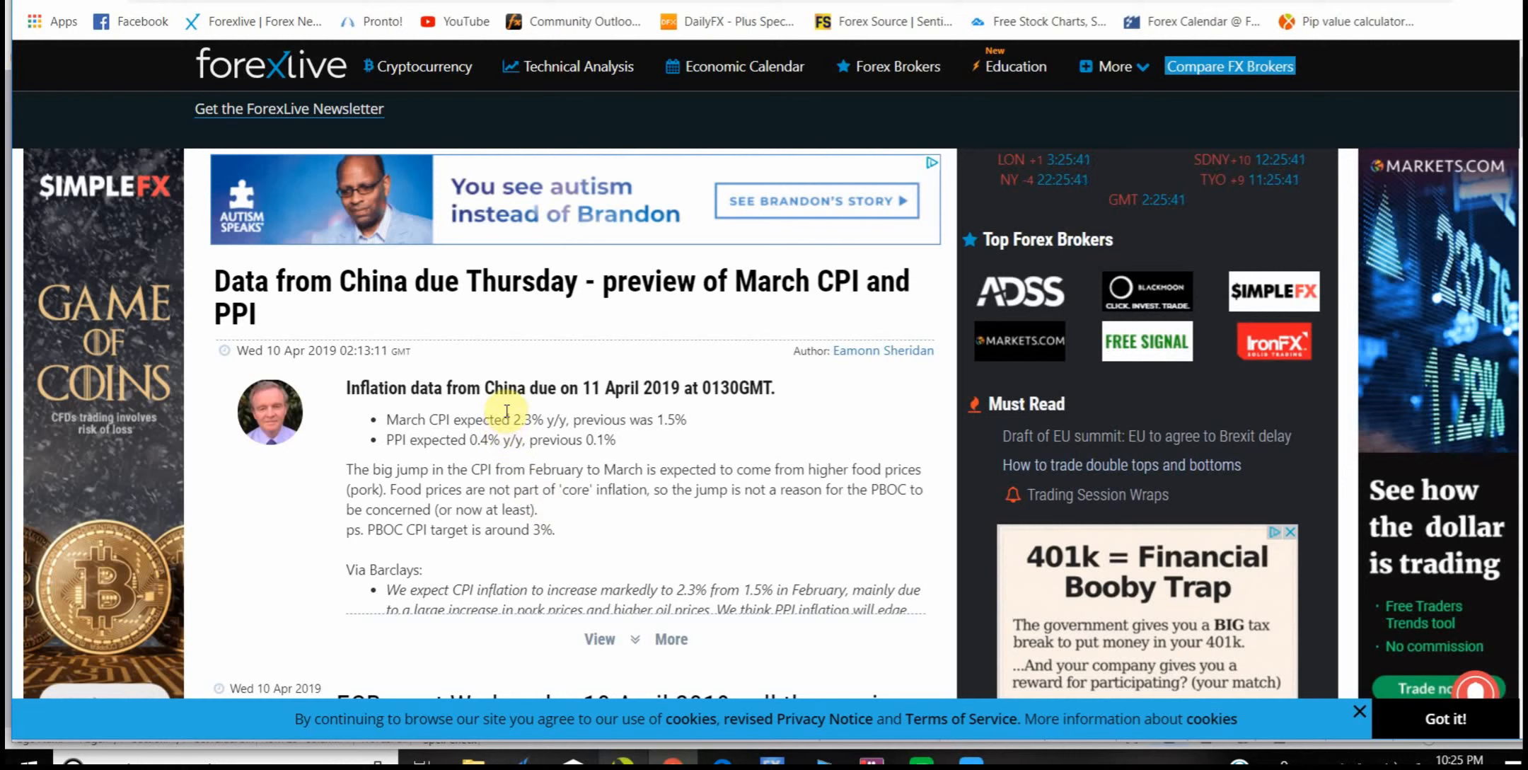
pyautogui.moveTo(529, 373)
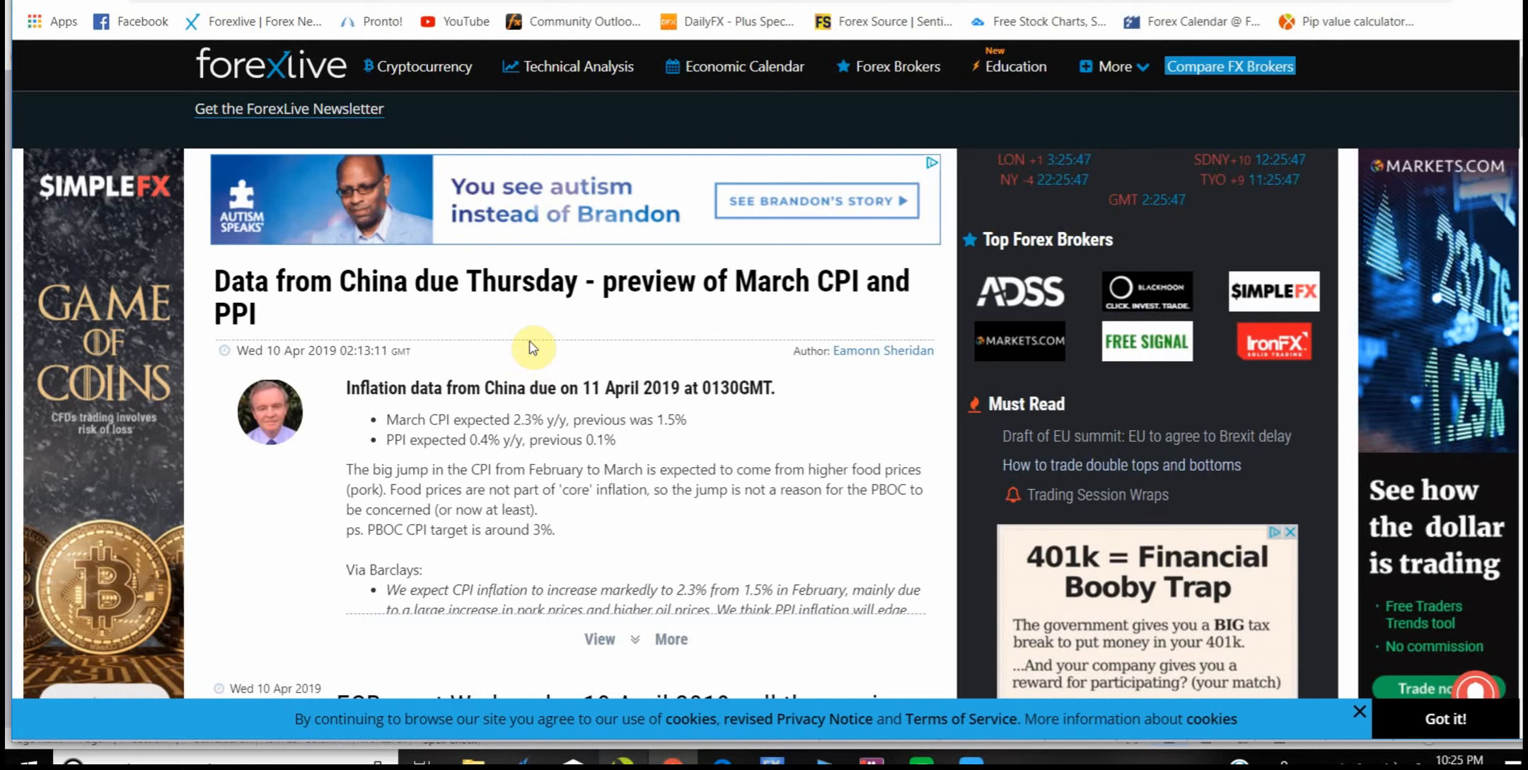
pyautogui.moveTo(533, 365)
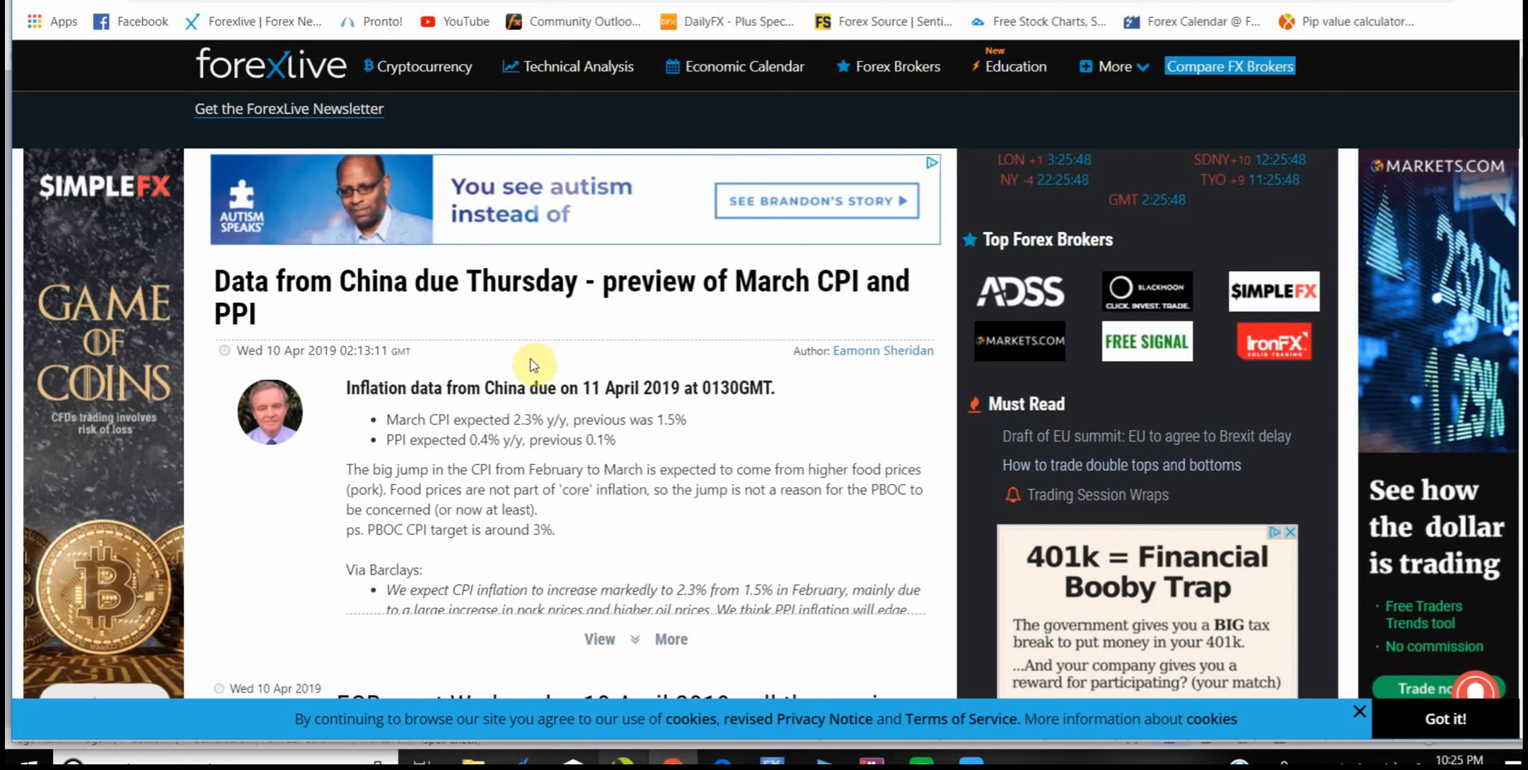
pyautogui.moveTo(560, 524)
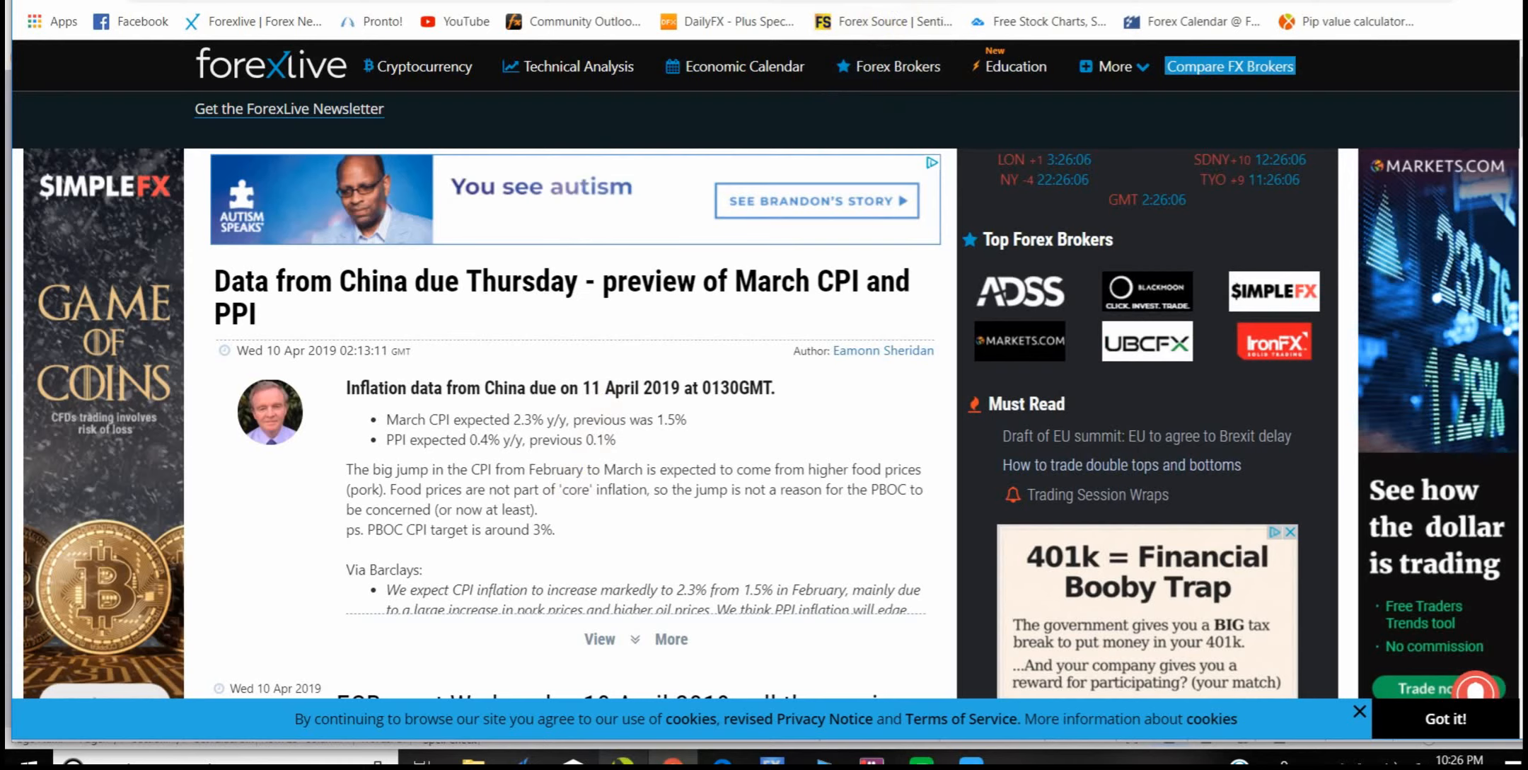
# Step: Scroll the ForexLive feed to the fundamental outlook rating EUR and JPY bearish
pyautogui.scroll(-3)
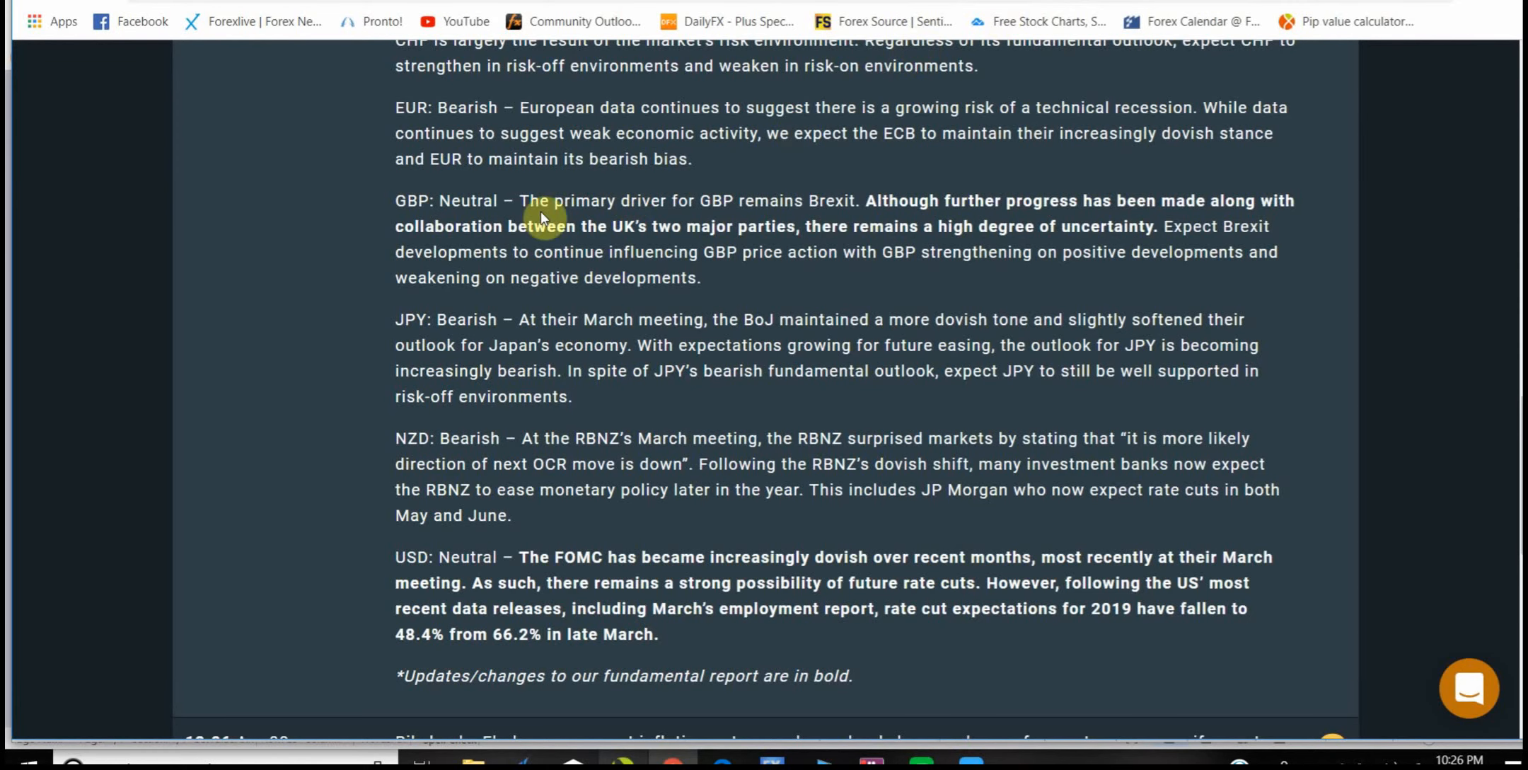
pyautogui.moveTo(530, 263)
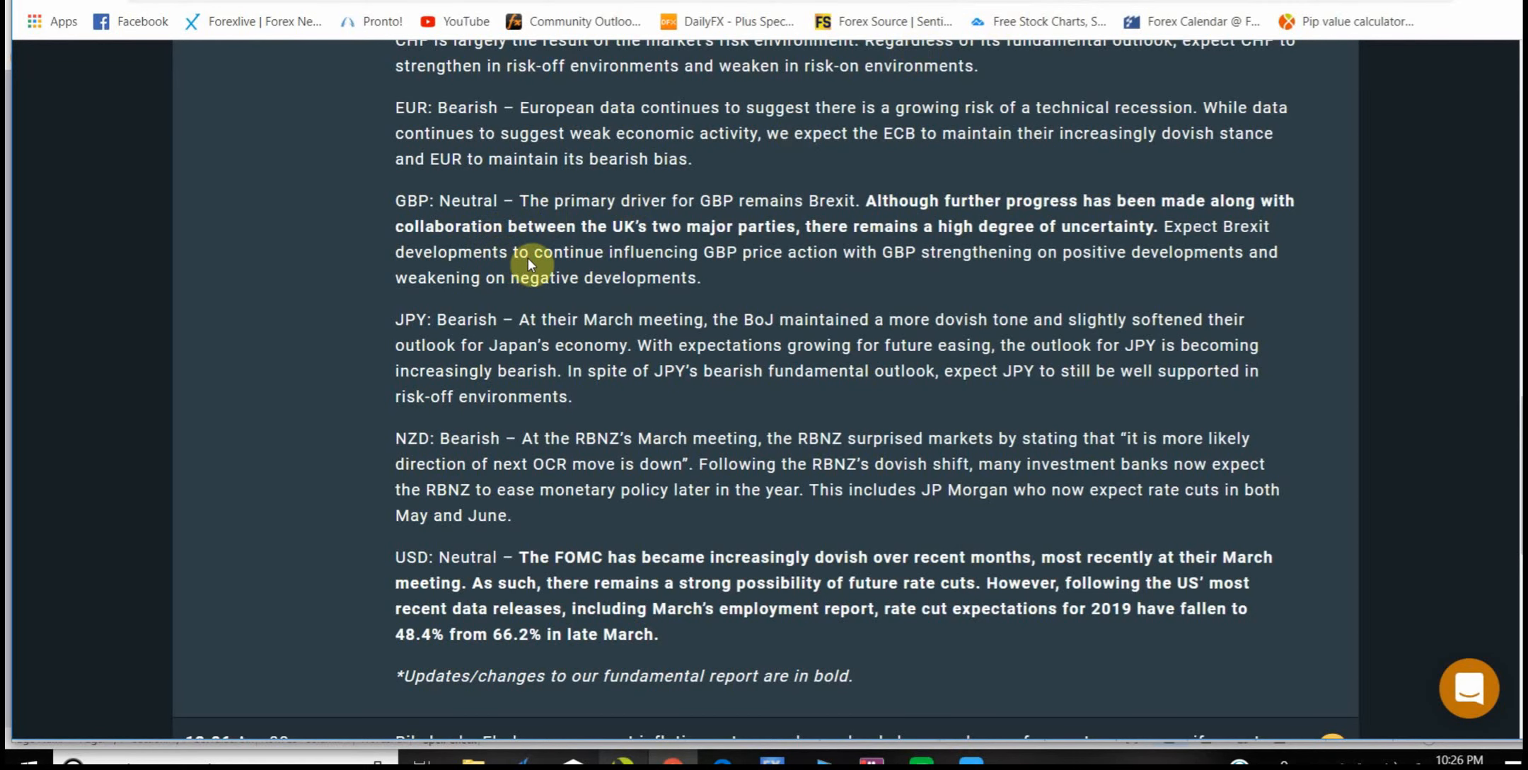
pyautogui.moveTo(484, 286)
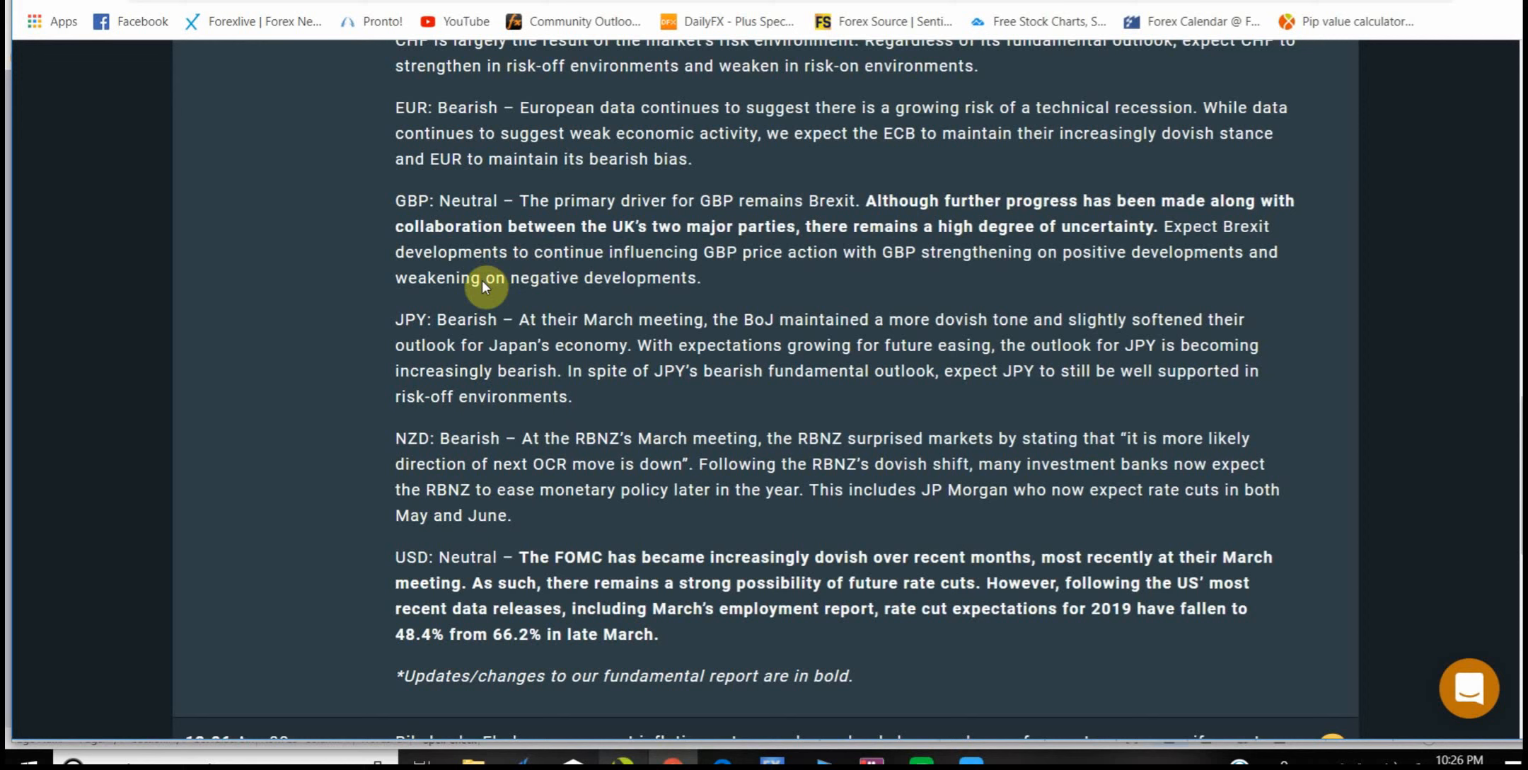
pyautogui.moveTo(451, 296)
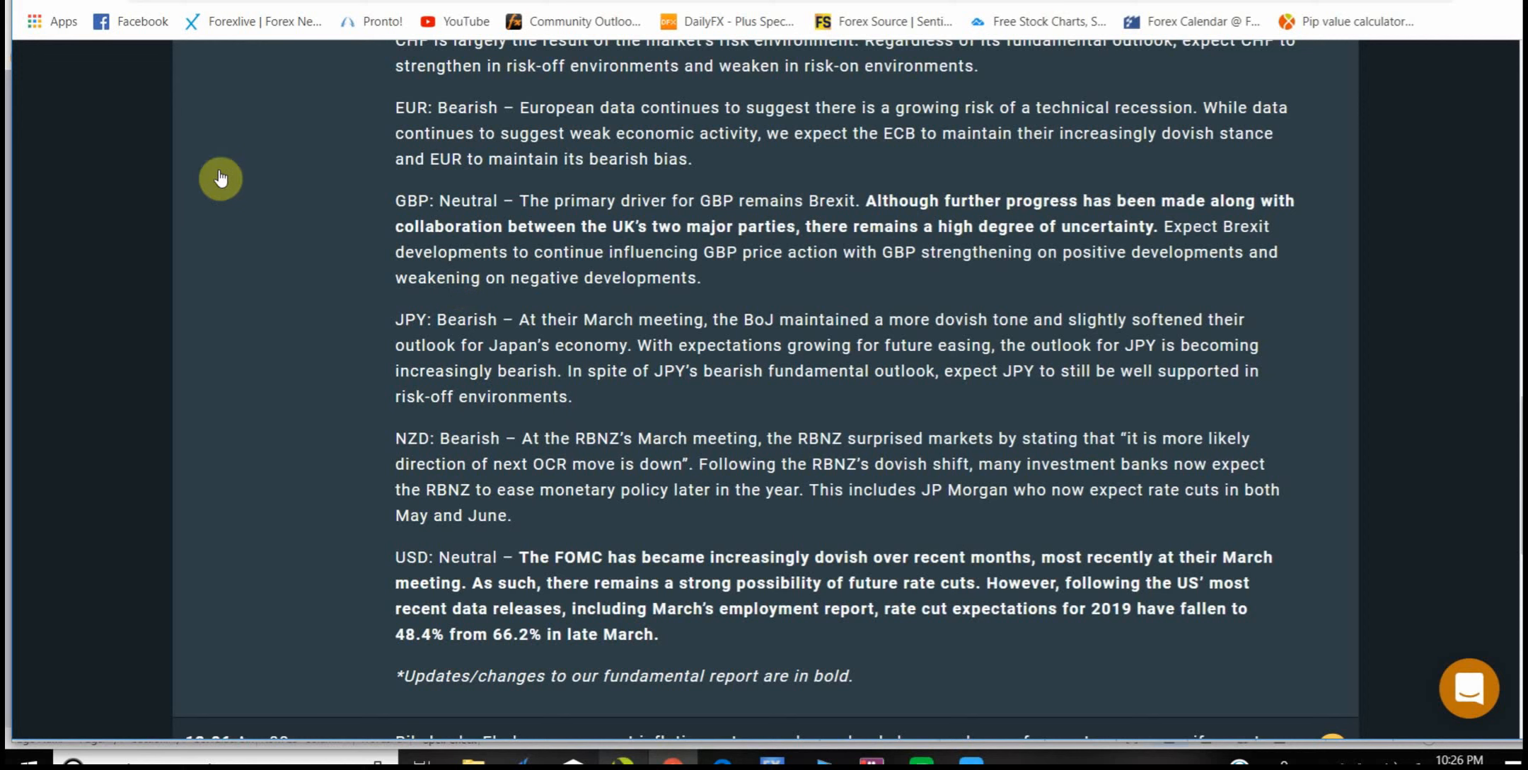
pyautogui.moveTo(202, 259)
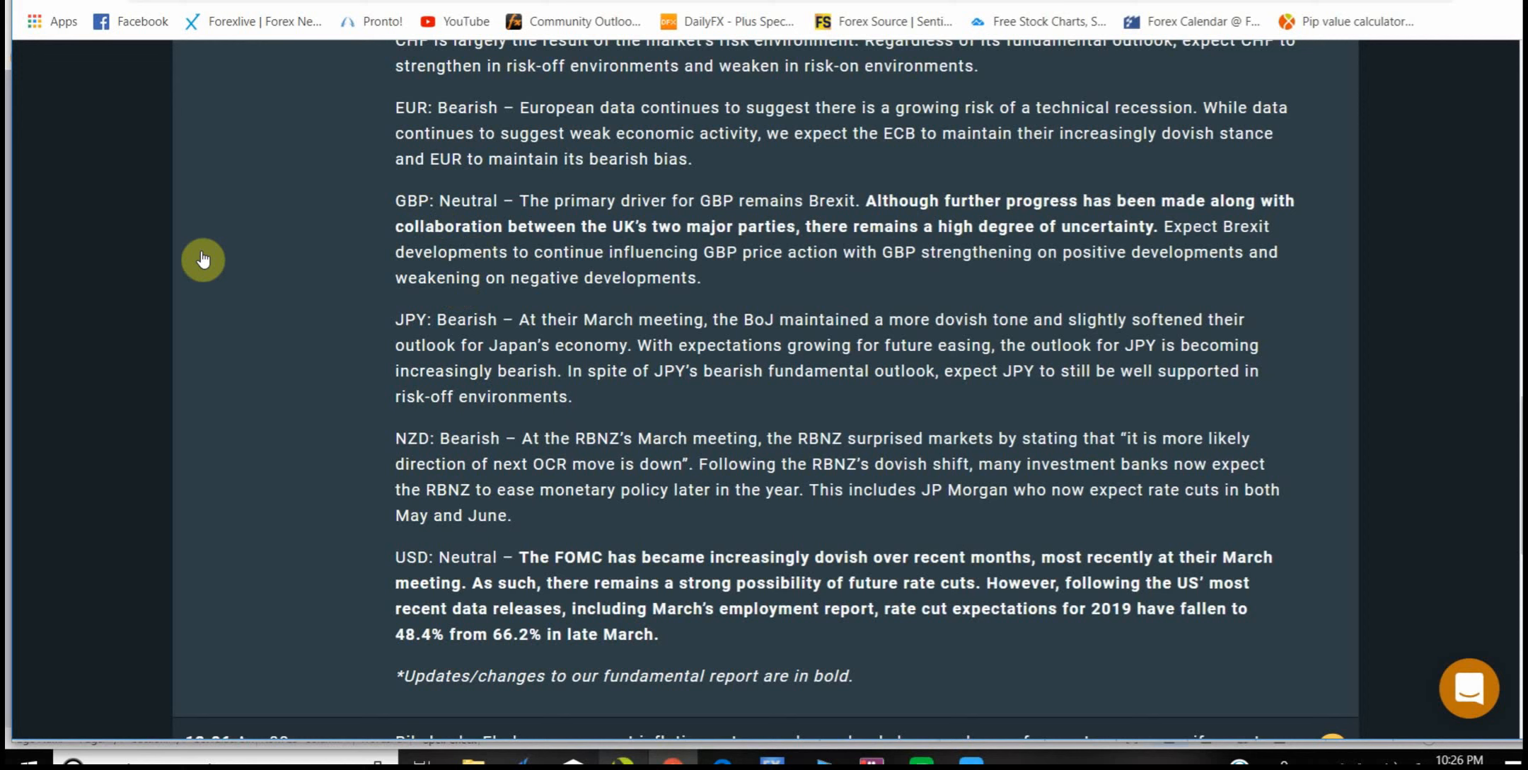
pyautogui.moveTo(453, 300)
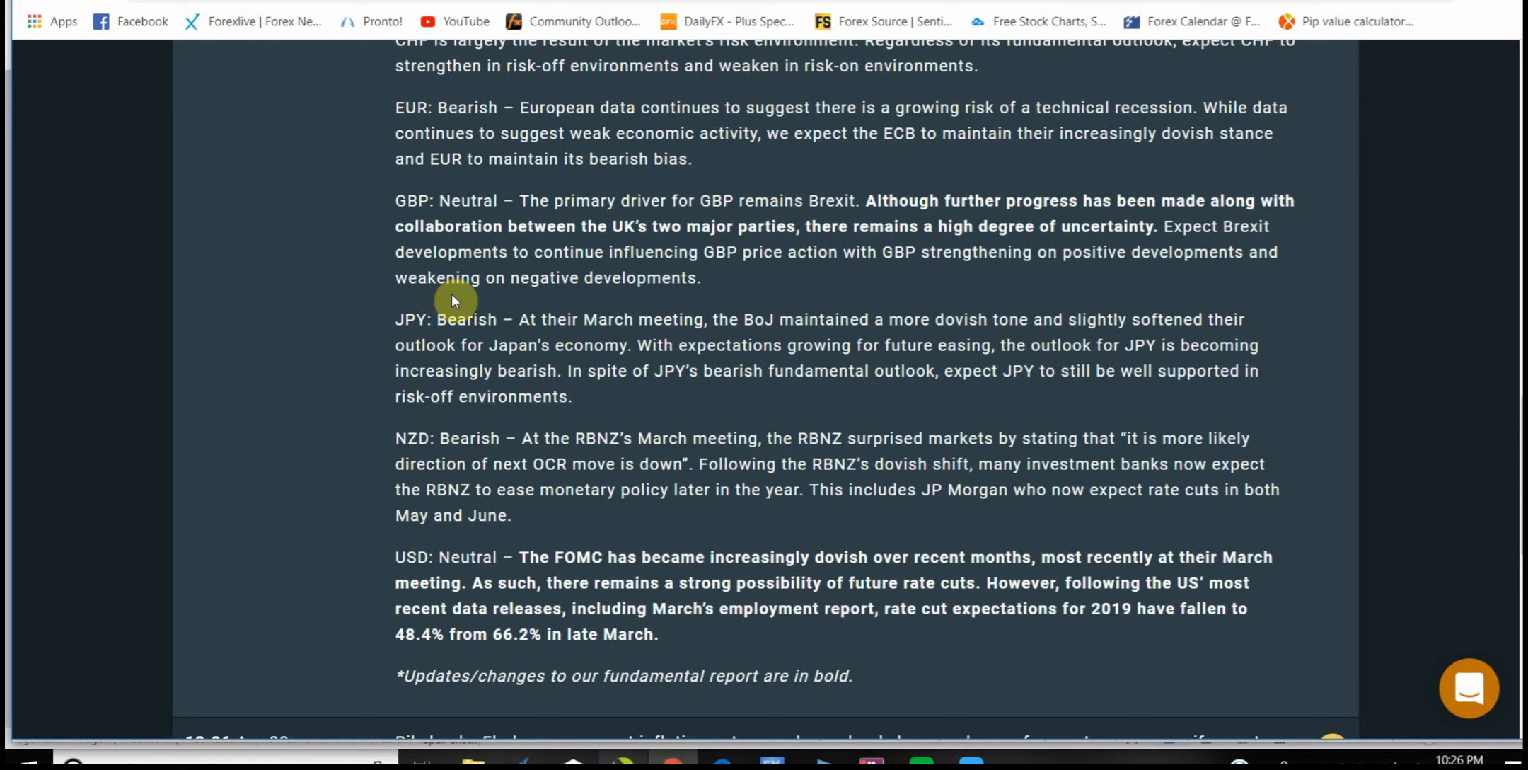
pyautogui.moveTo(478, 324)
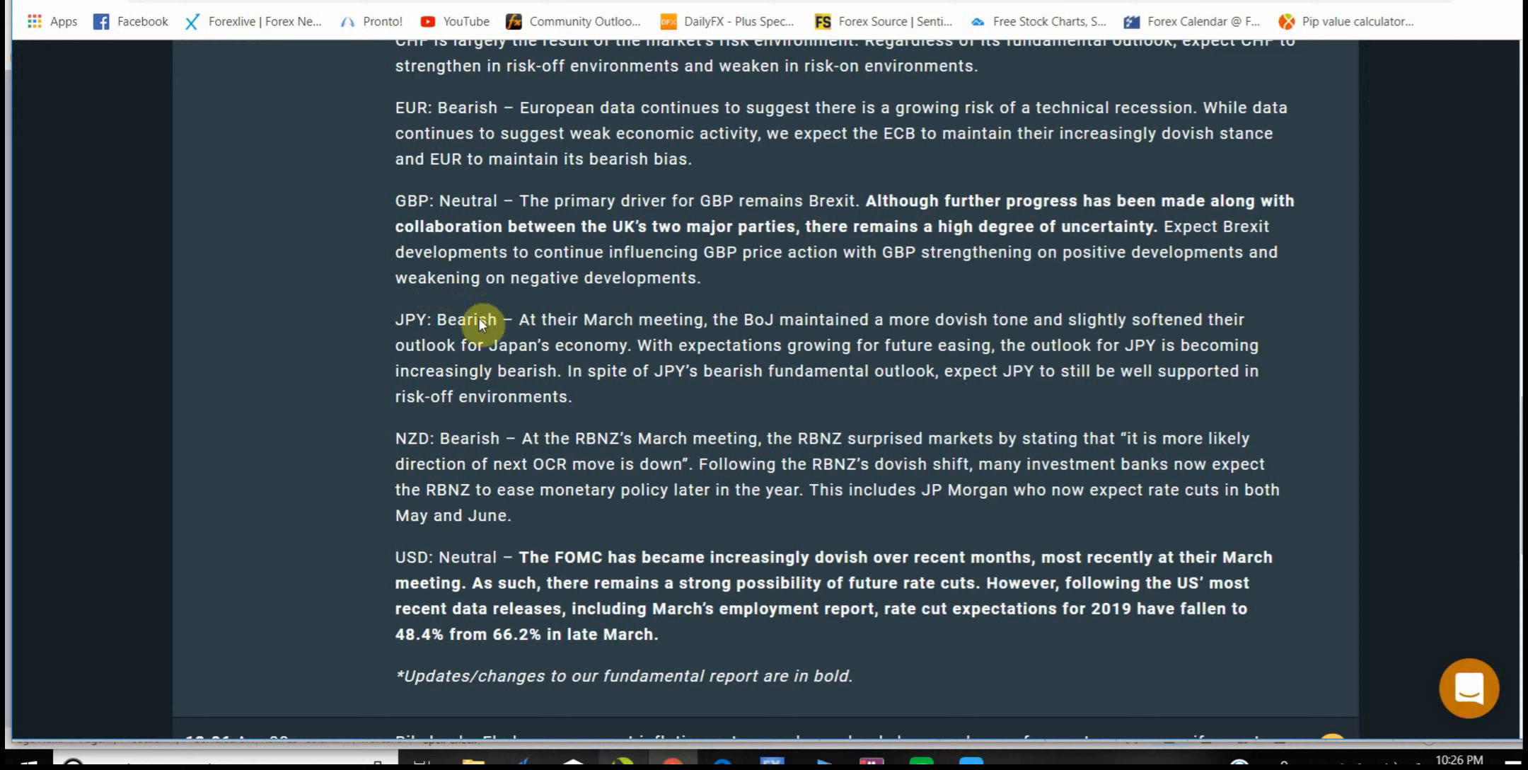
pyautogui.moveTo(747, 328)
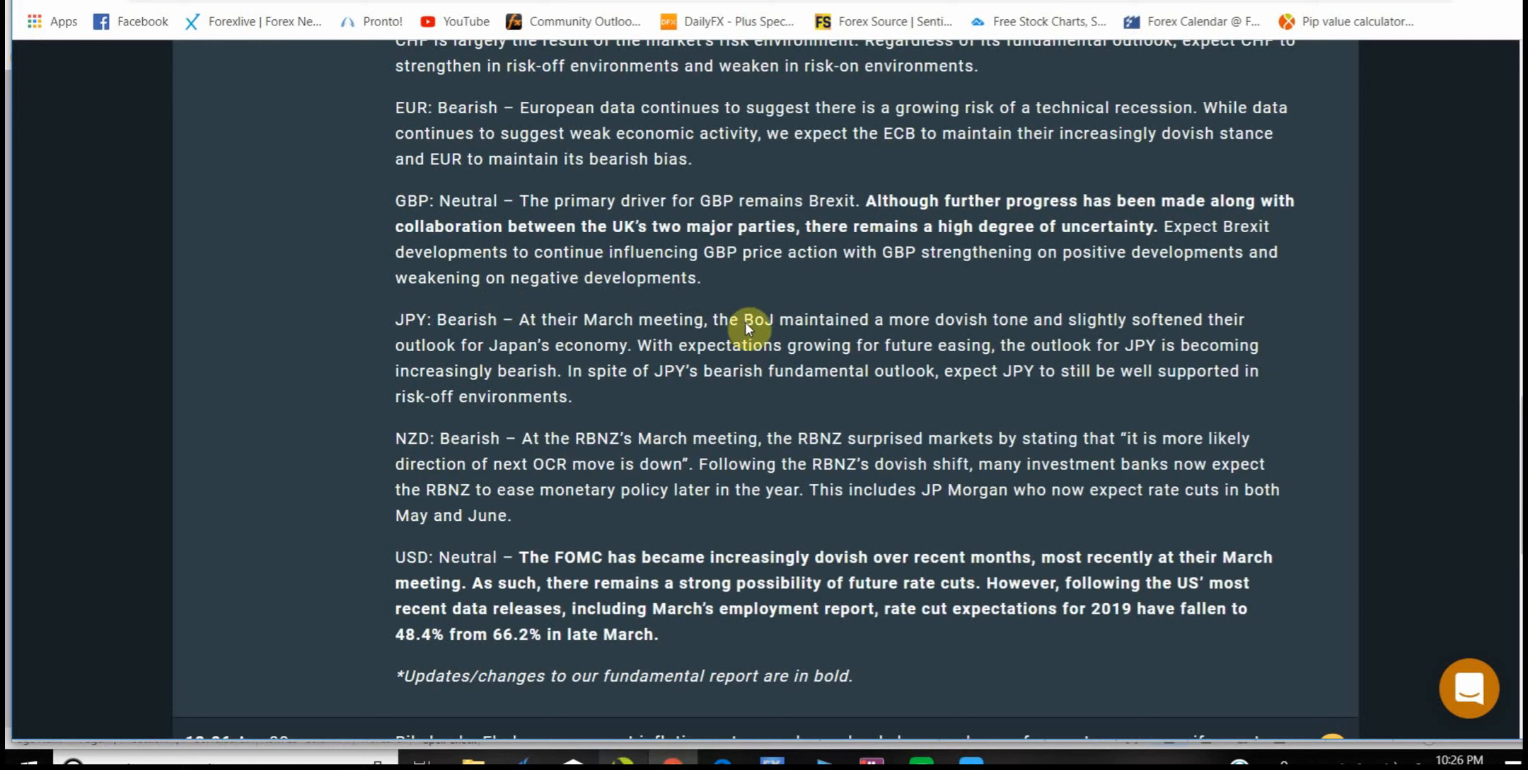
pyautogui.moveTo(880, 743)
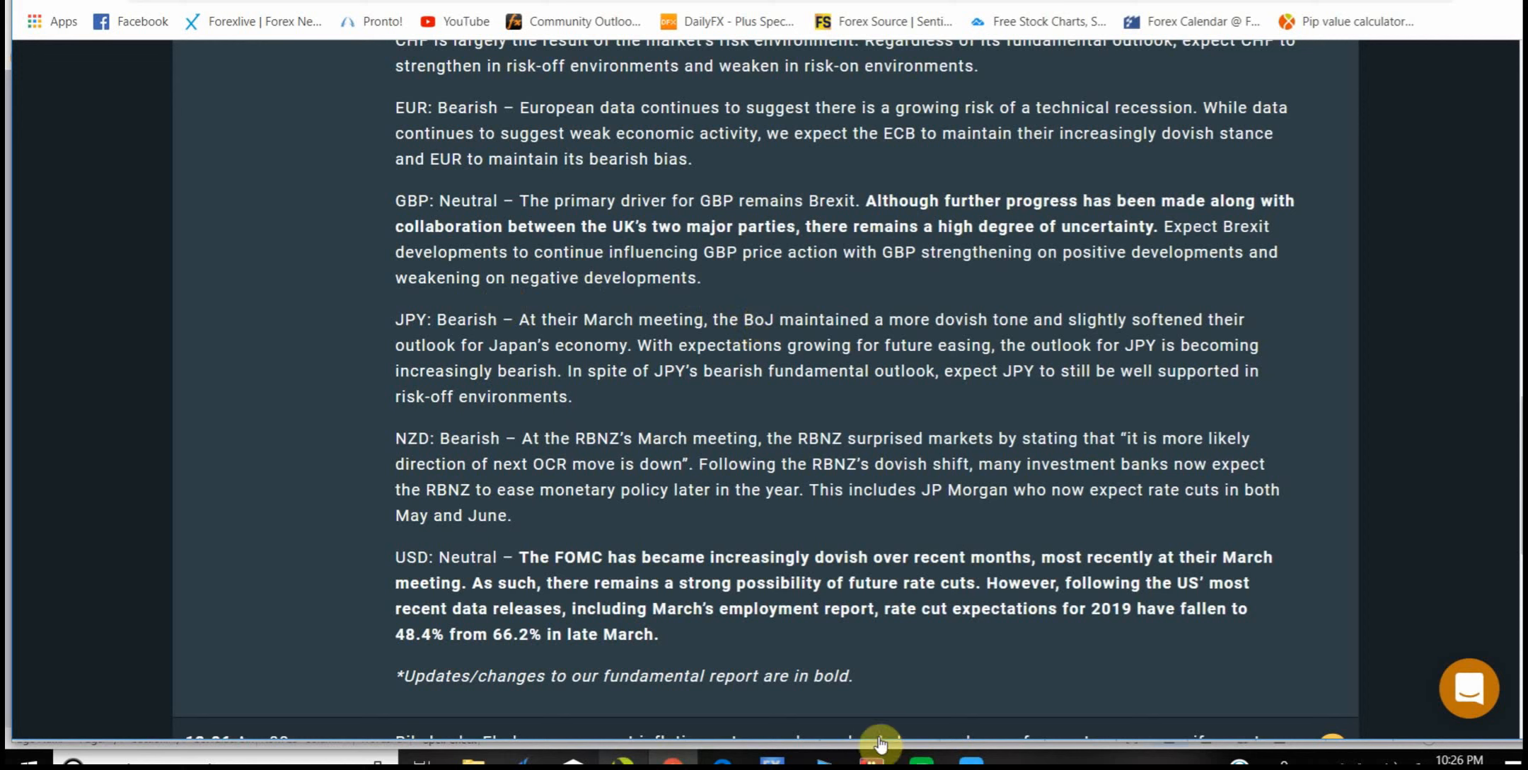
pyautogui.moveTo(878, 689)
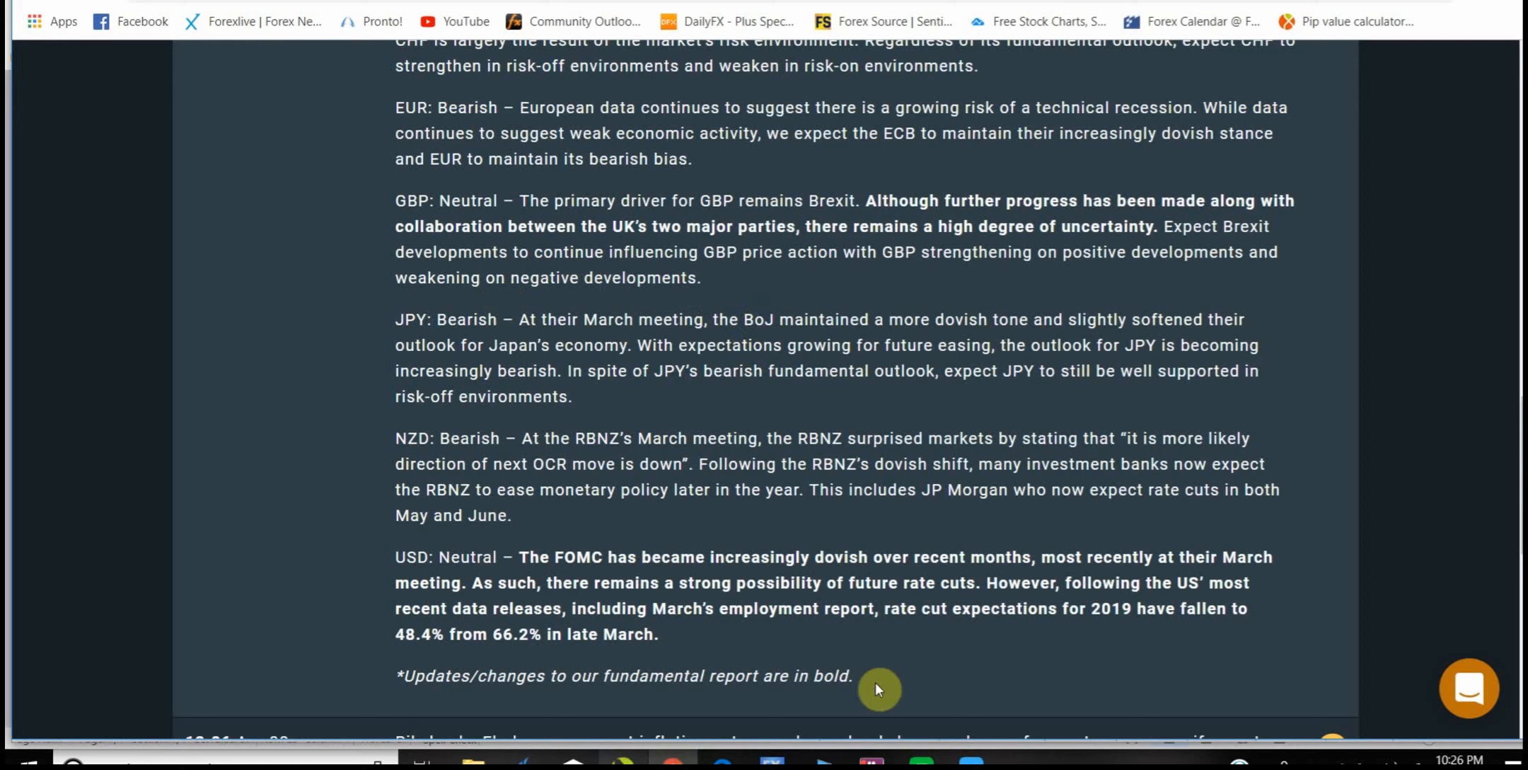